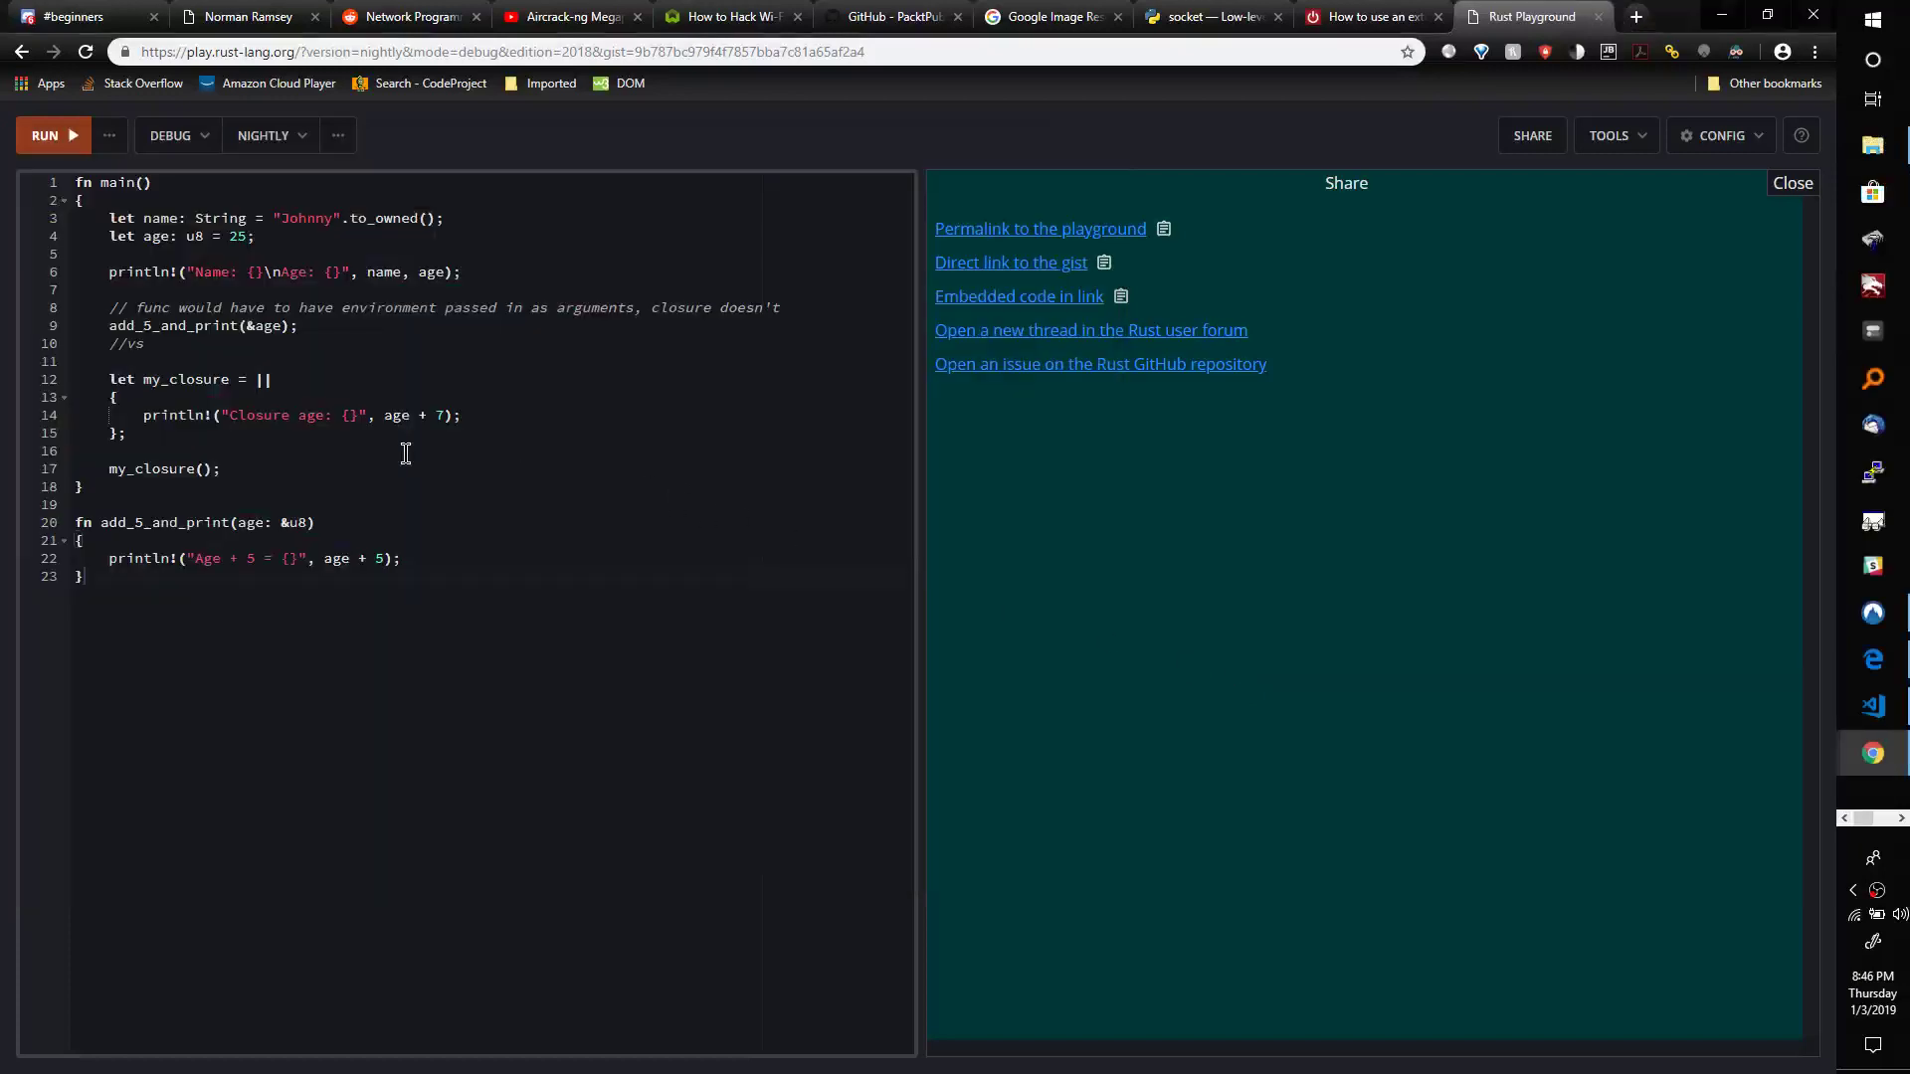
mouse_move(448, 416)
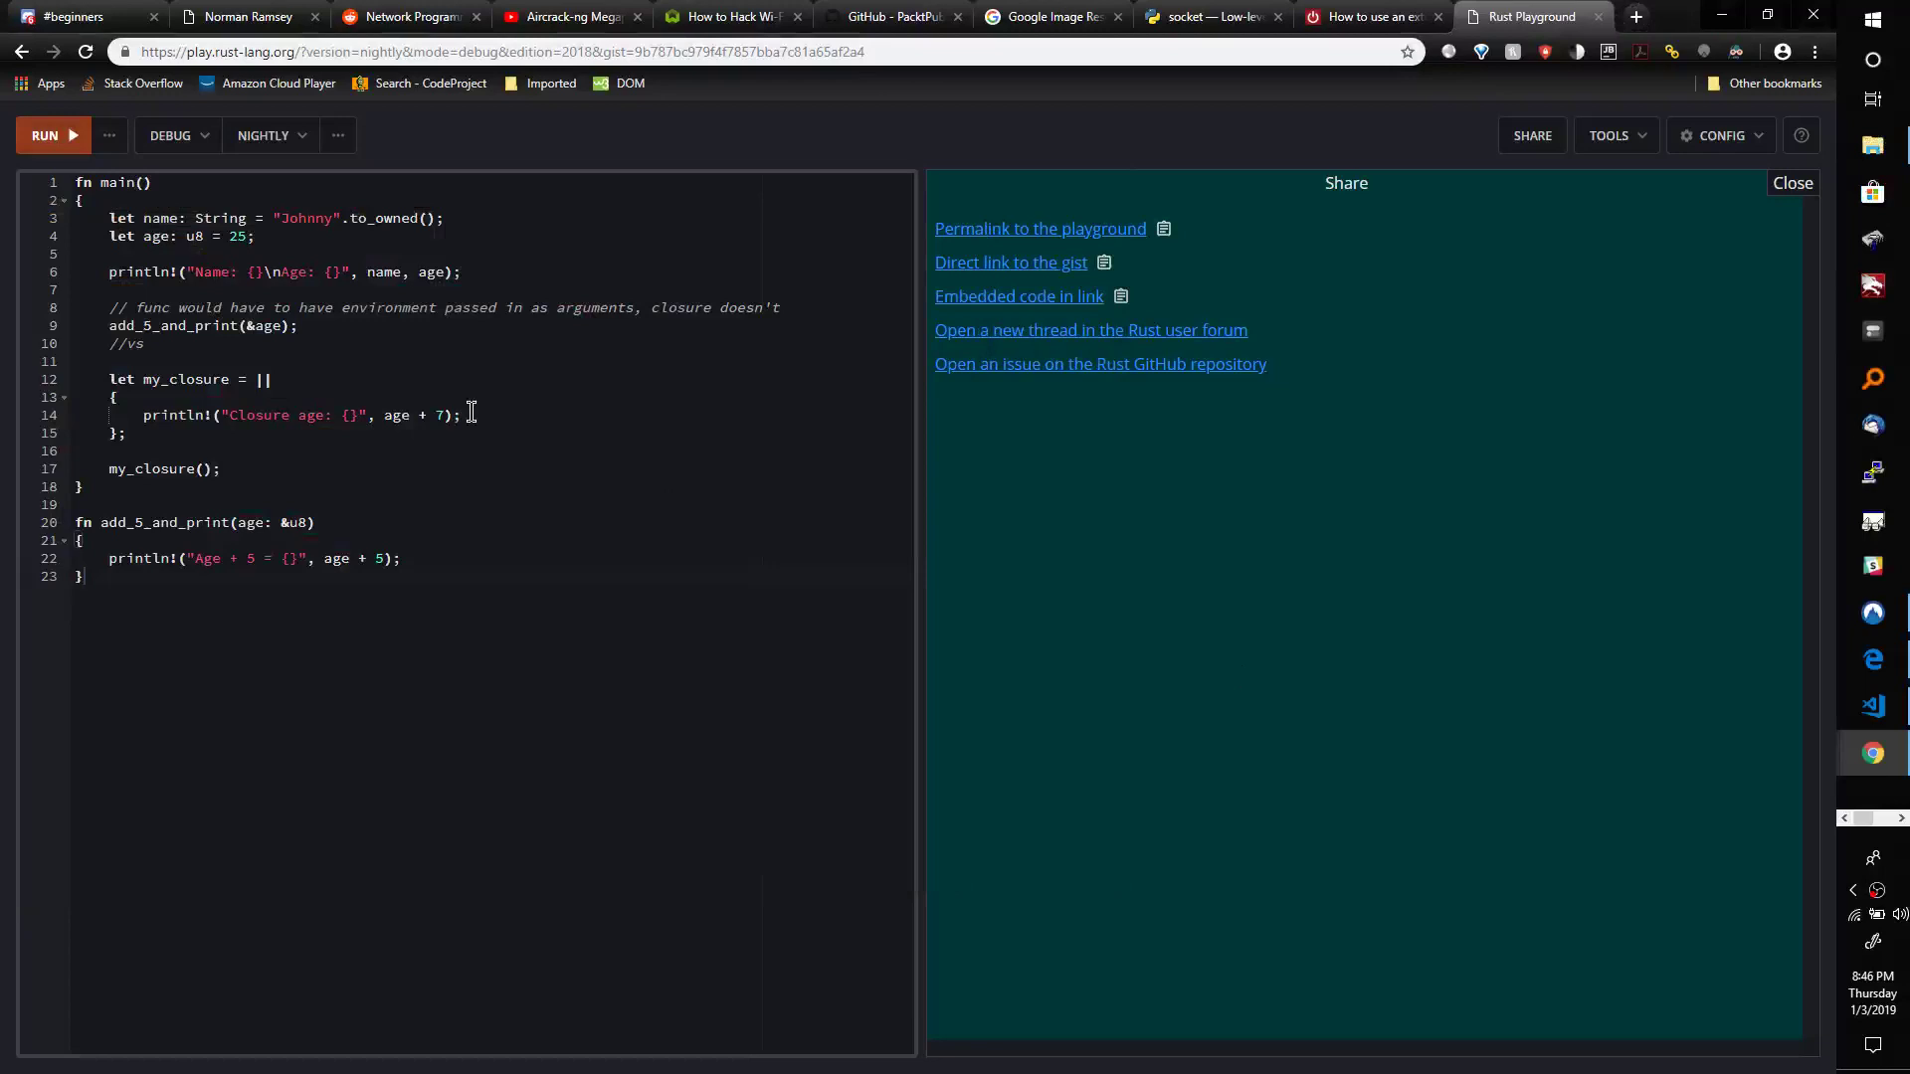
mouse_move(470, 403)
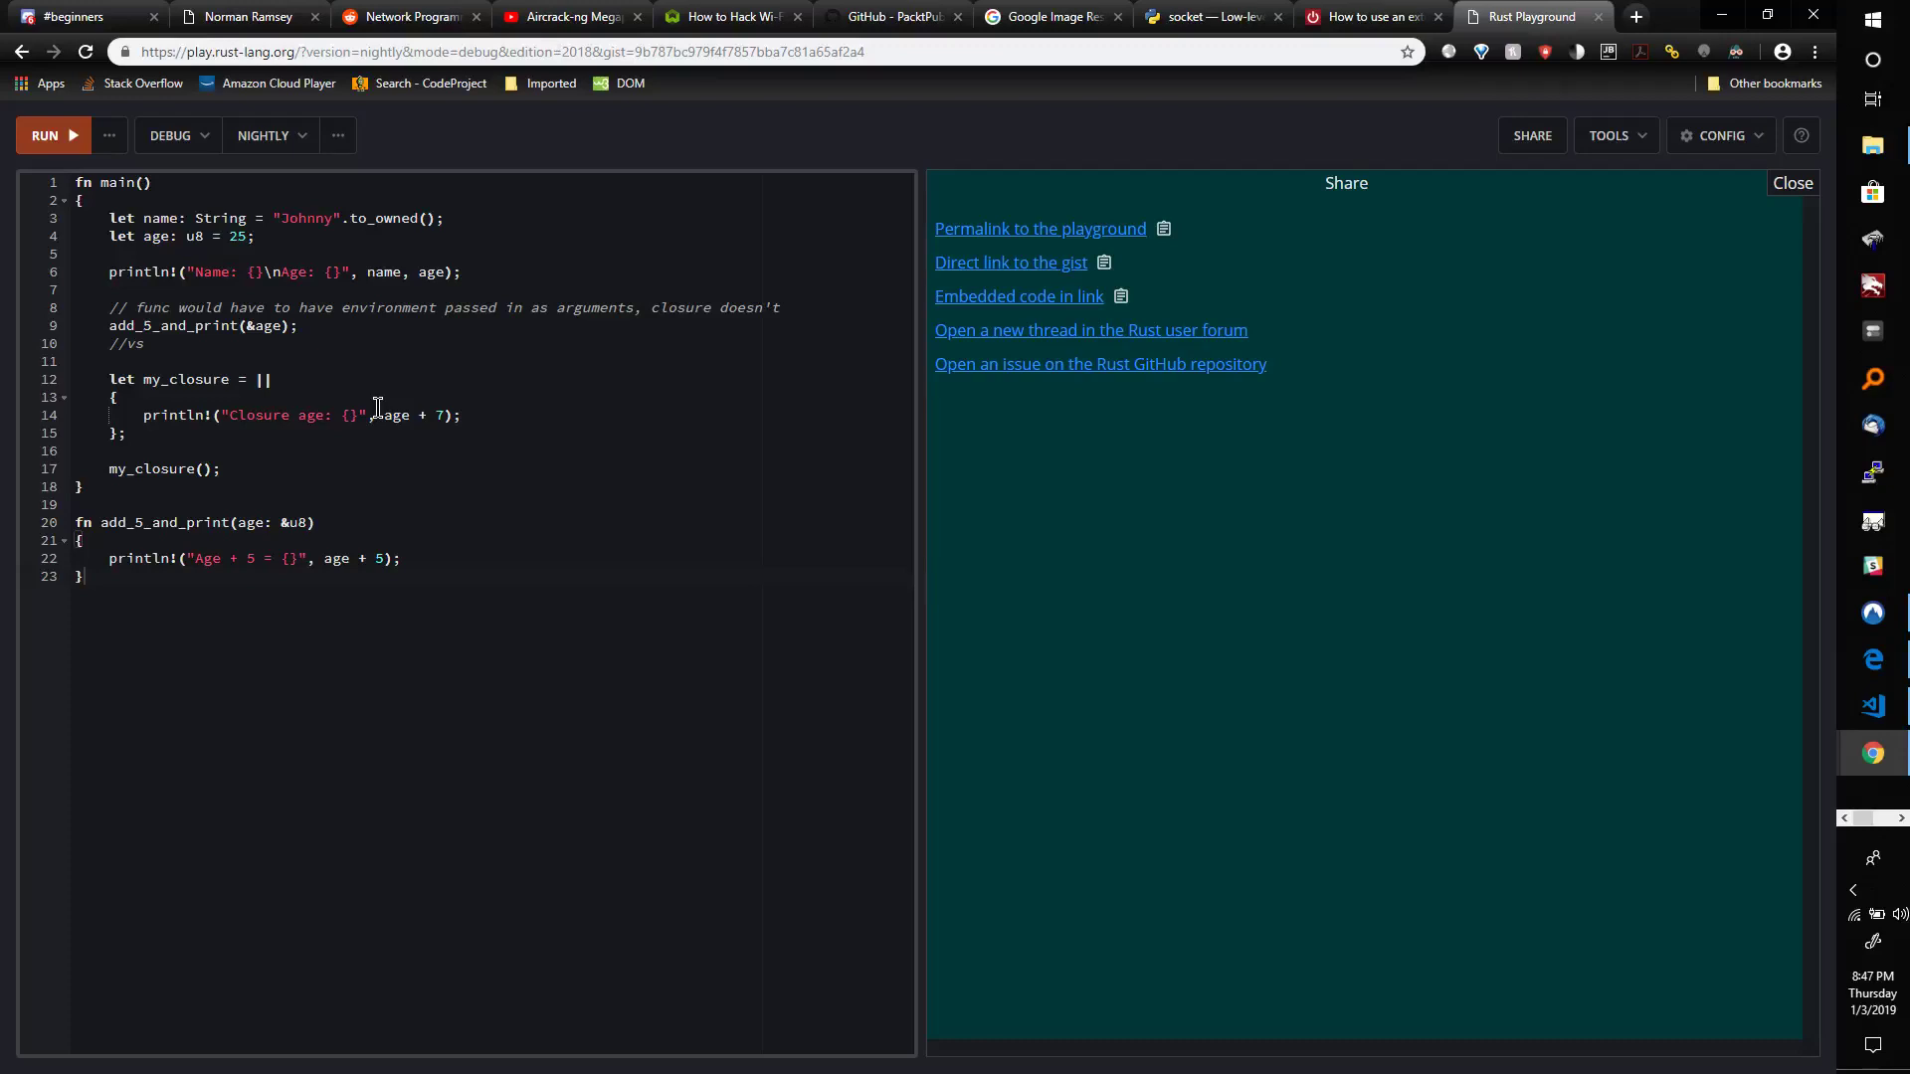
mouse_move(374, 402)
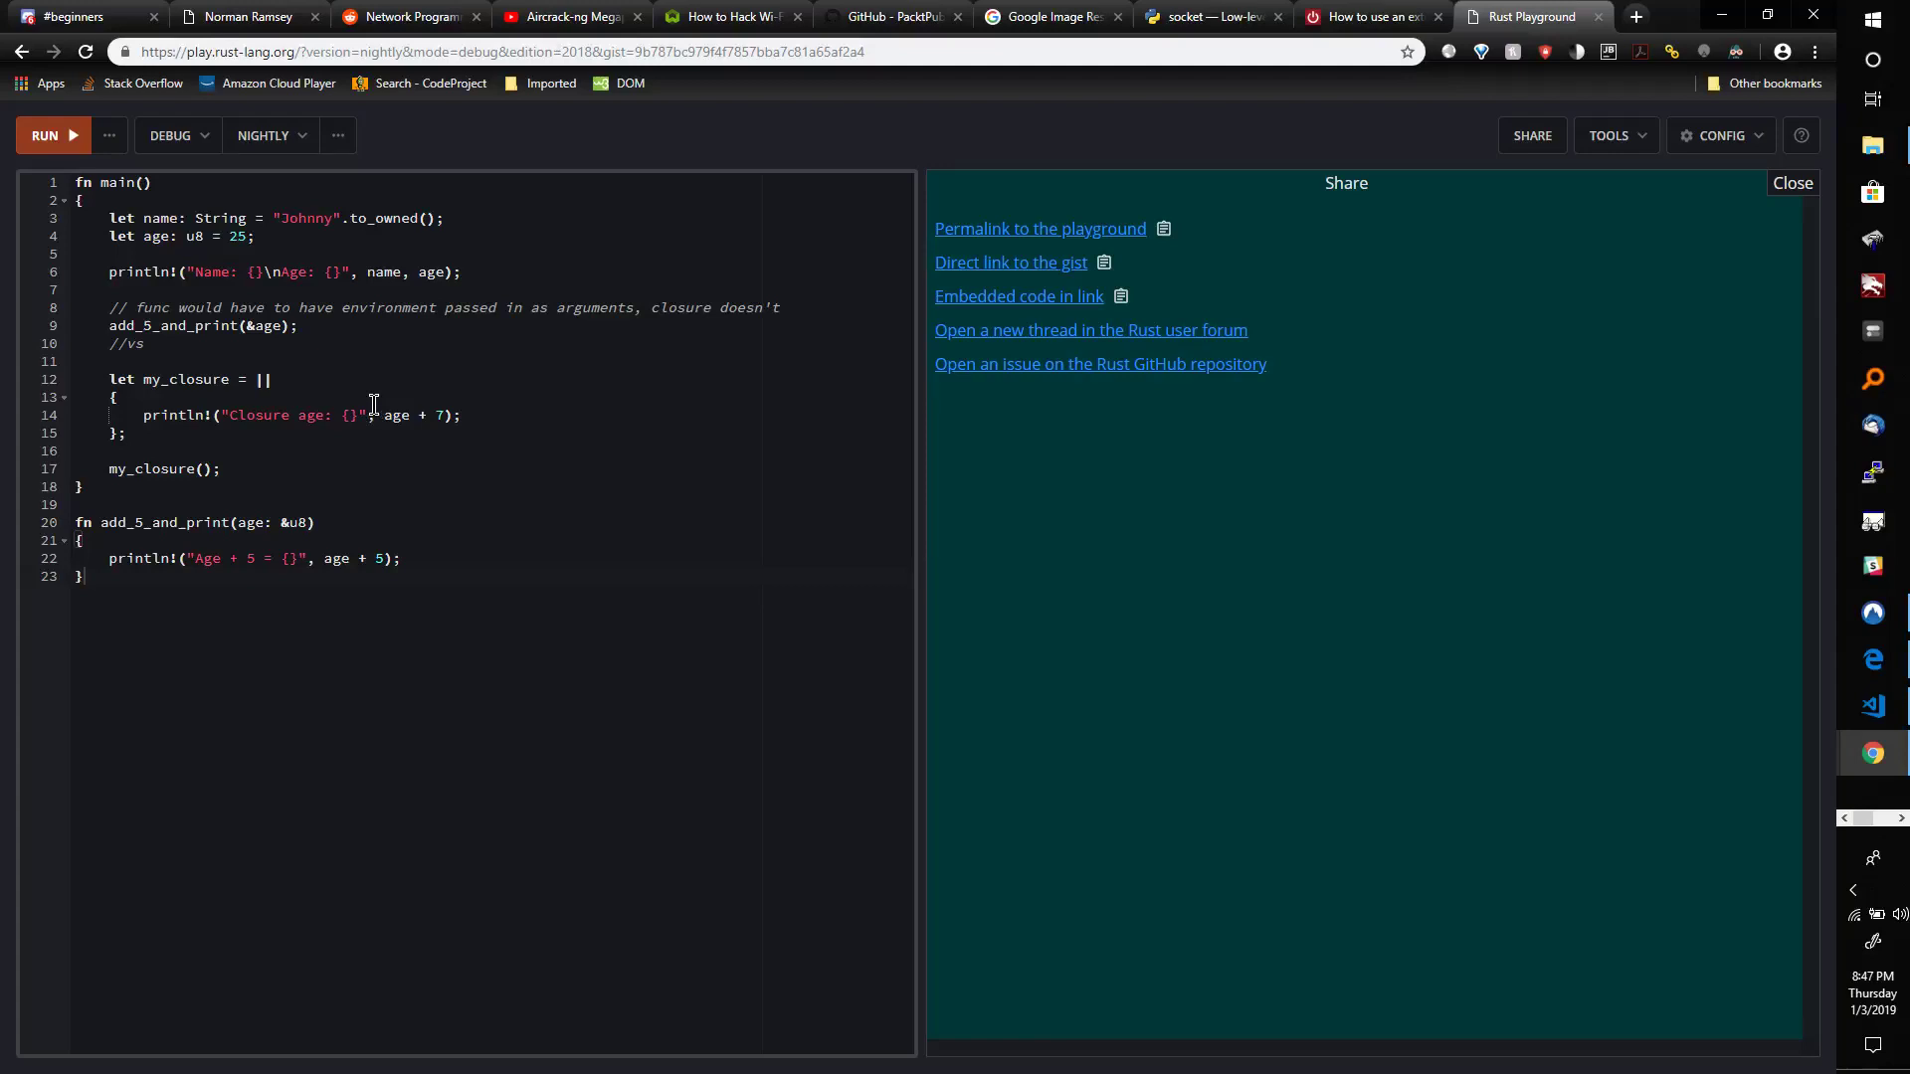
mouse_move(341, 402)
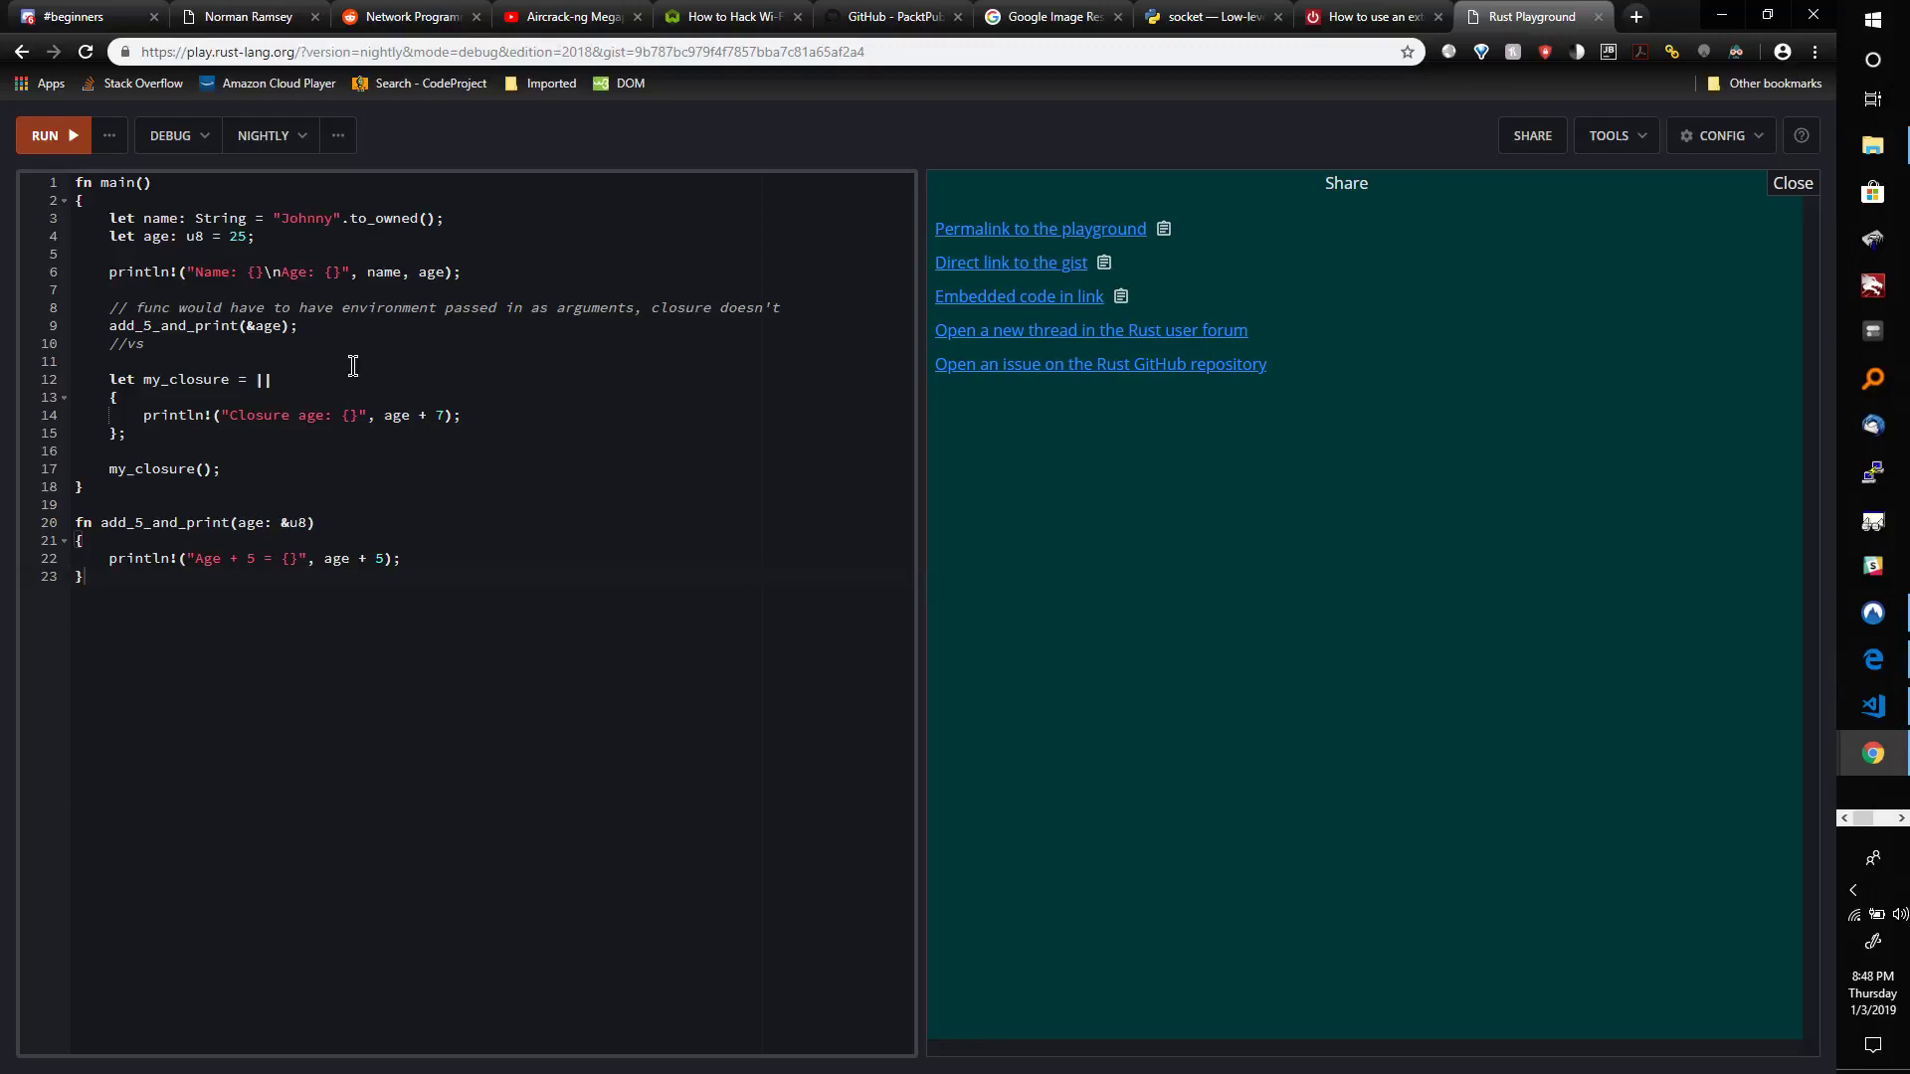
mouse_move(367, 244)
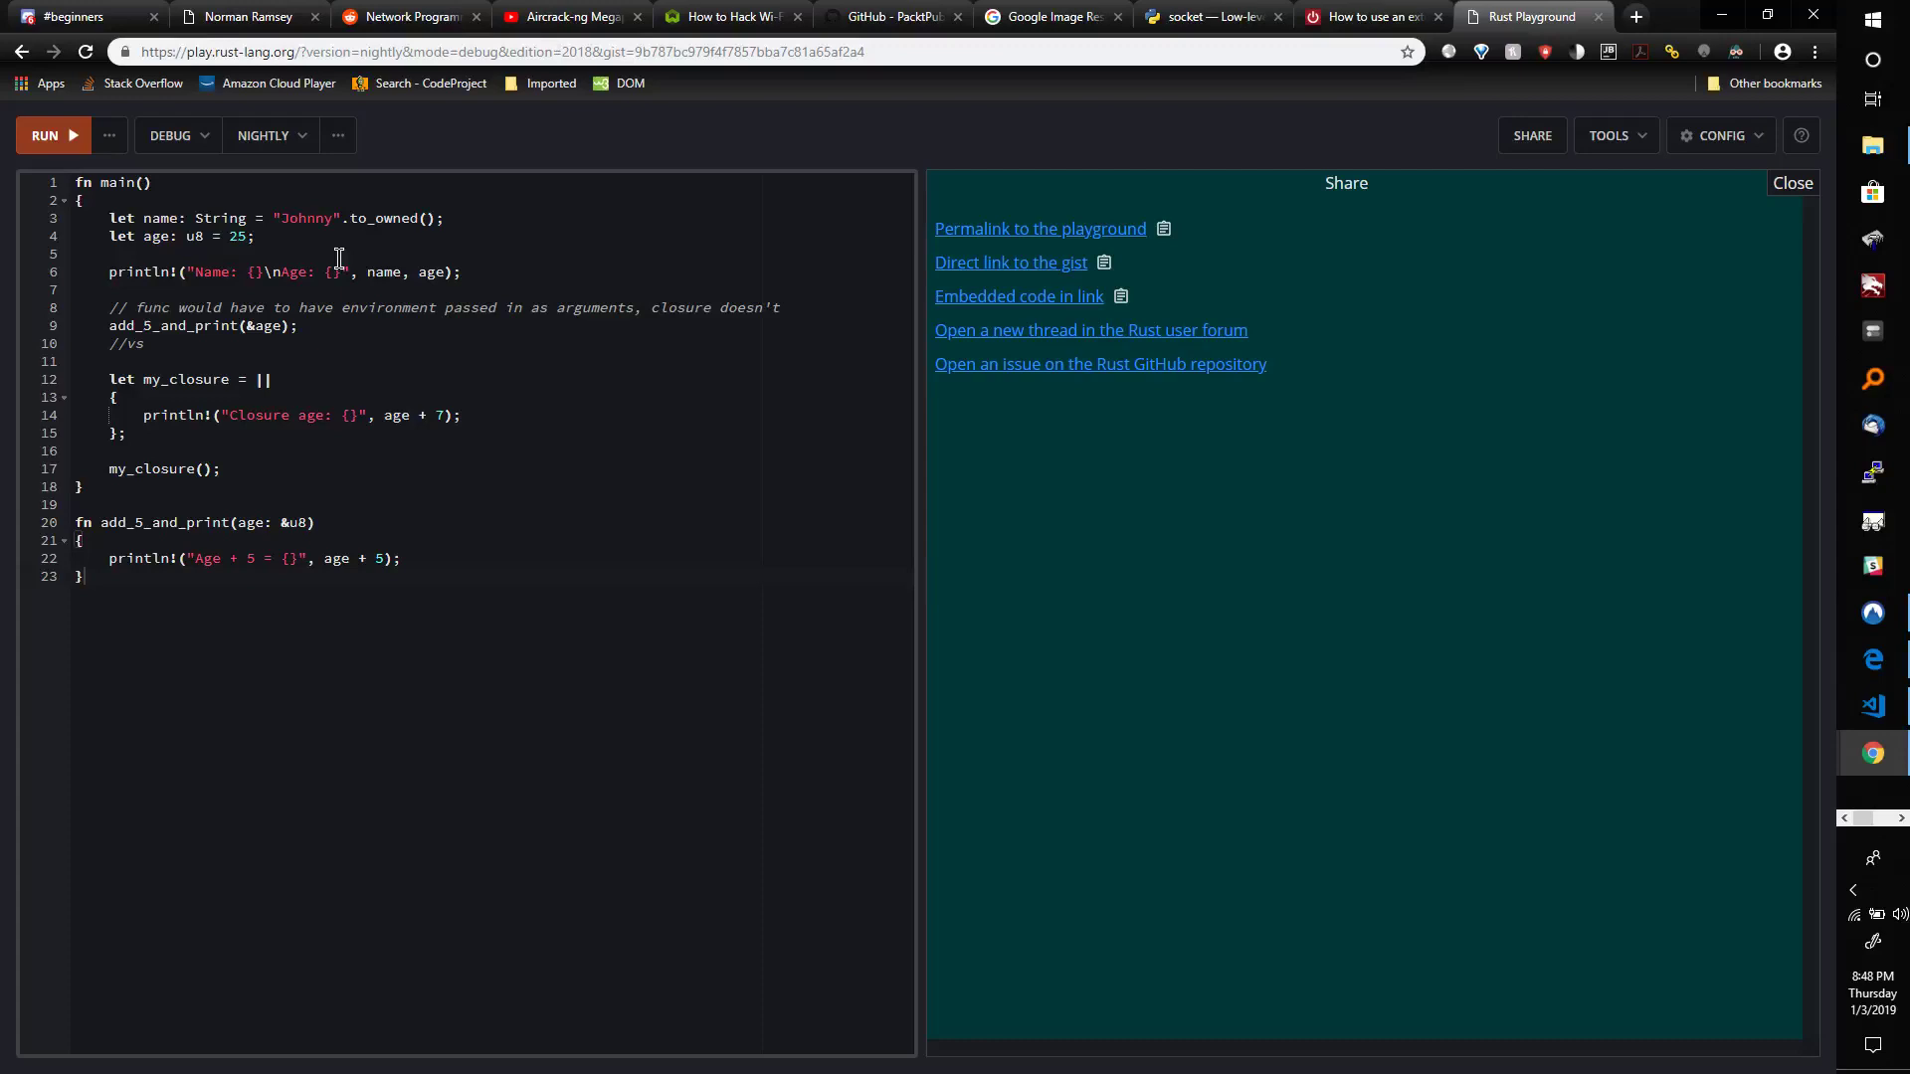
mouse_move(332, 307)
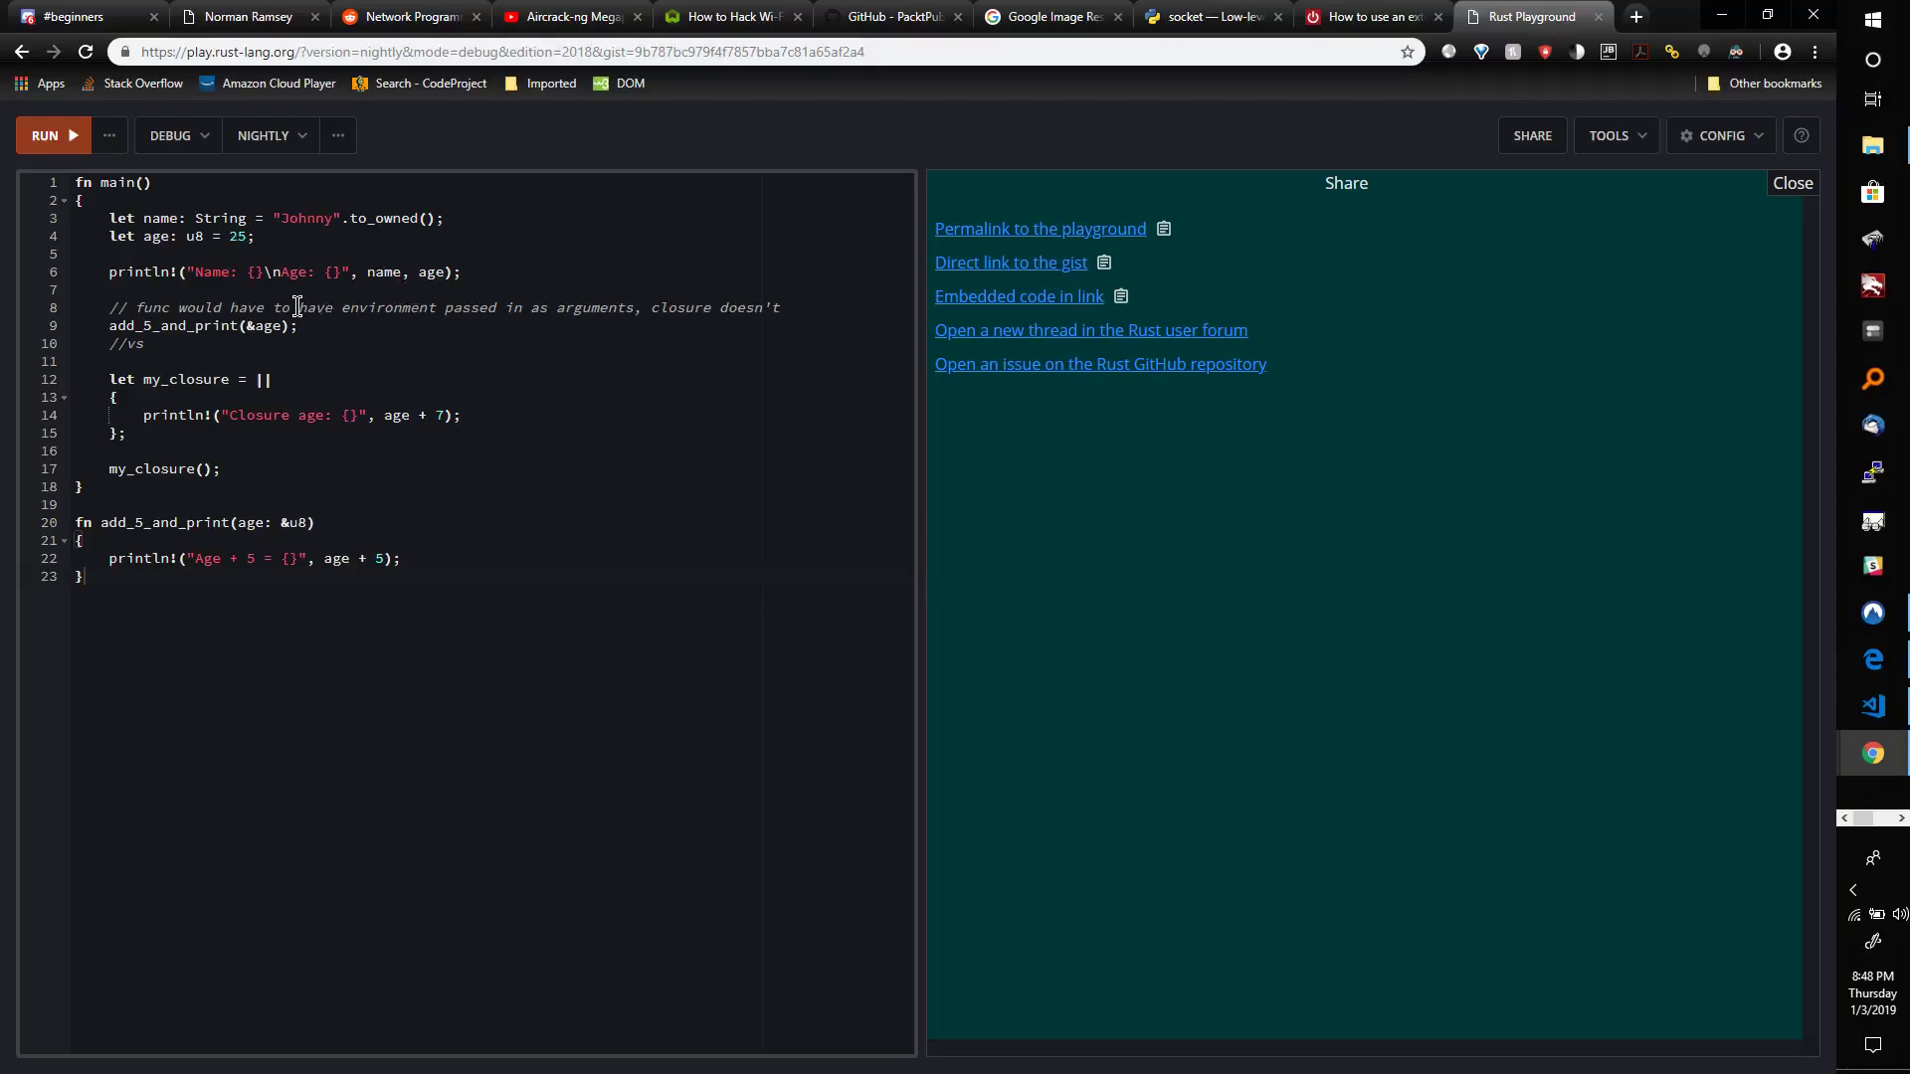
mouse_move(1638, 11)
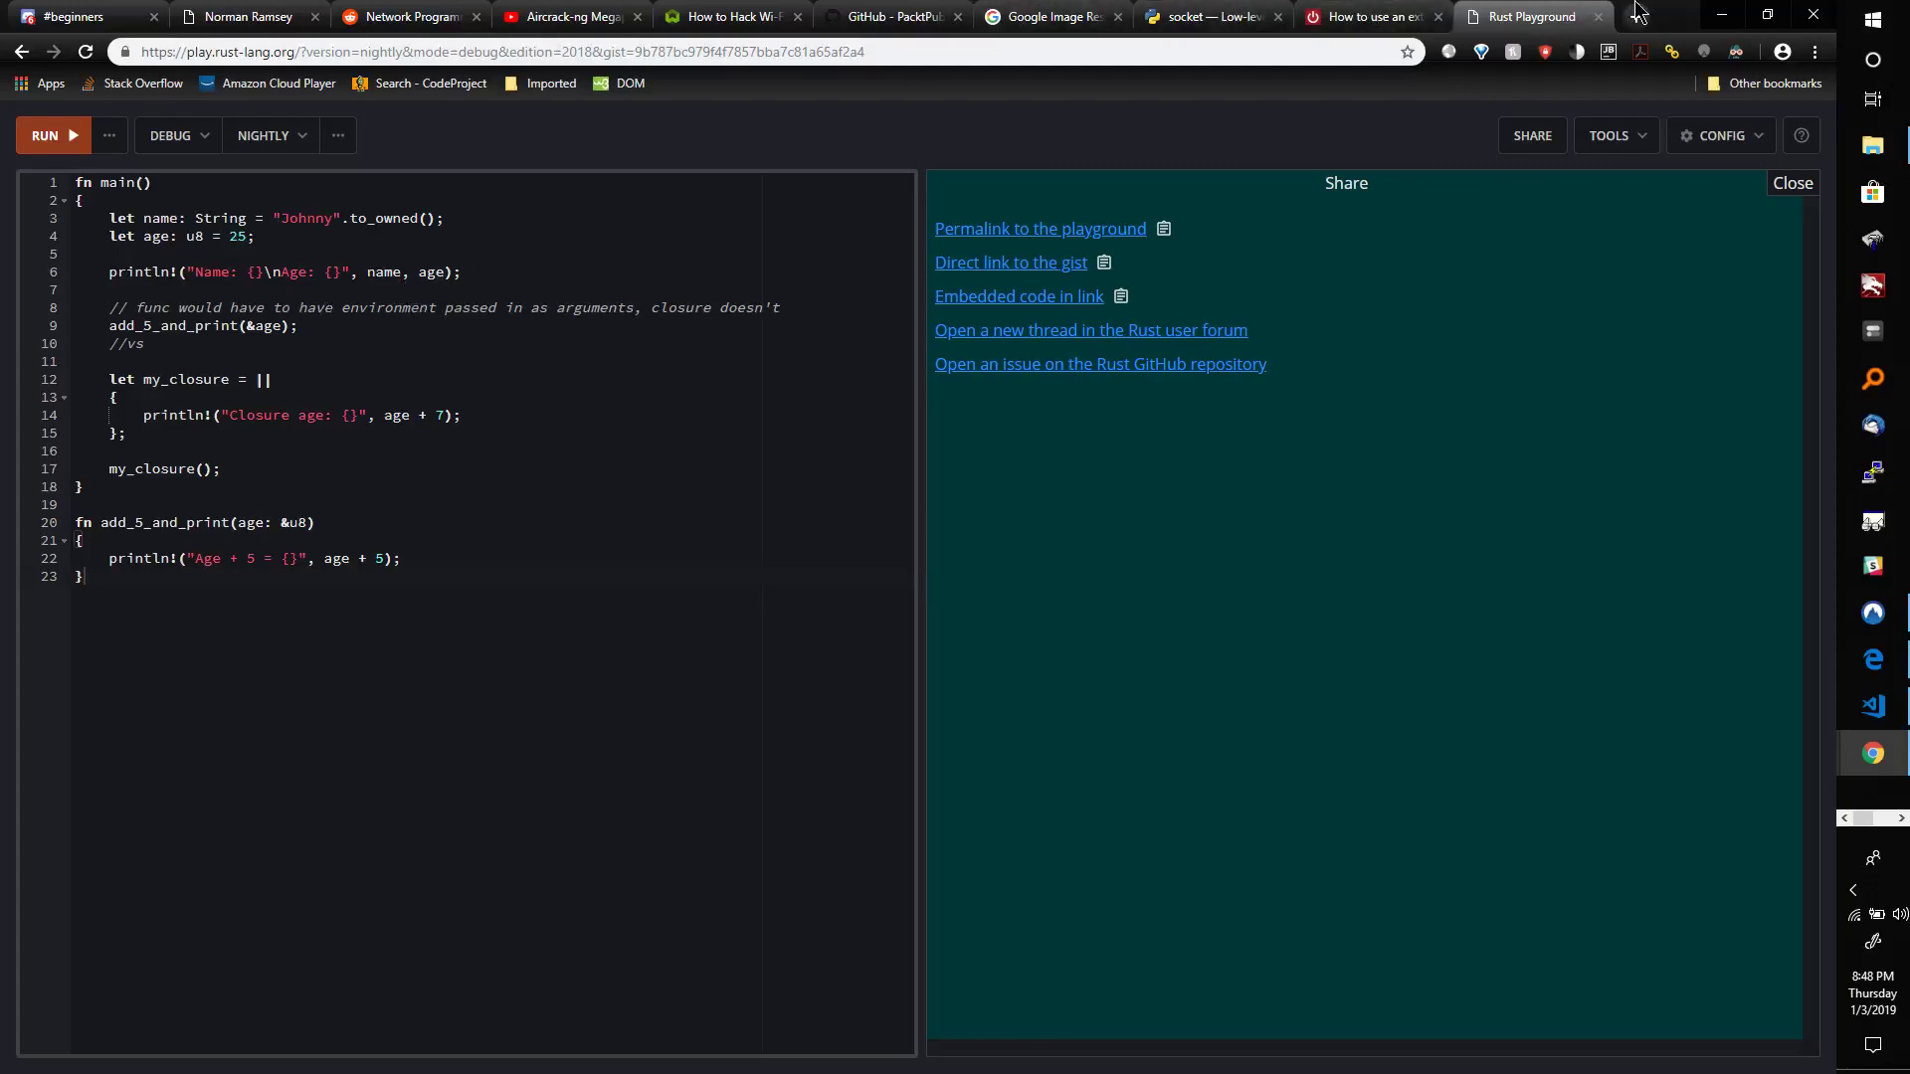
mouse_move(1638, 22)
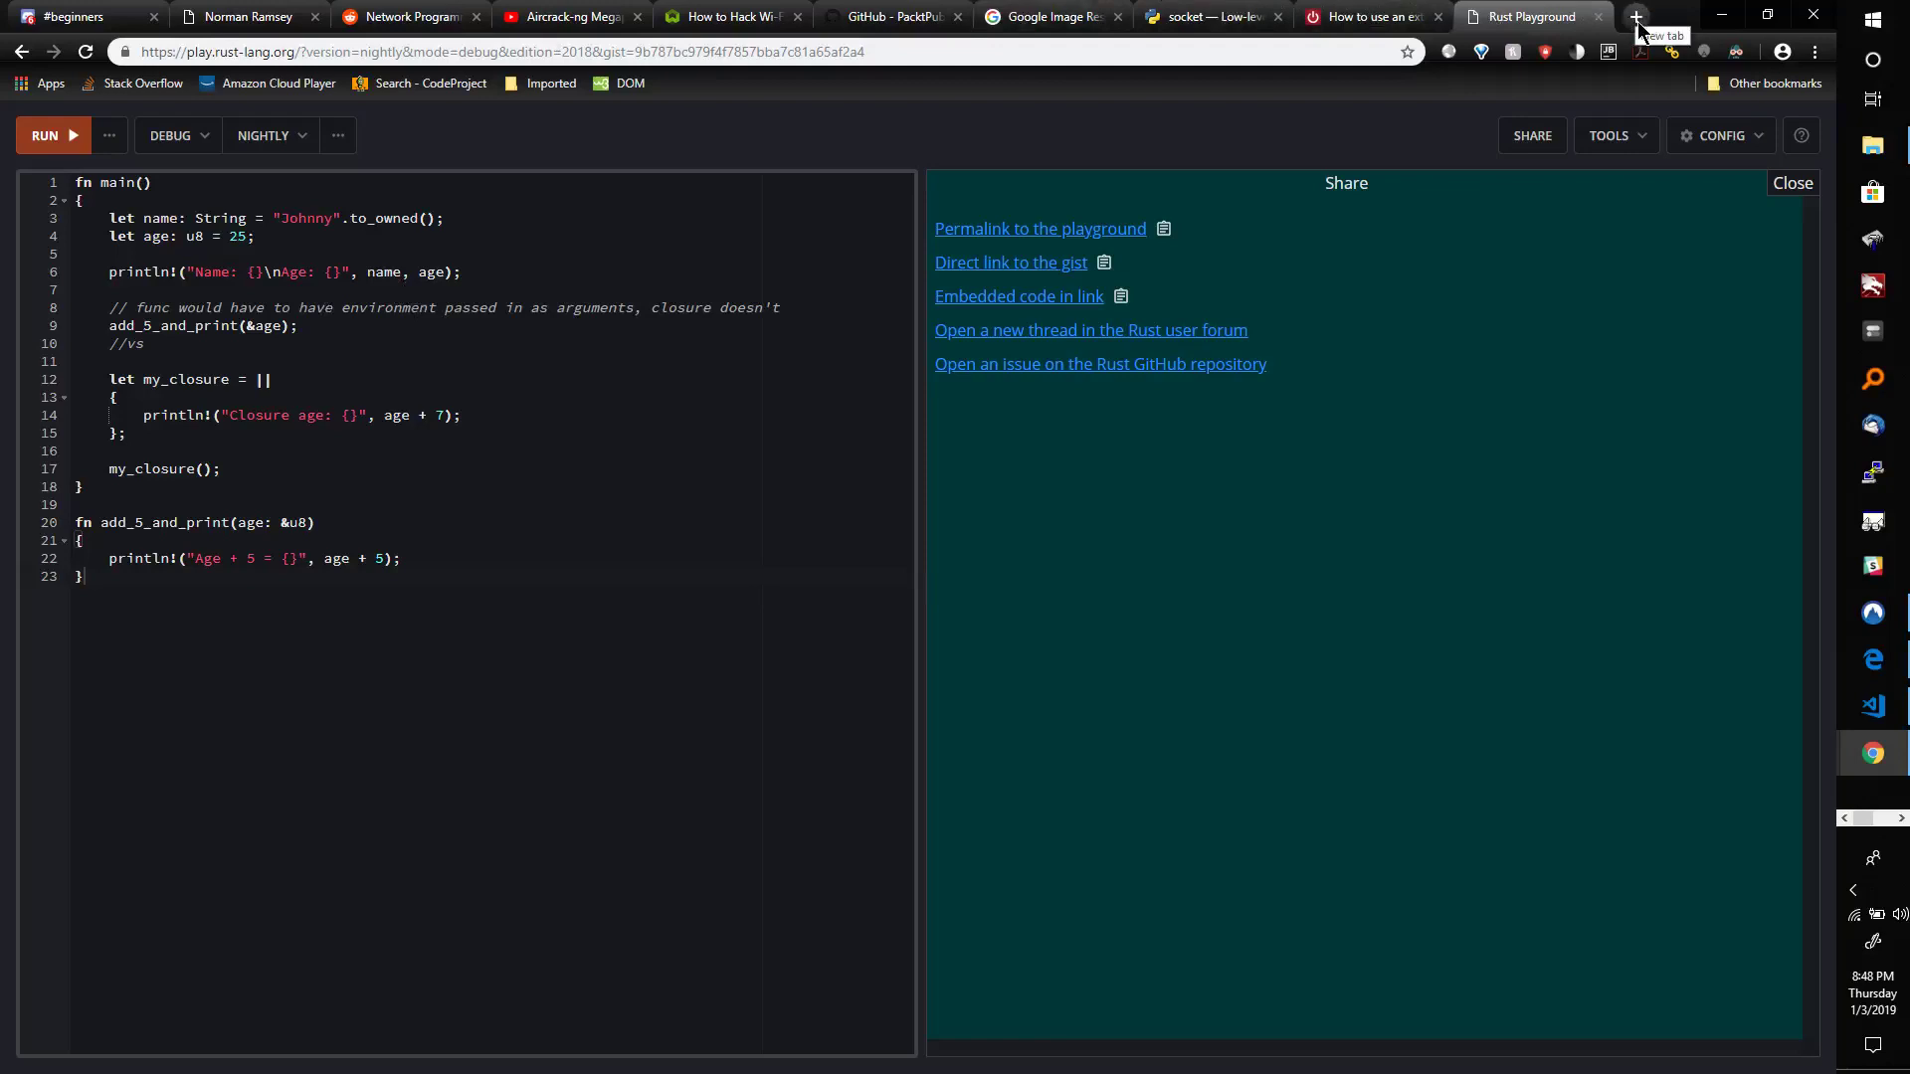
Search Google for 'rust thread spawn' in a new browser tab.
left_click(1637, 16)
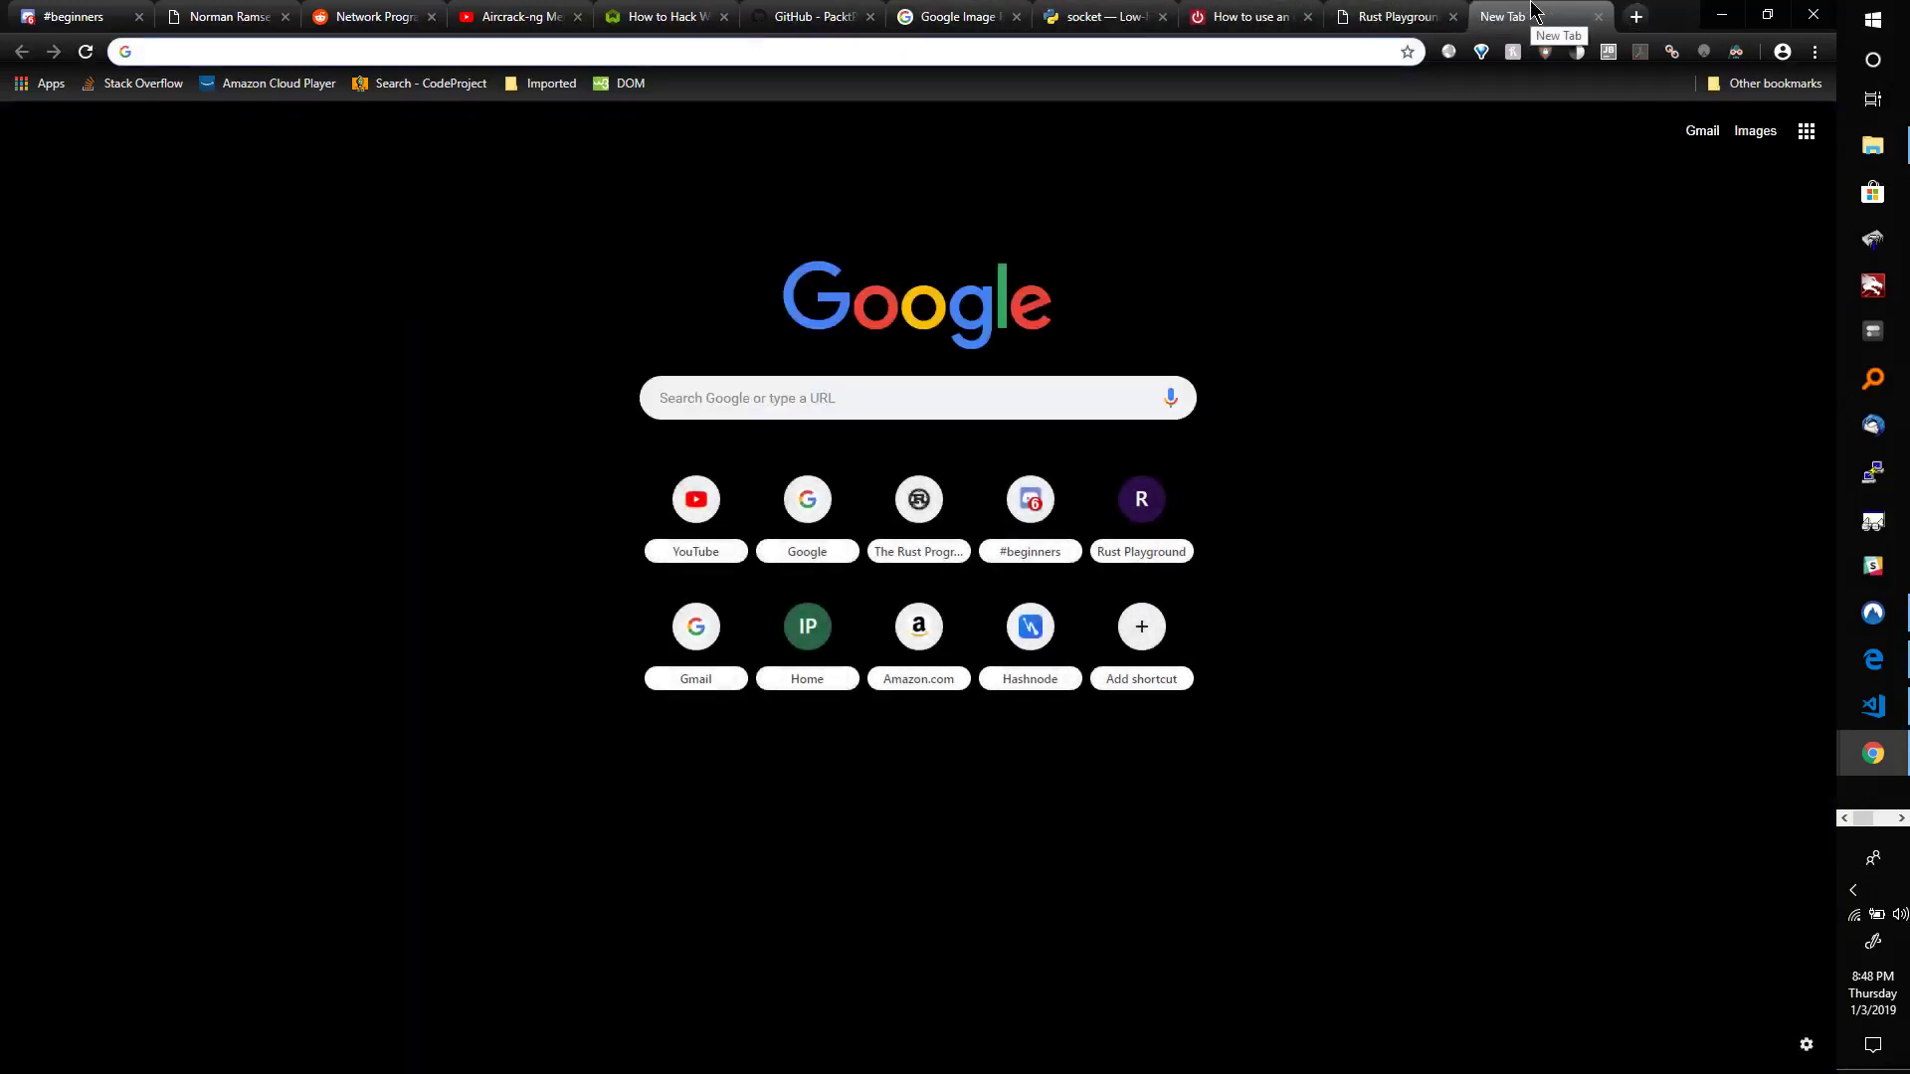
type("rust")
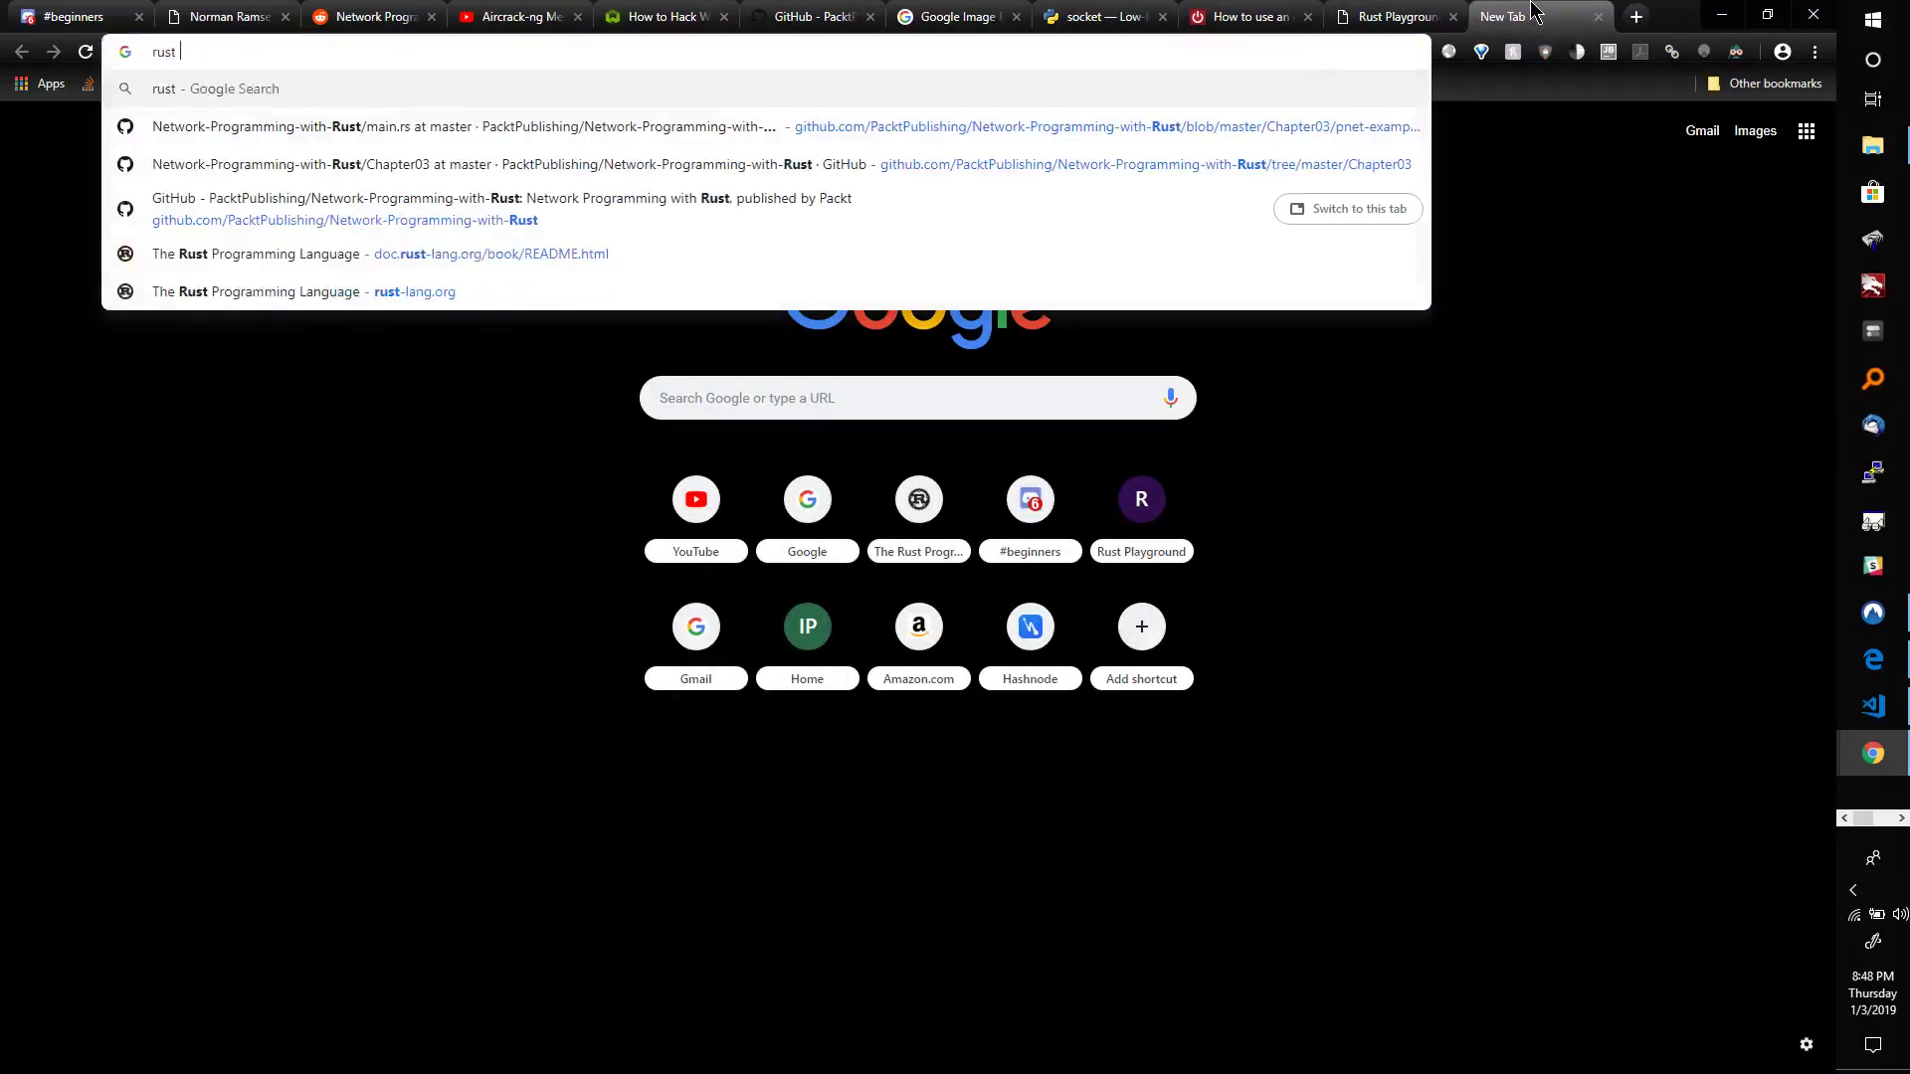
type("thr")
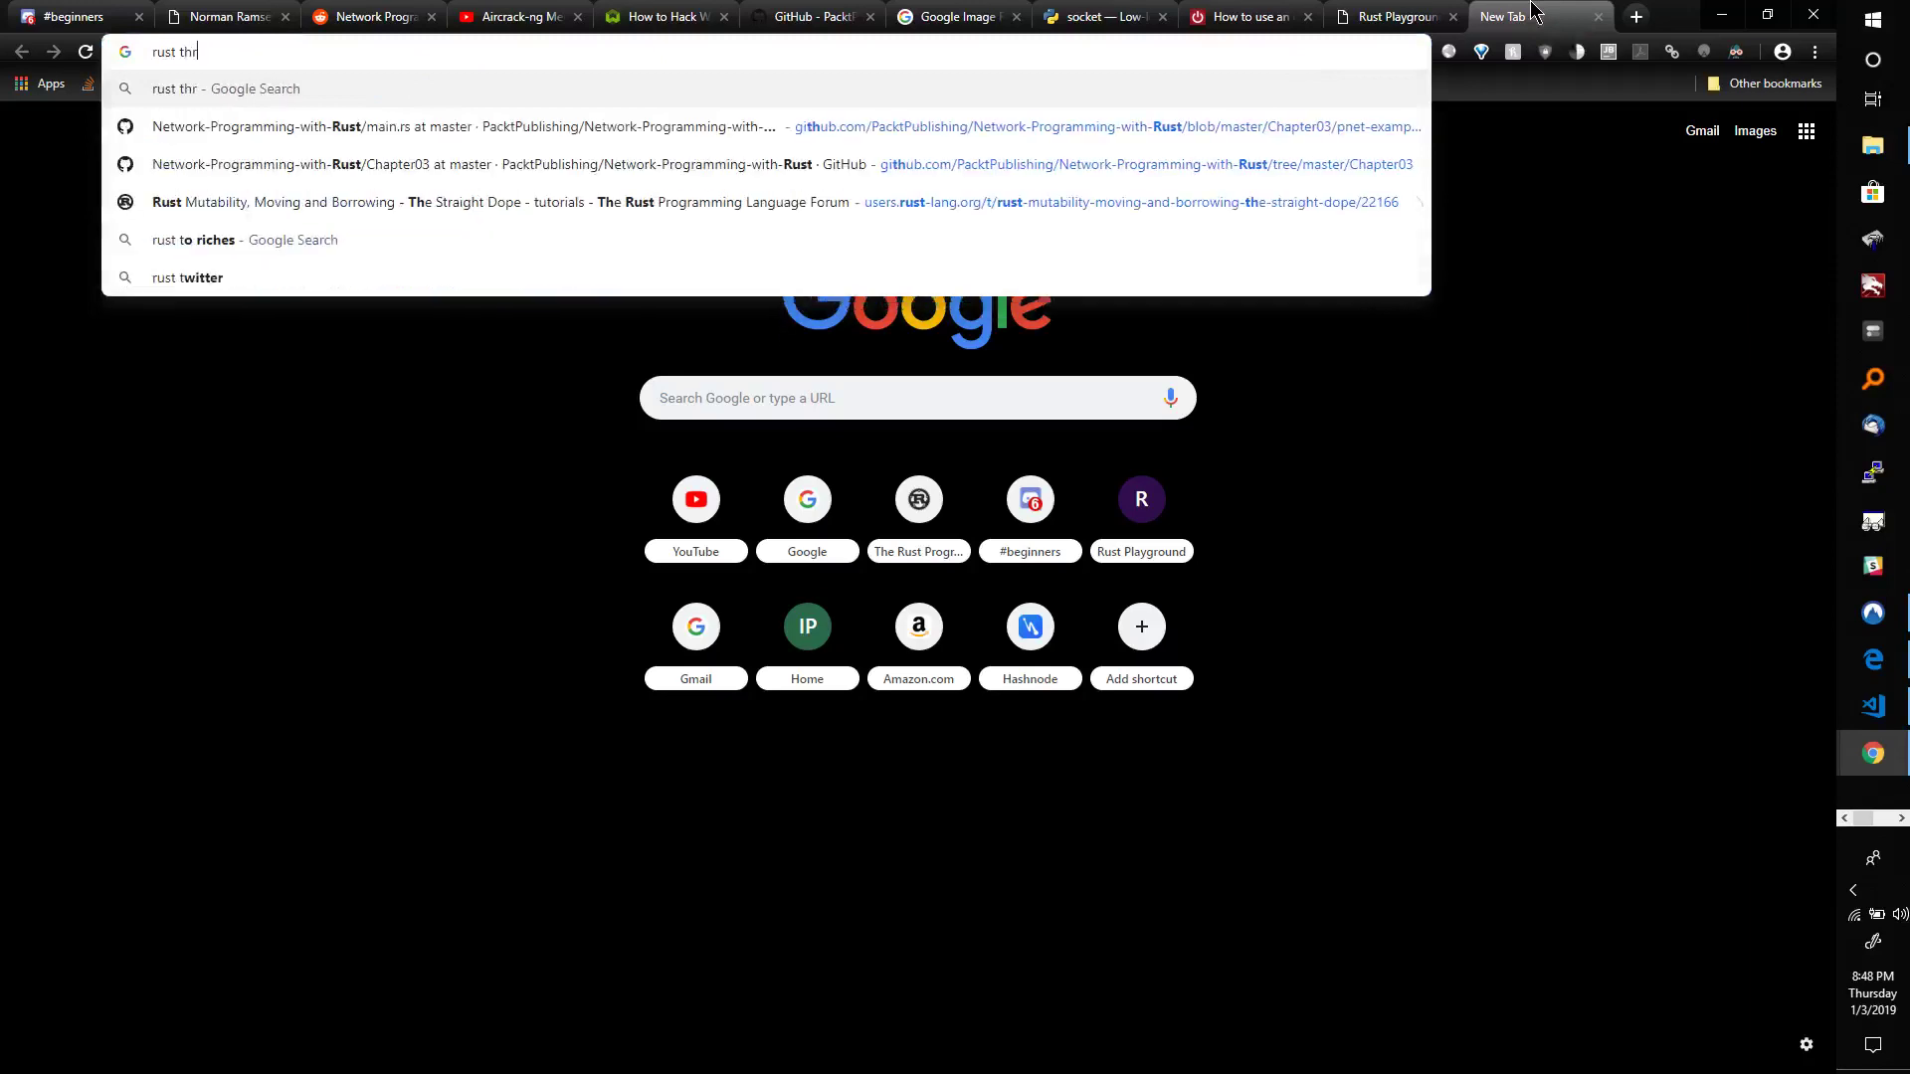
key("Return")
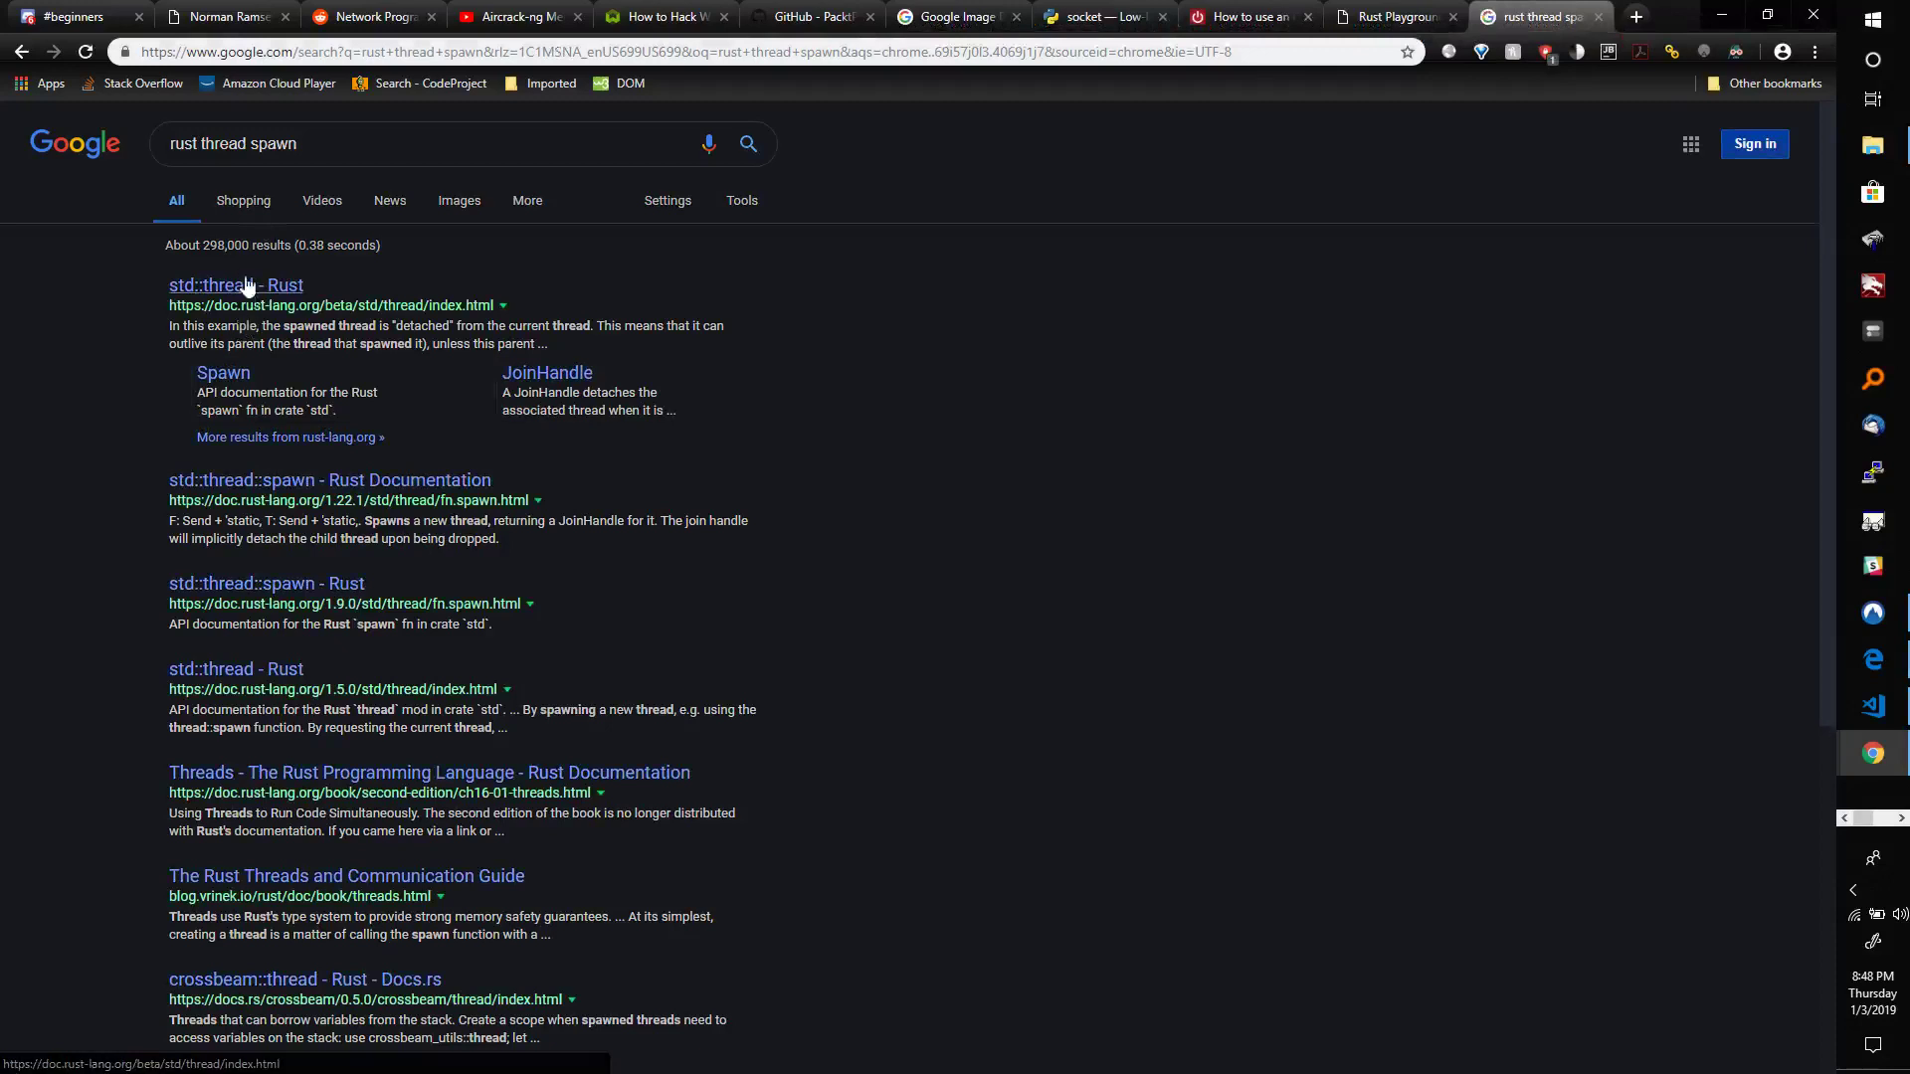
mouse_move(222, 373)
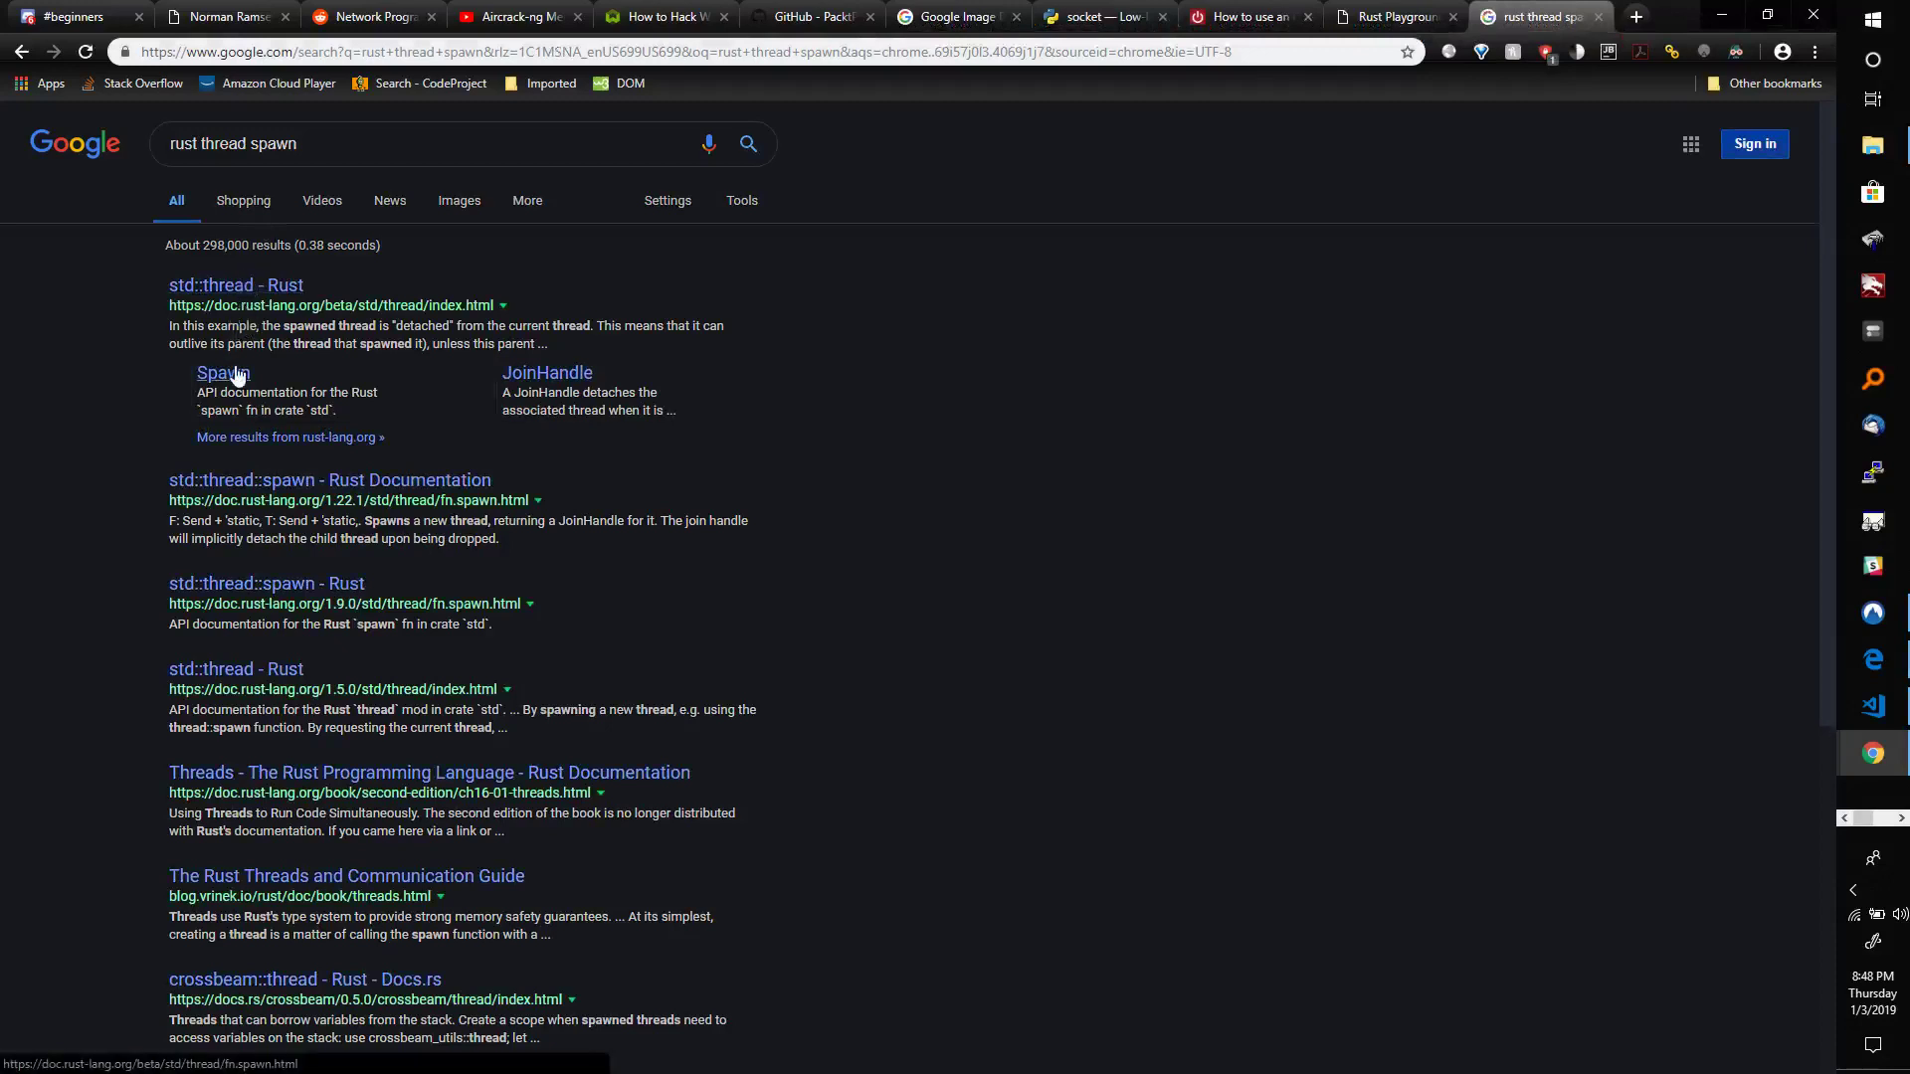
mouse_move(566, 435)
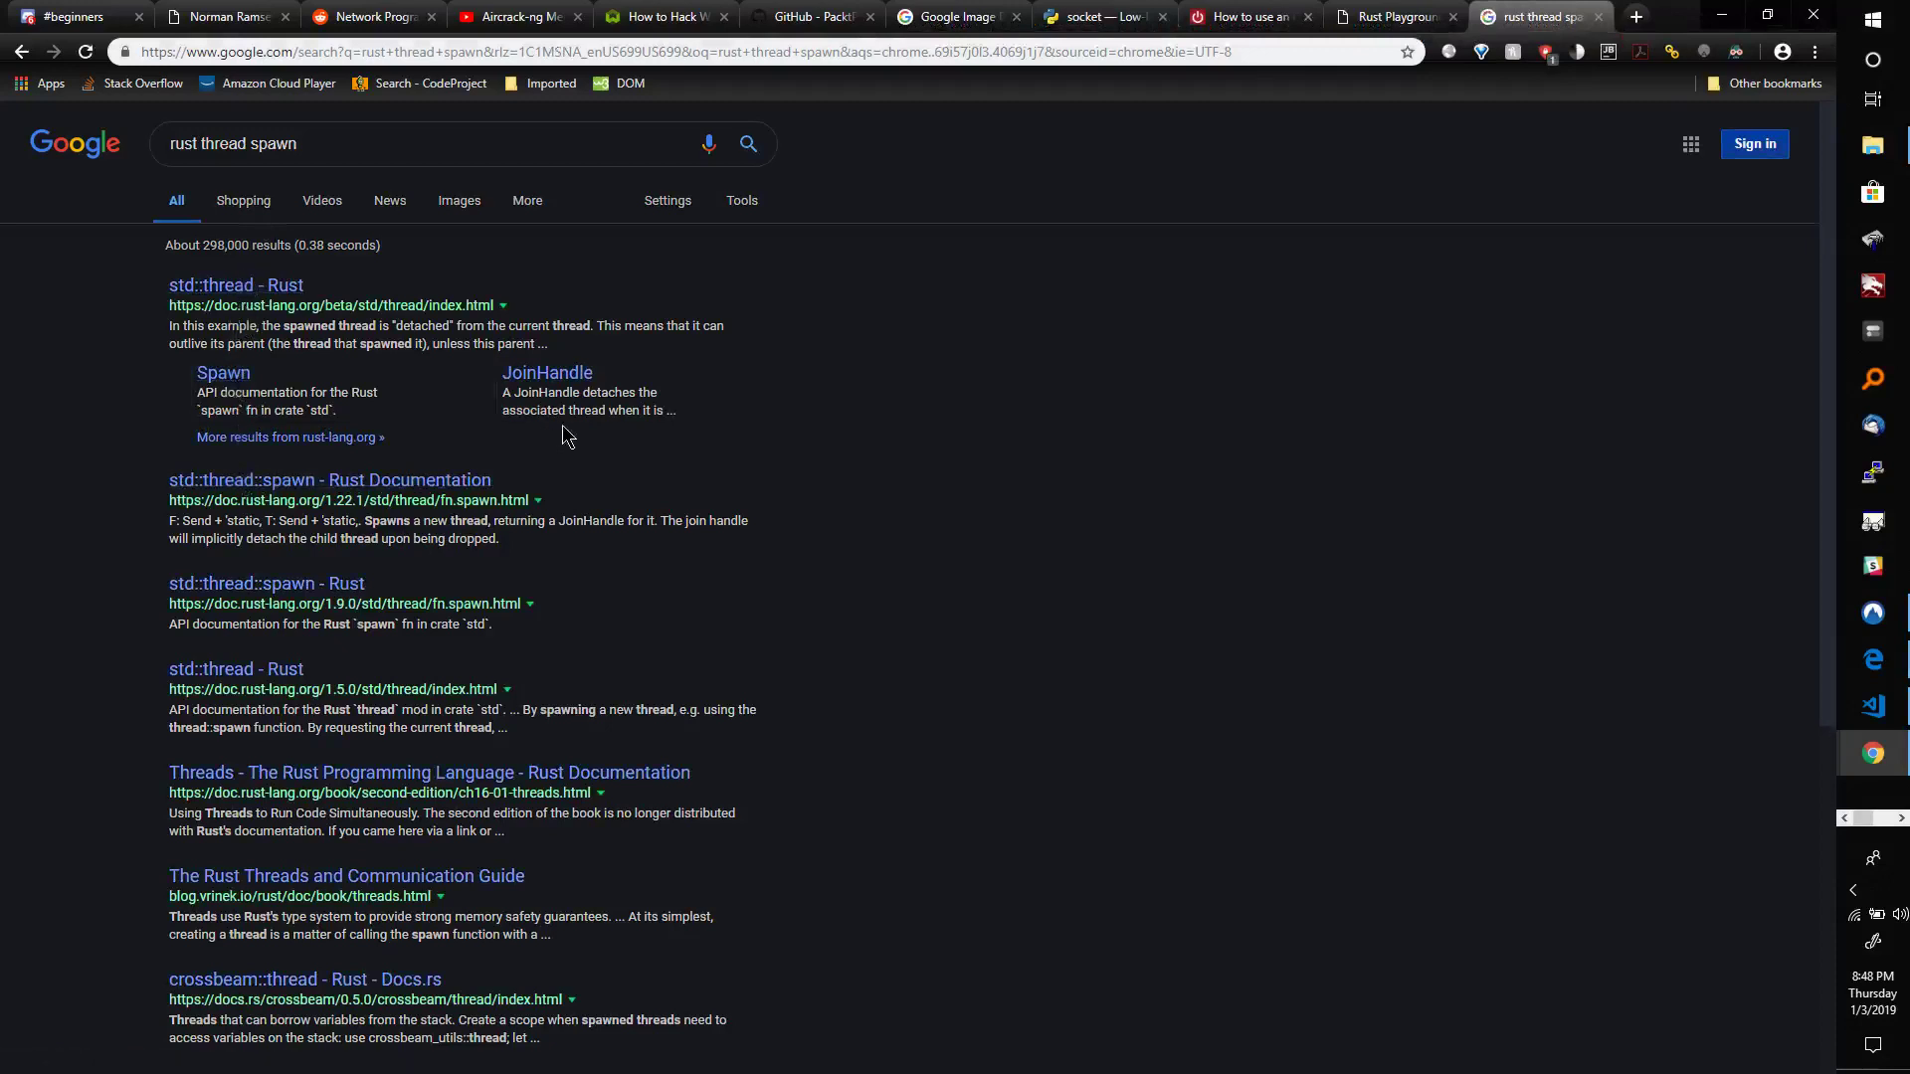
Open the std::thread::spawn documentation result and scroll down to its channel examples.
left_click(329, 479)
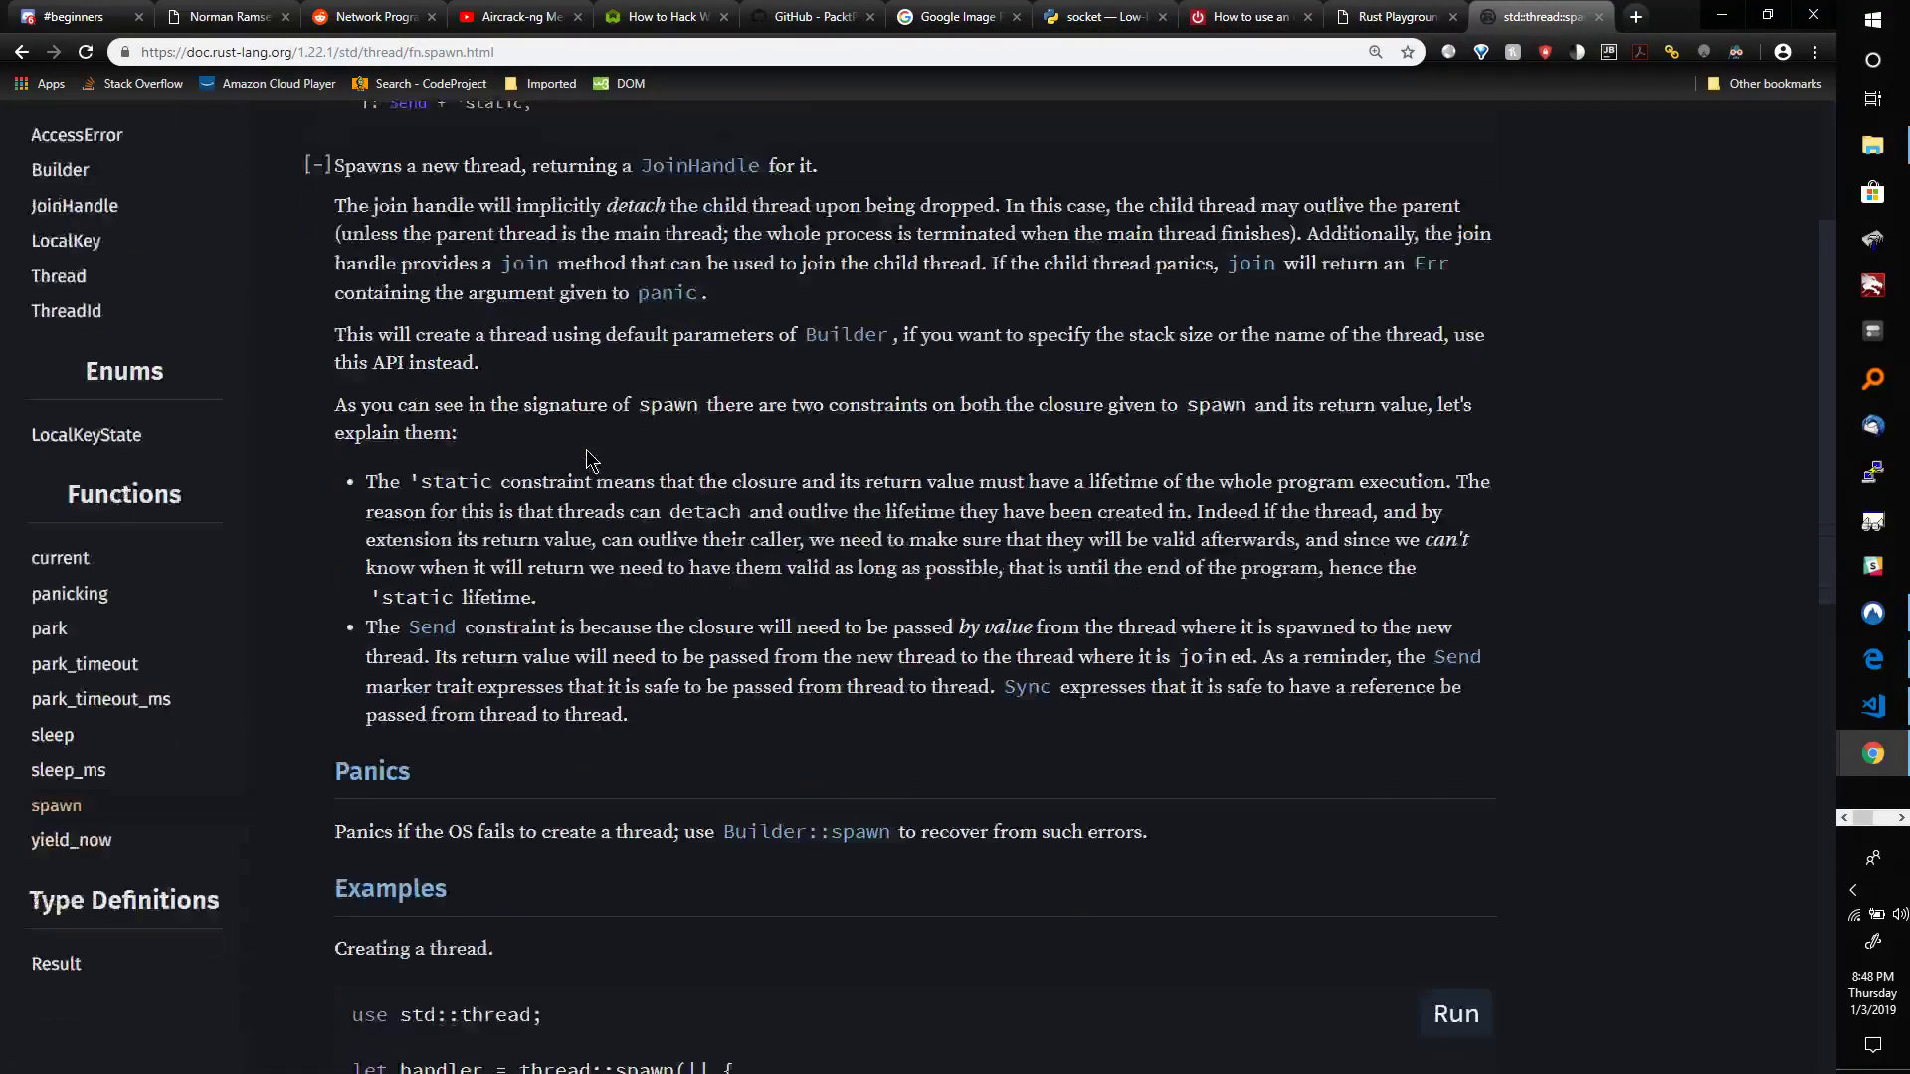
scroll("down", 3)
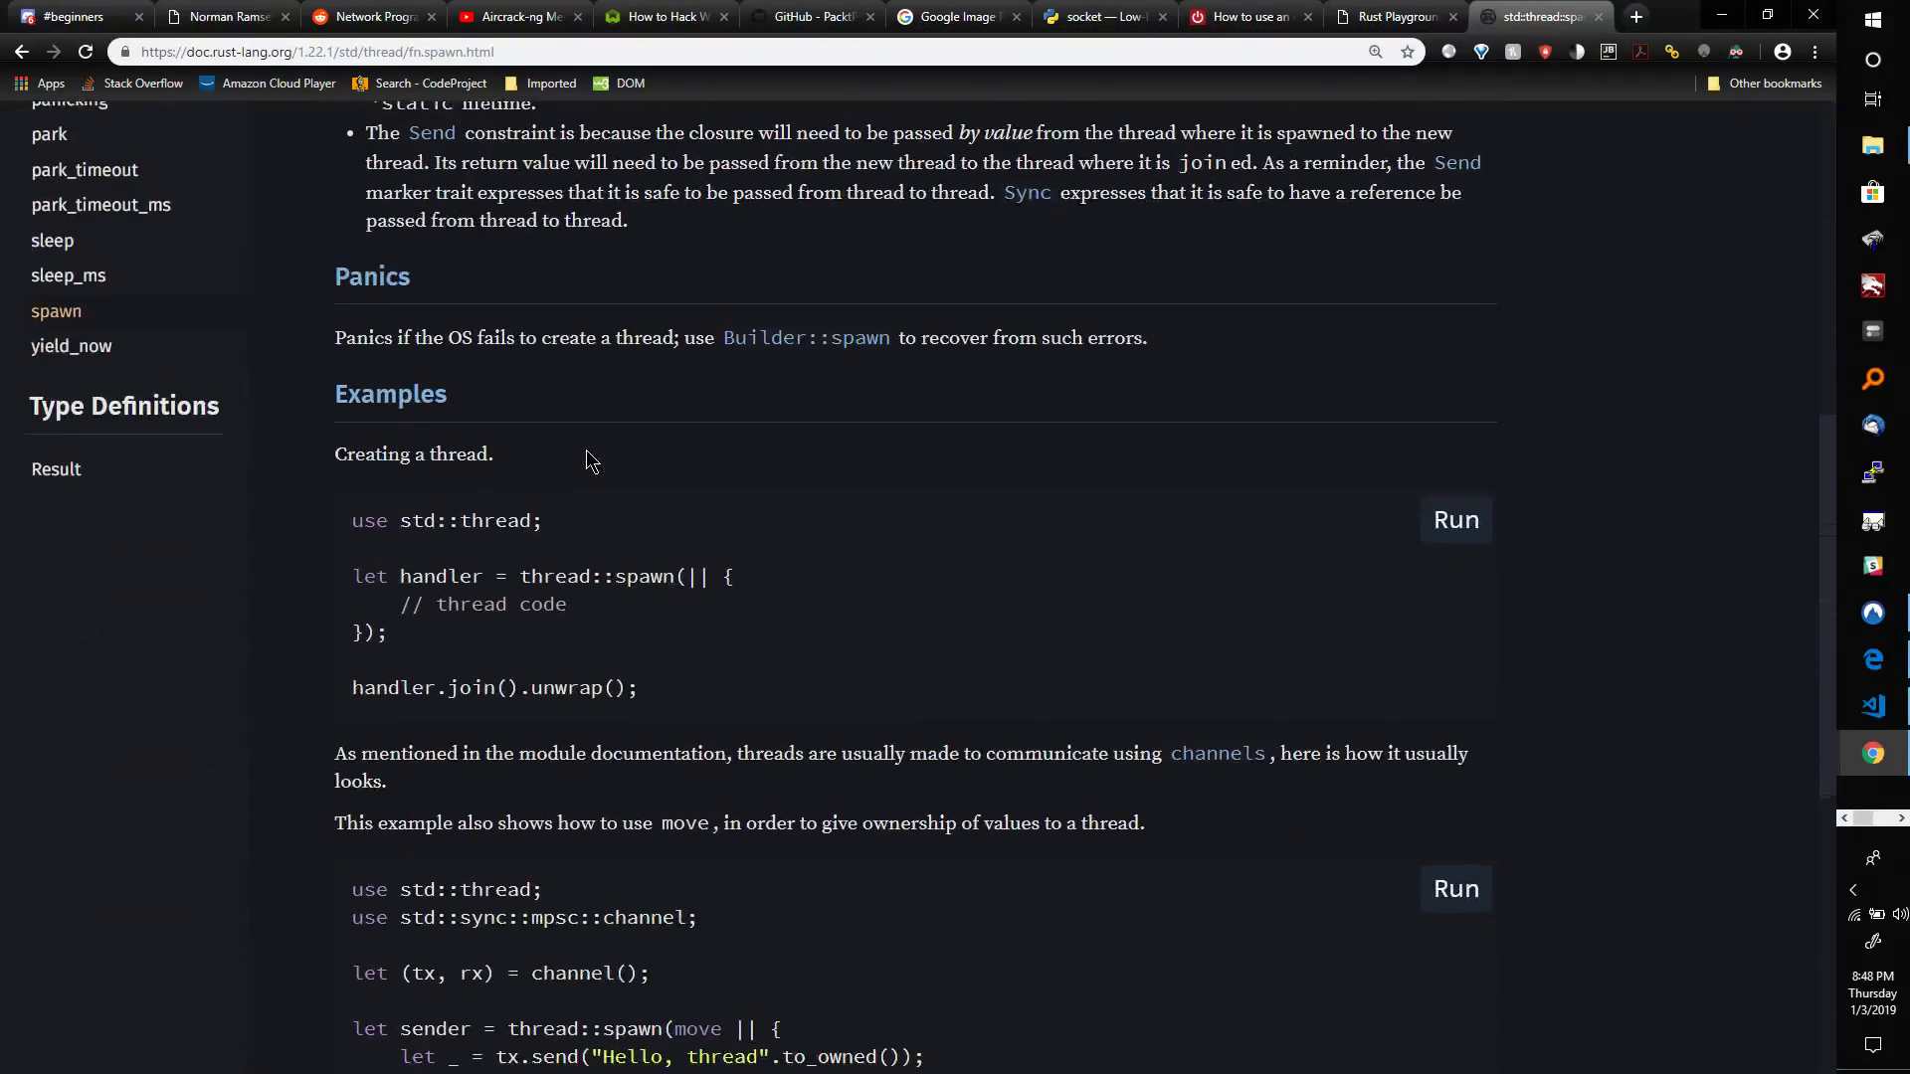
scroll("down", 3)
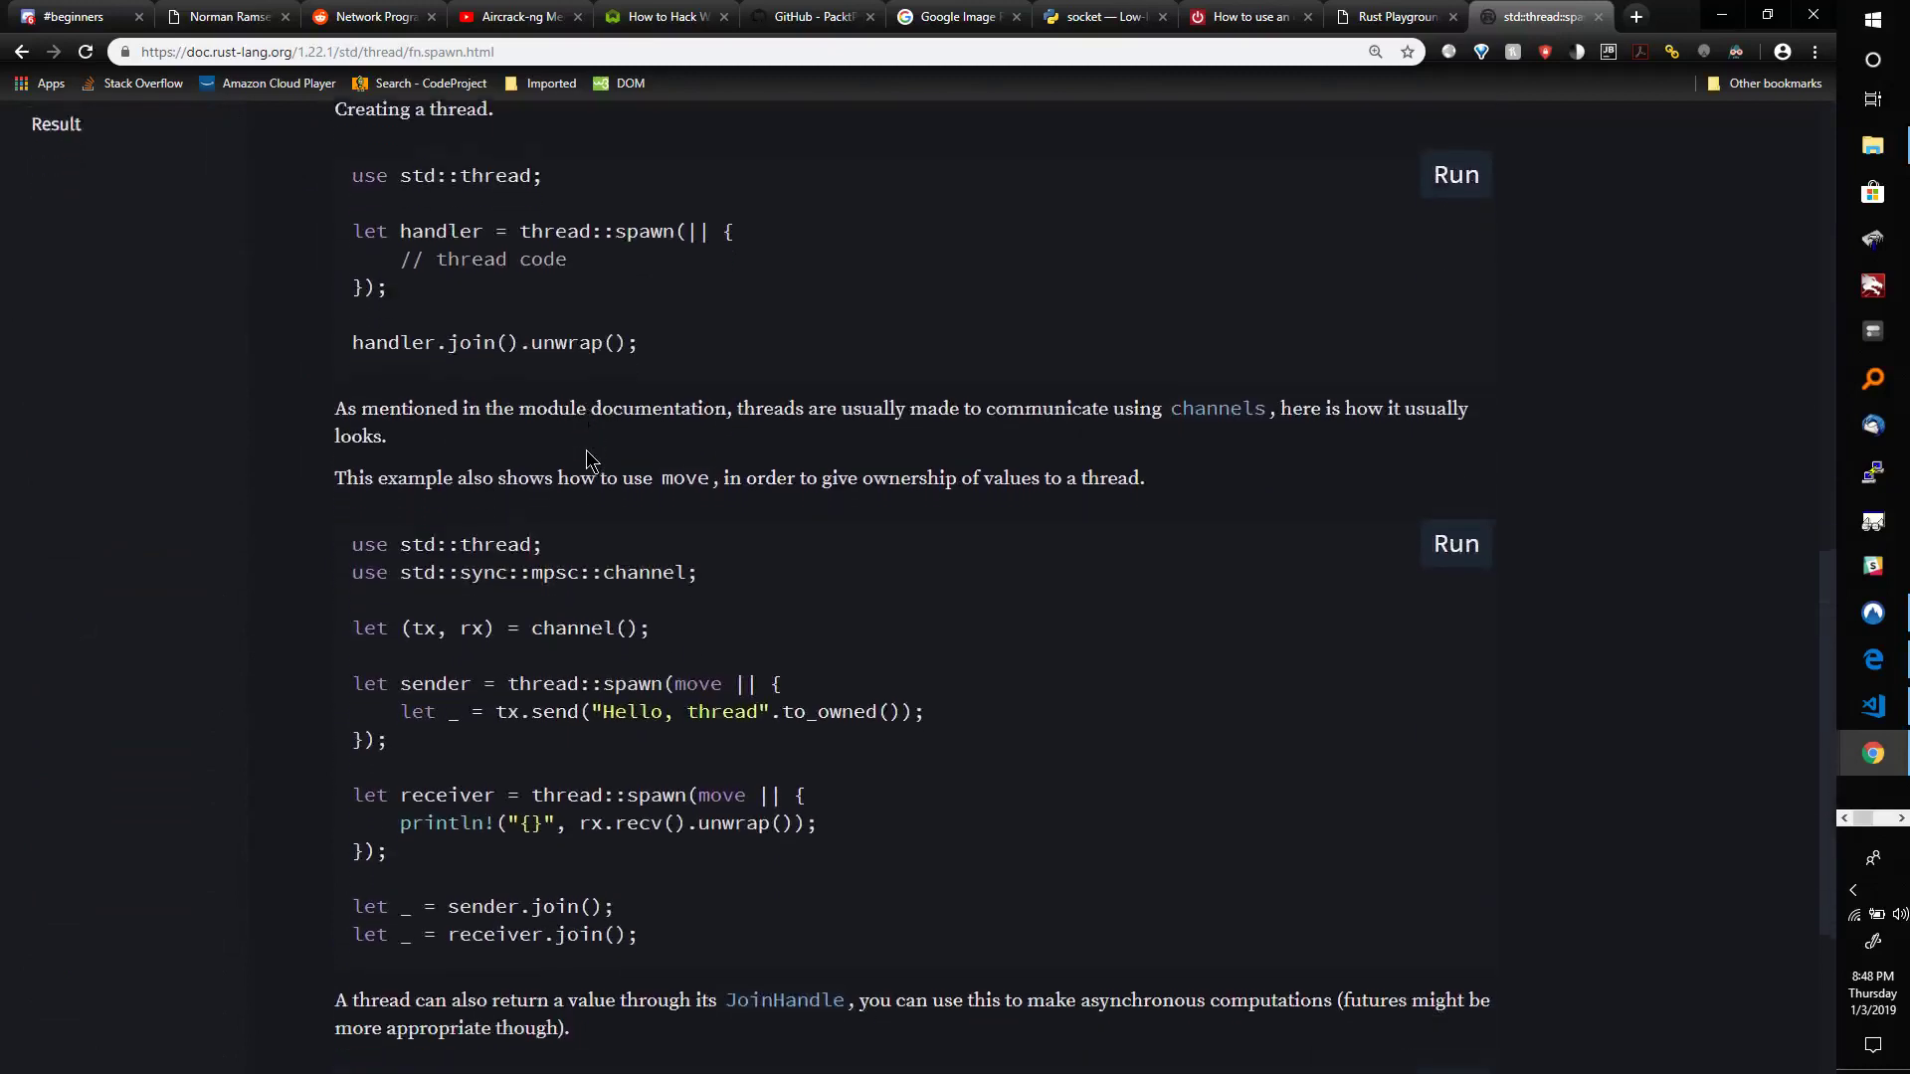
scroll("down", 3)
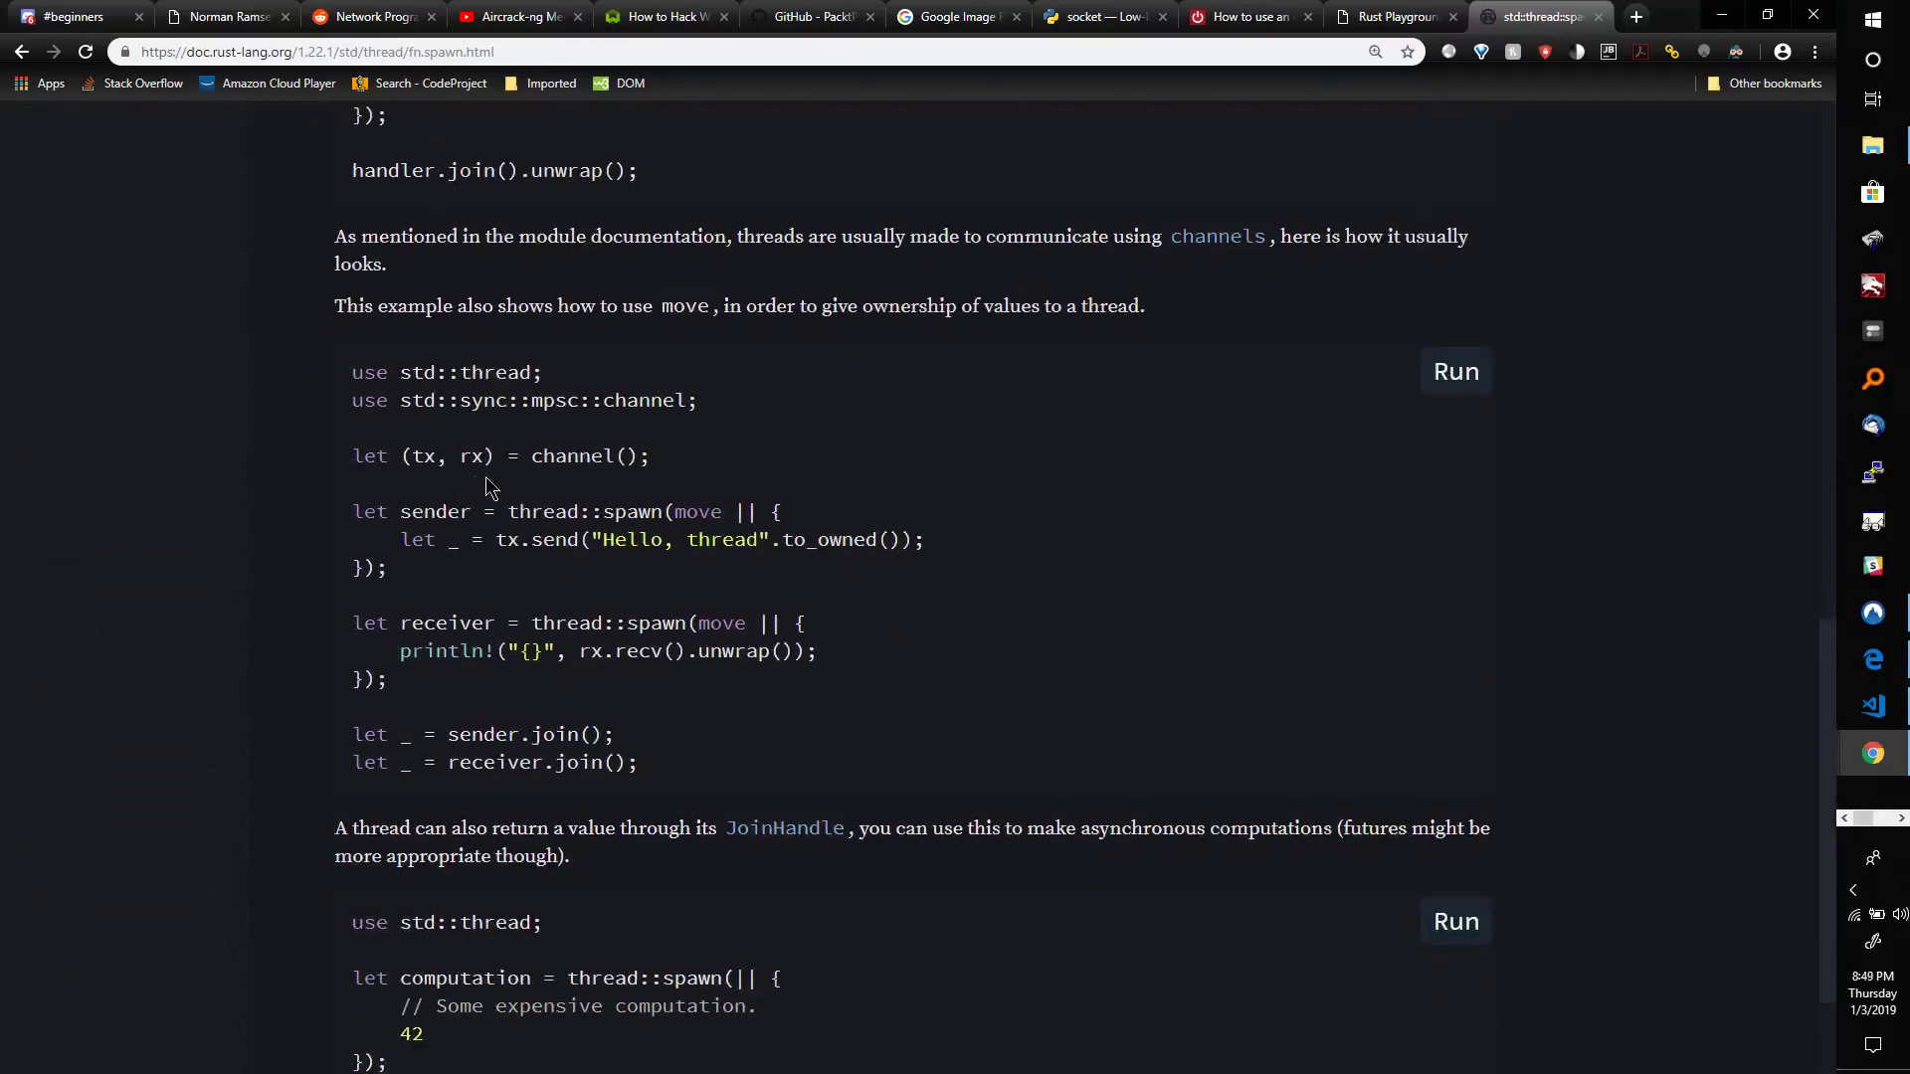
mouse_move(679, 505)
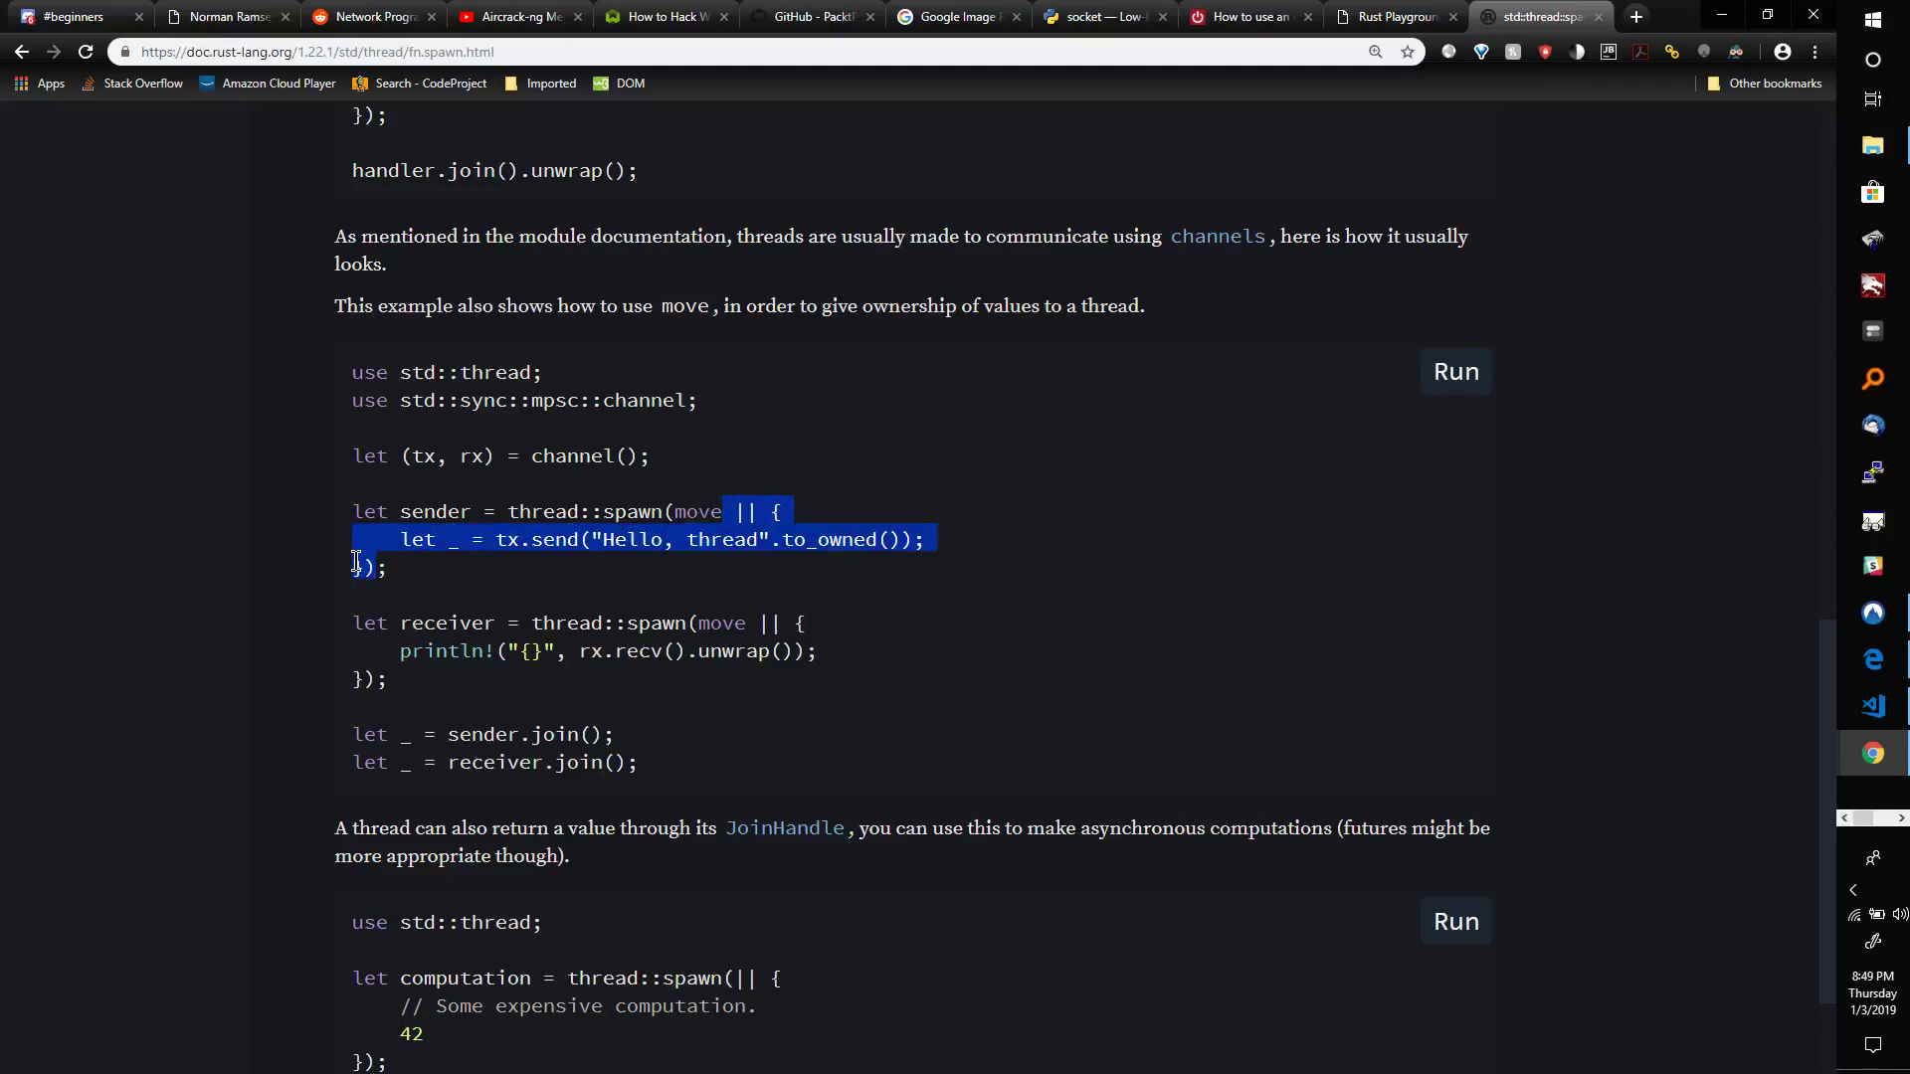
mouse_move(473, 499)
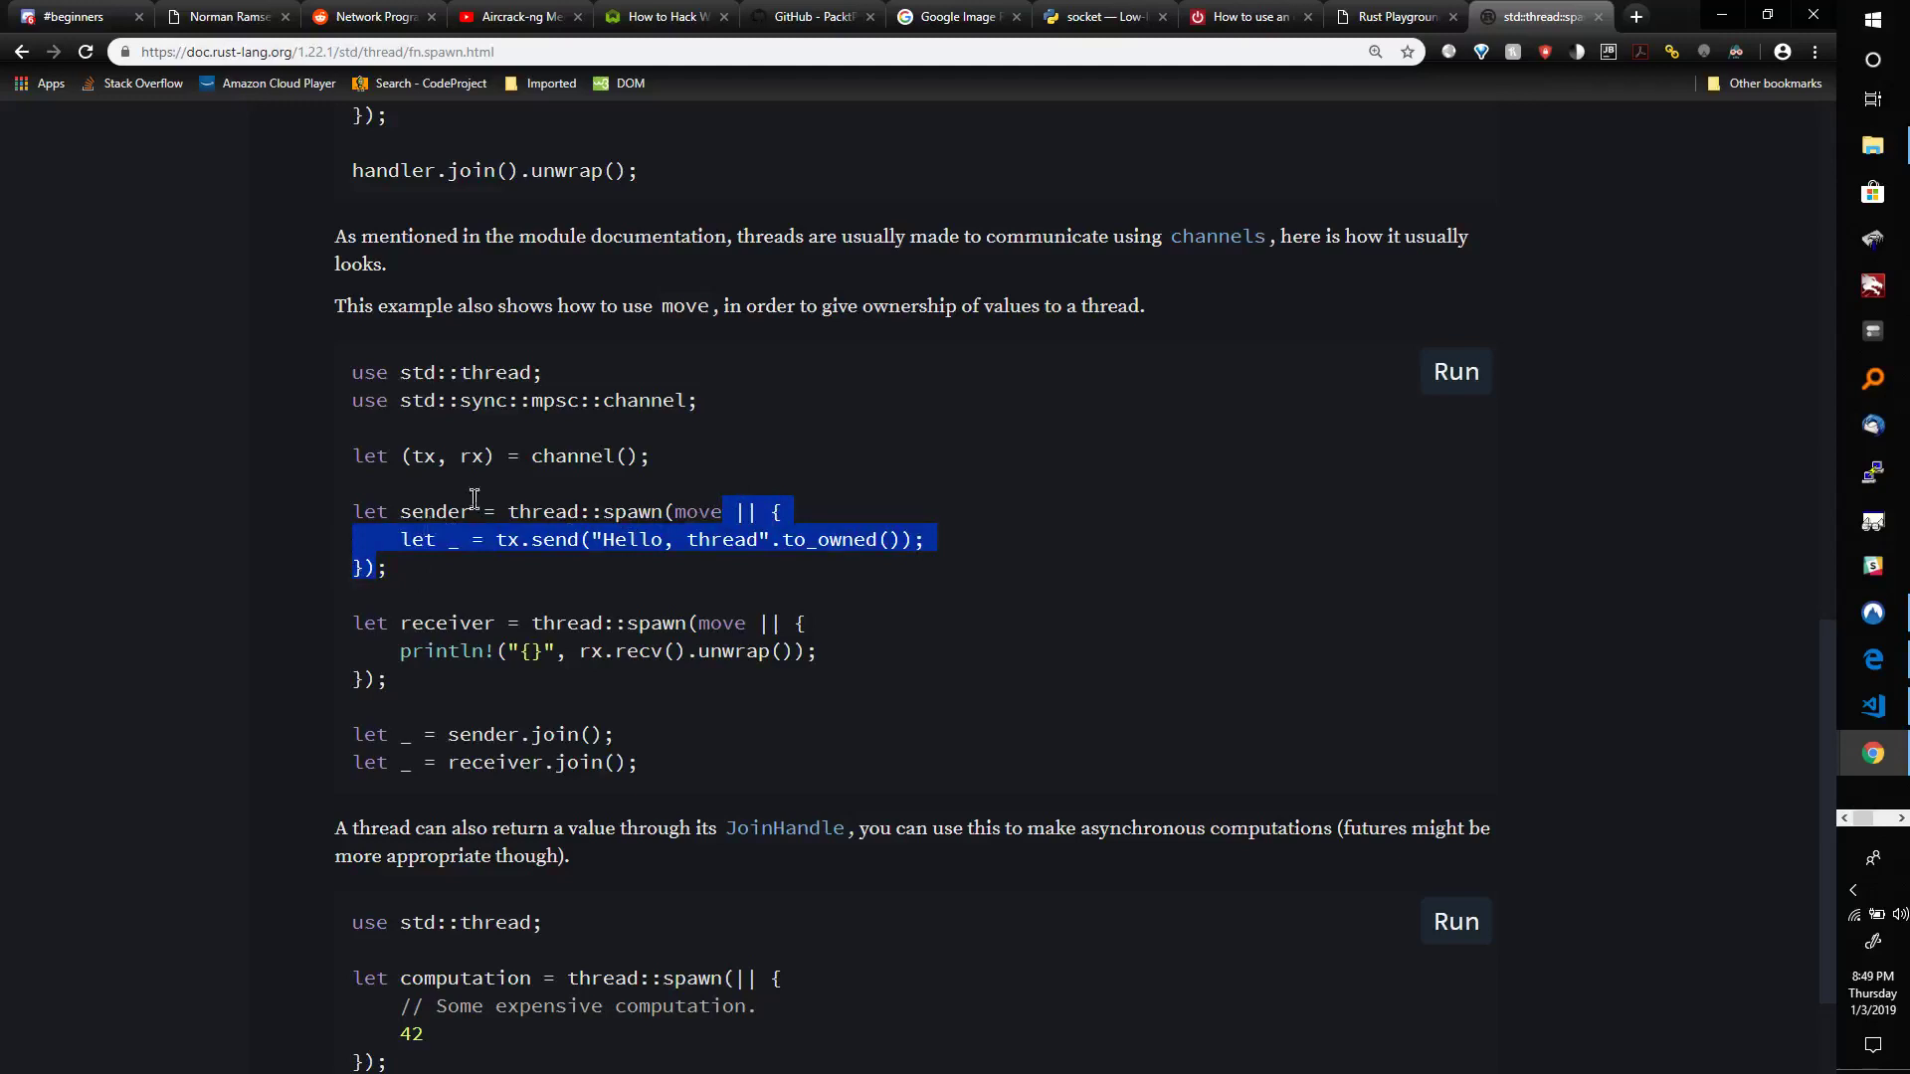
mouse_move(737, 634)
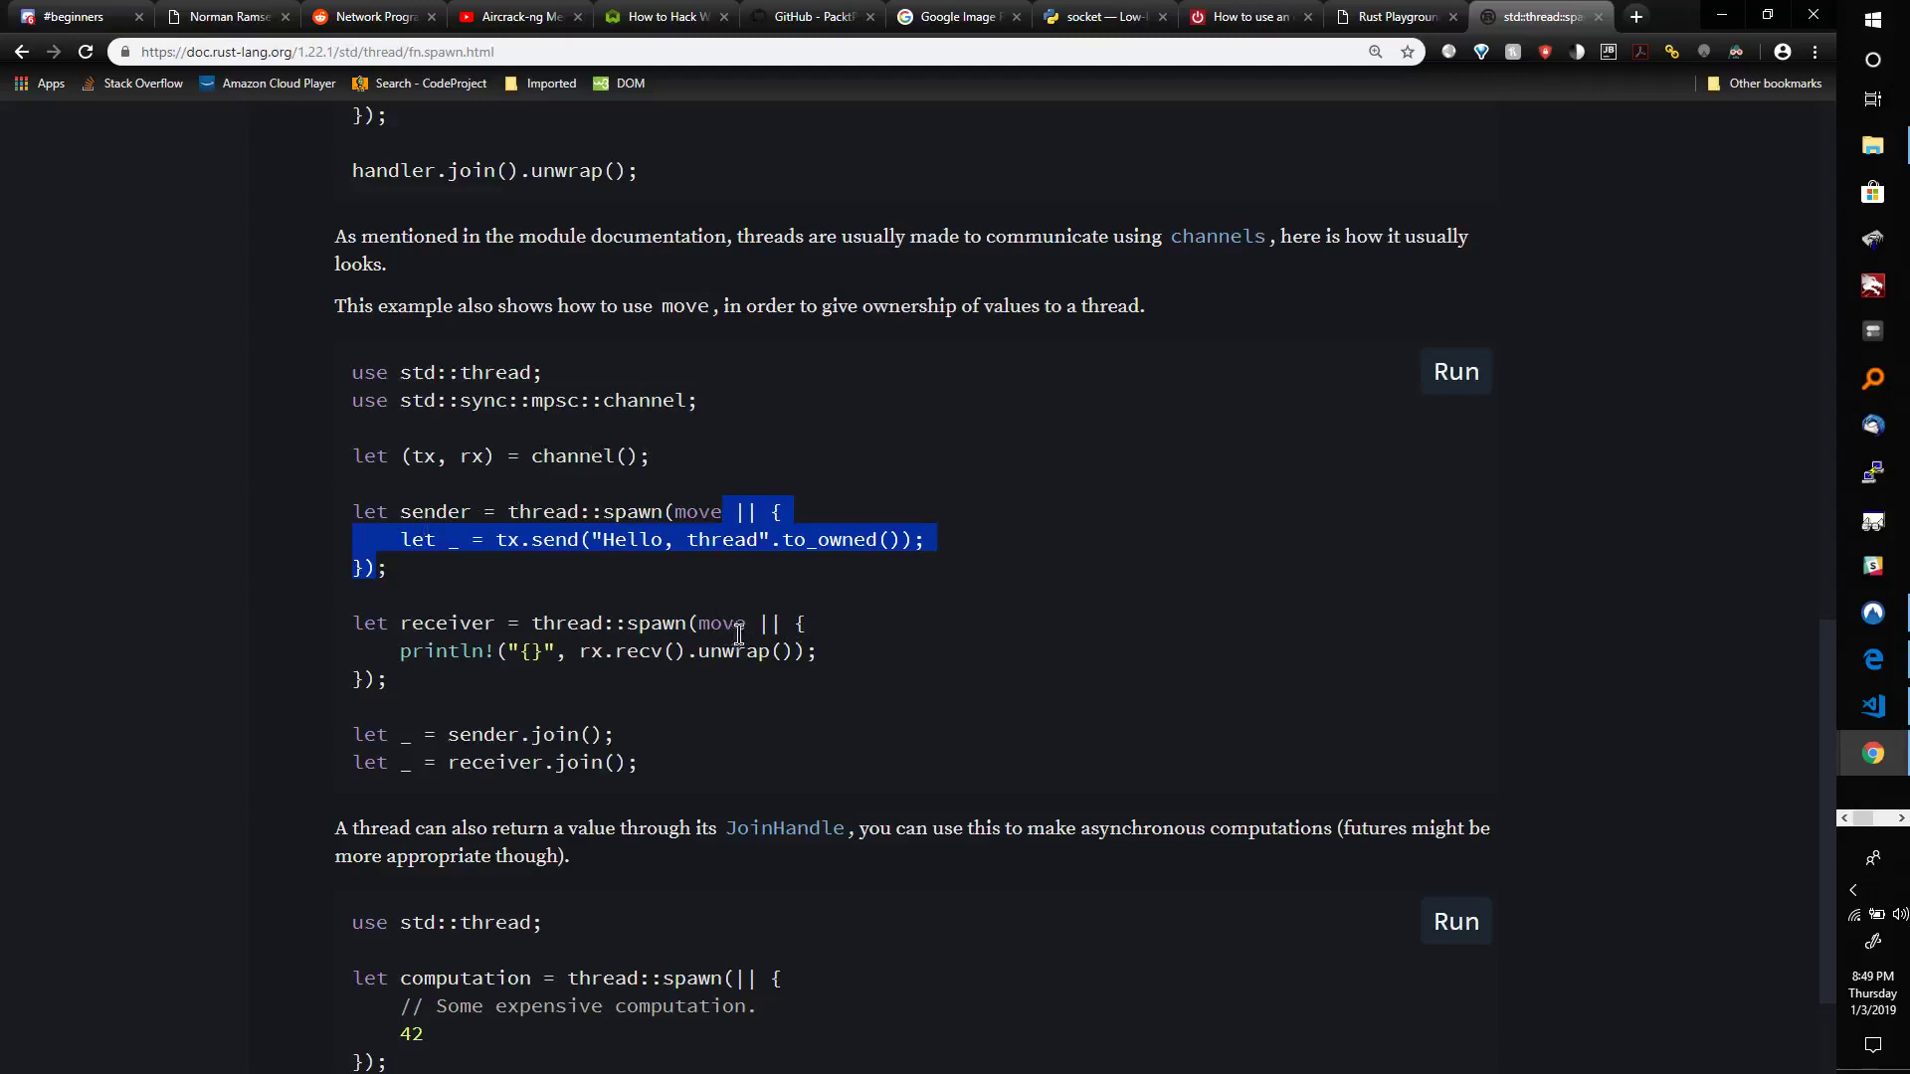
mouse_move(770, 618)
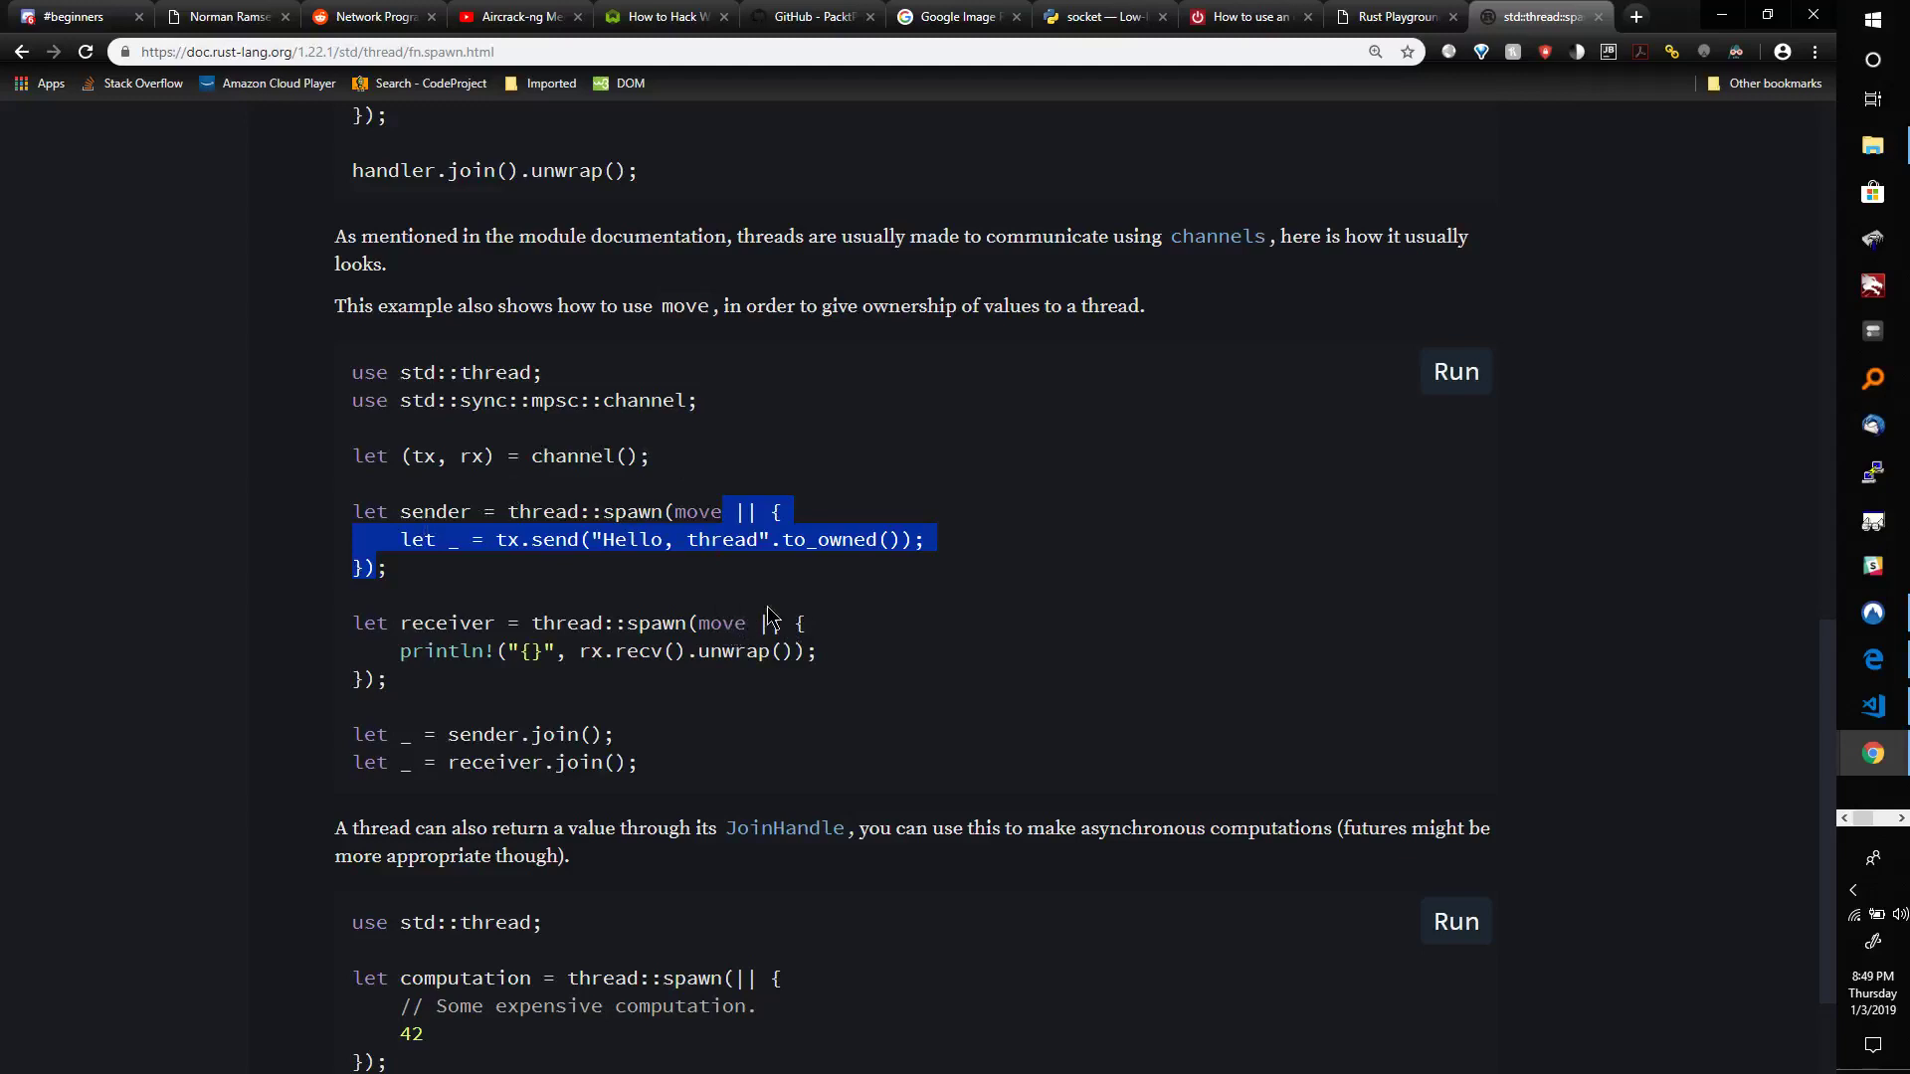
mouse_move(630, 332)
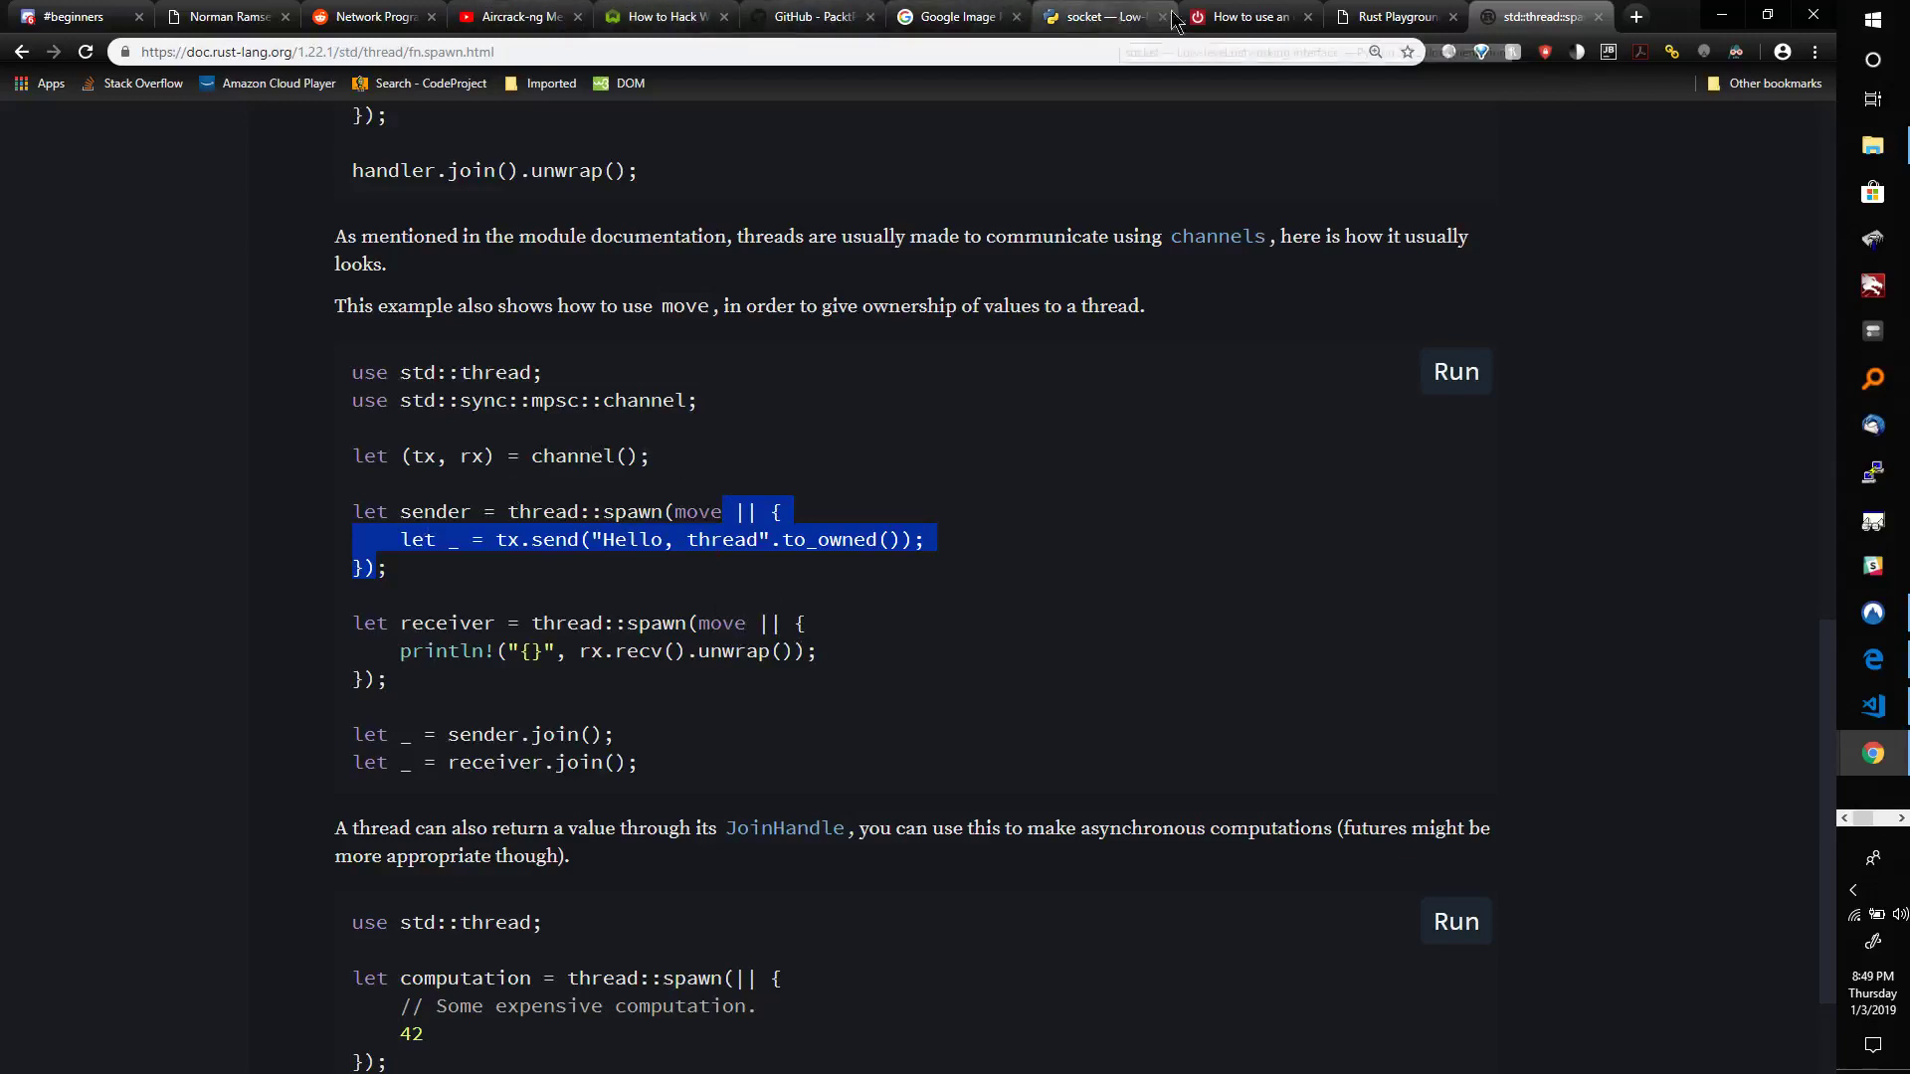
Return to the playground closure code and insert two blank lines above fn main().
left_click(1388, 16)
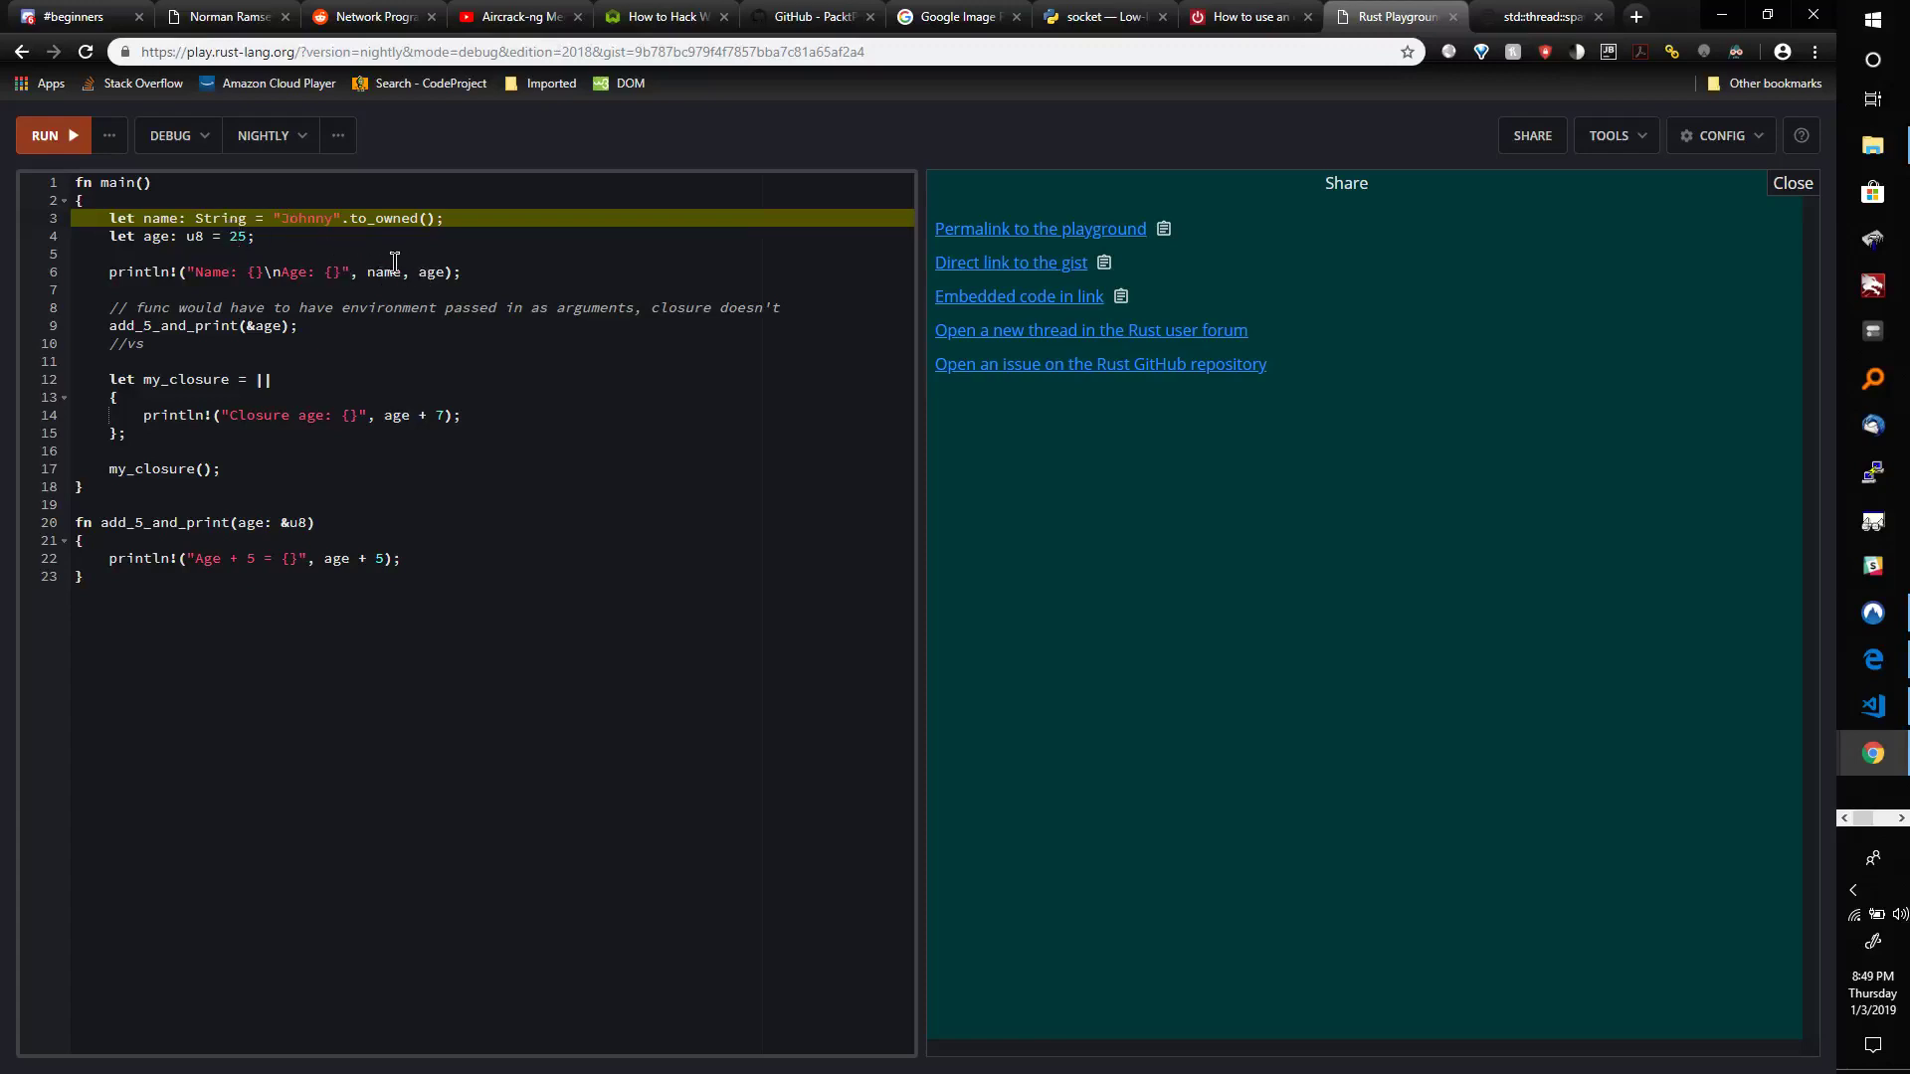
mouse_move(414, 265)
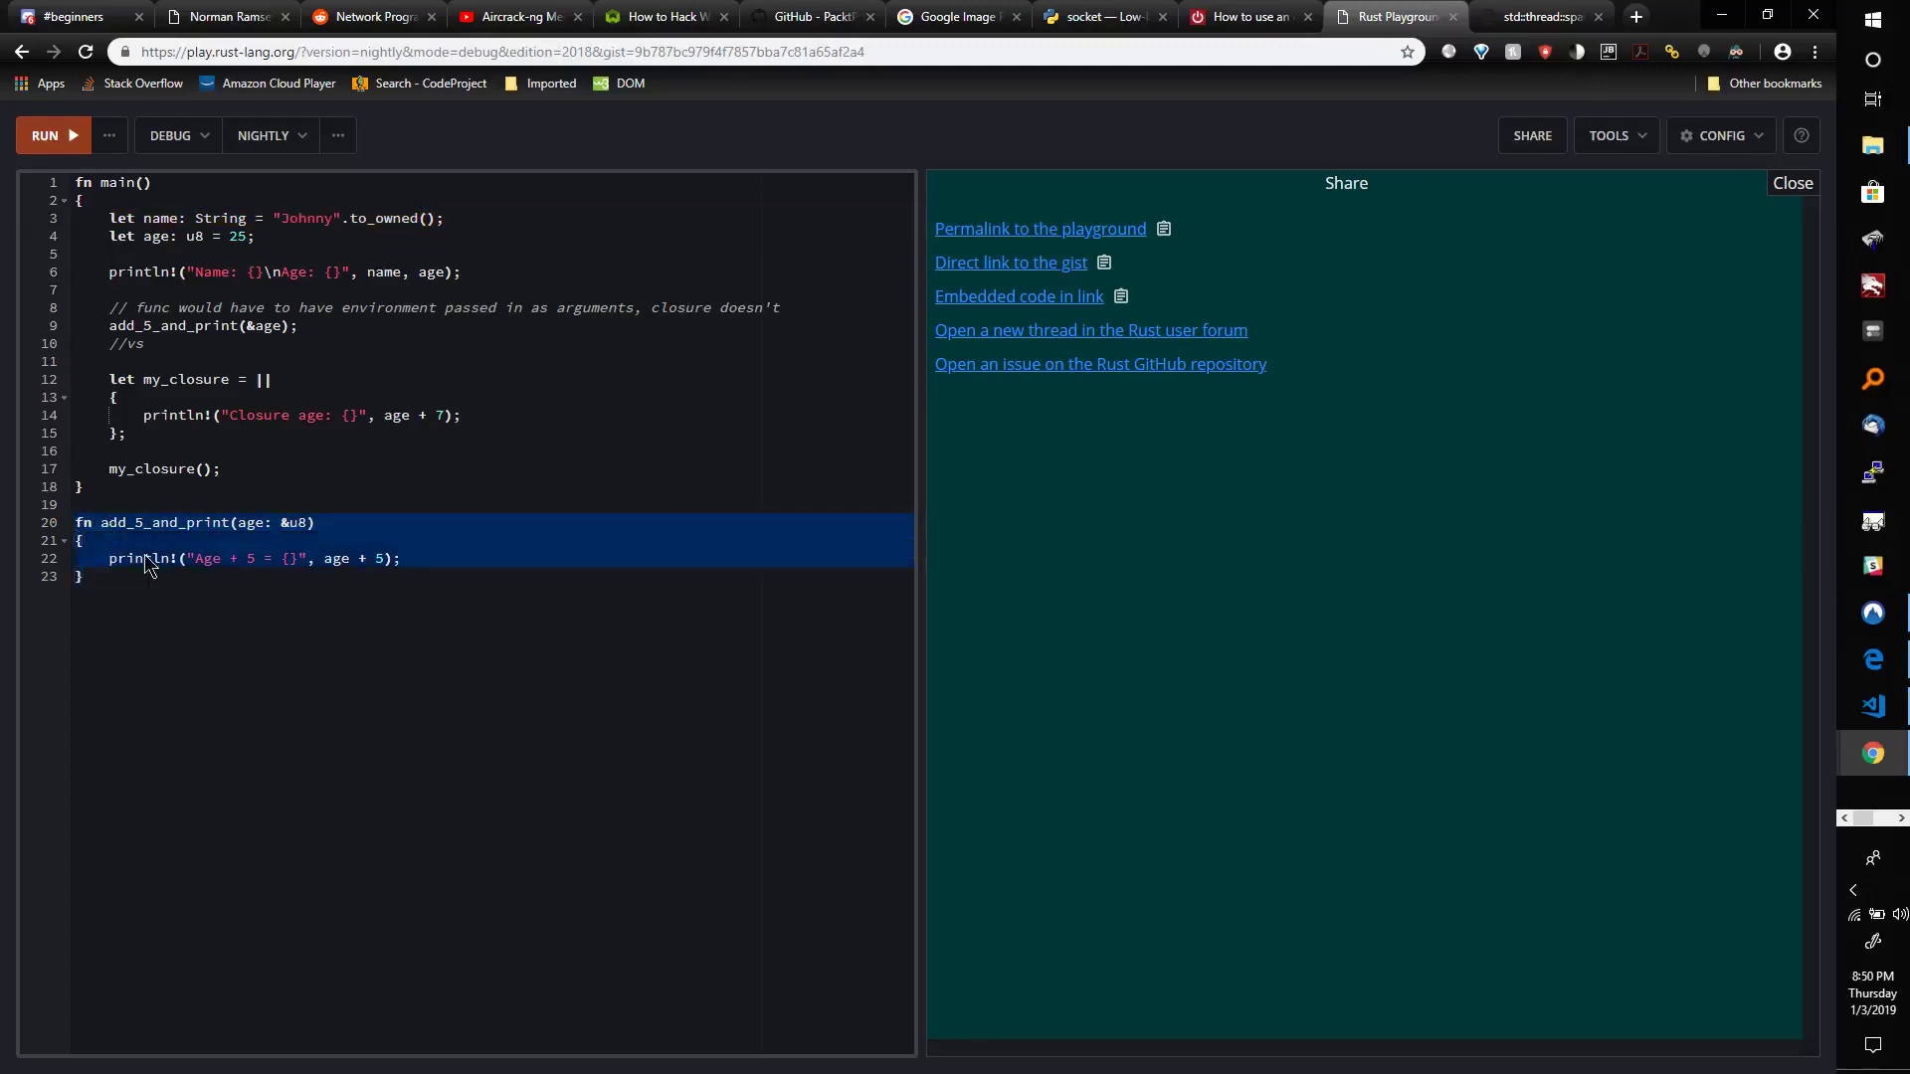
mouse_move(191, 536)
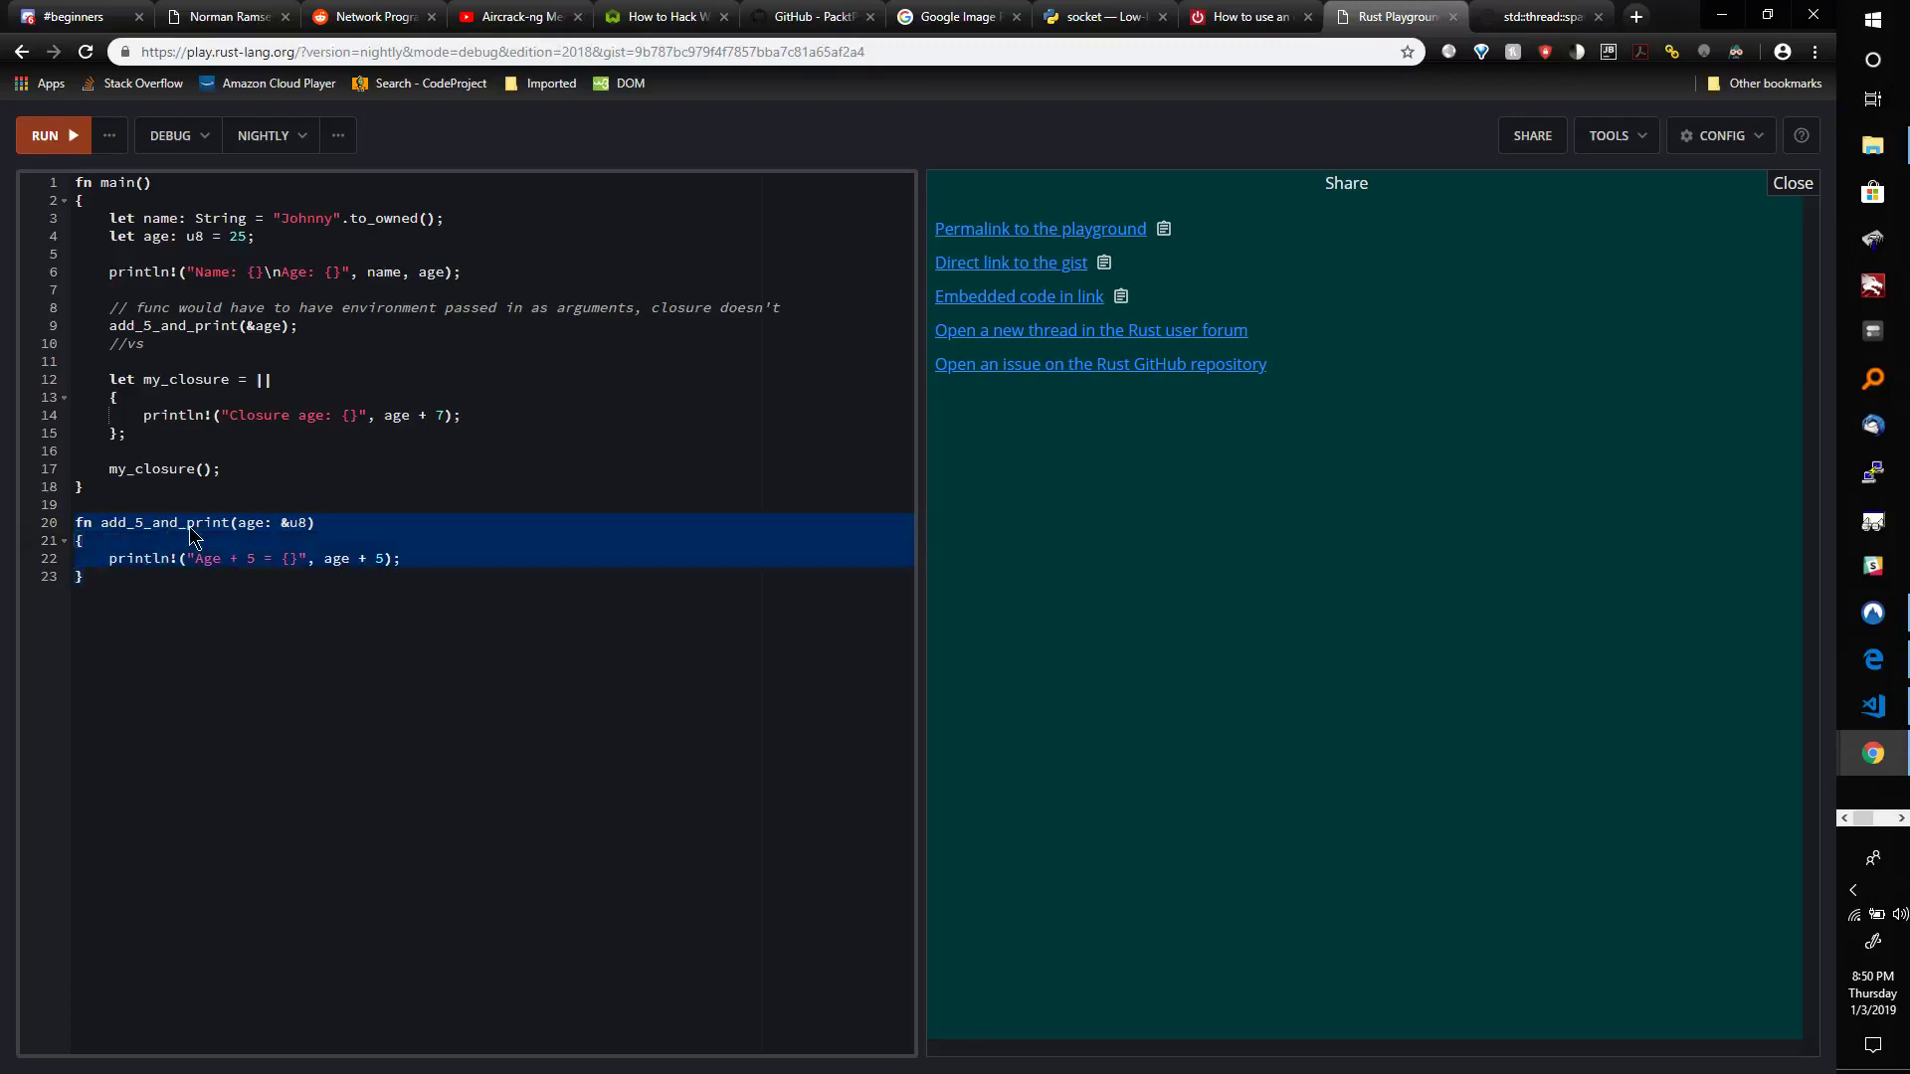
mouse_move(249, 526)
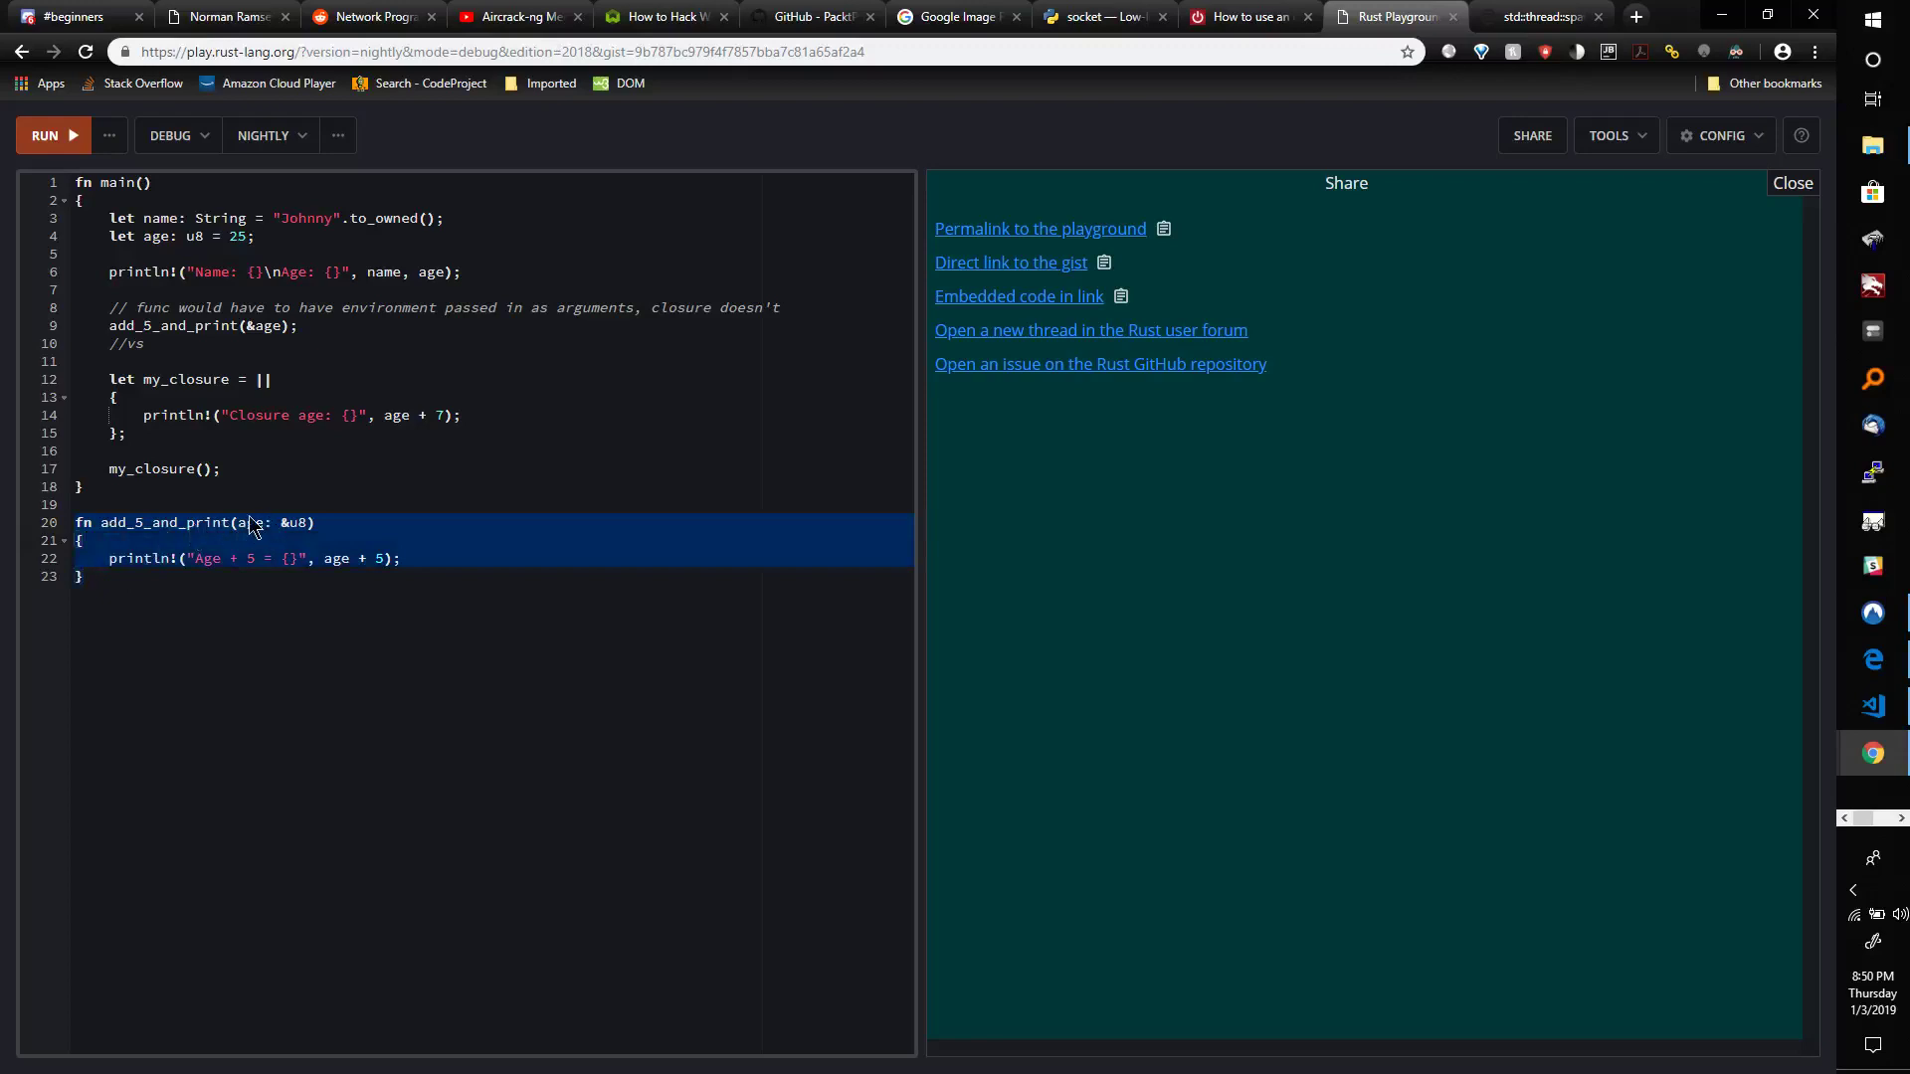
mouse_move(262, 536)
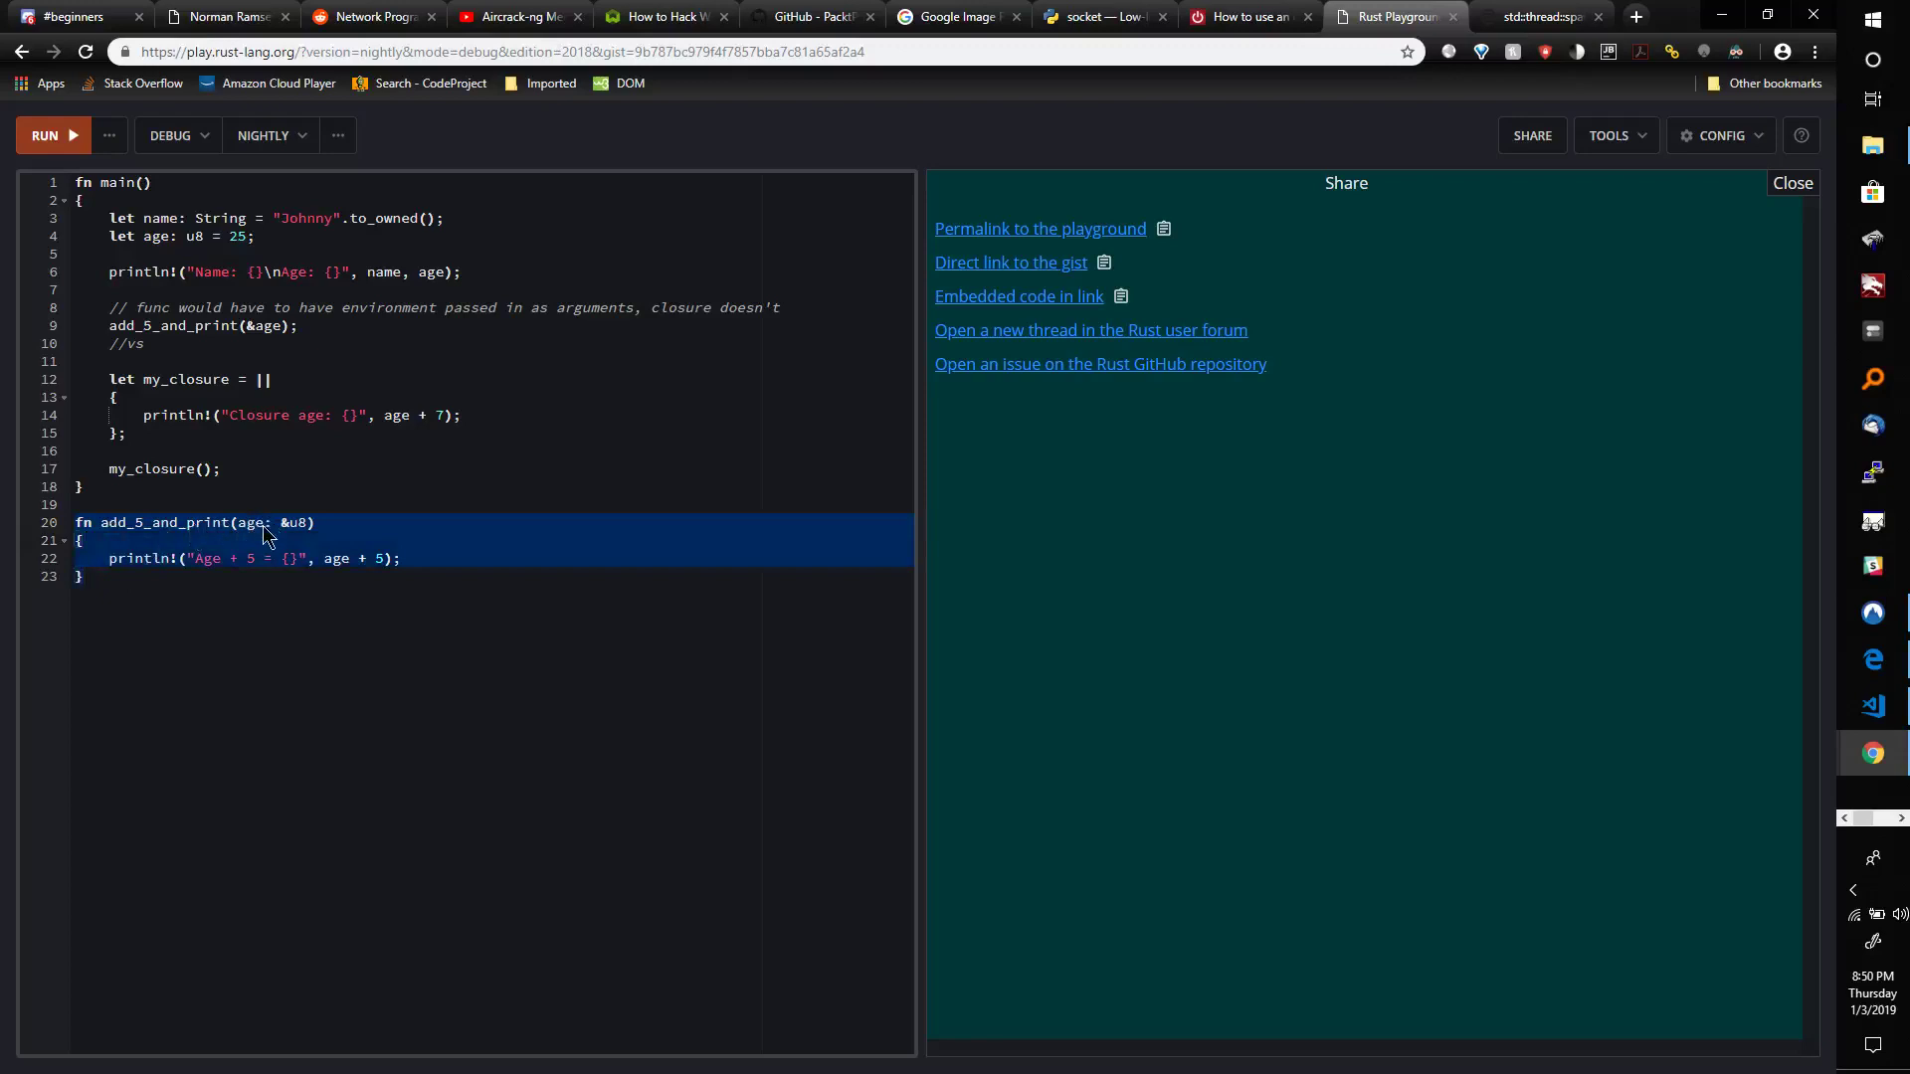
mouse_move(283, 536)
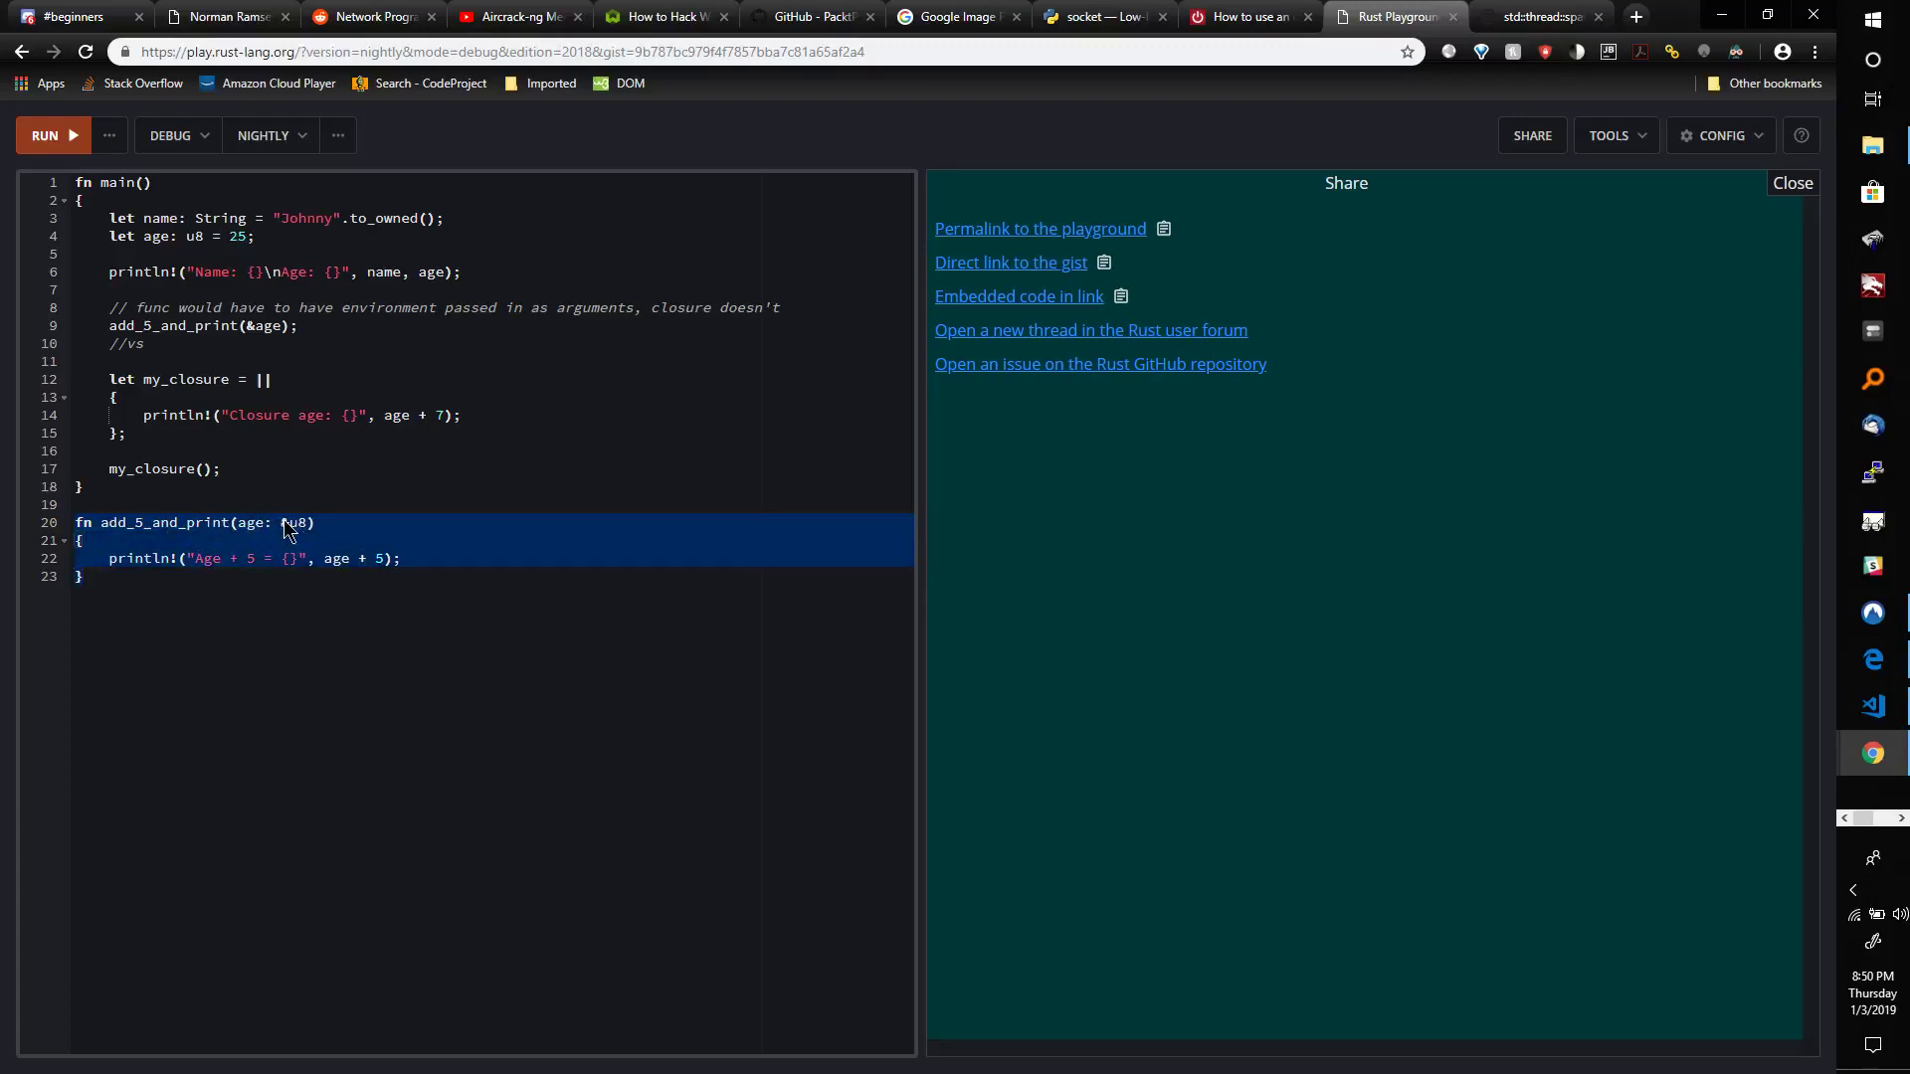
type("&")
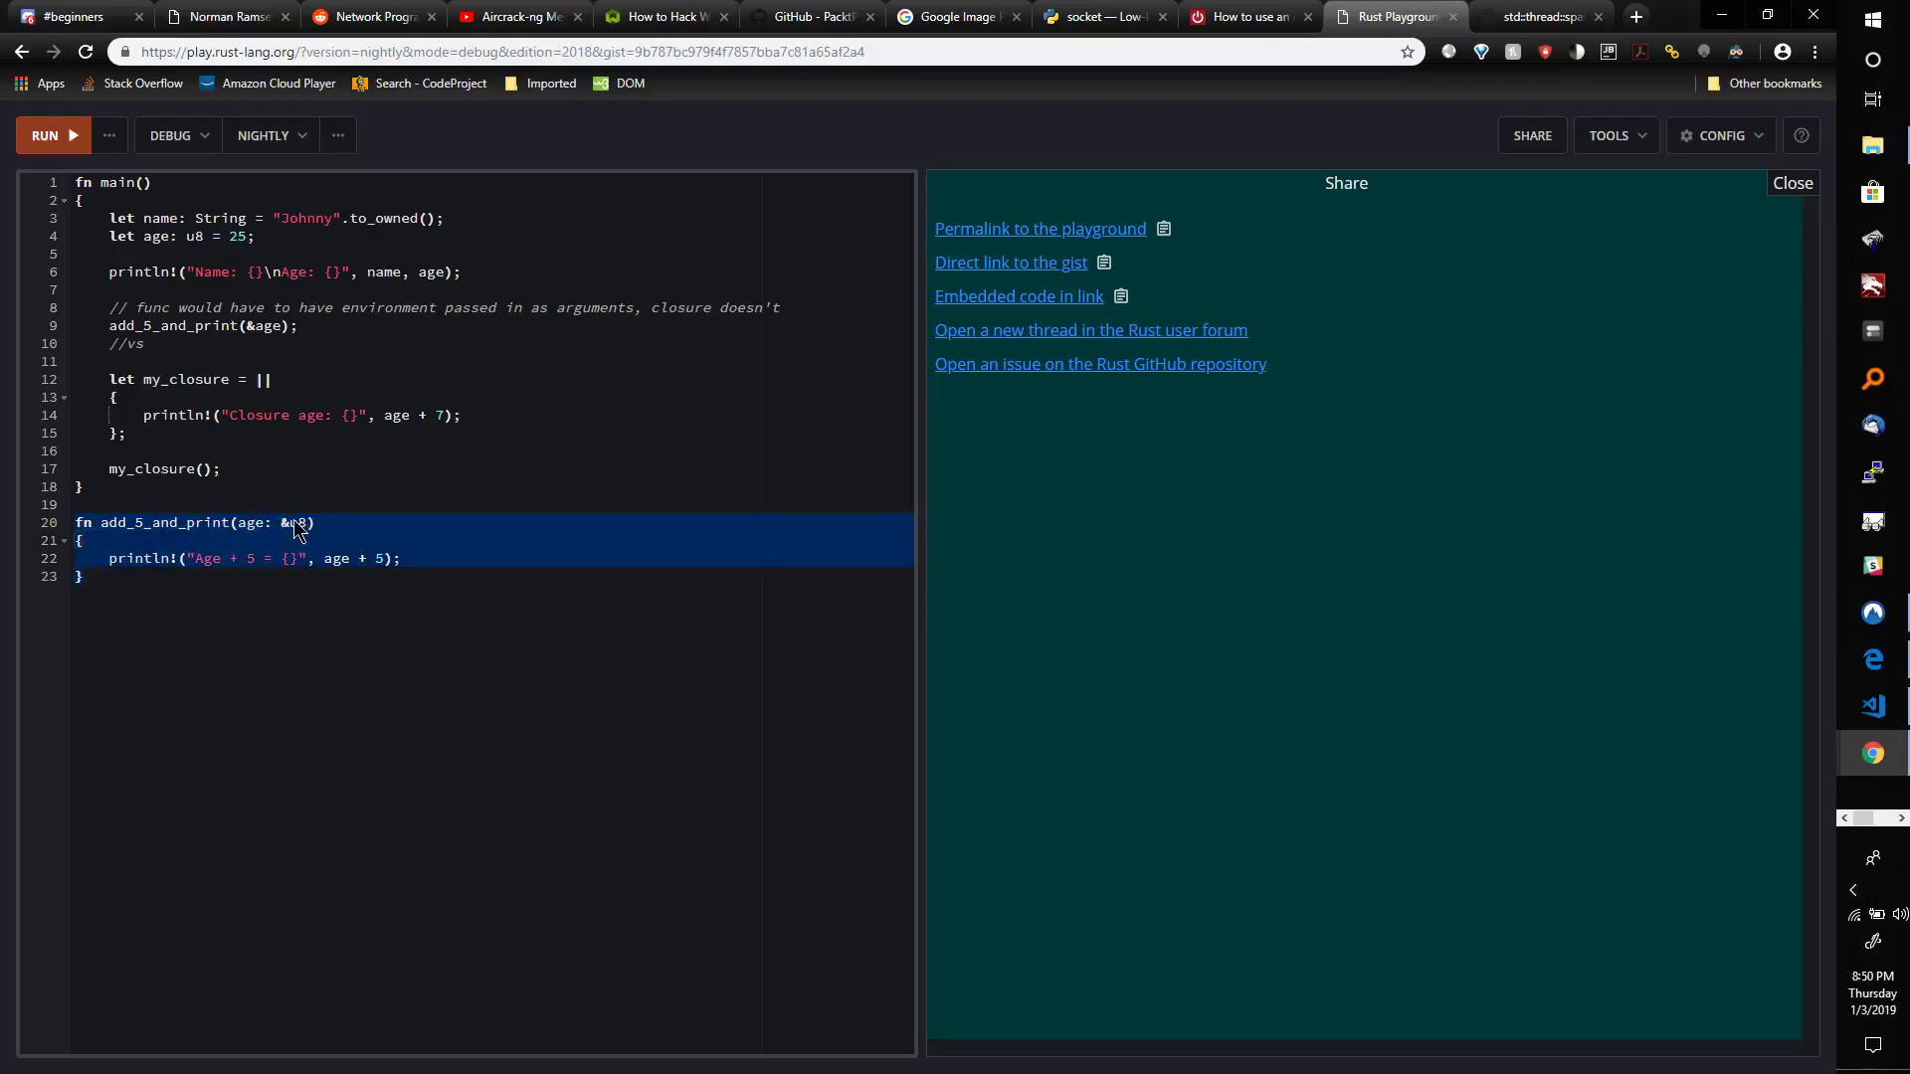
mouse_move(226, 552)
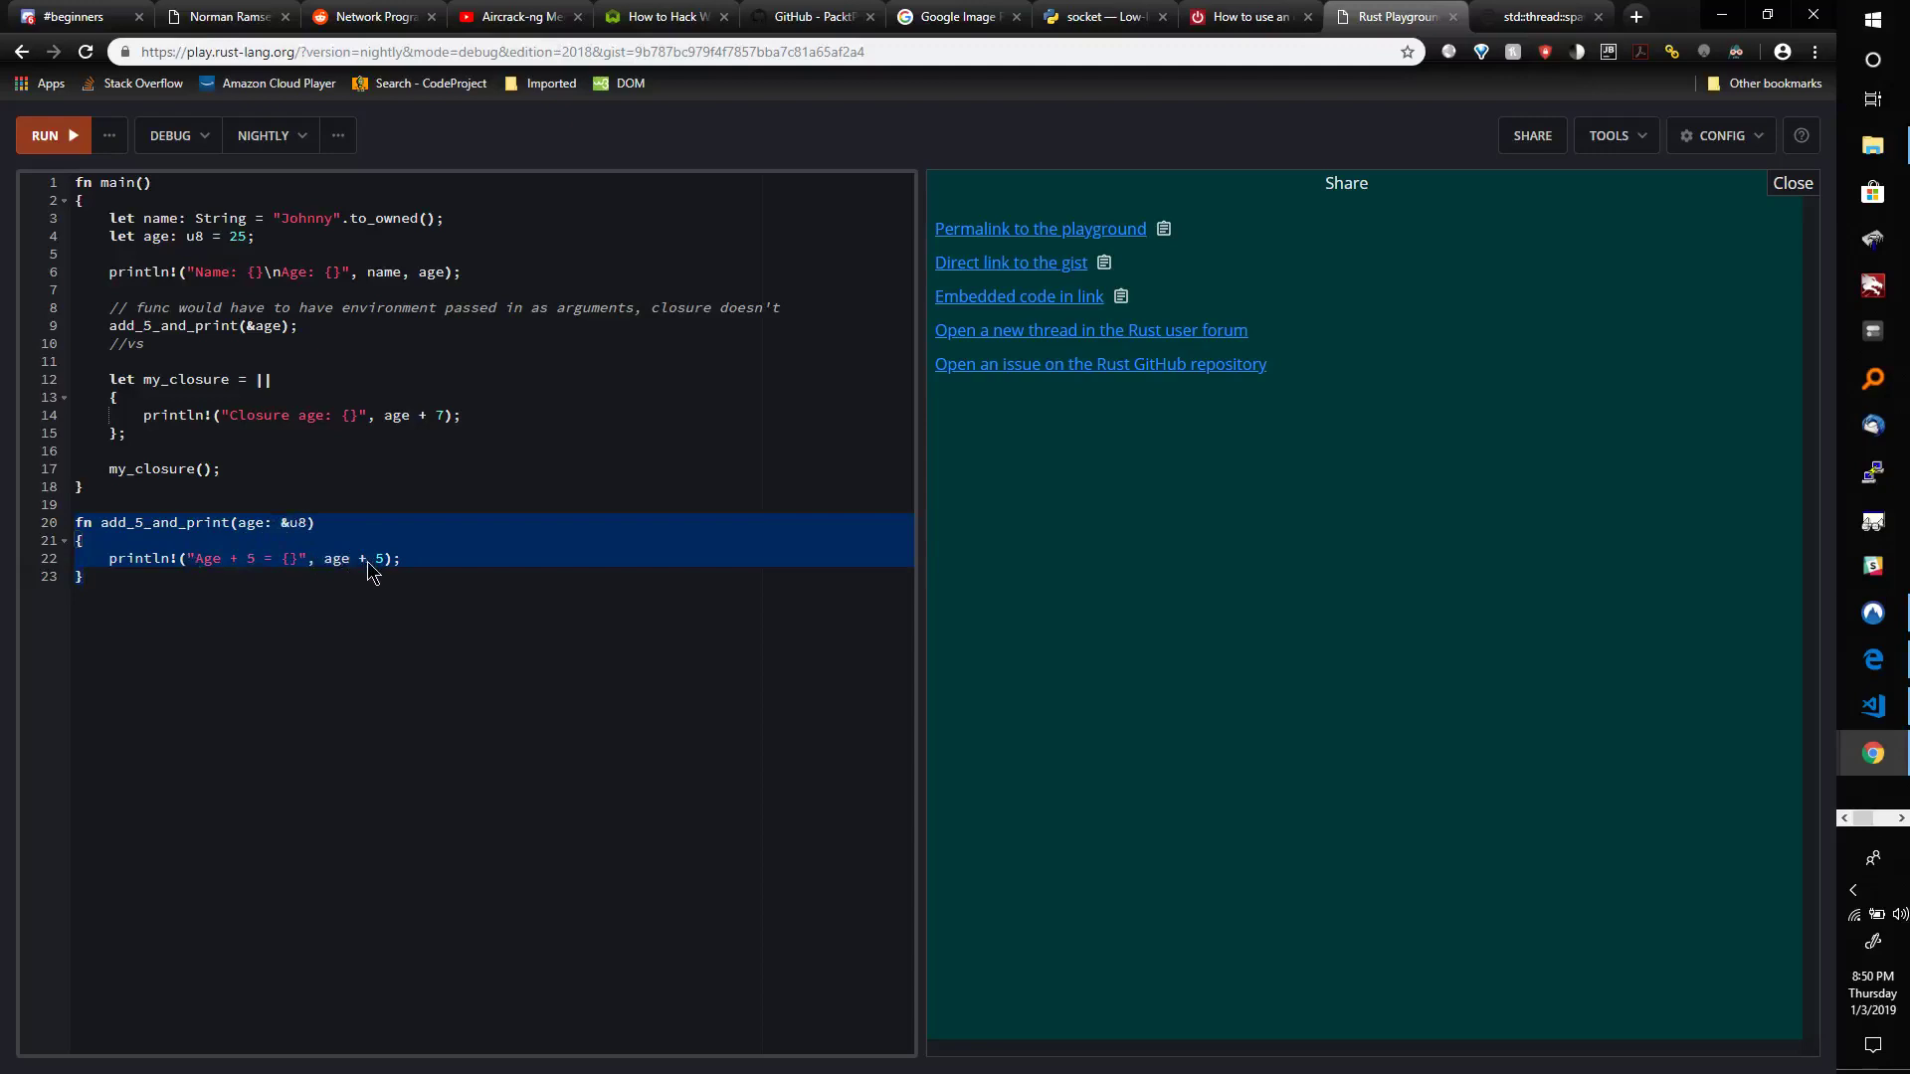
mouse_move(345, 546)
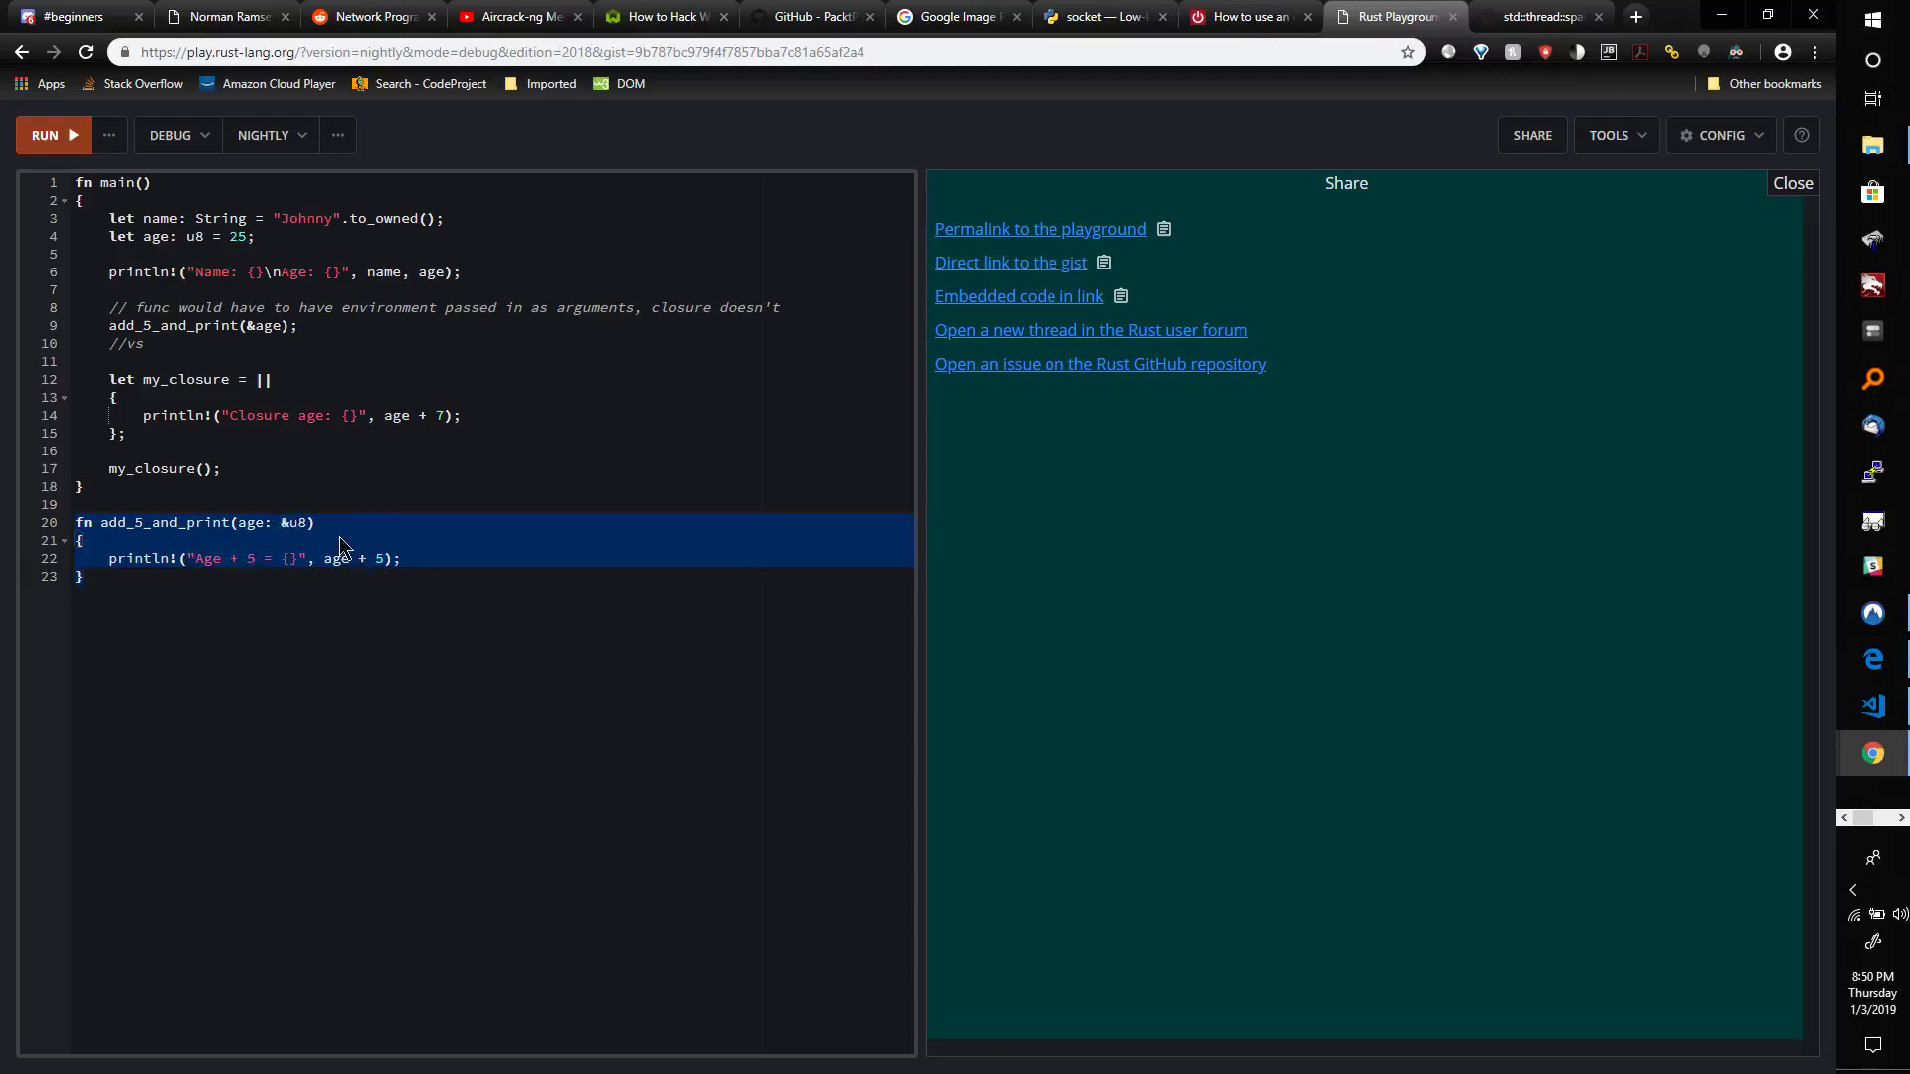
mouse_move(244, 539)
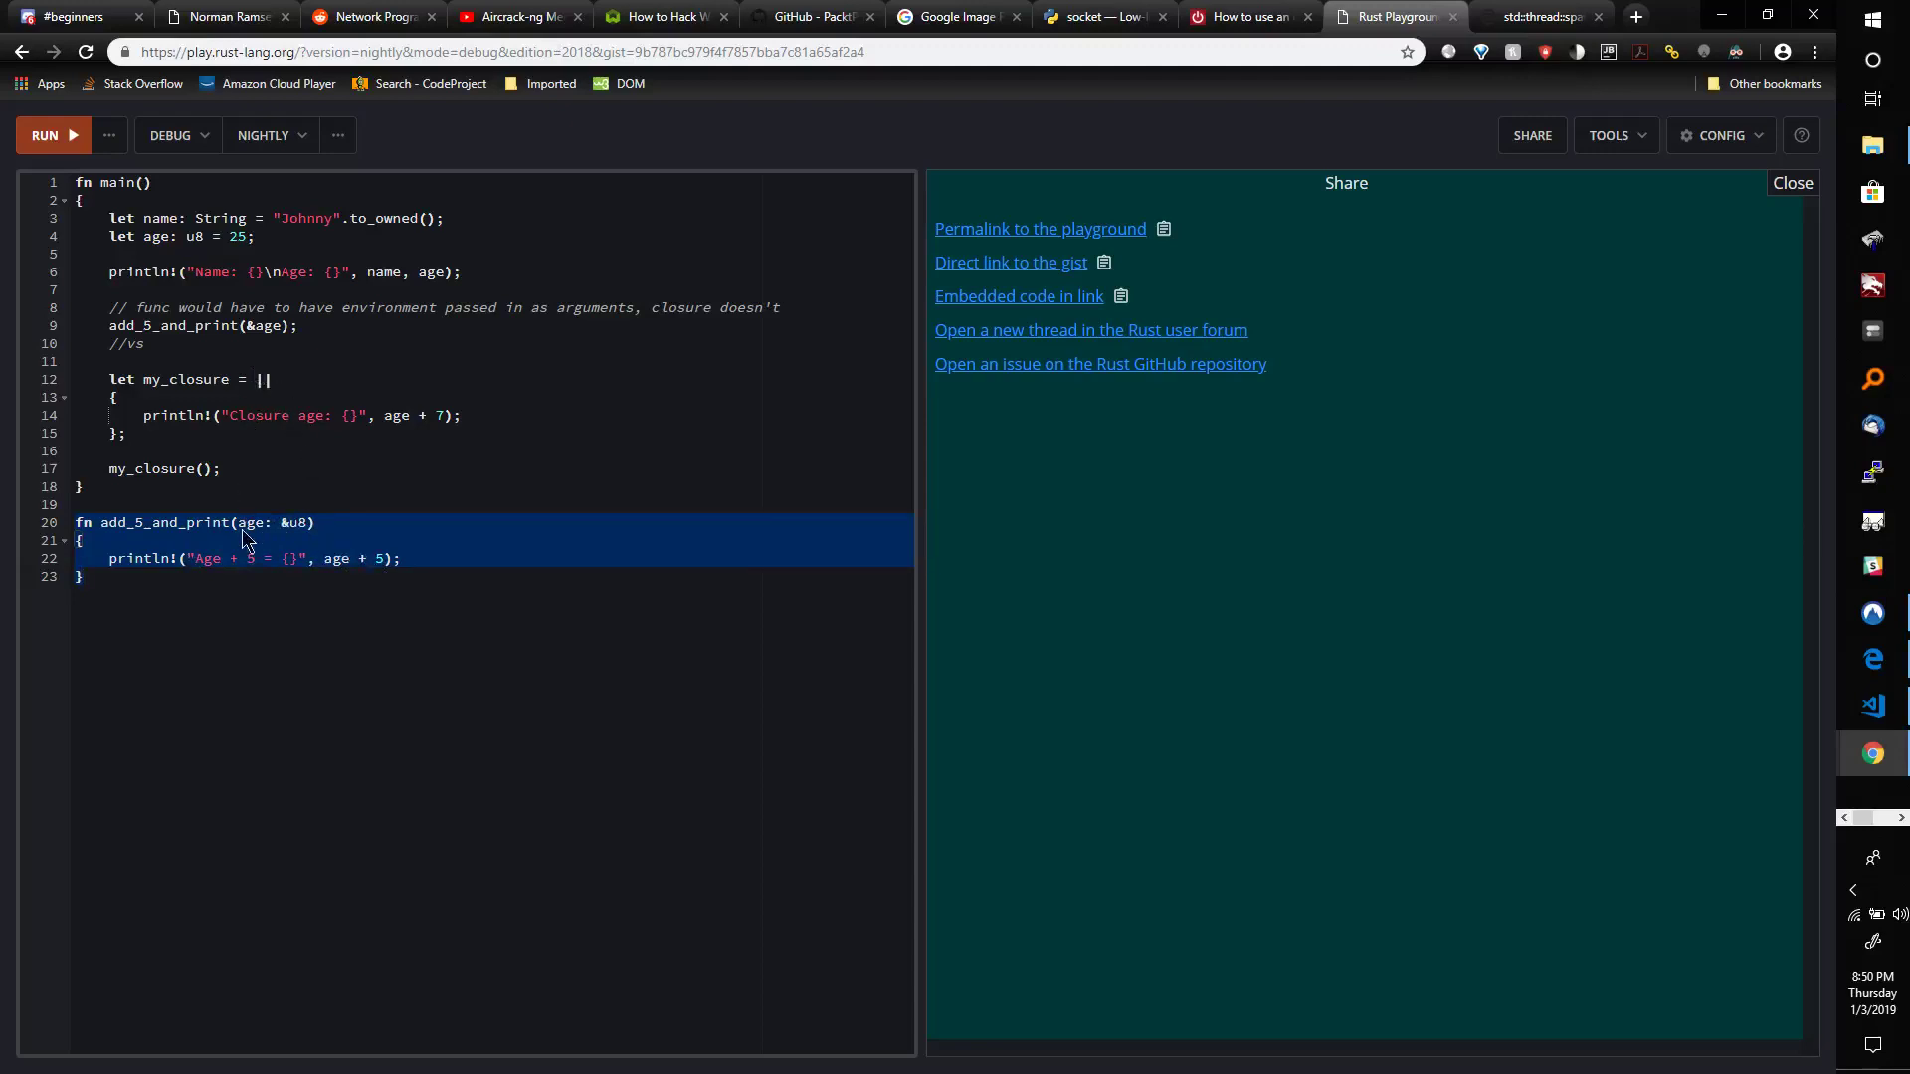
mouse_move(289, 530)
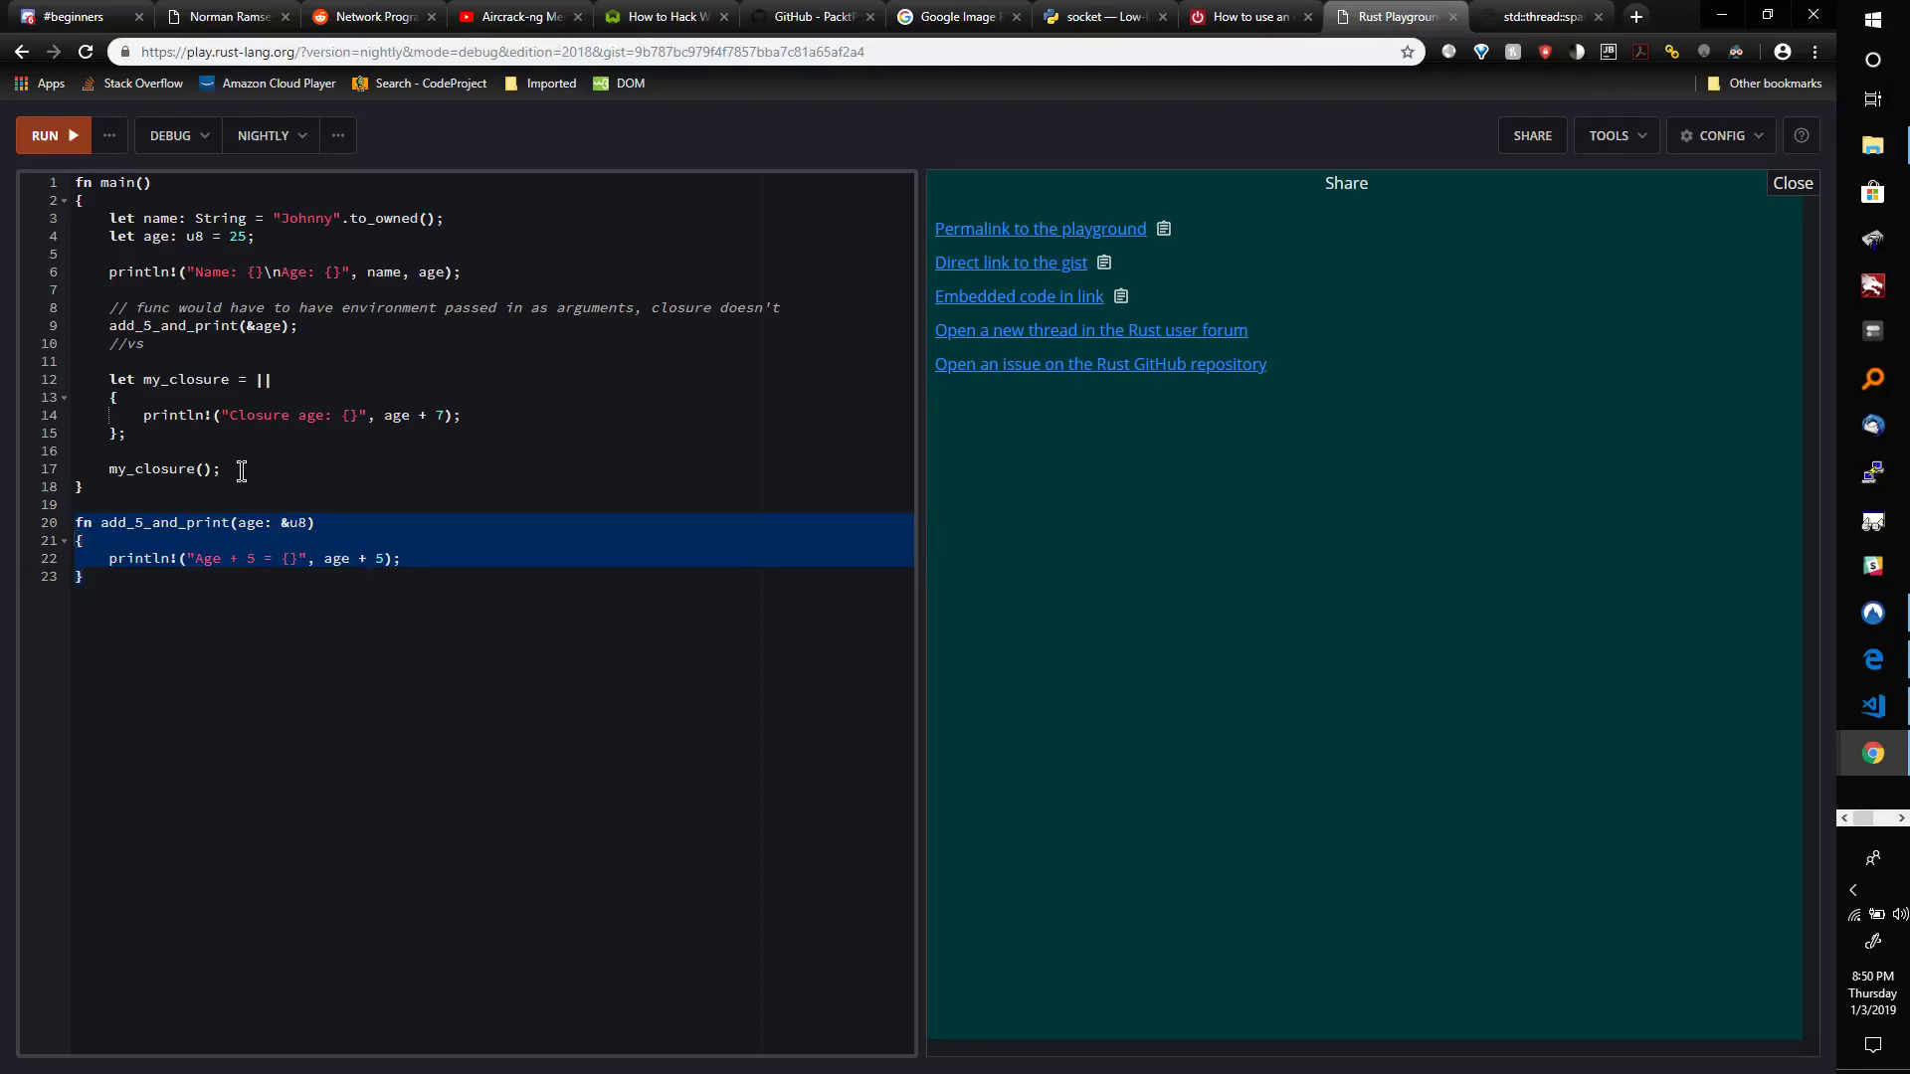
mouse_move(248, 537)
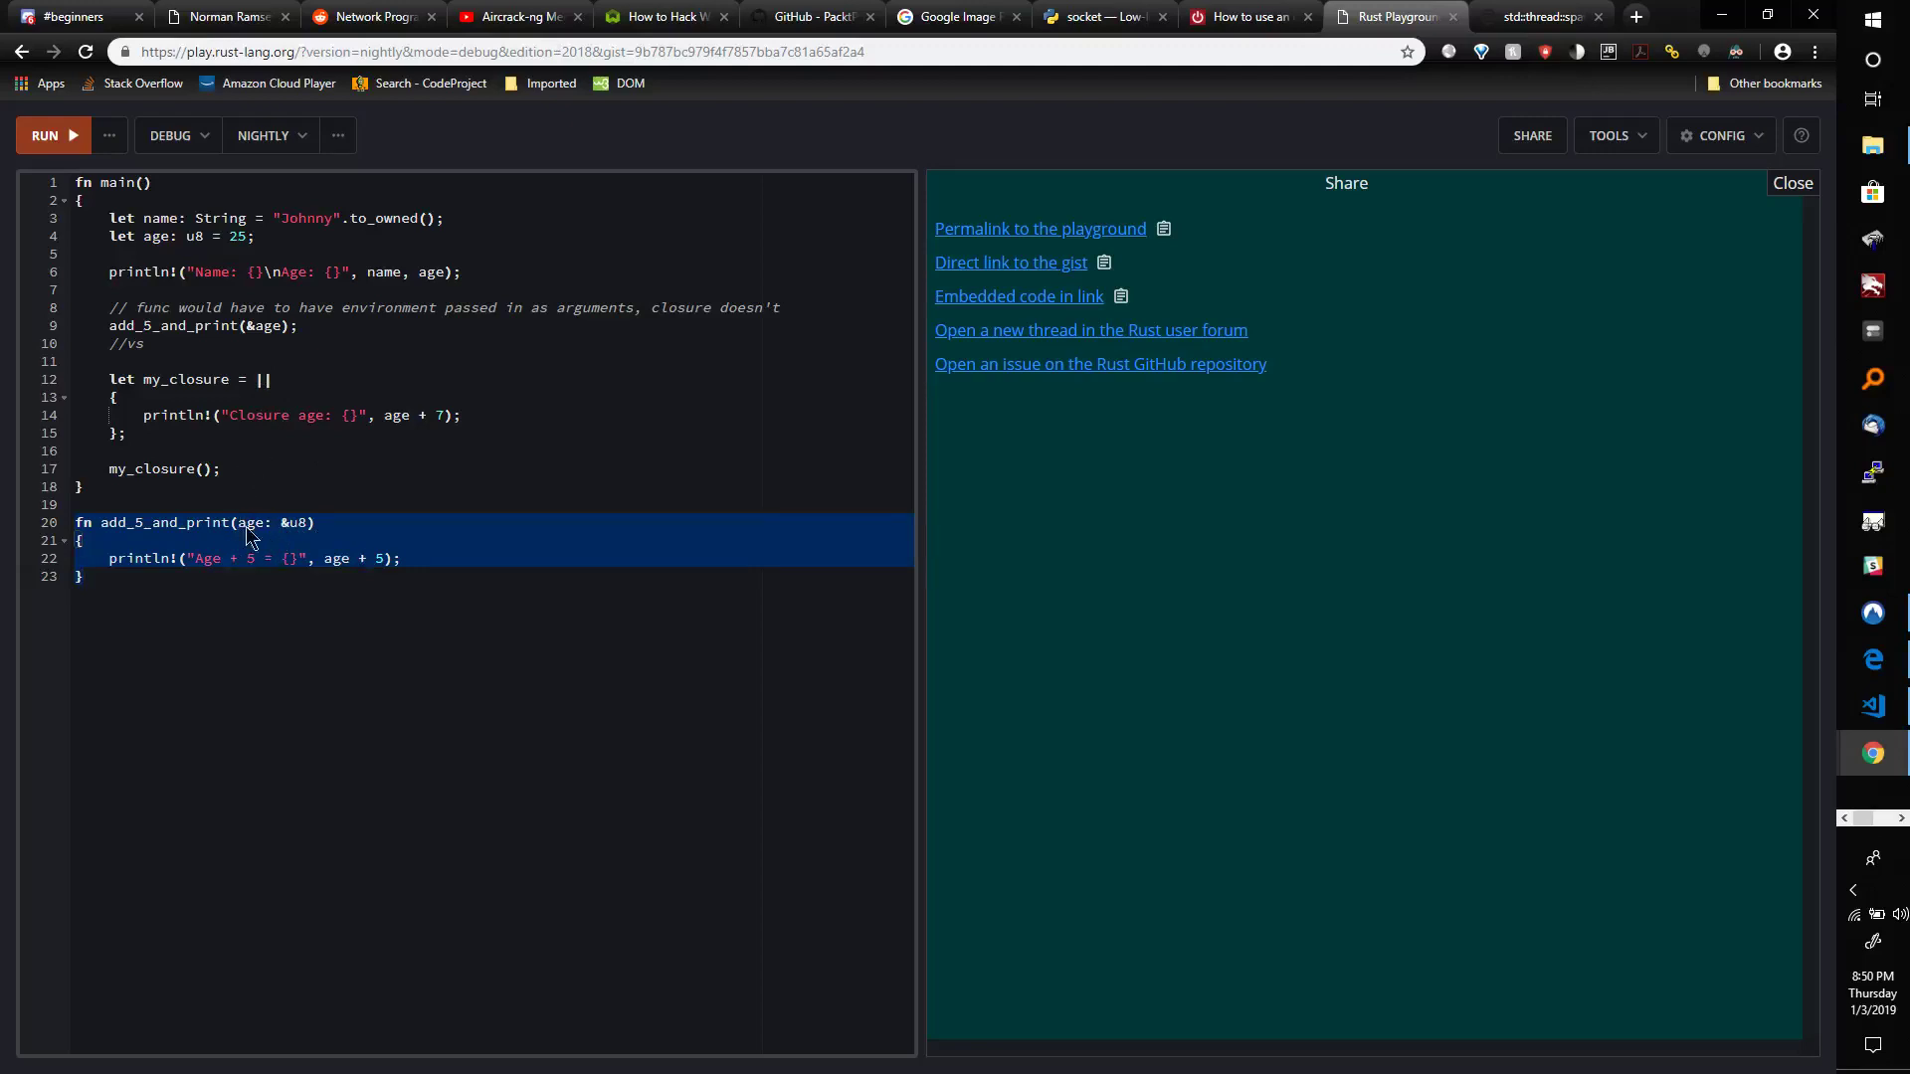
mouse_move(304, 530)
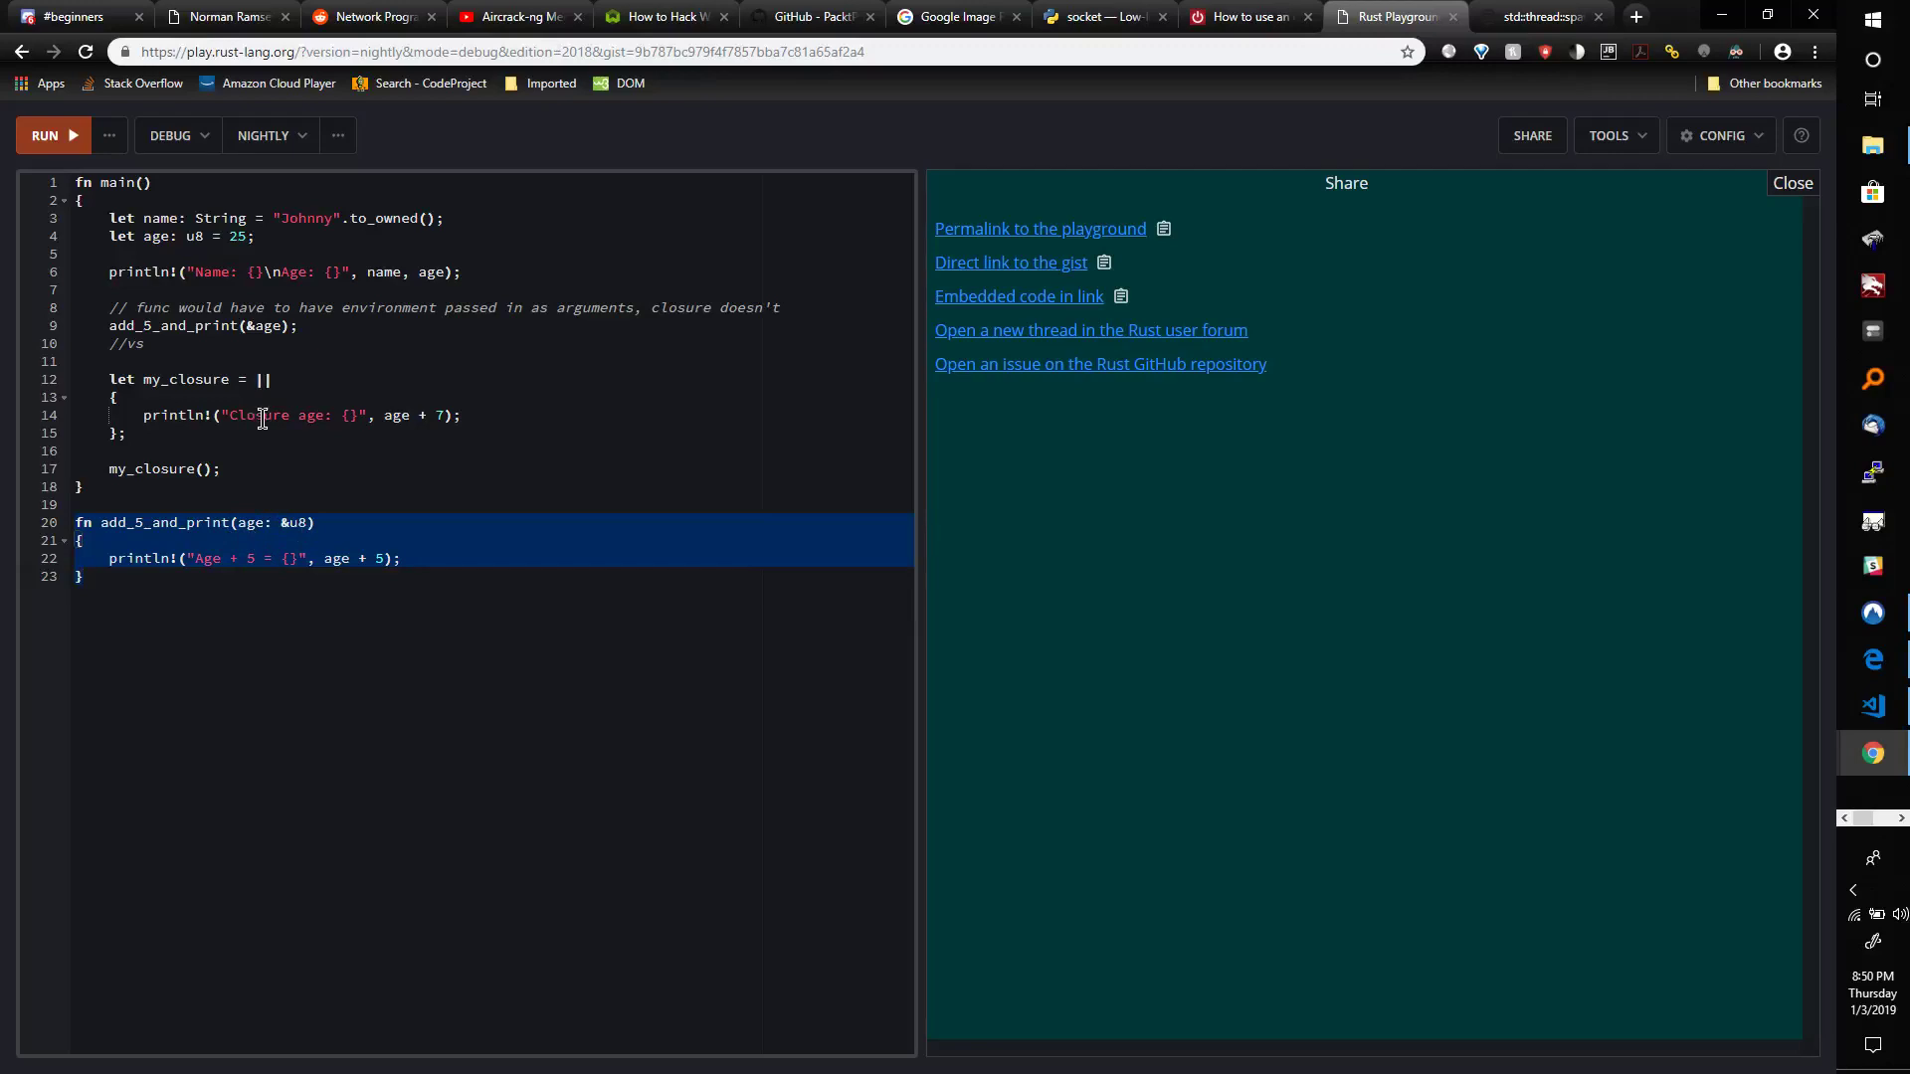
mouse_move(316, 360)
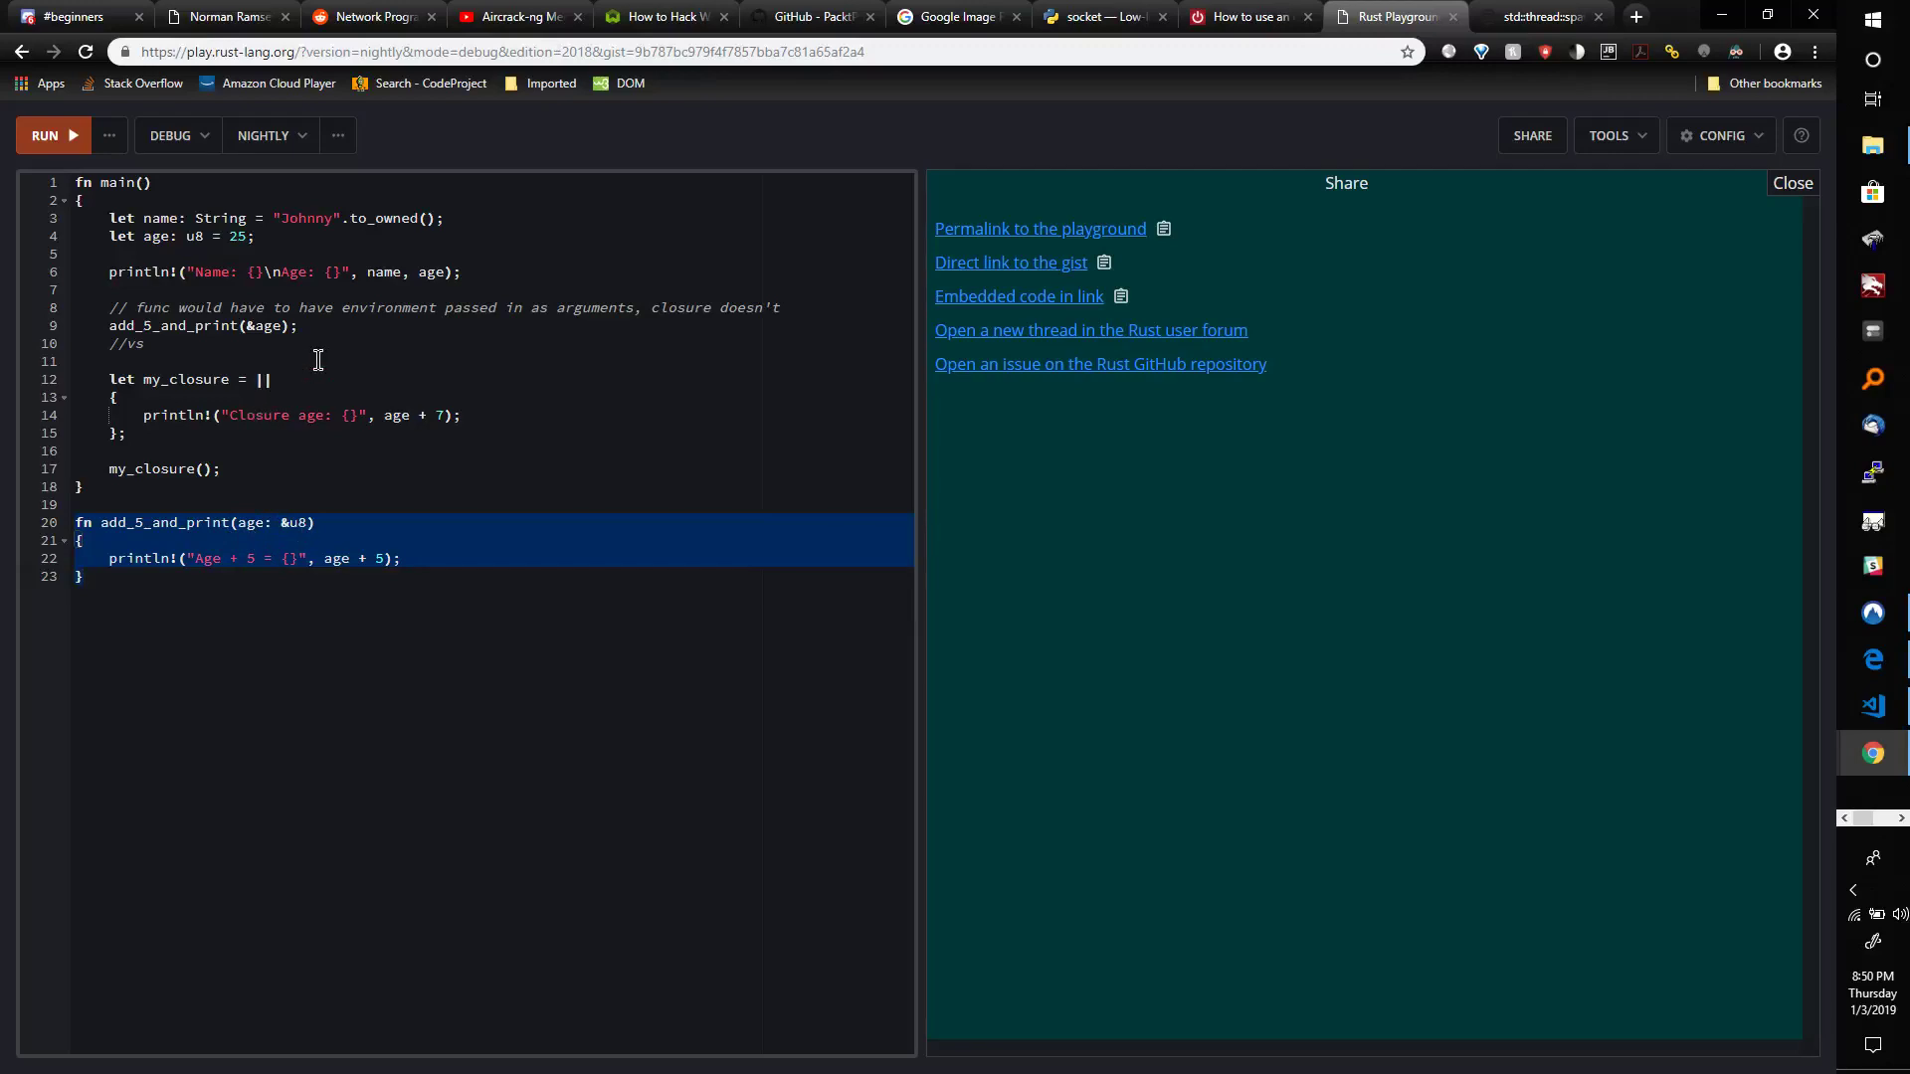
mouse_move(257, 249)
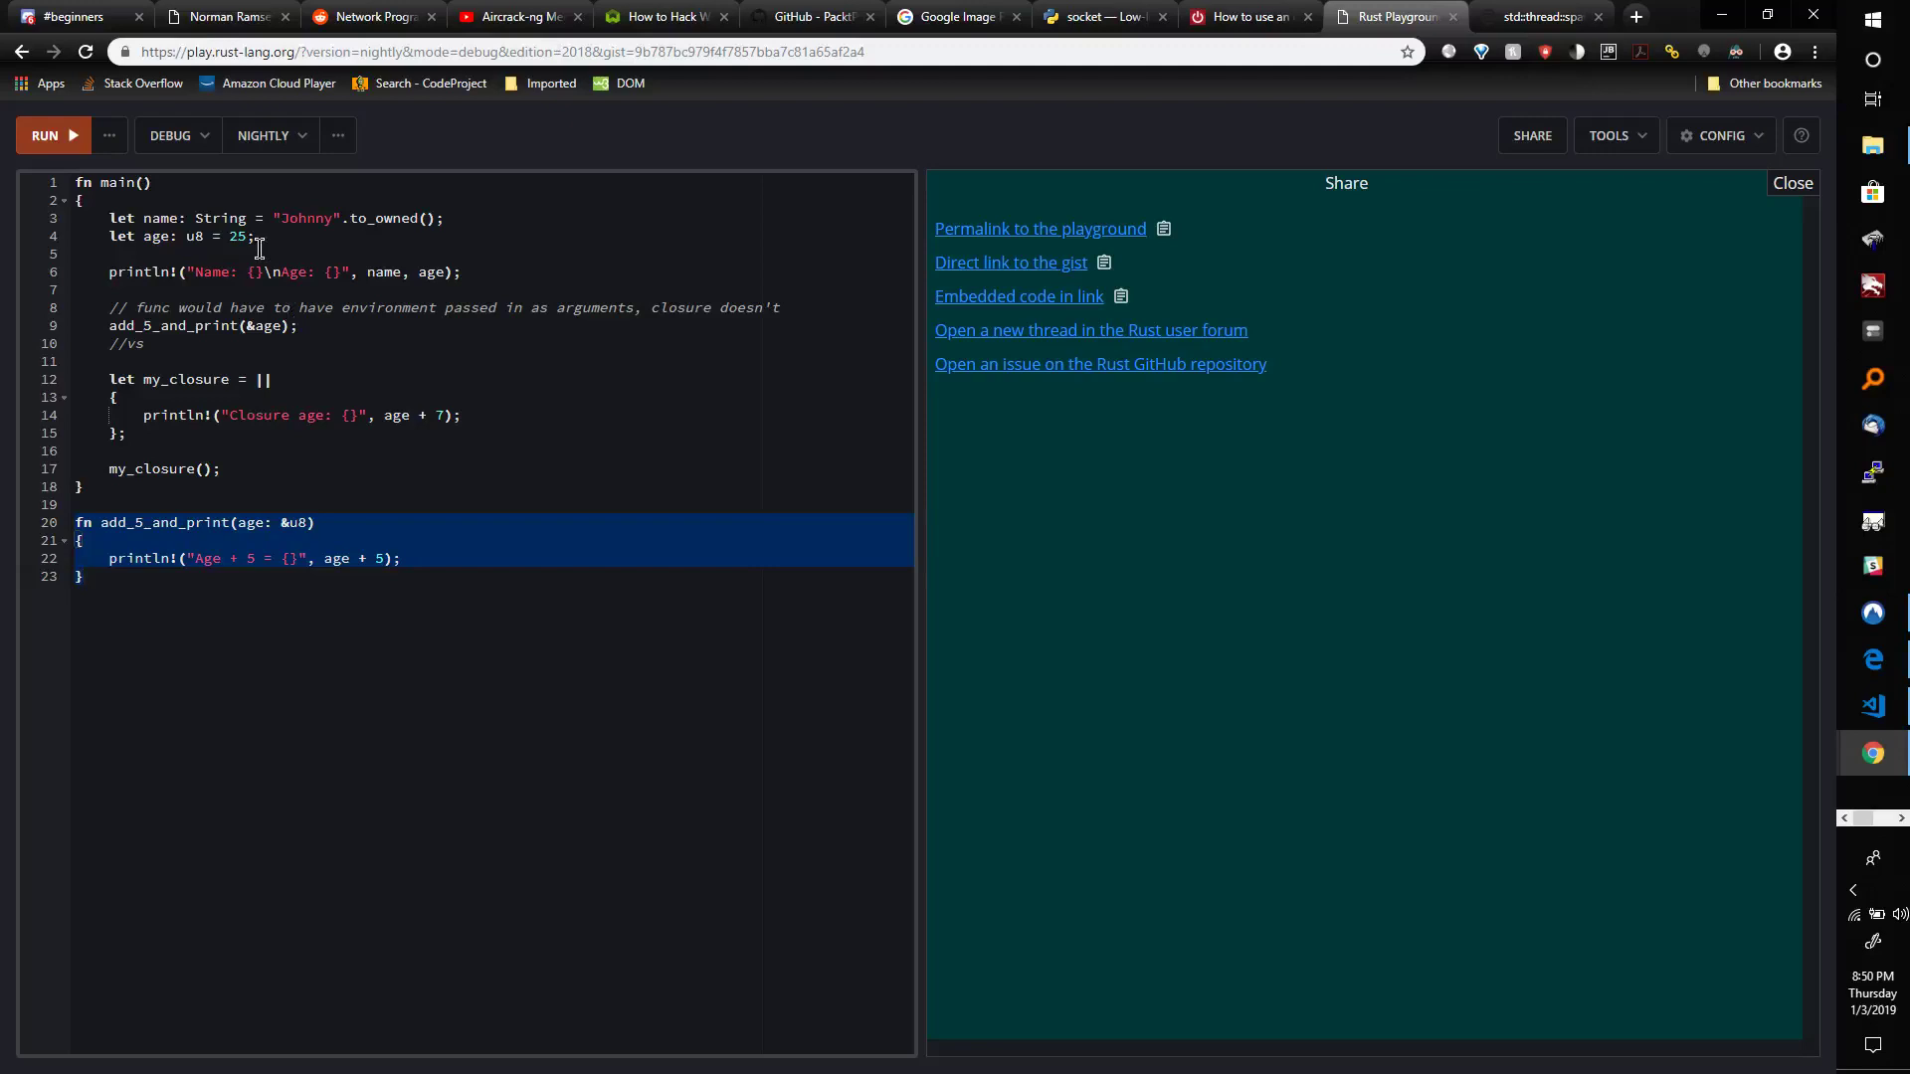
left_click(112, 254)
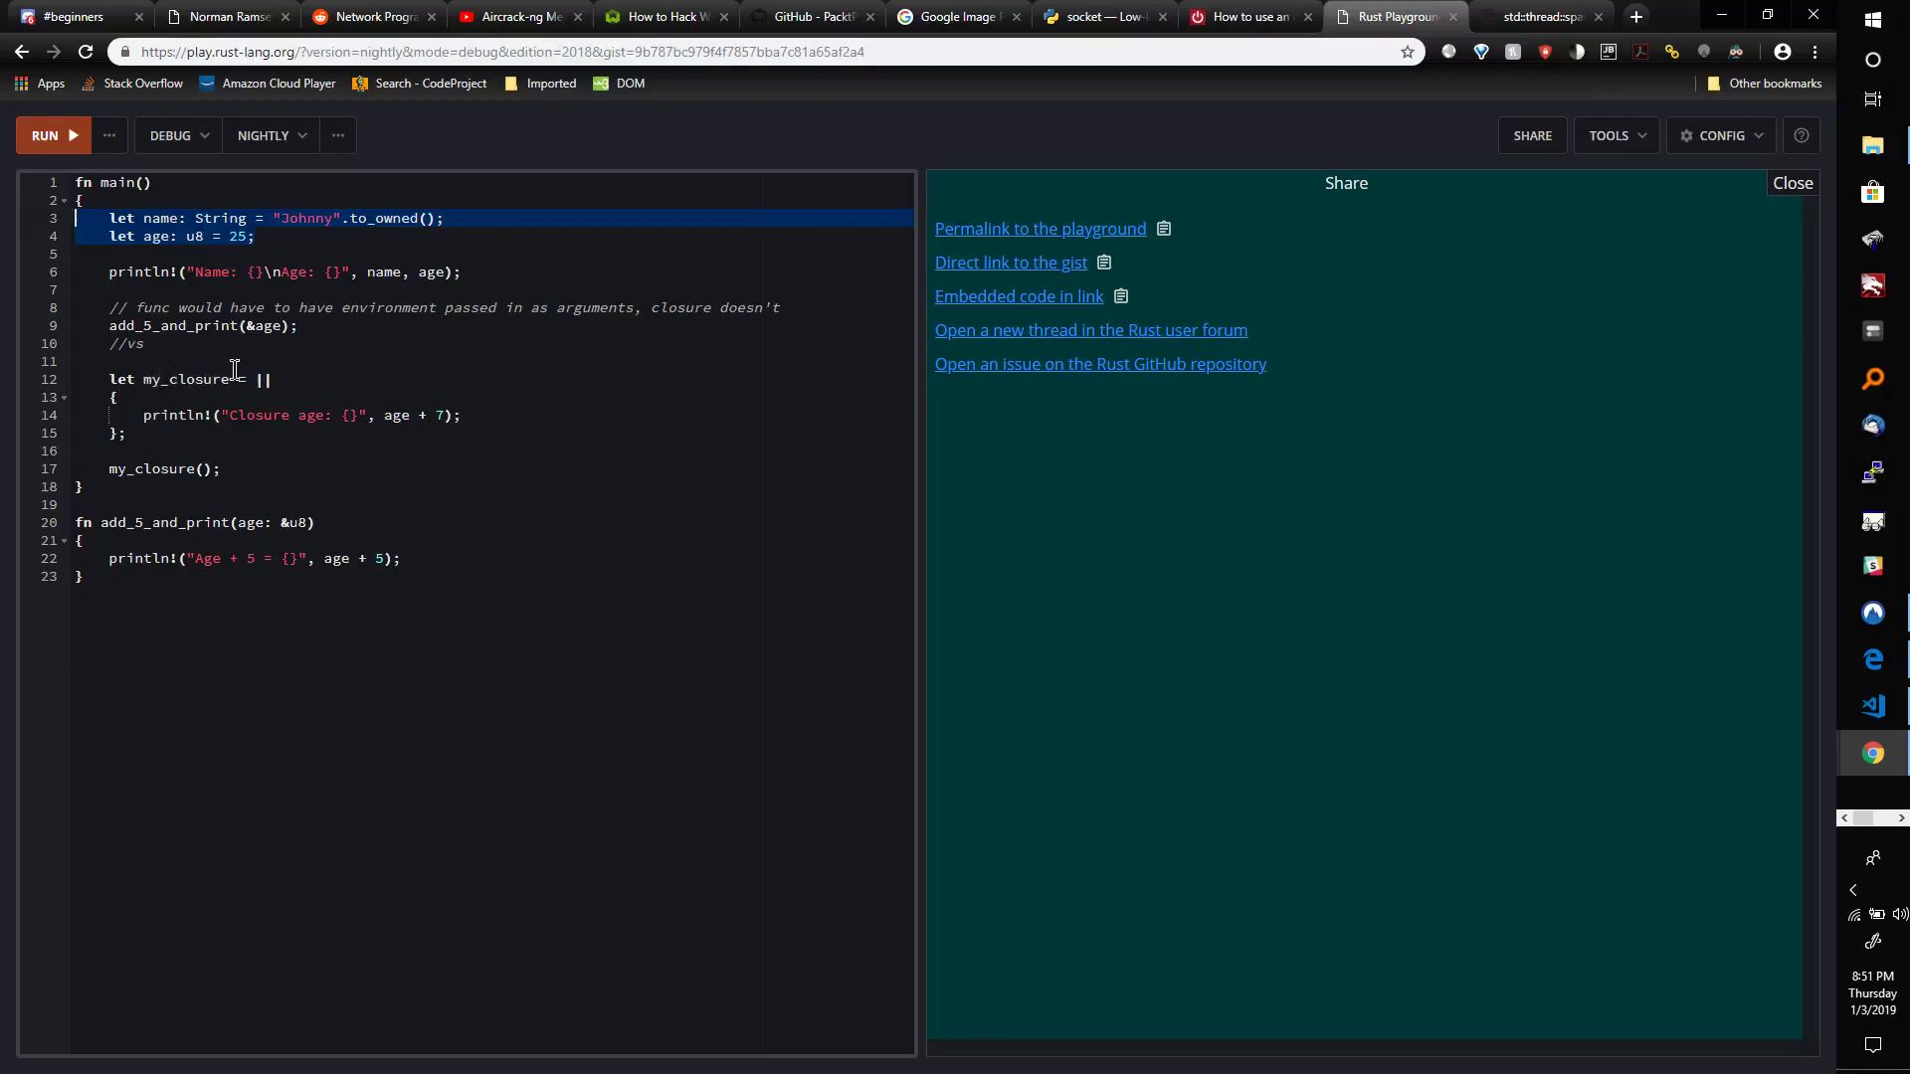
left_click(264, 379)
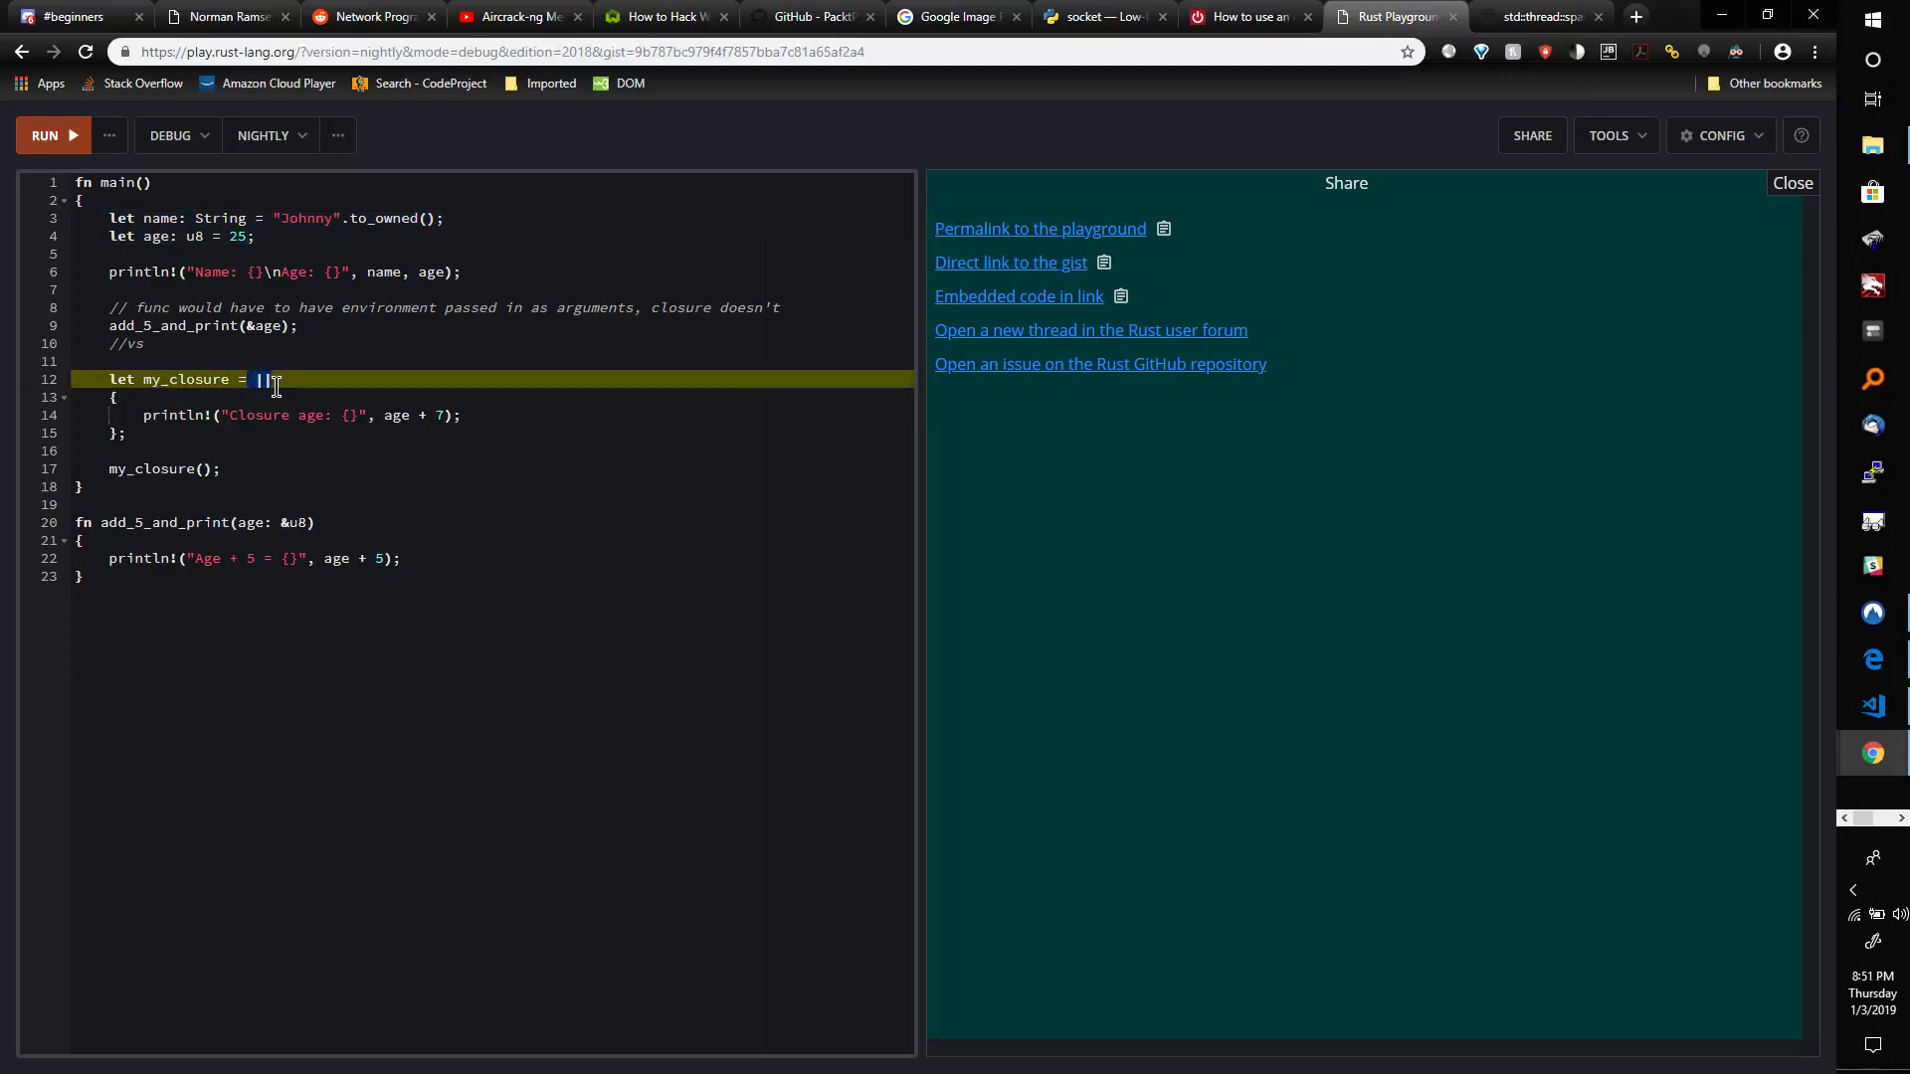
left_click(380, 416)
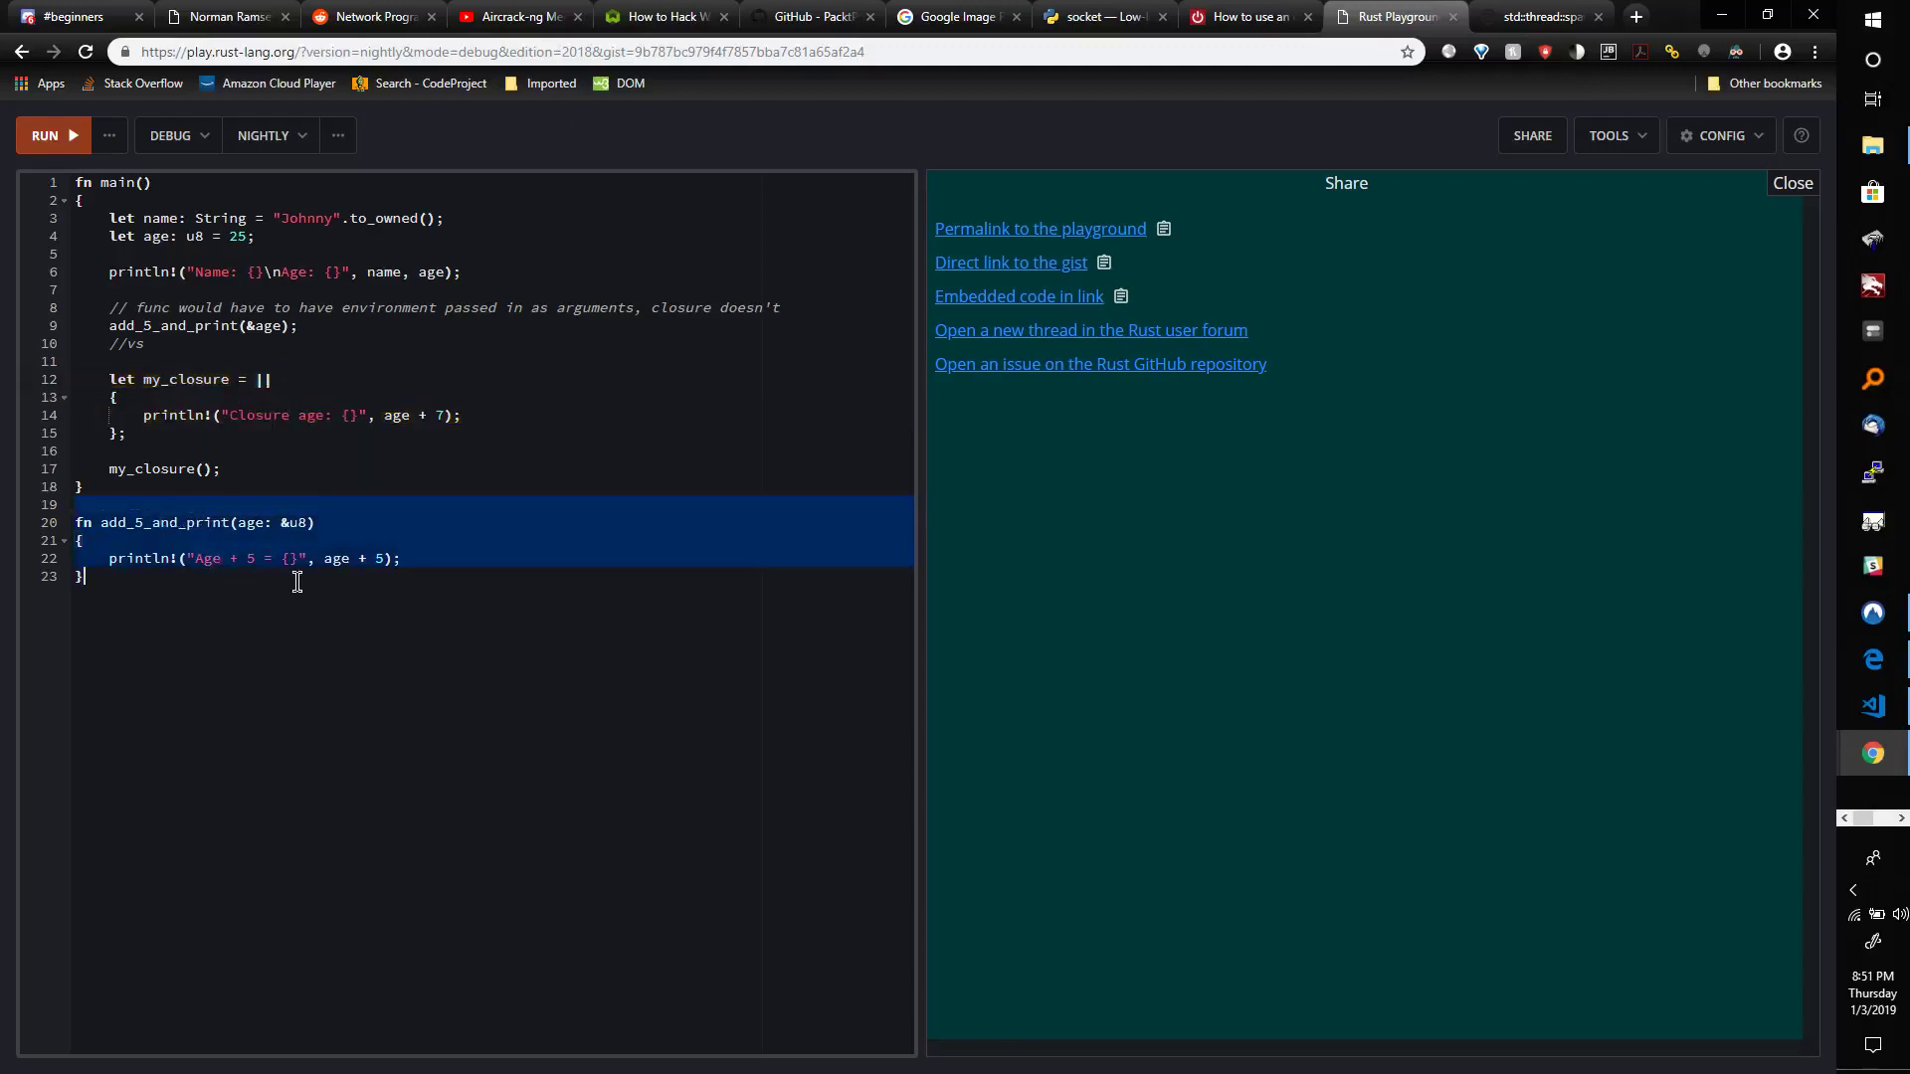
left_click(413, 416)
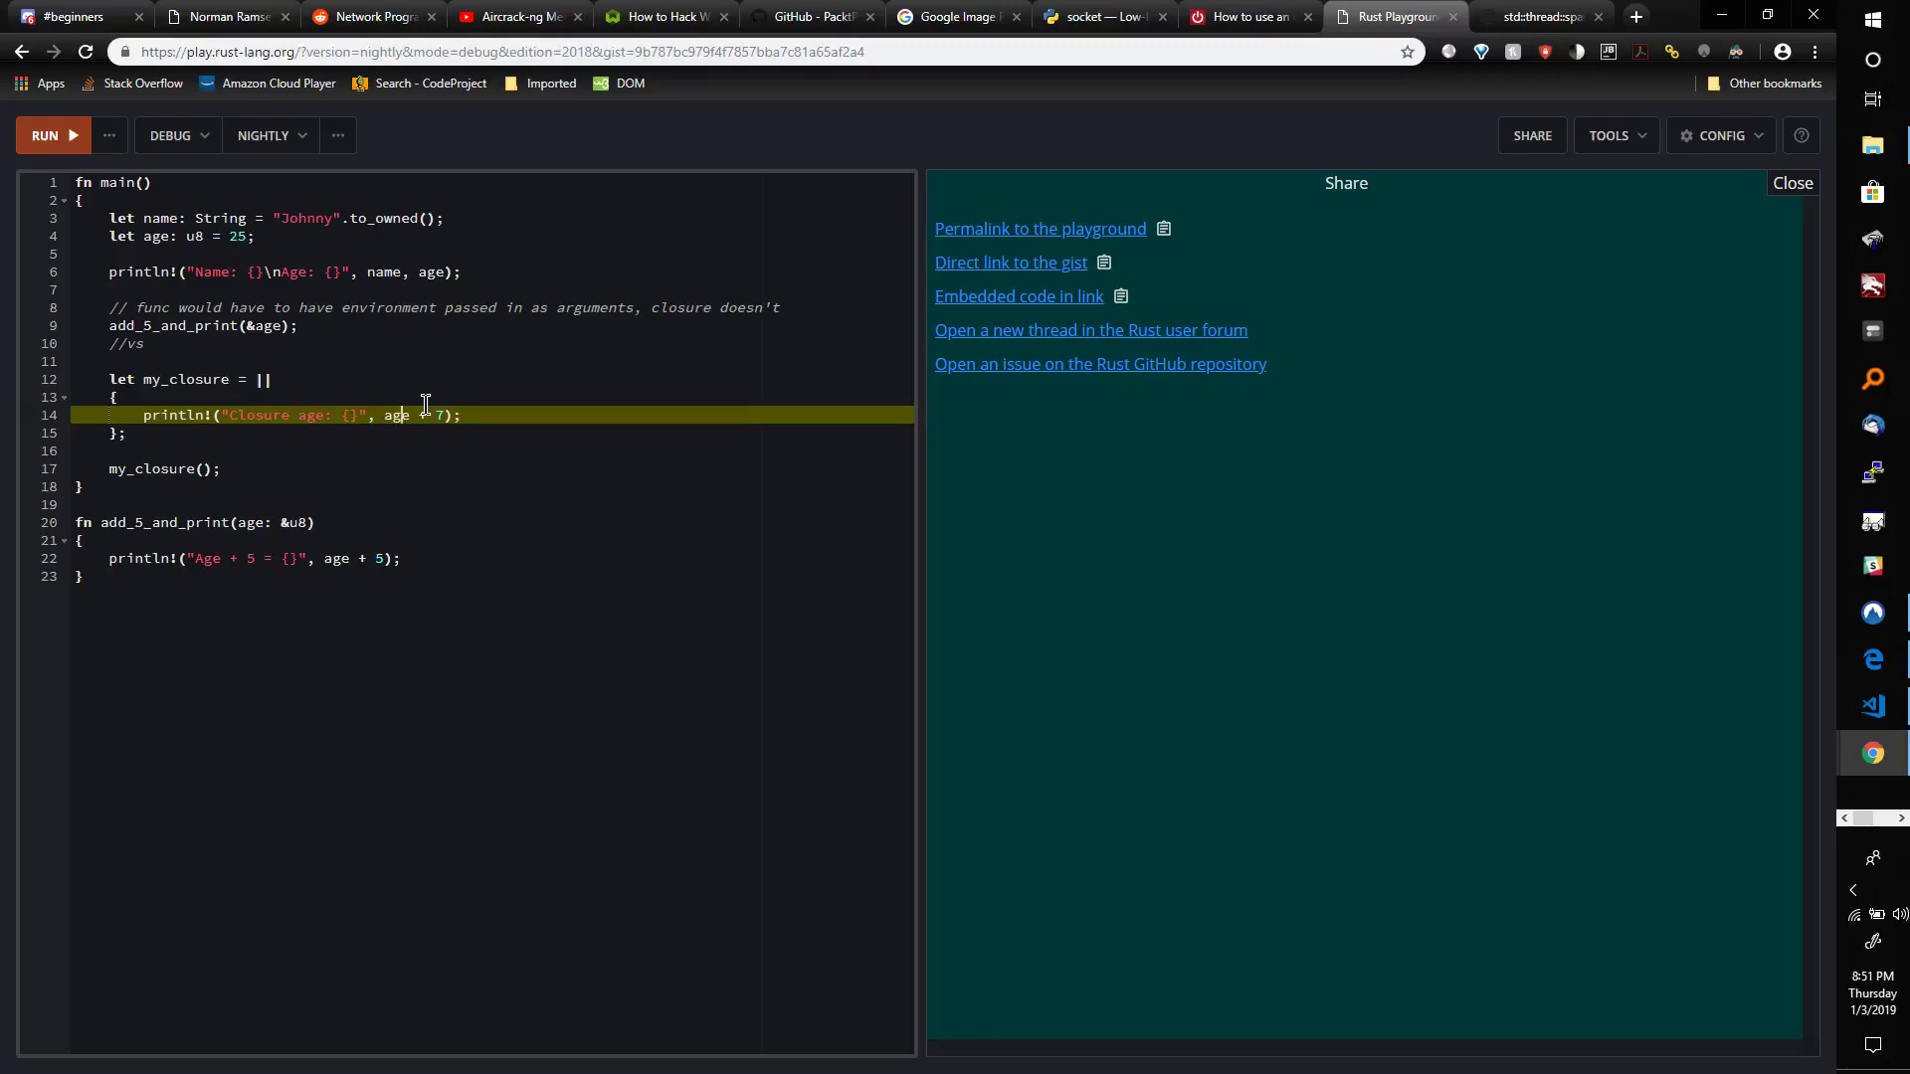
left_click(152, 218)
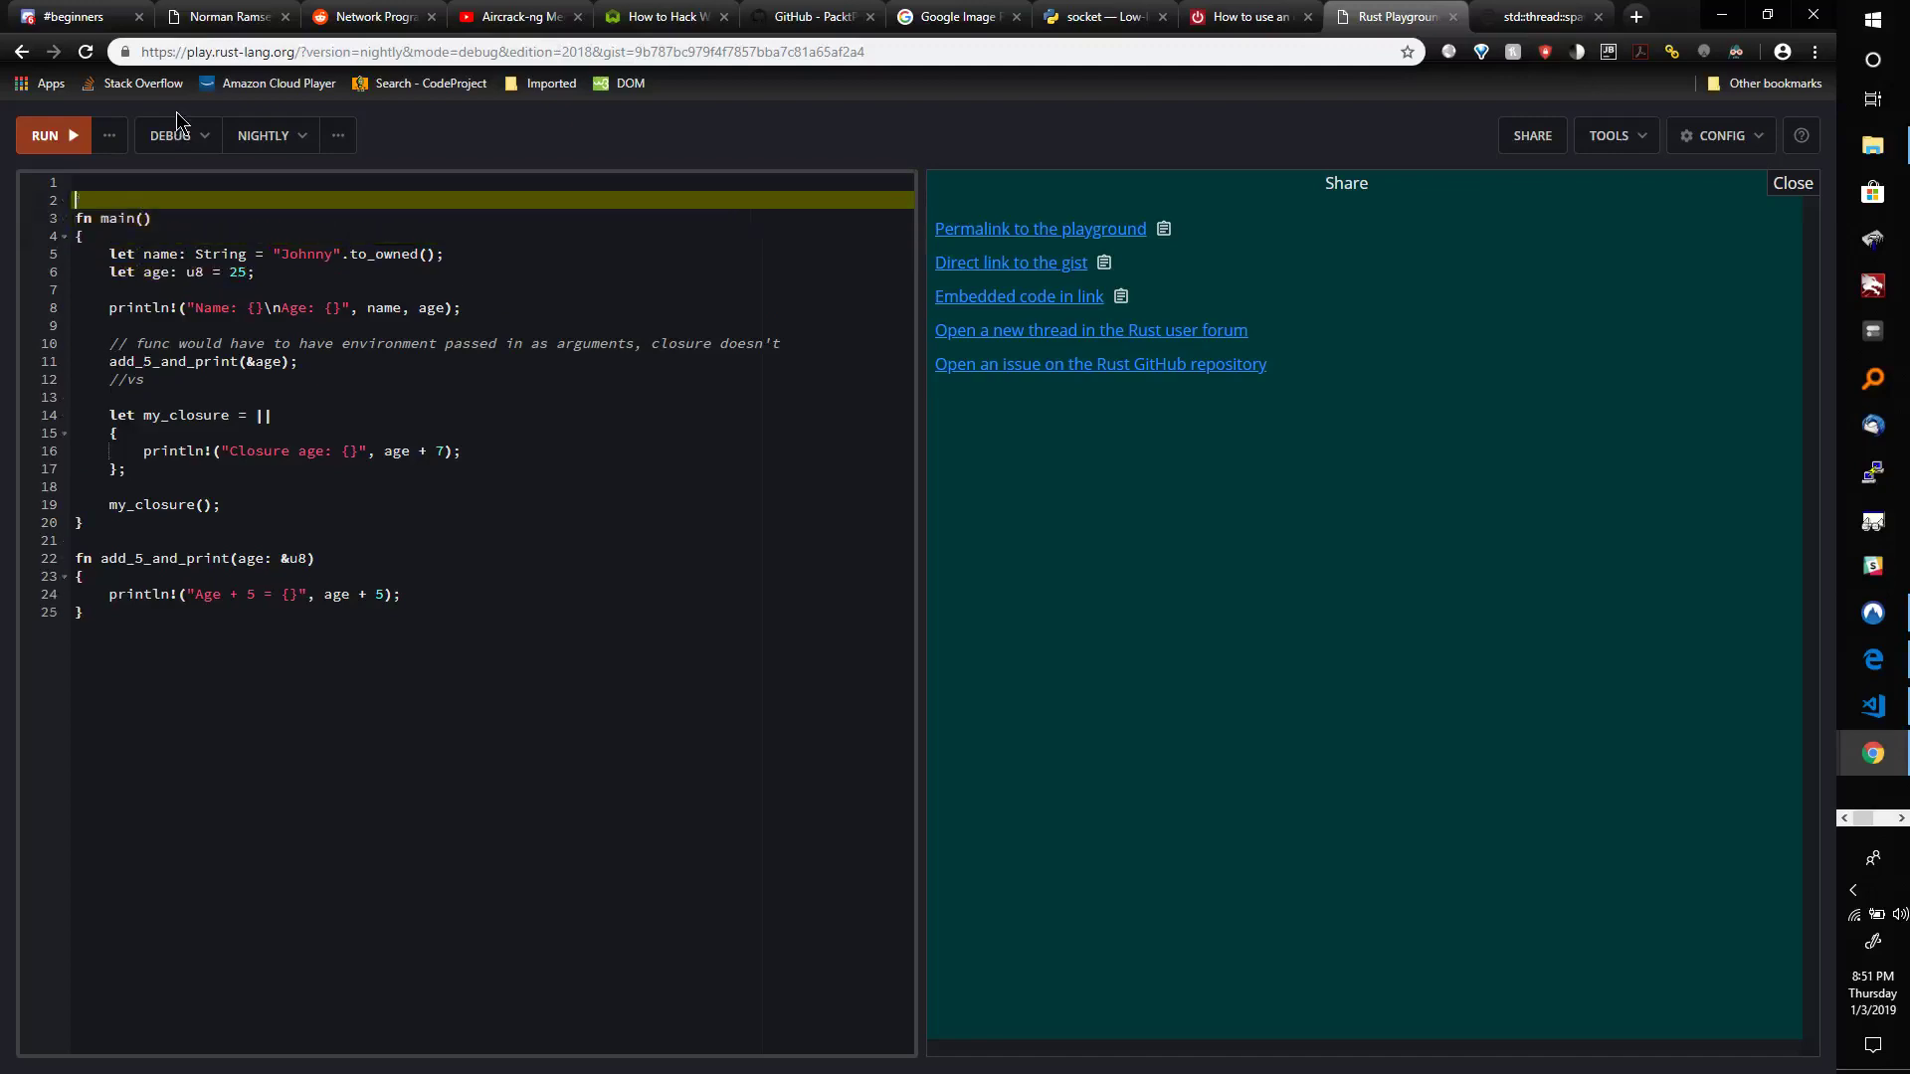
Add 'static age: u8 = 25;' at the top, then comment it out with //.
type("static")
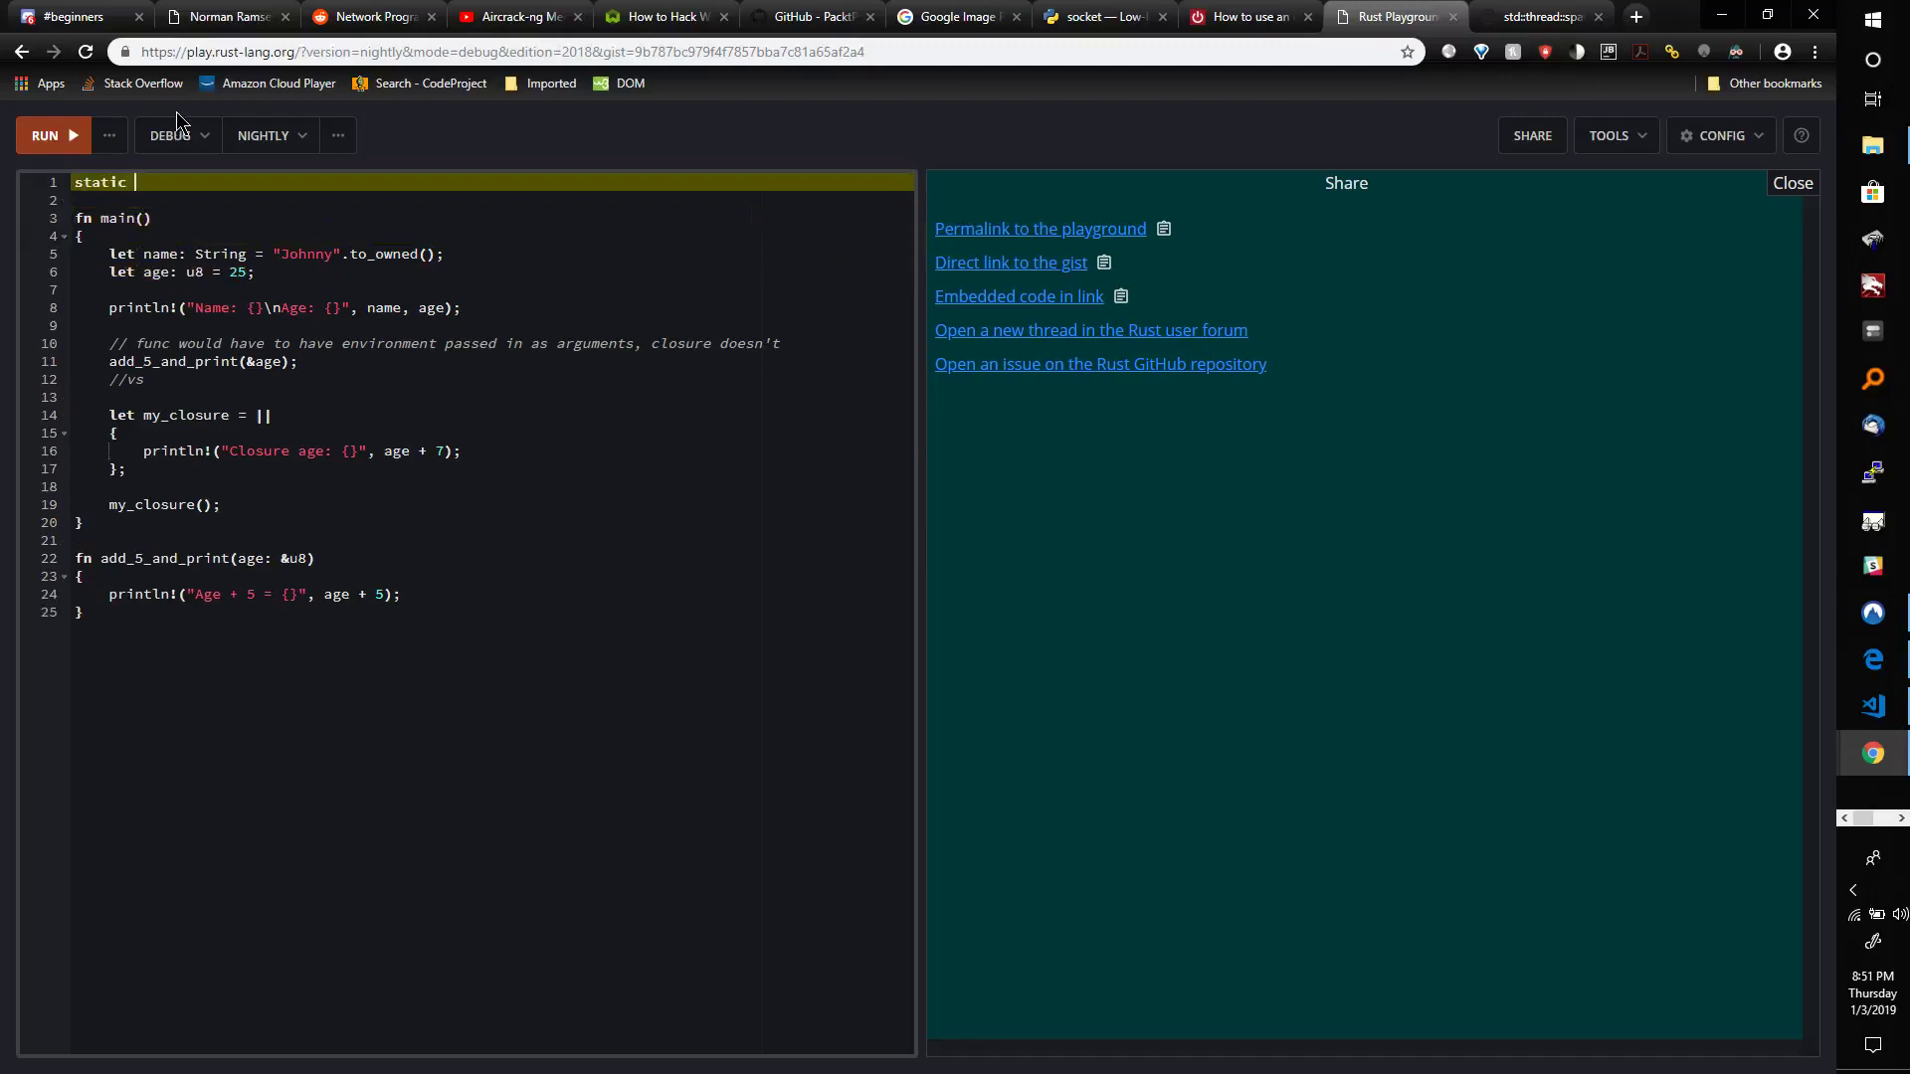
type("a")
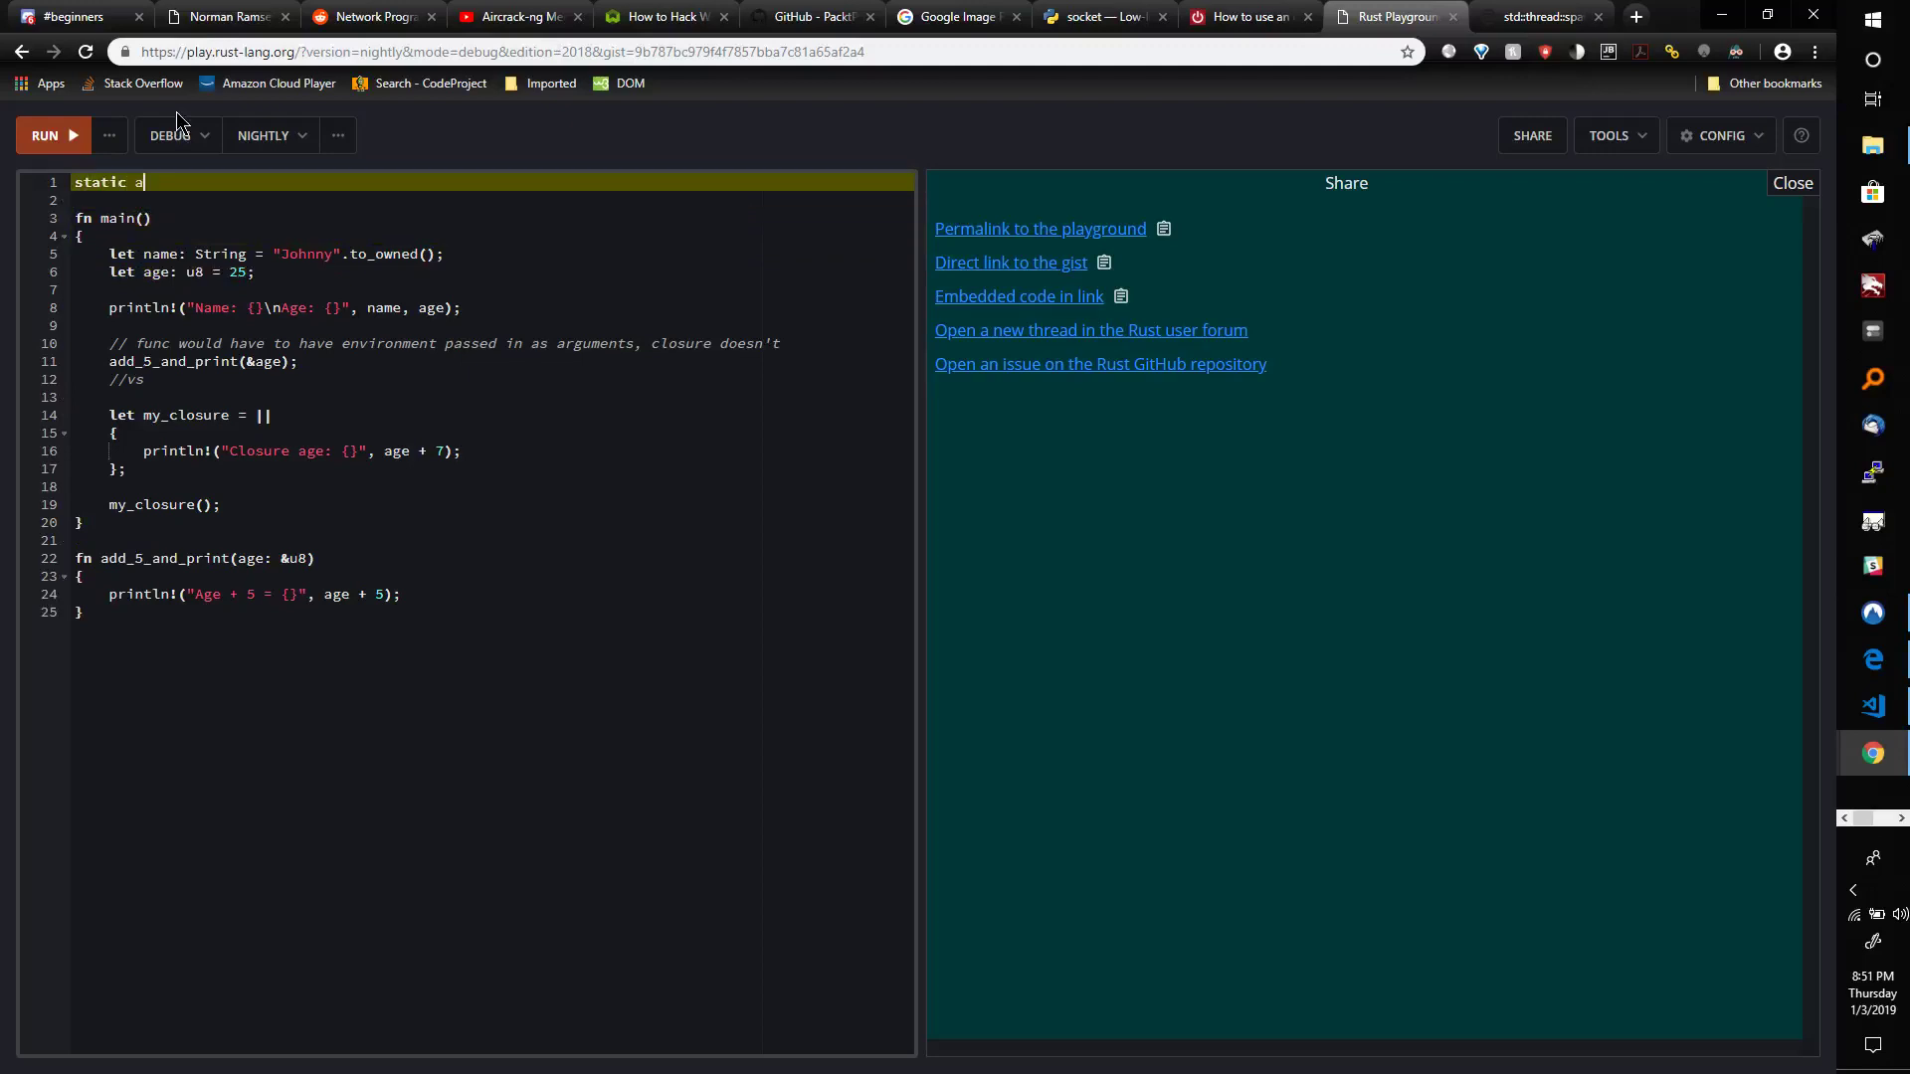
type("ge:")
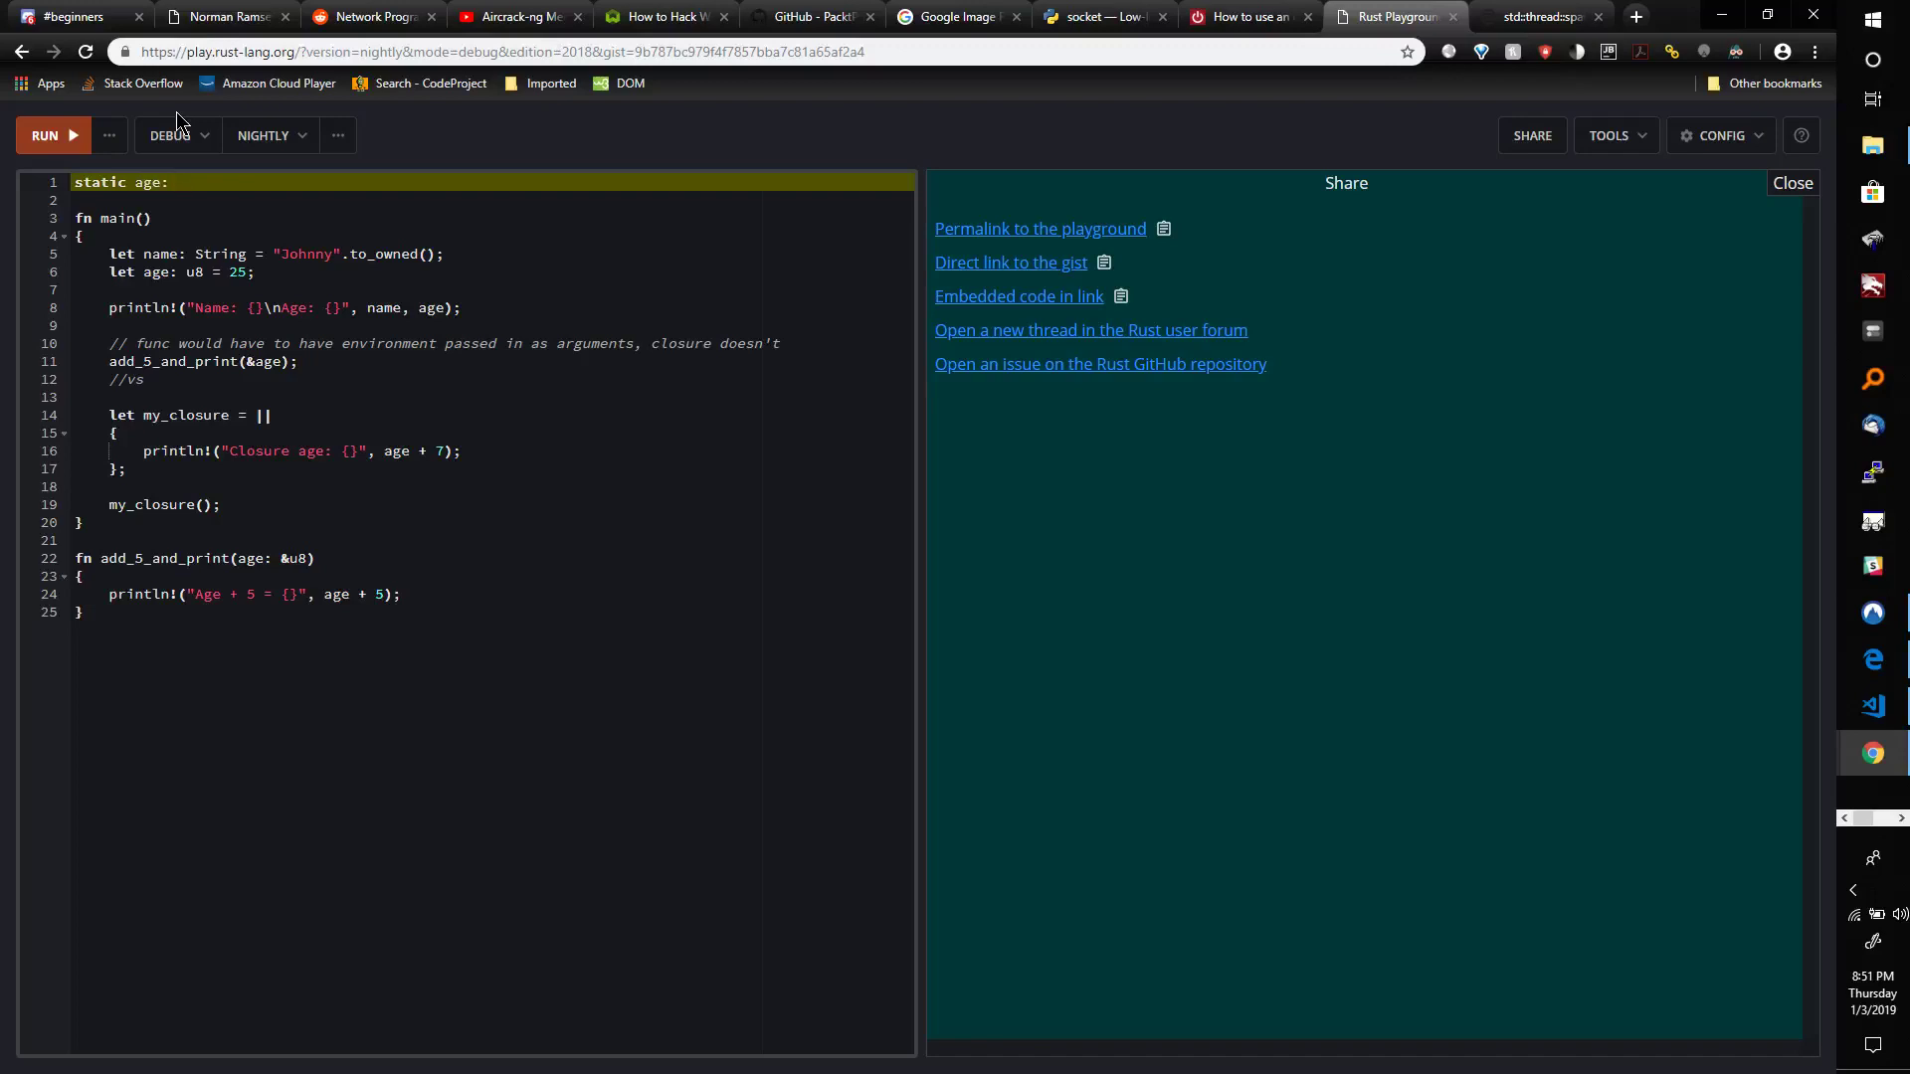
type("u8 = 25;")
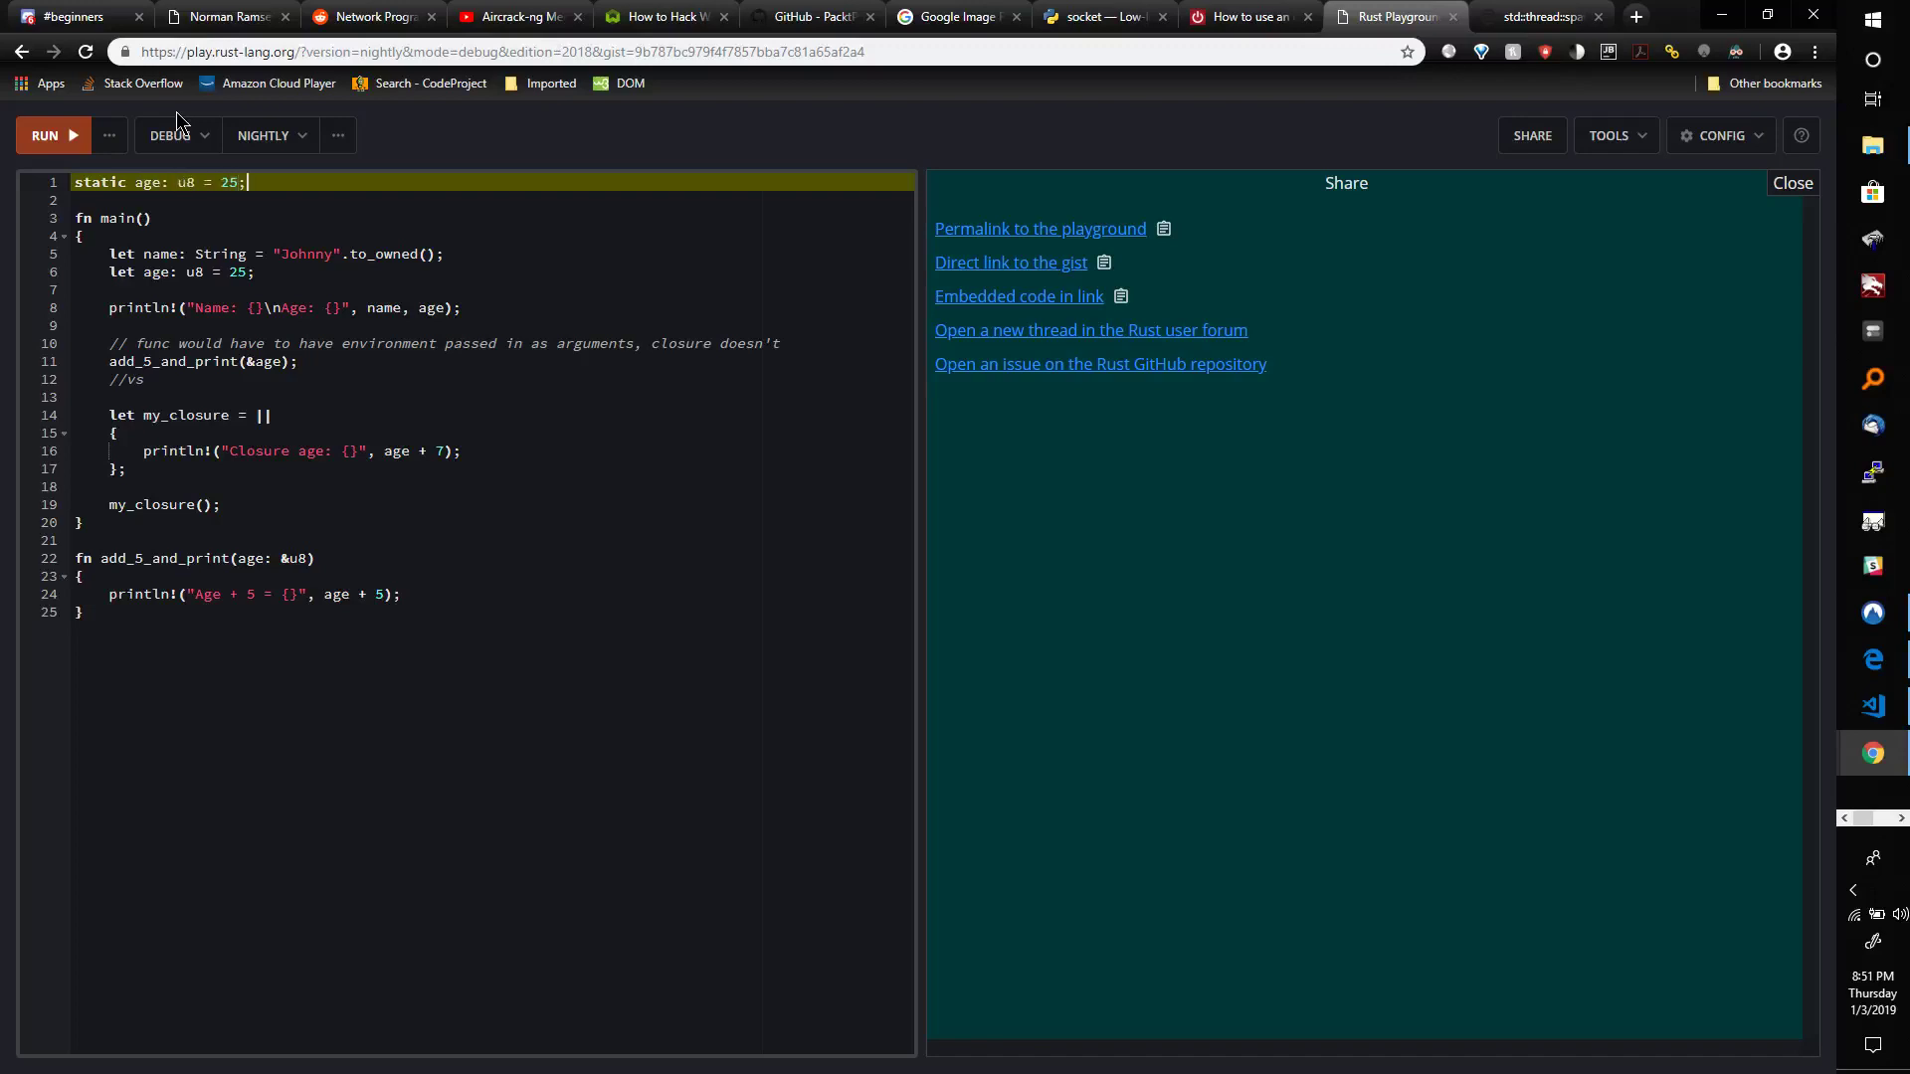
mouse_move(207, 119)
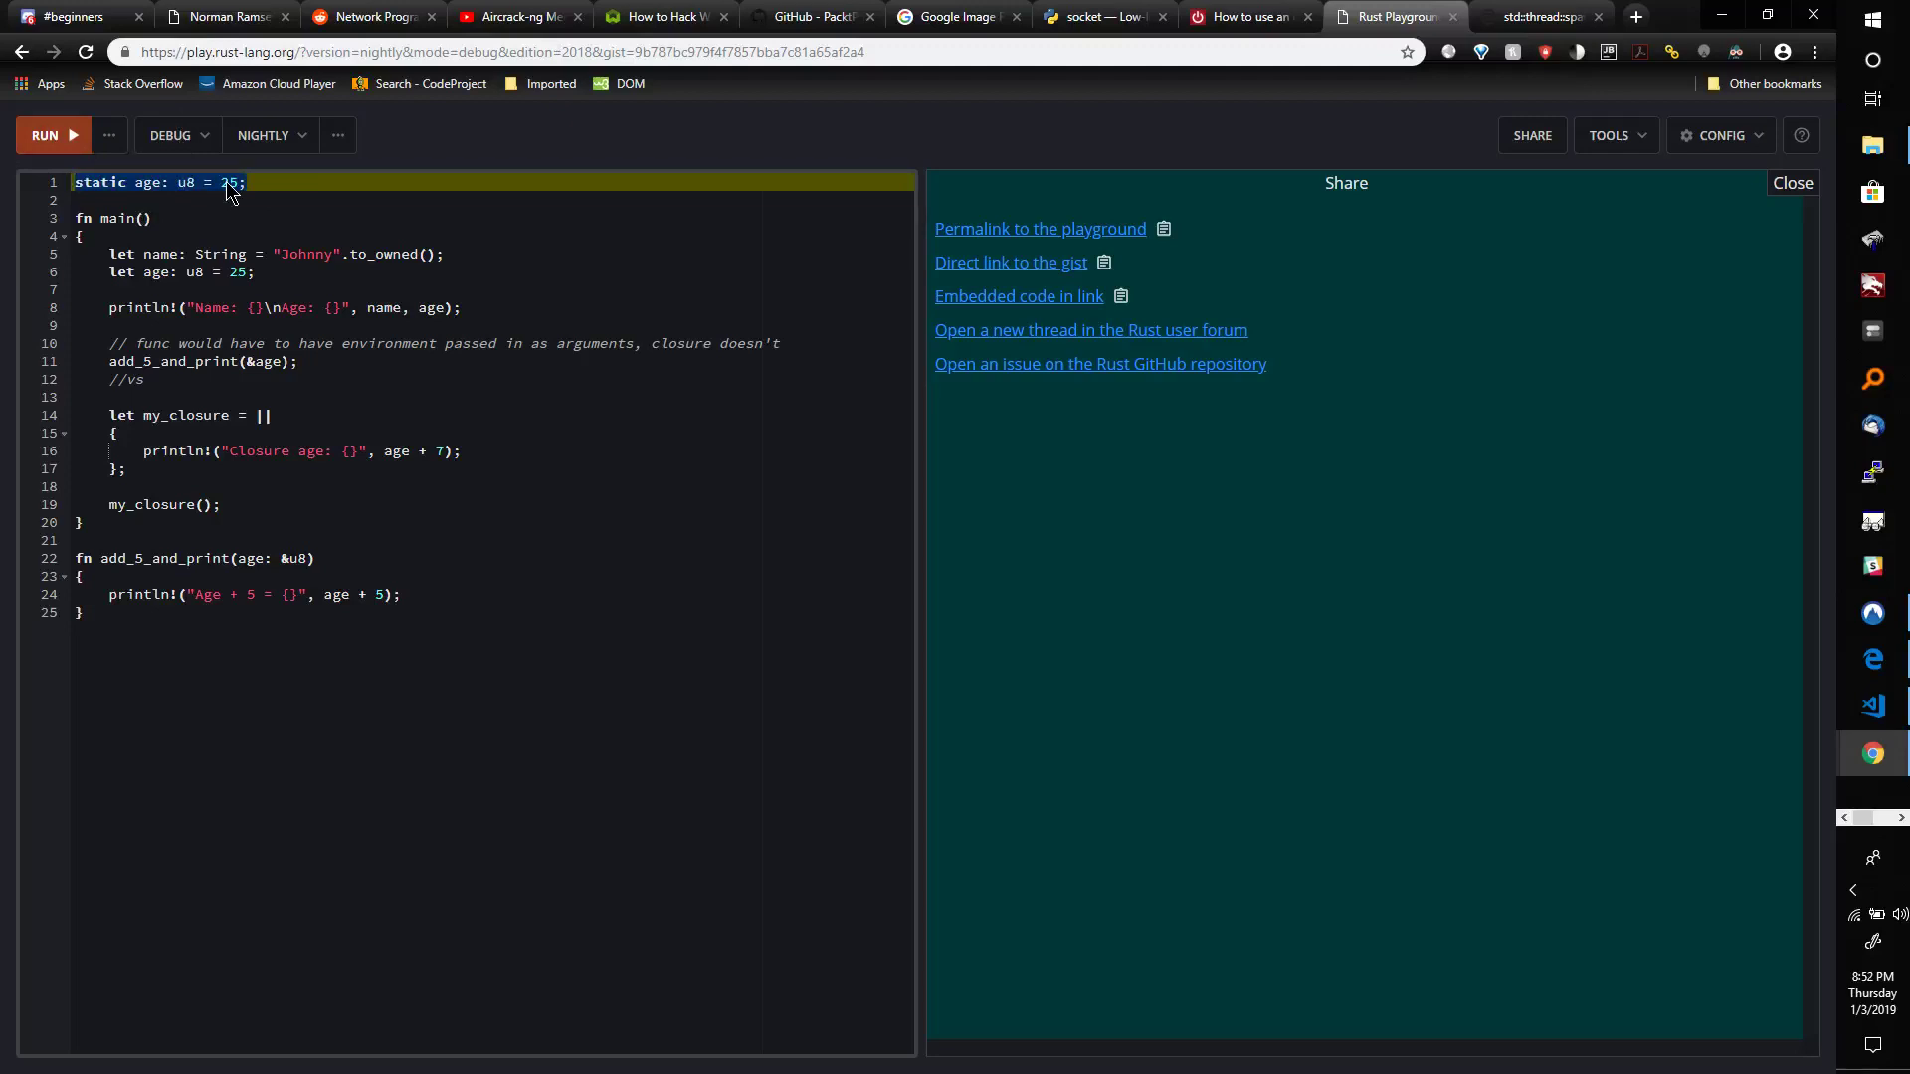
left_click(192, 558)
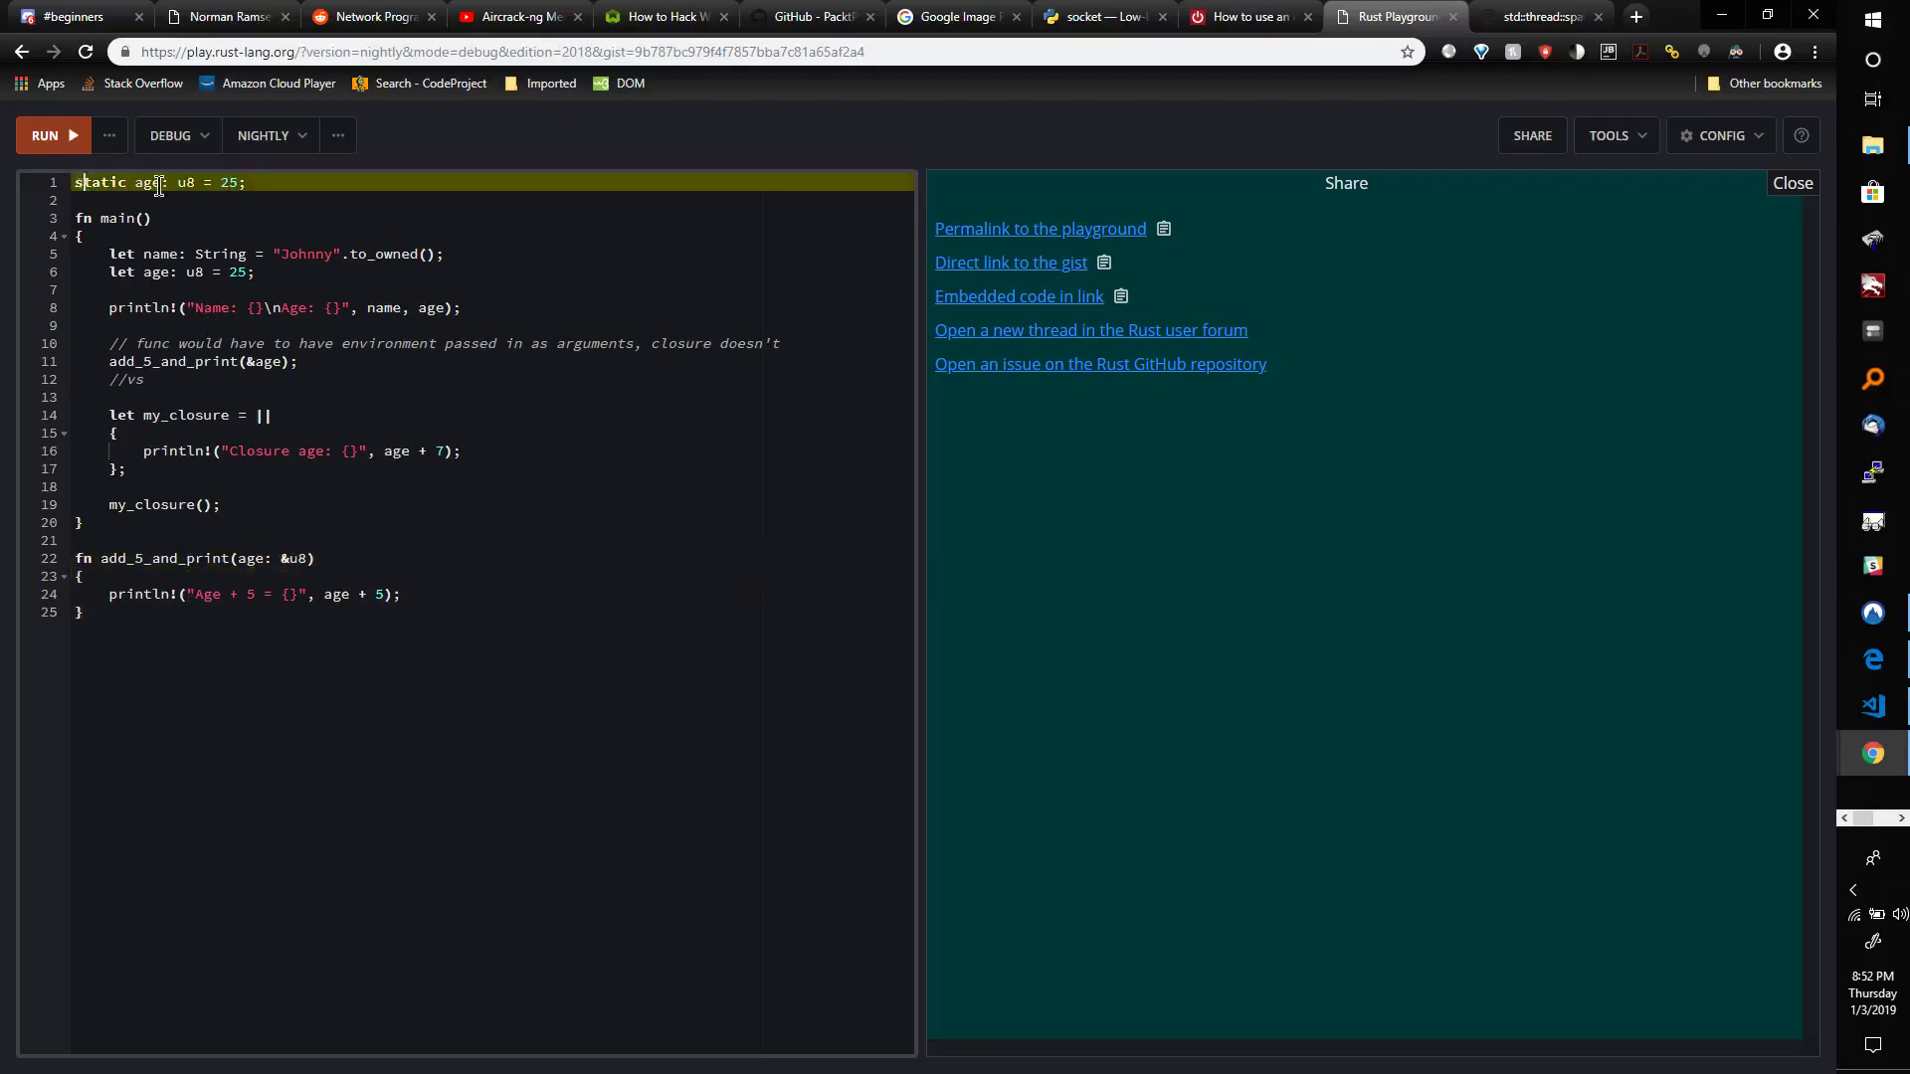
type("//")
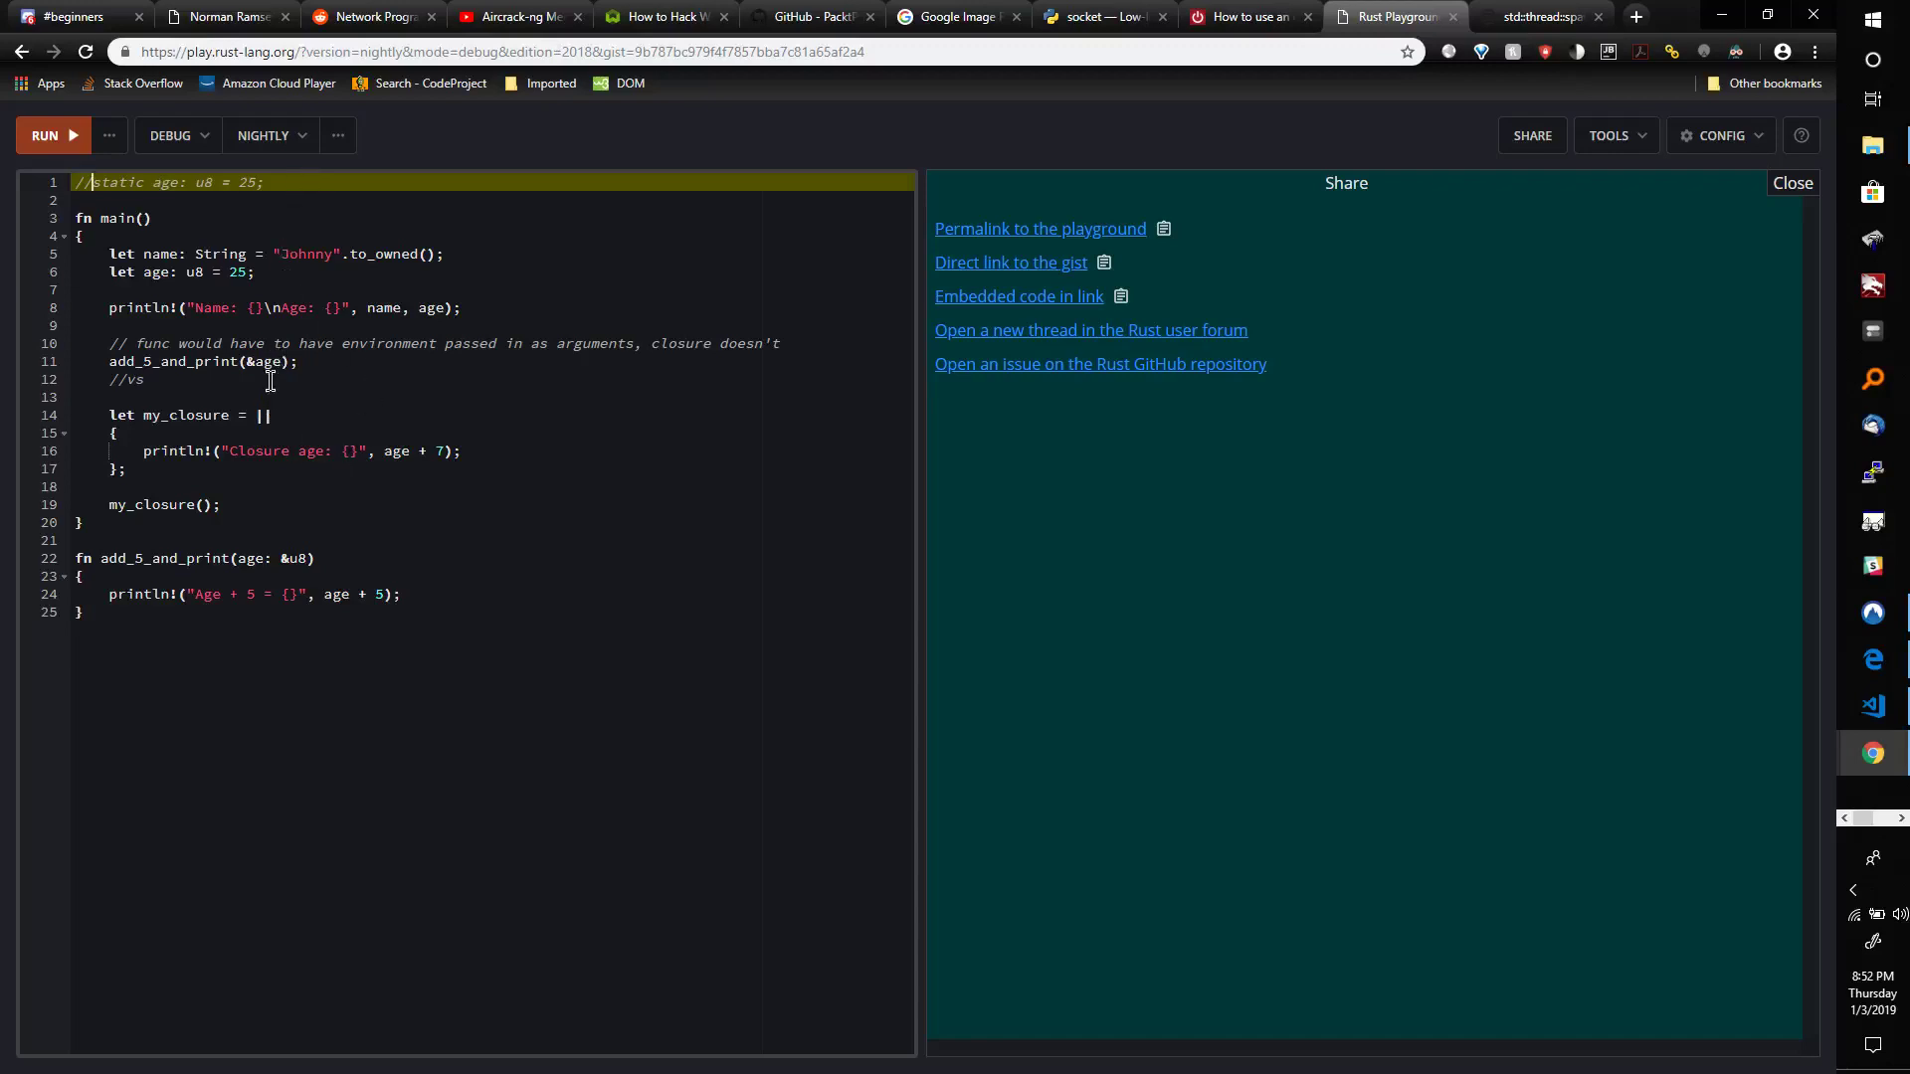
mouse_move(385, 450)
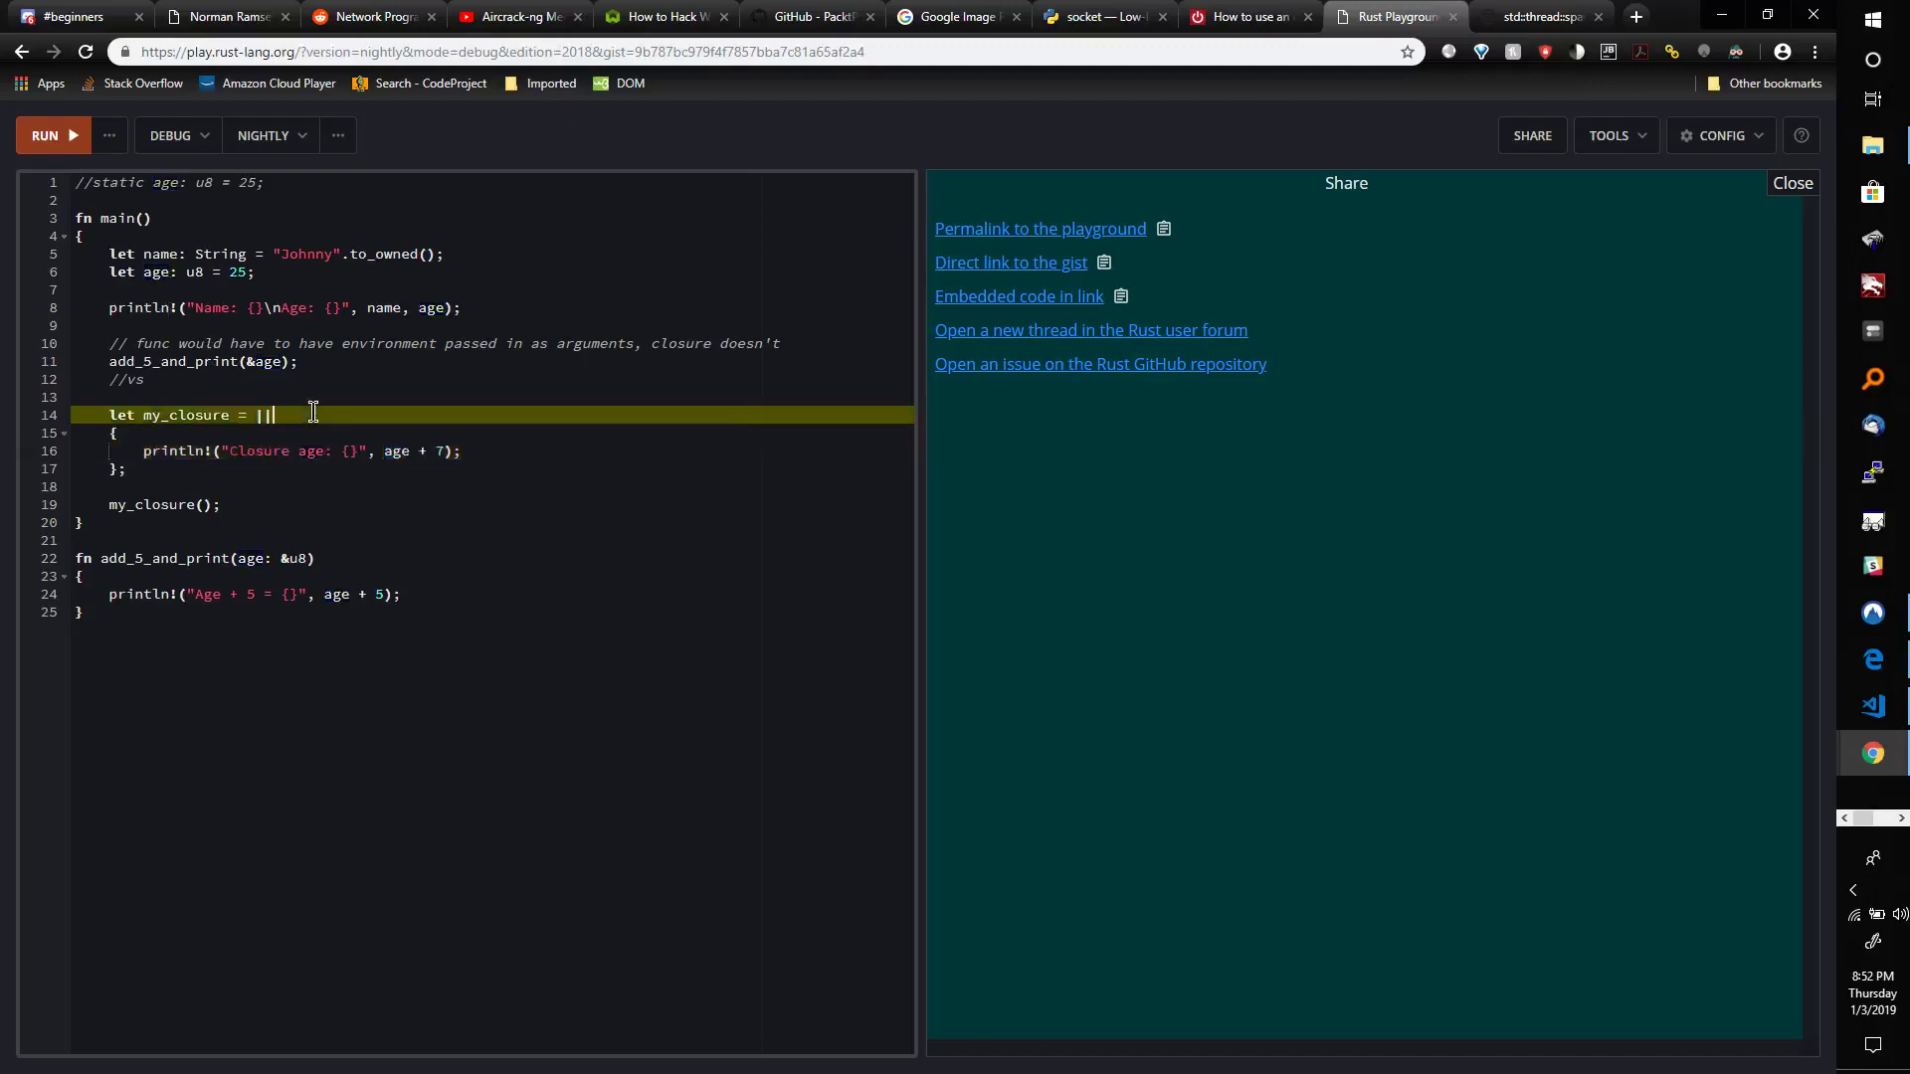
left_click(45, 135)
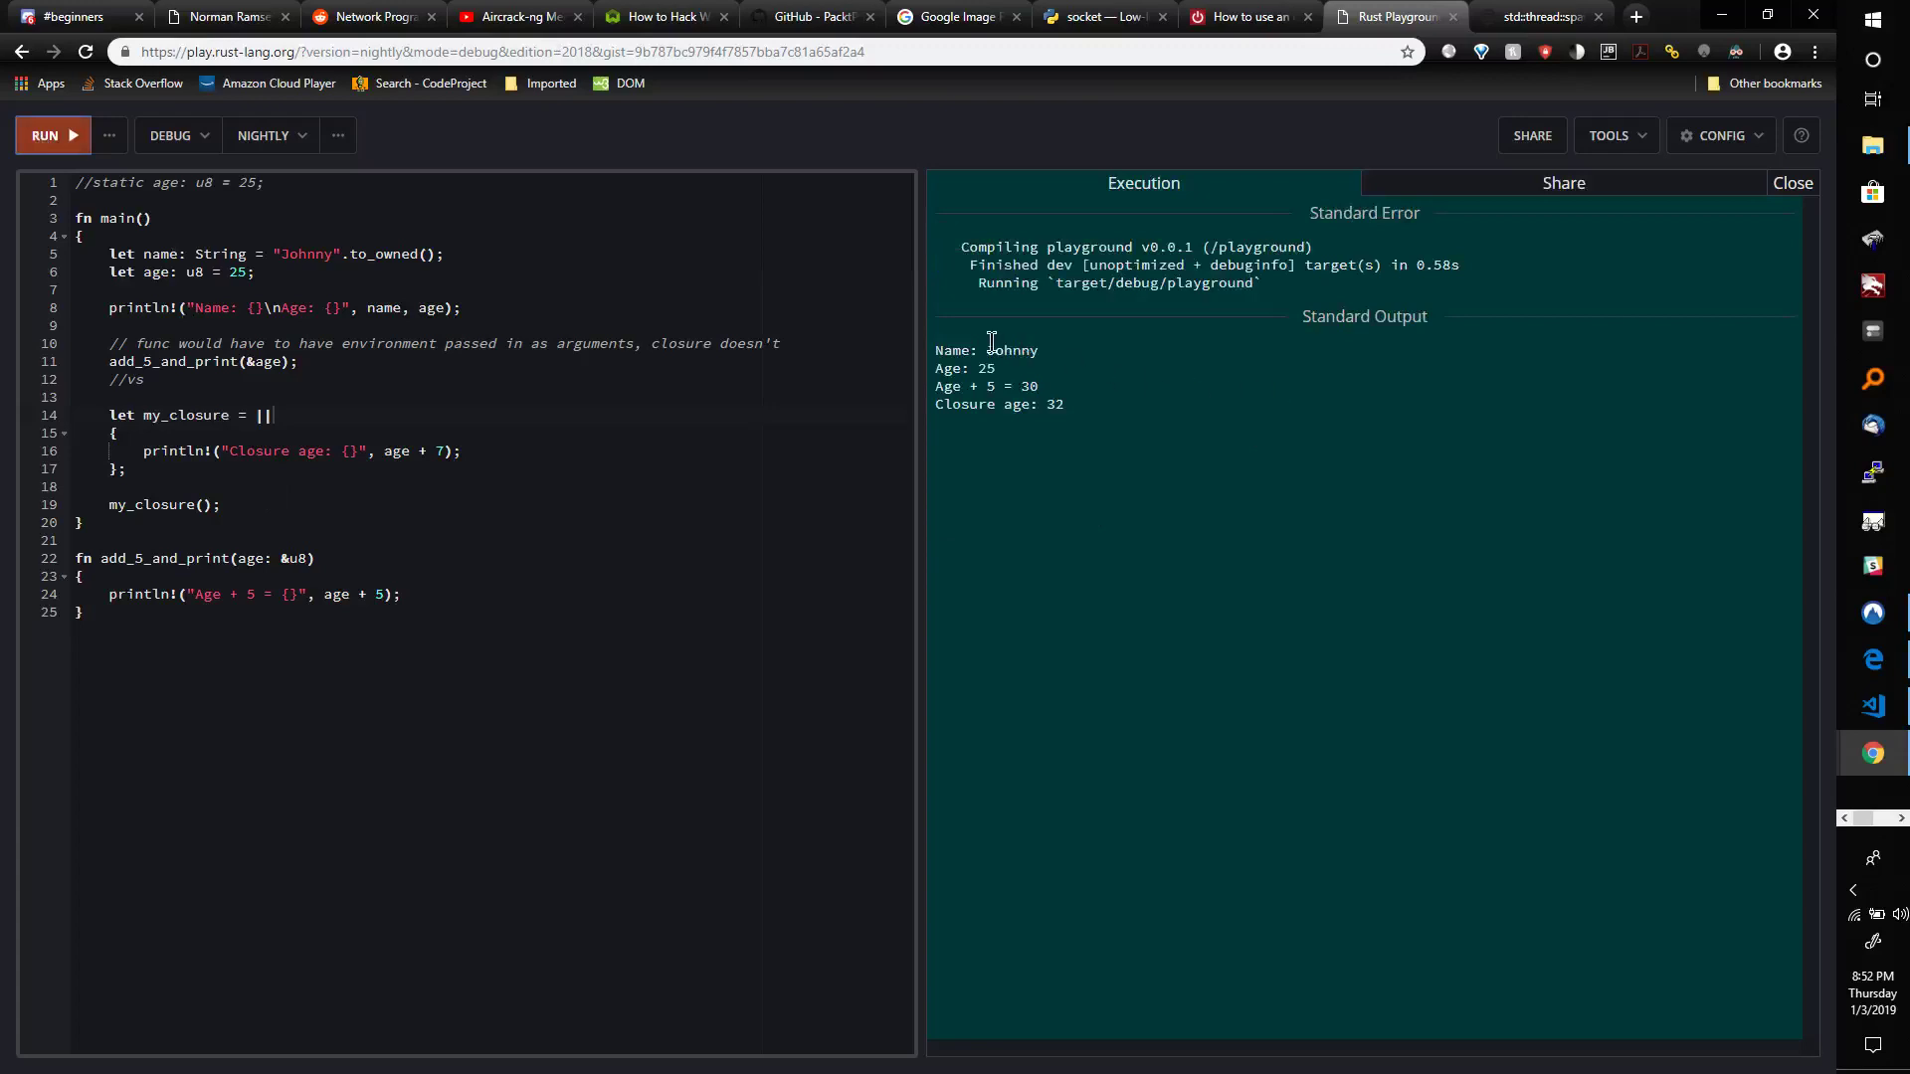
mouse_move(968, 367)
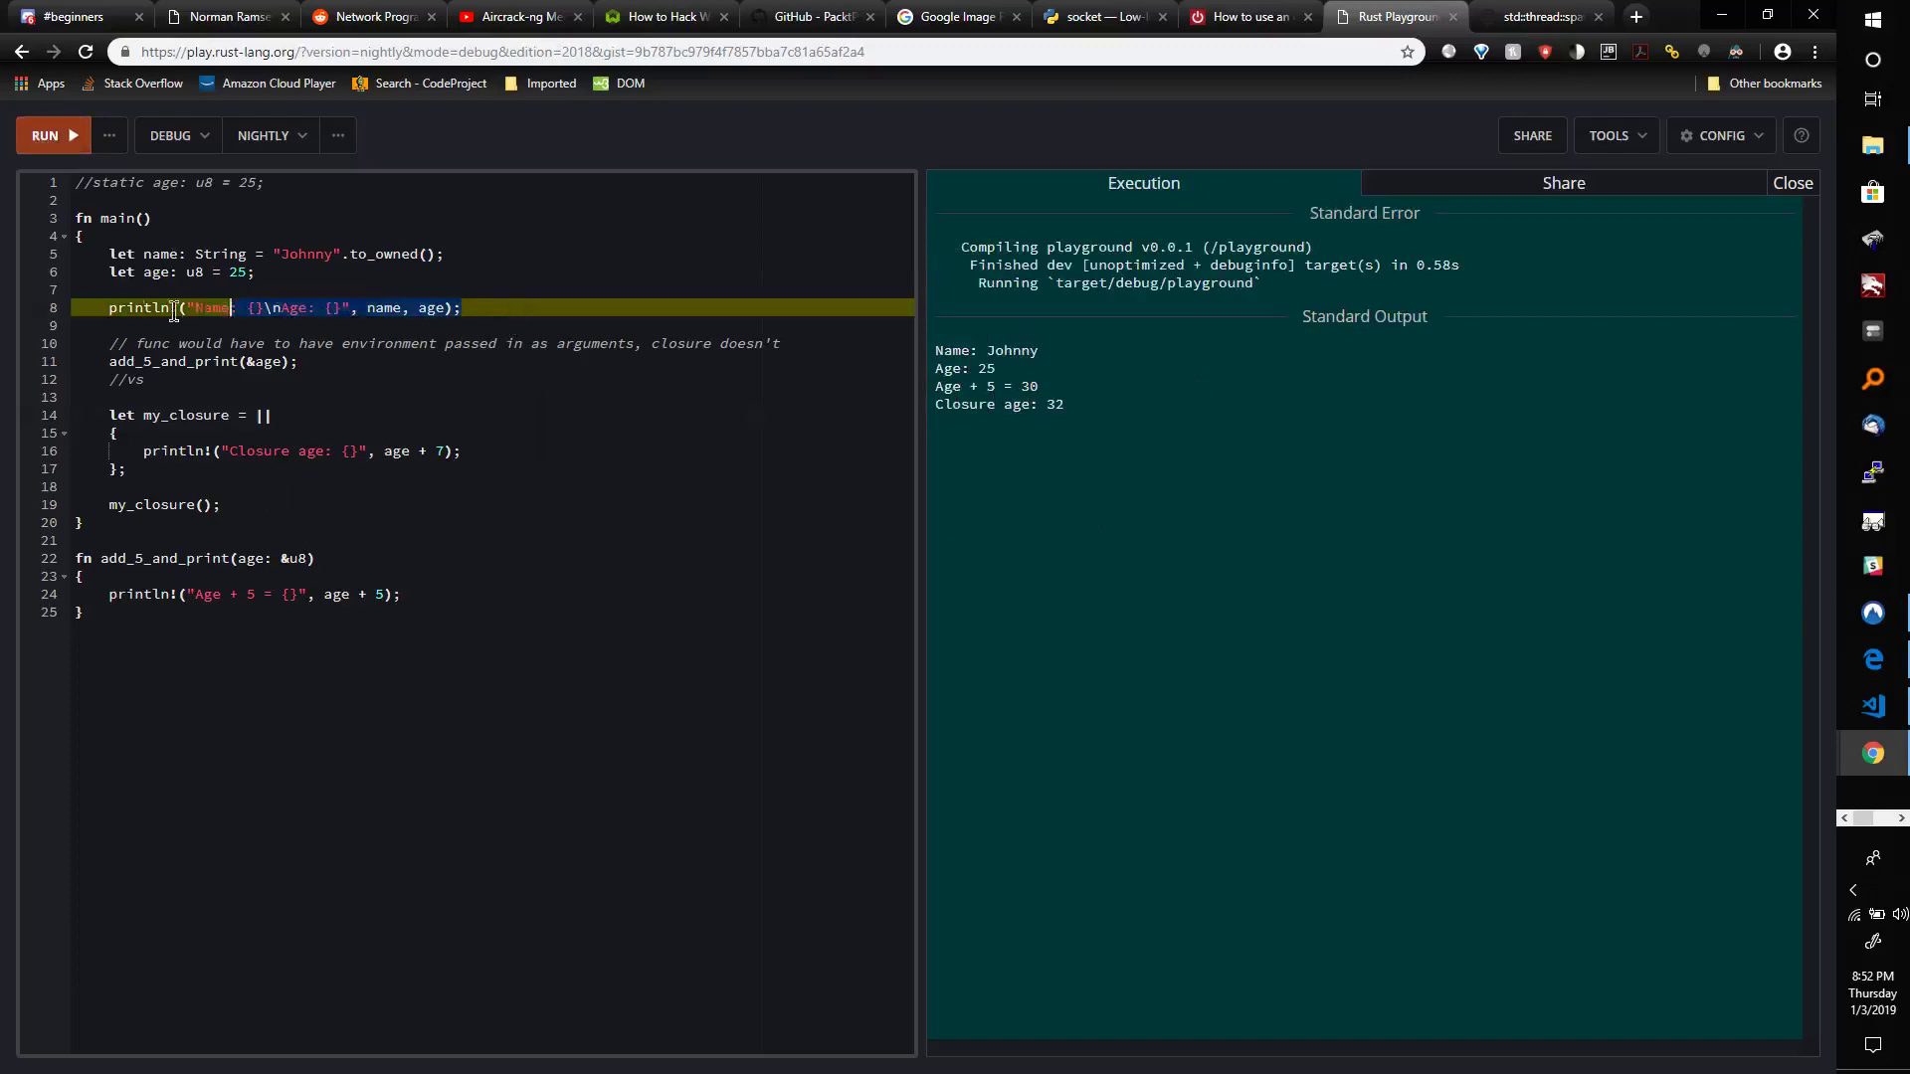
left_click(357, 362)
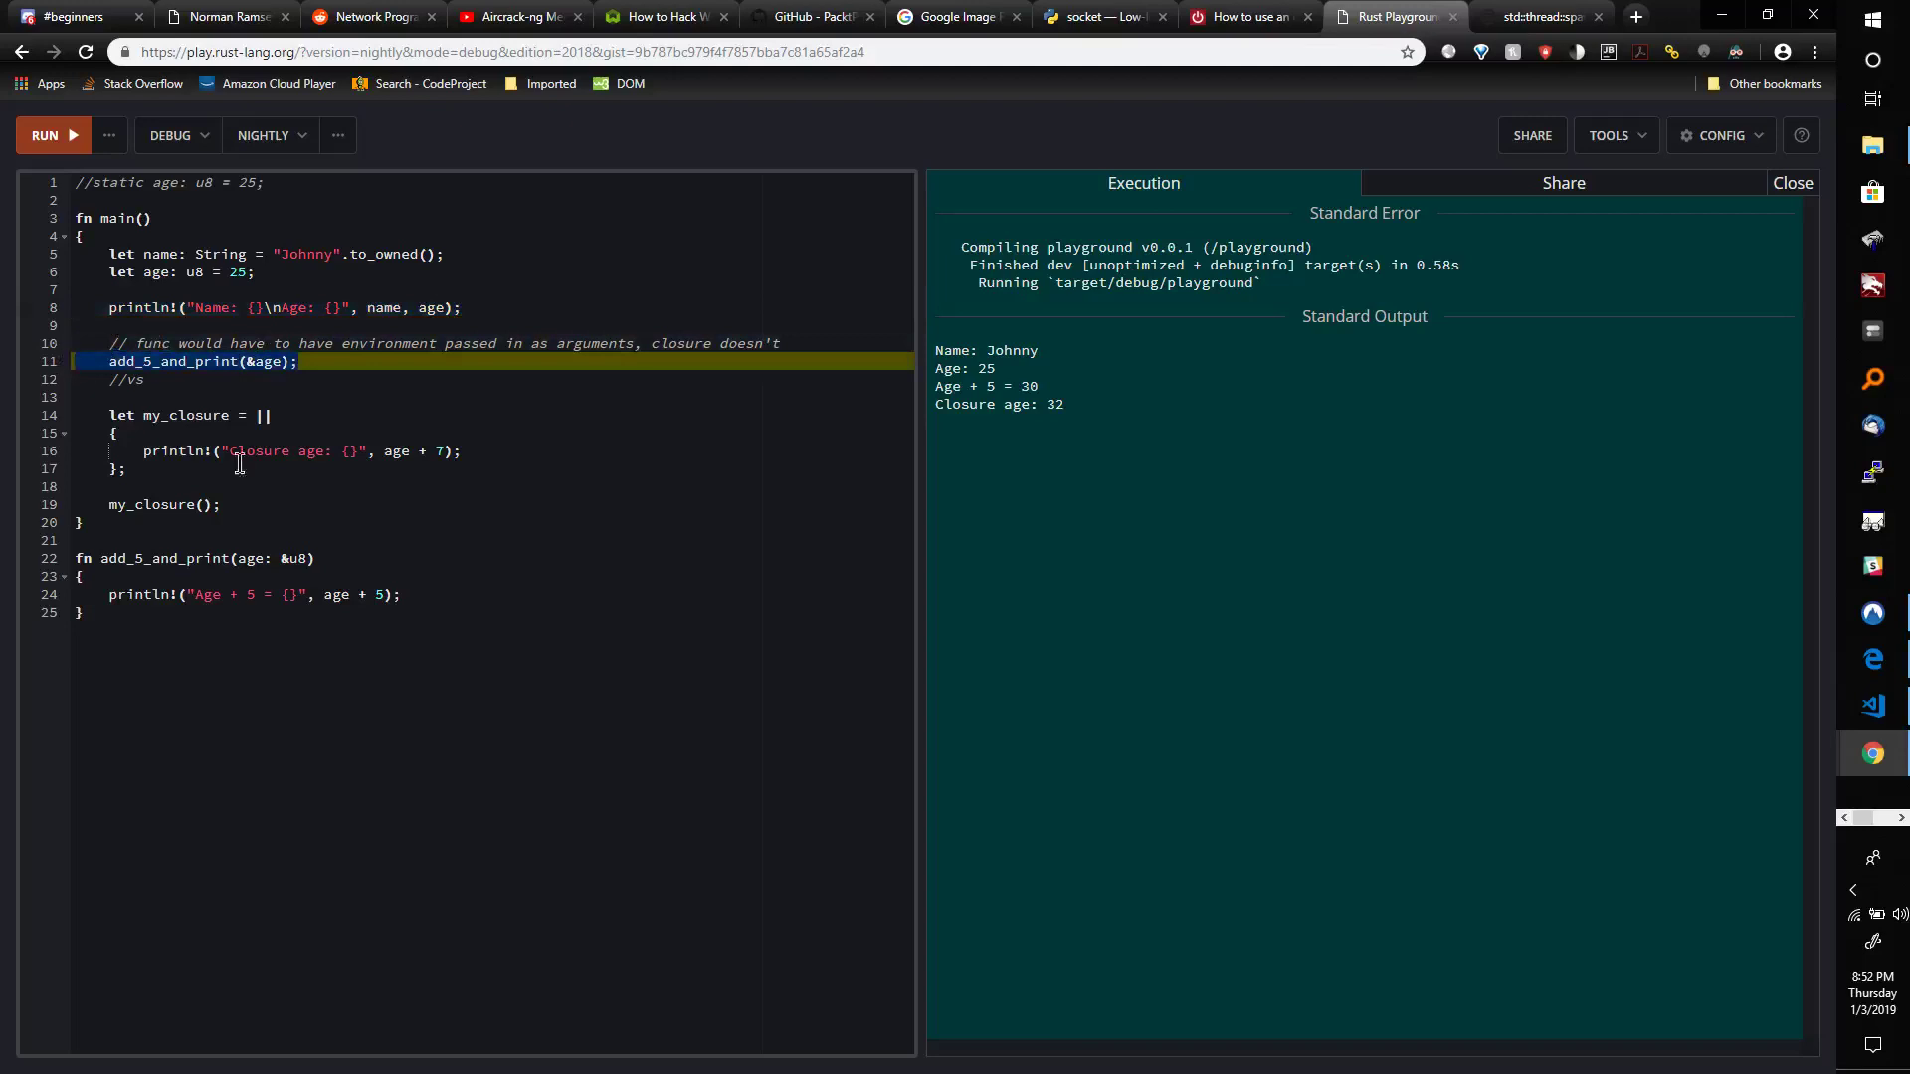
left_click(195, 558)
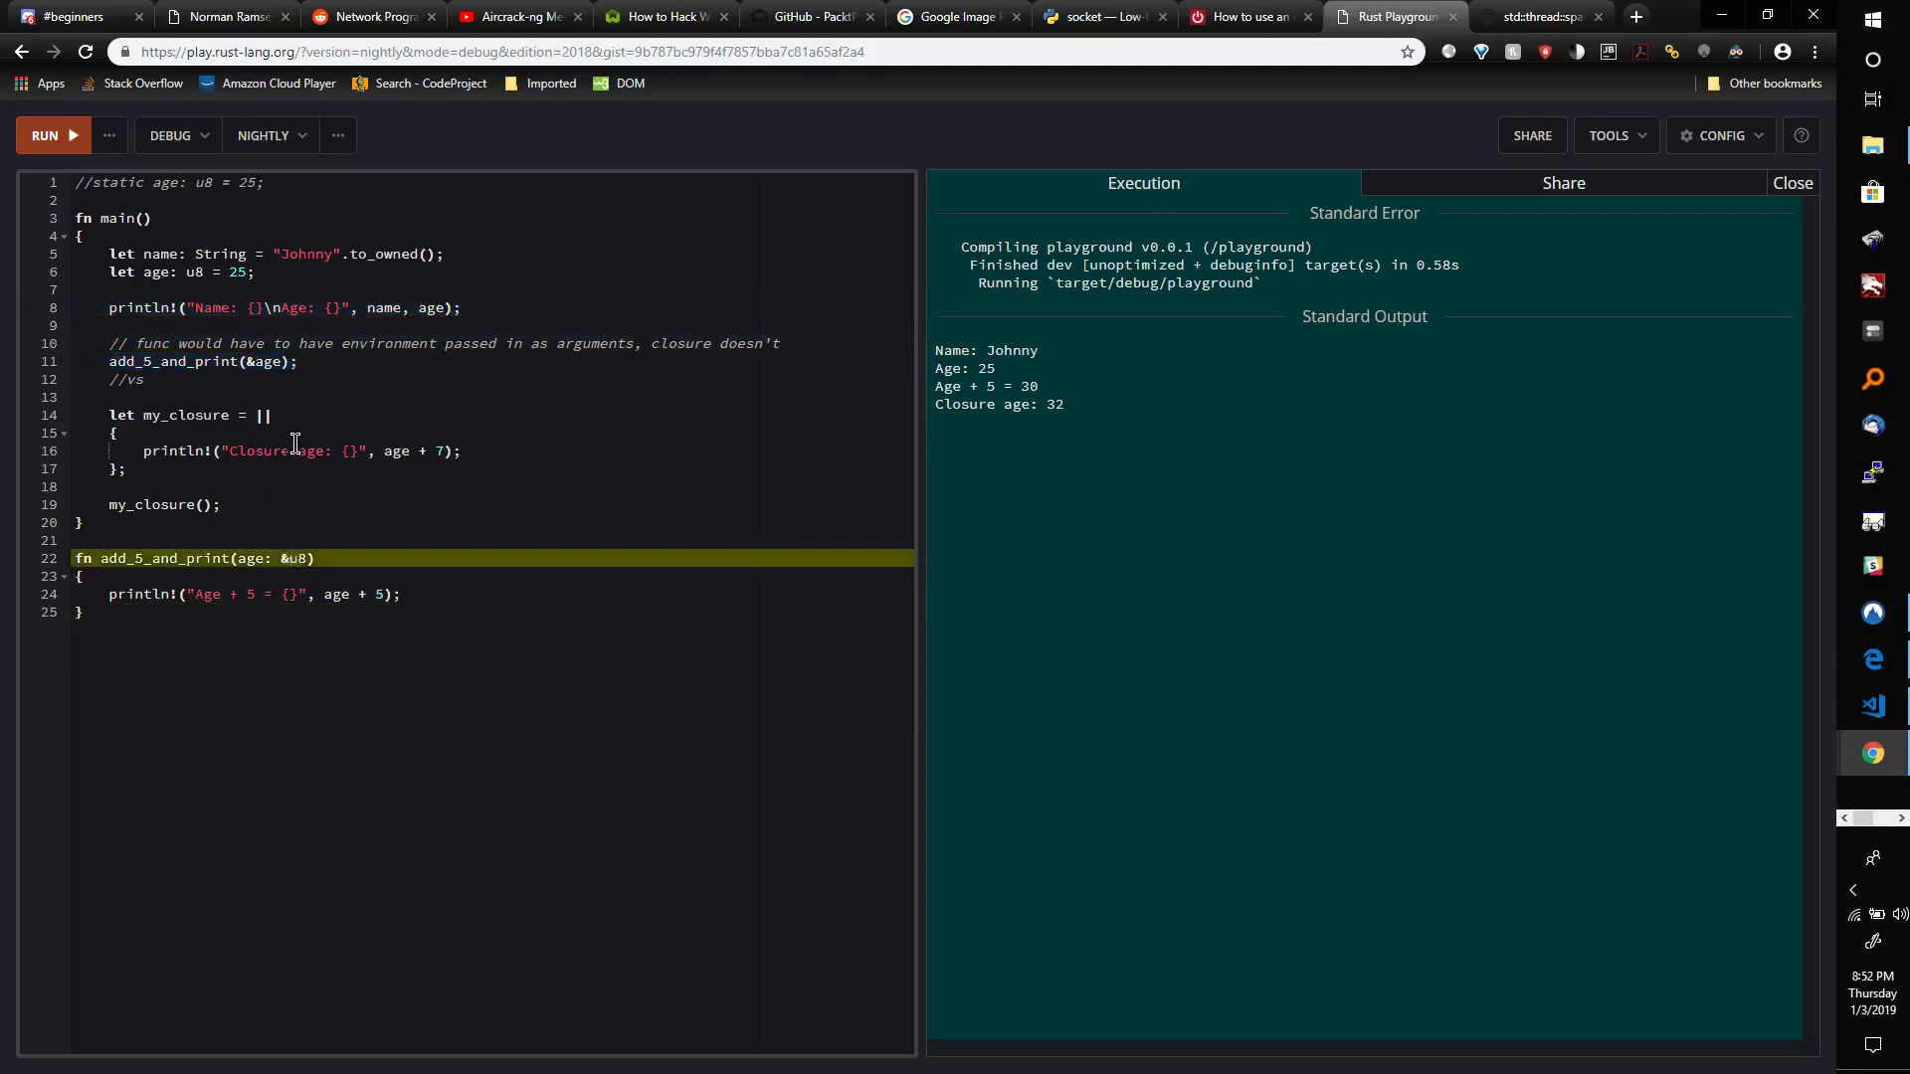
left_click(304, 360)
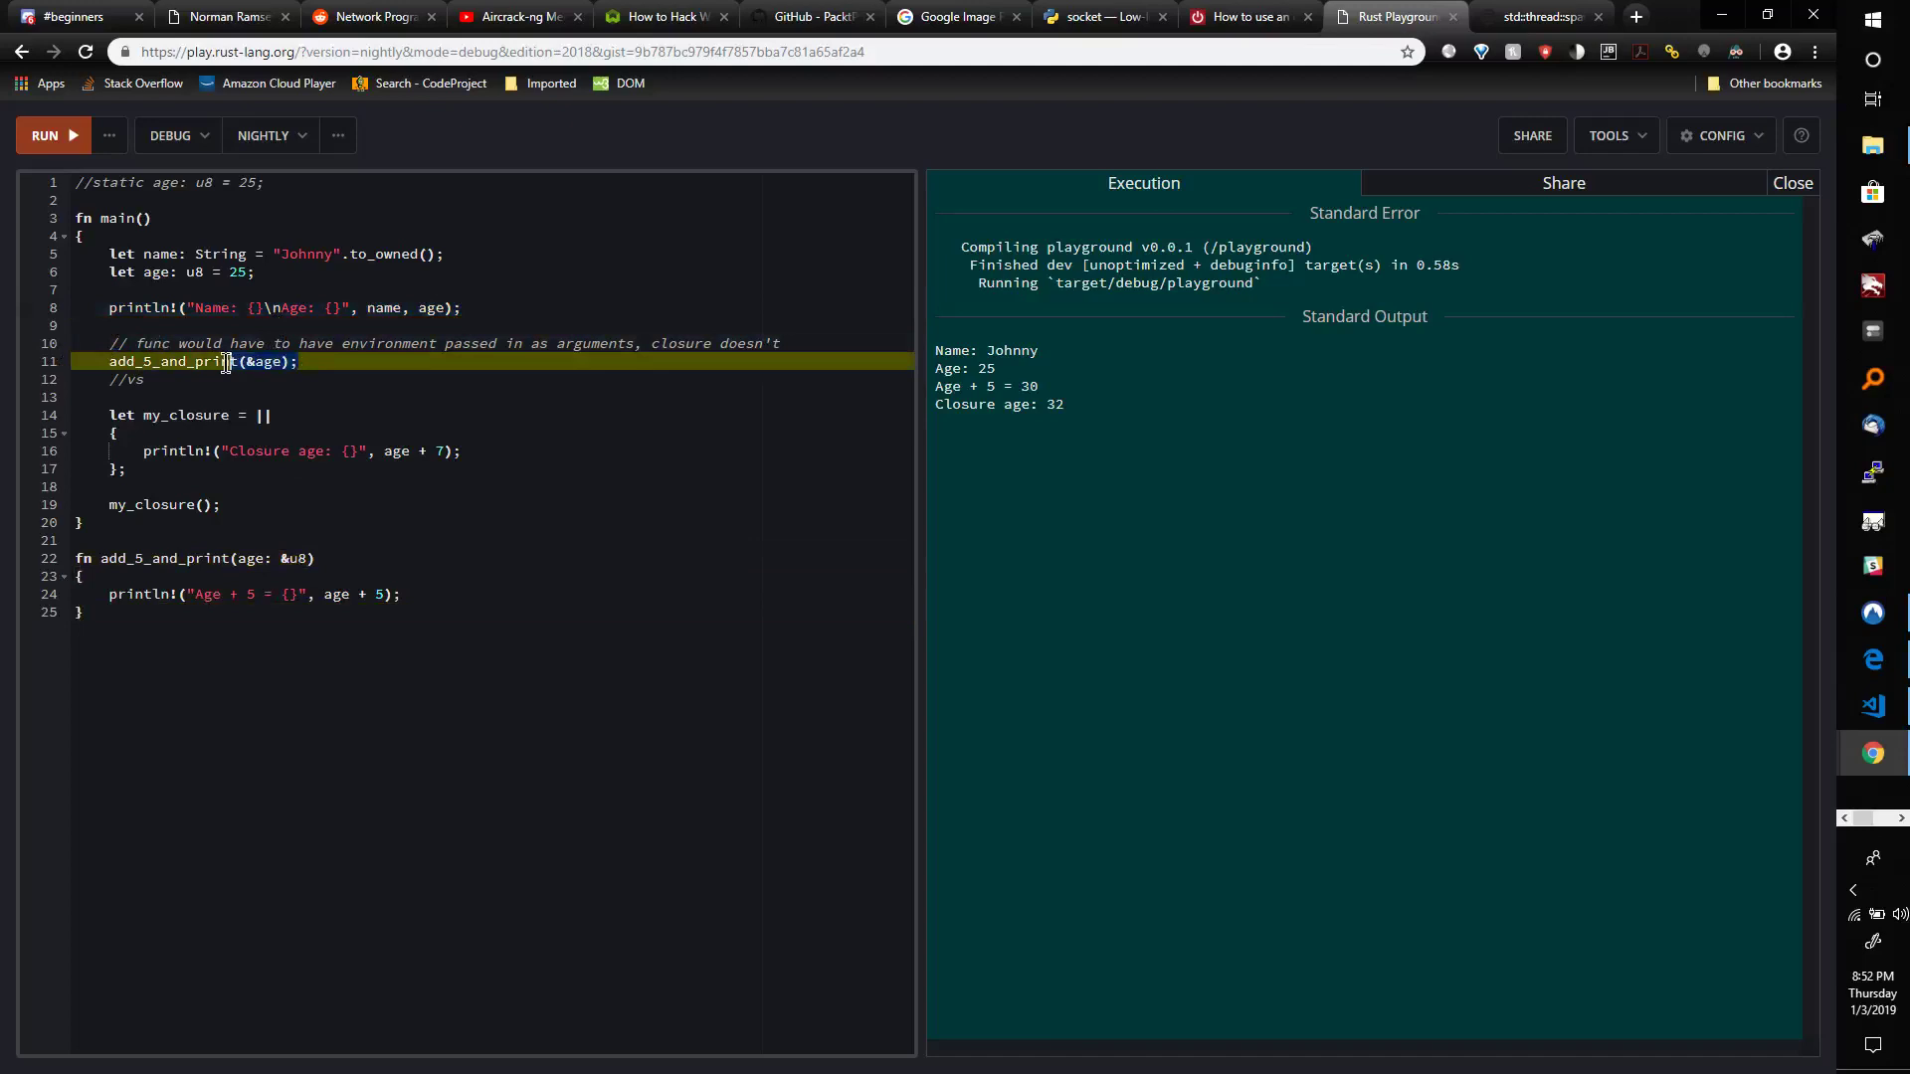
mouse_move(164, 441)
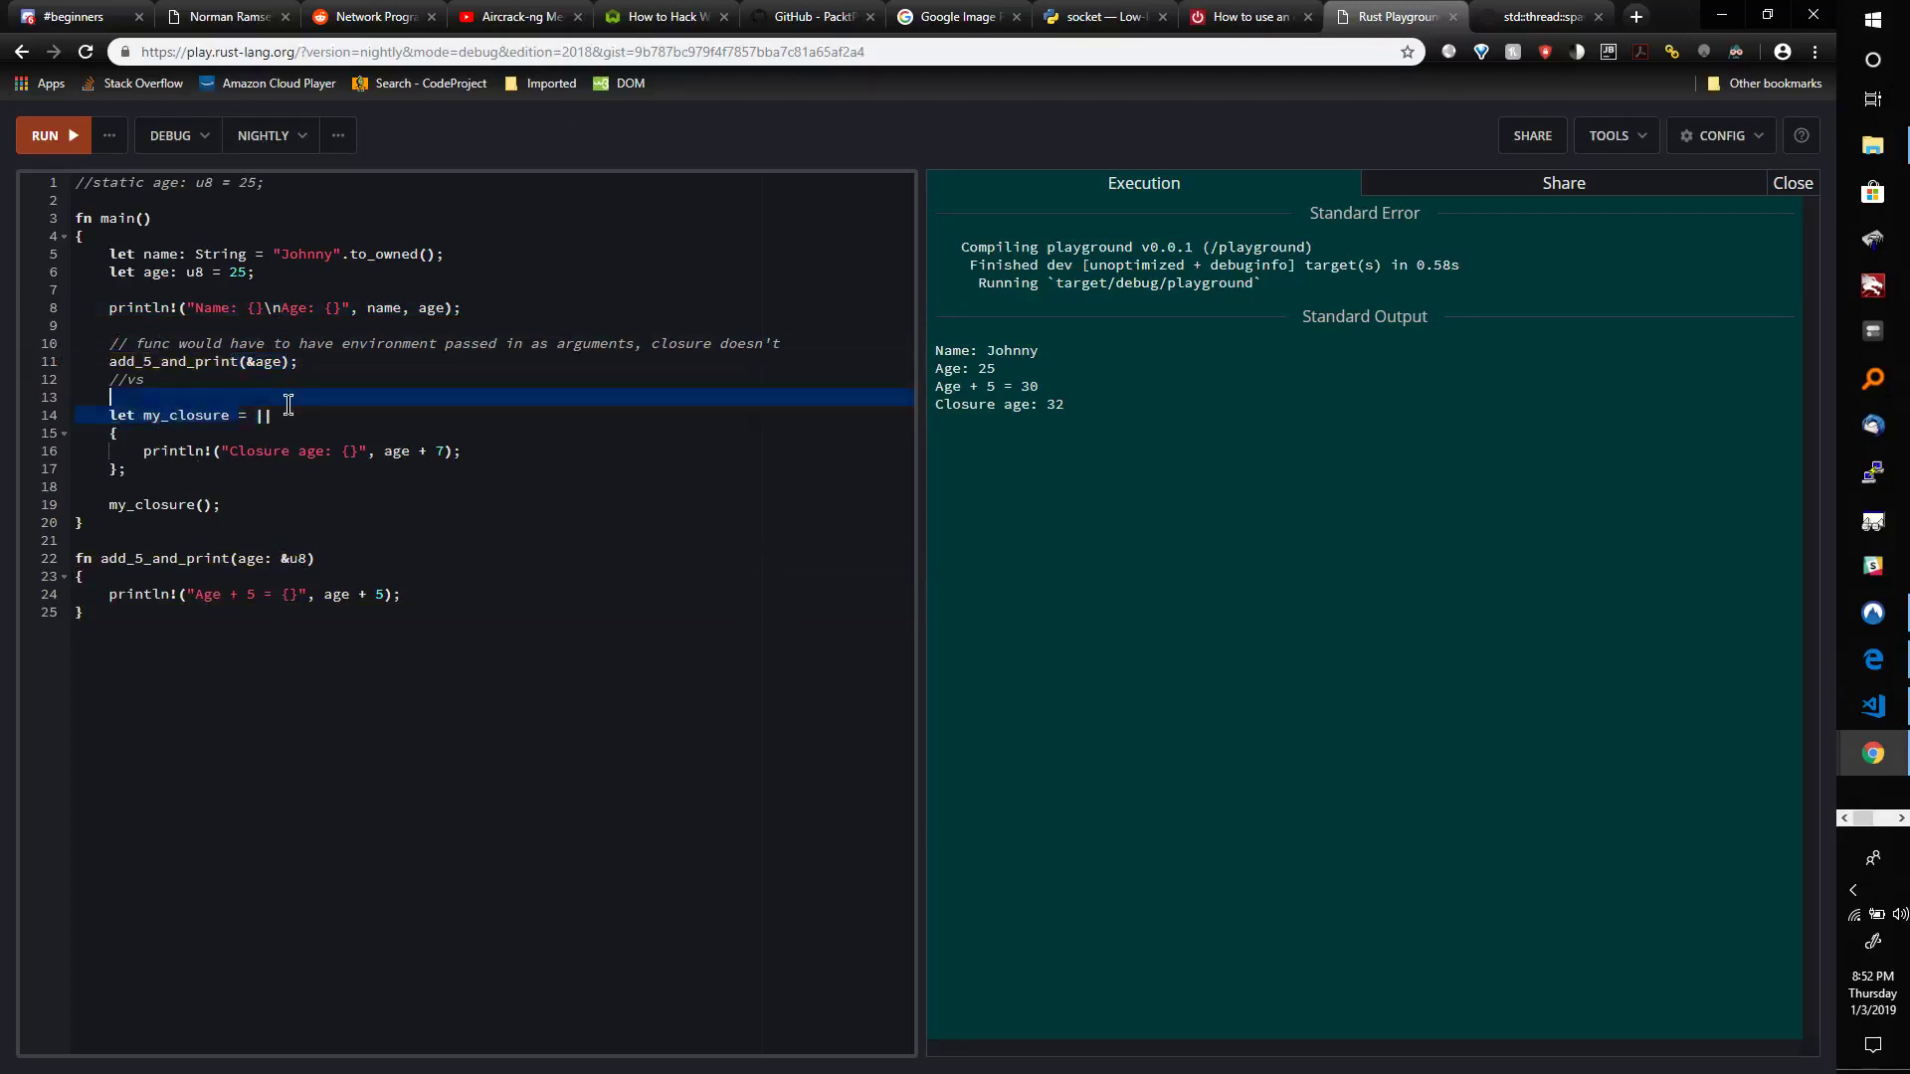
left_click(274, 414)
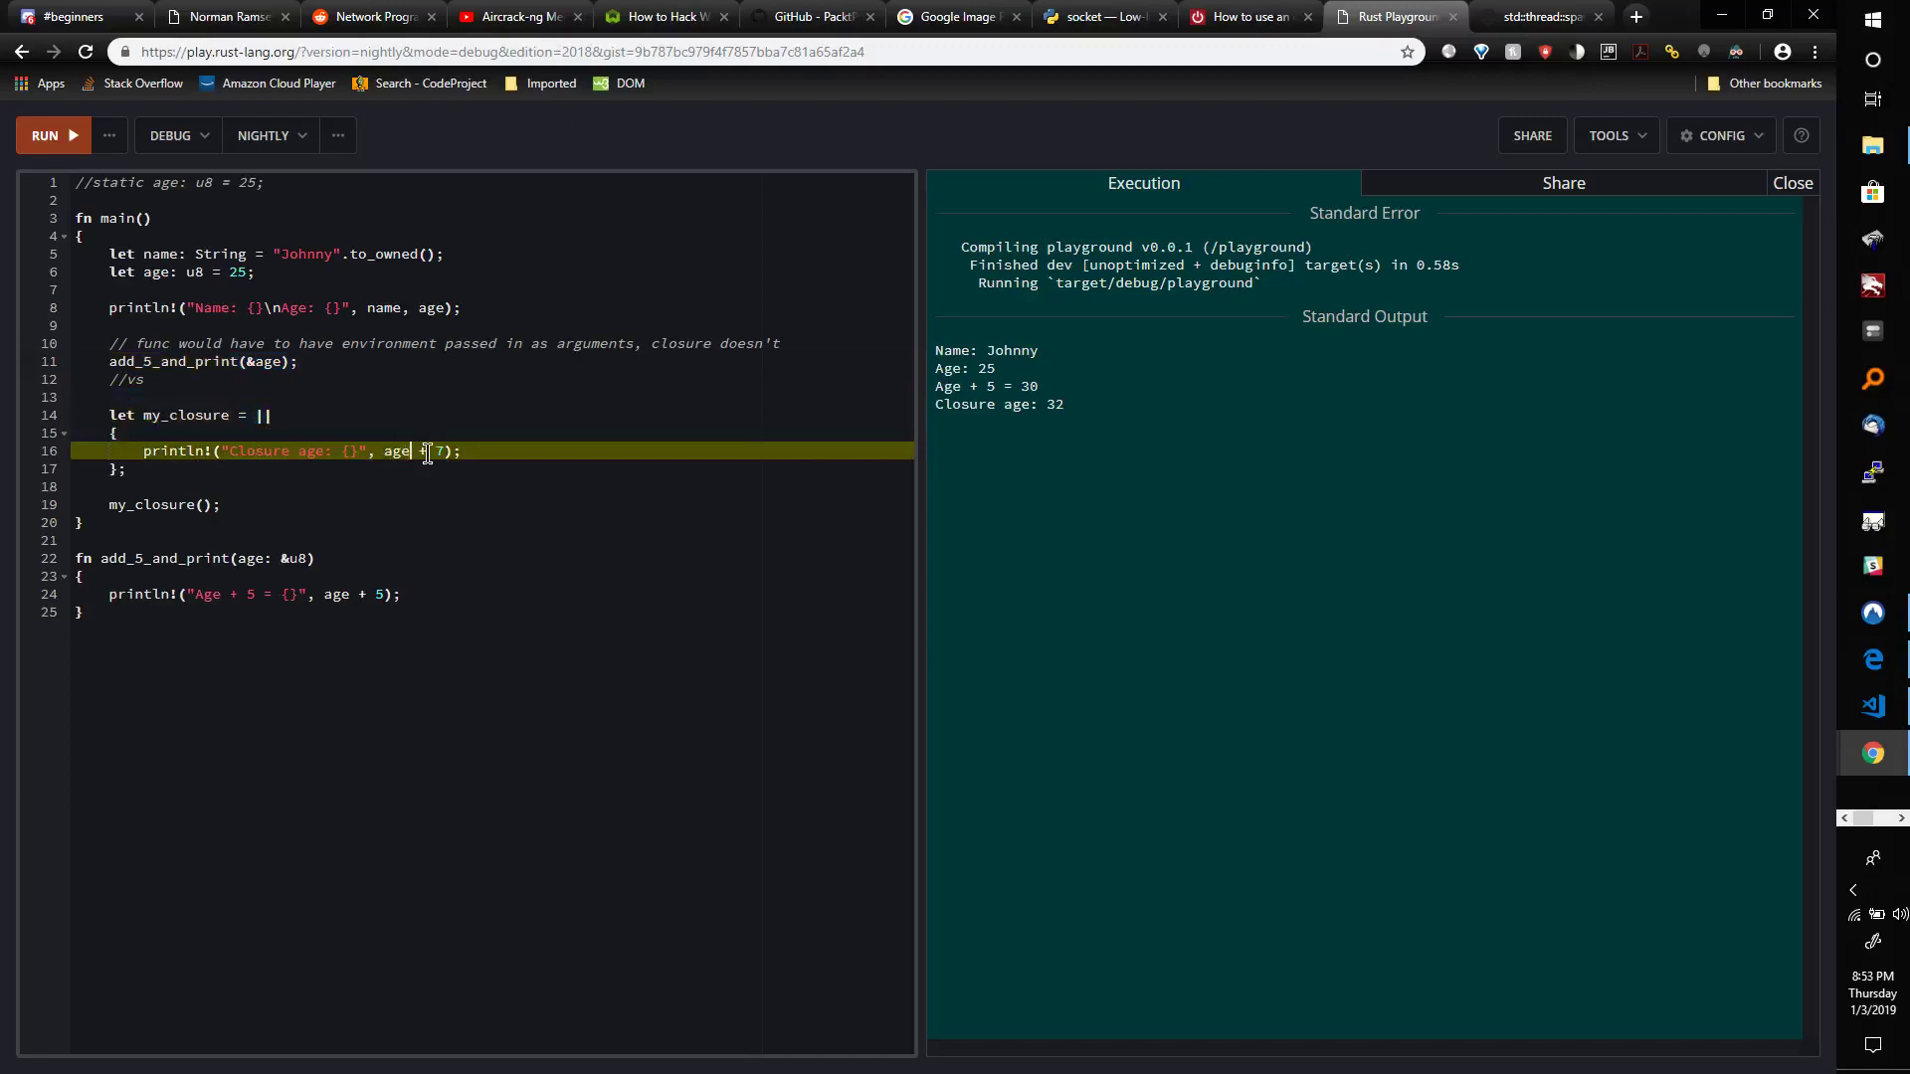
mouse_move(371, 450)
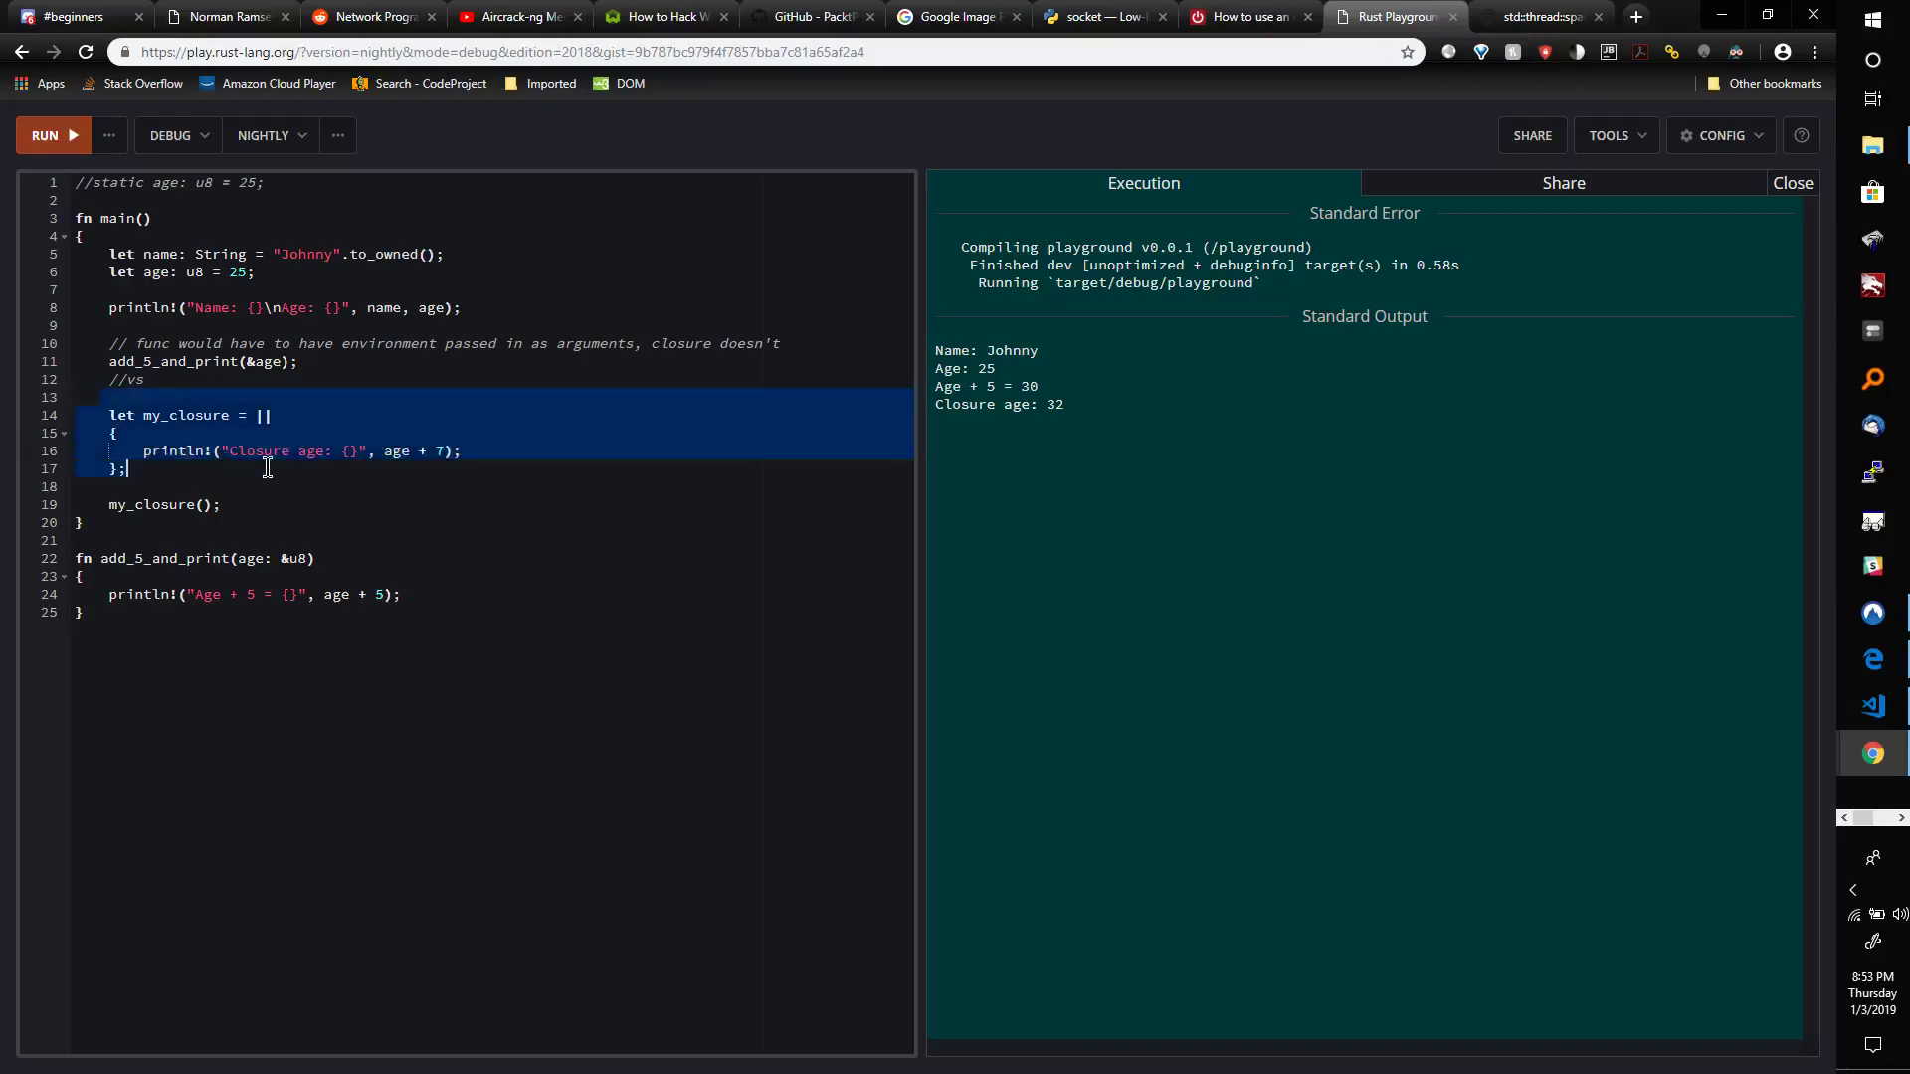
mouse_move(267, 471)
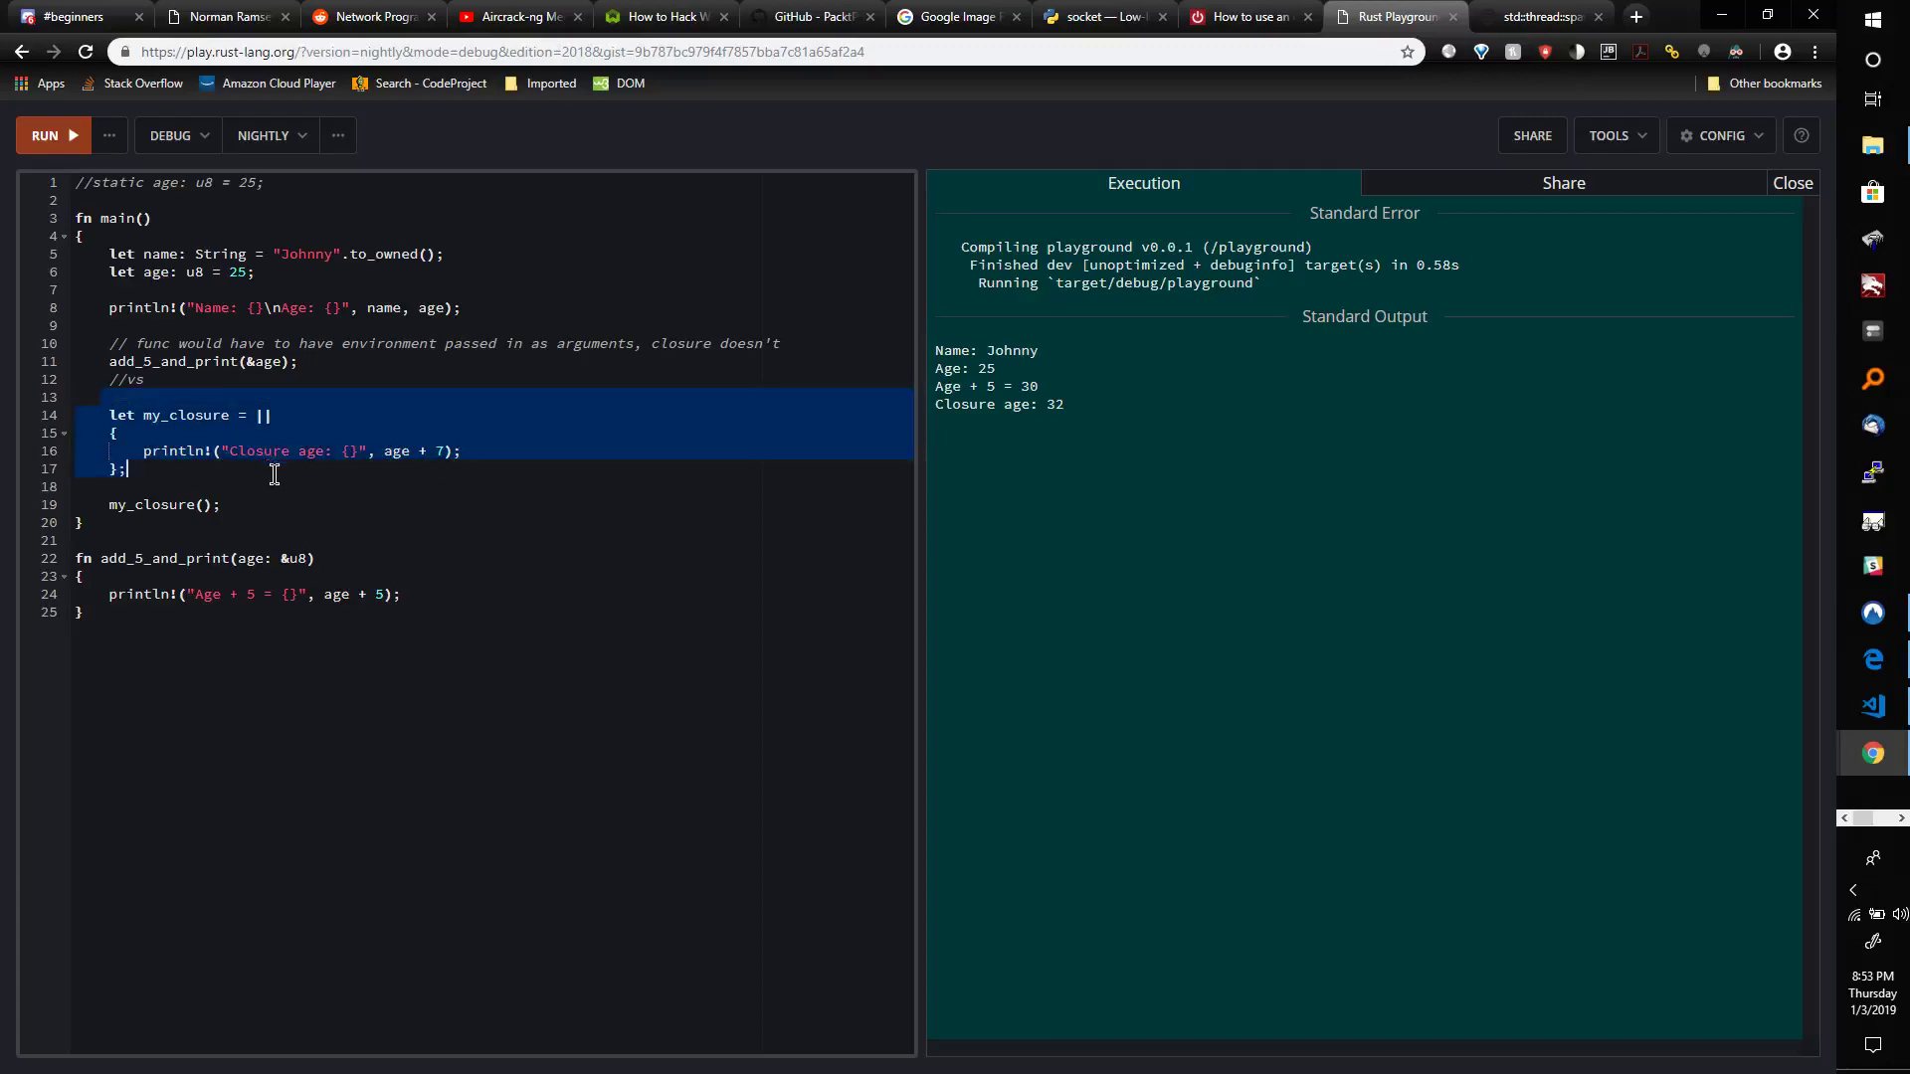
mouse_move(250, 440)
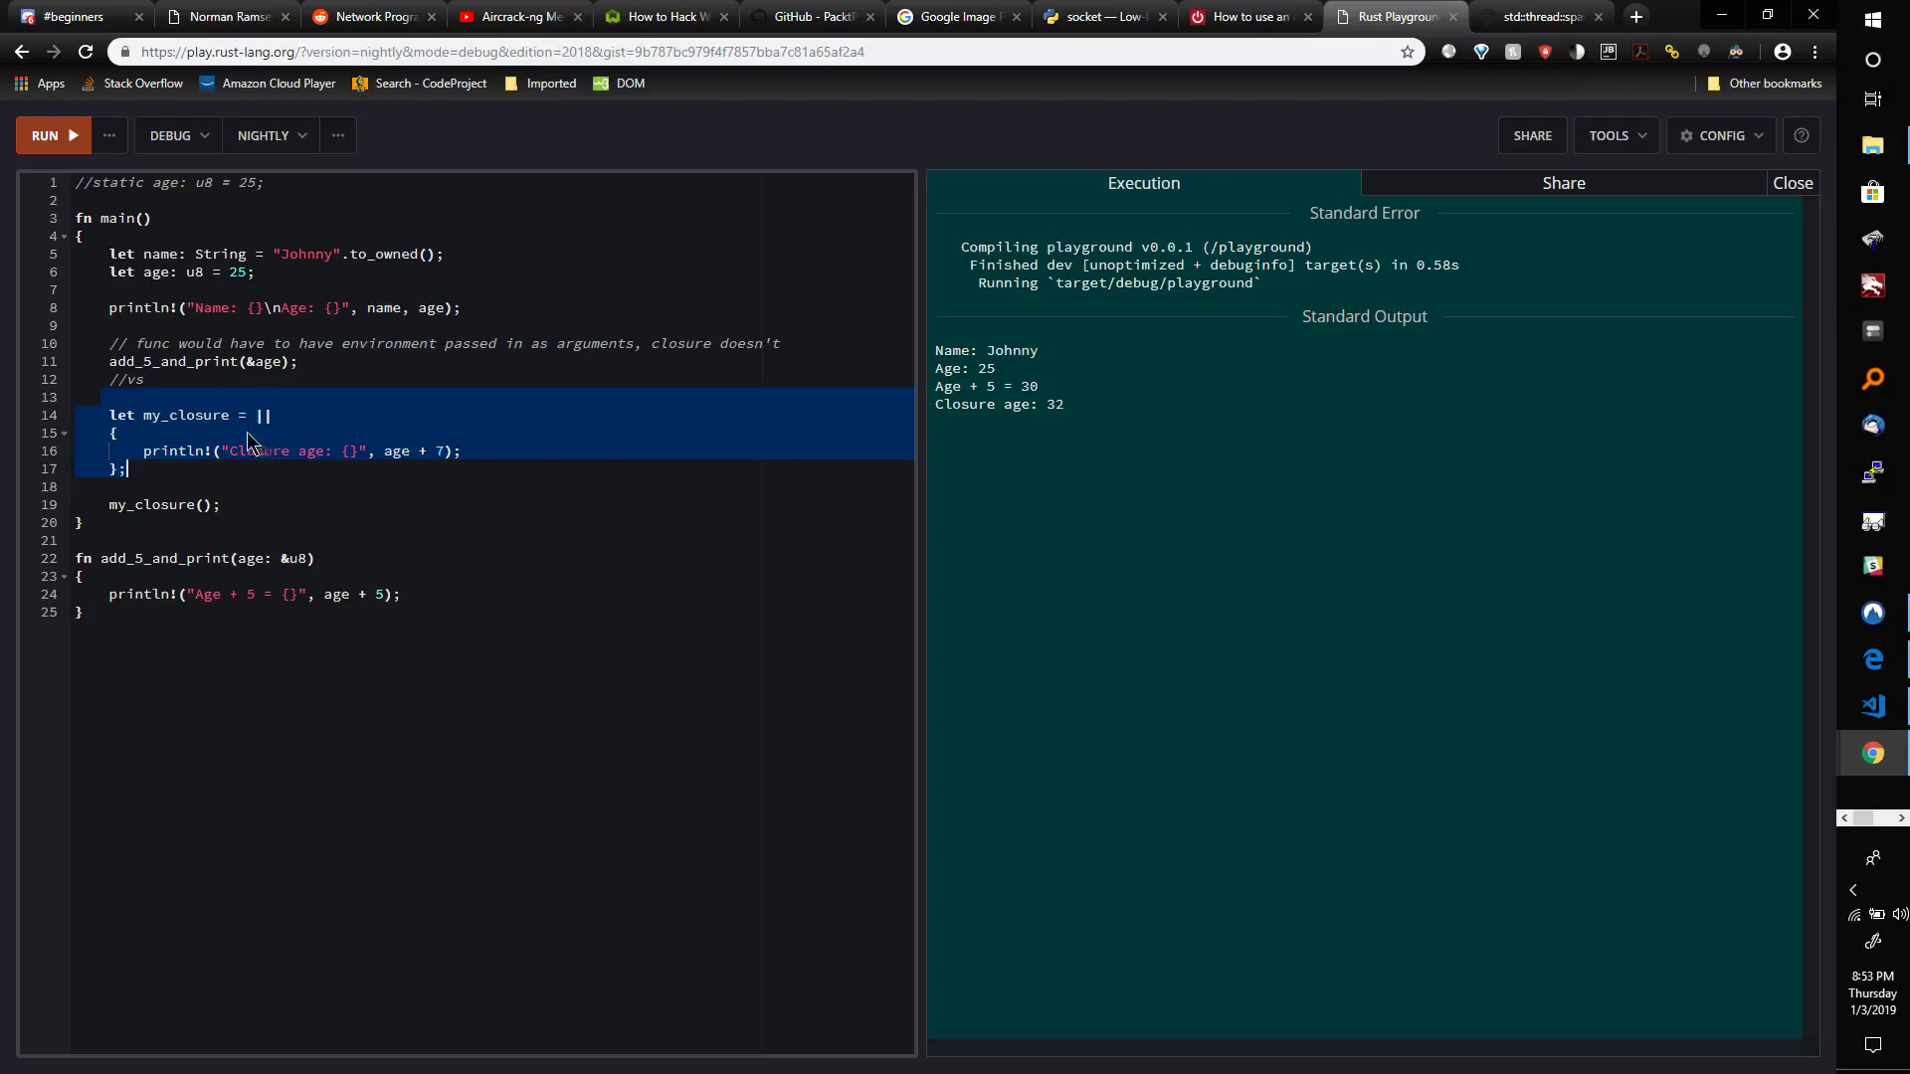
mouse_move(237, 441)
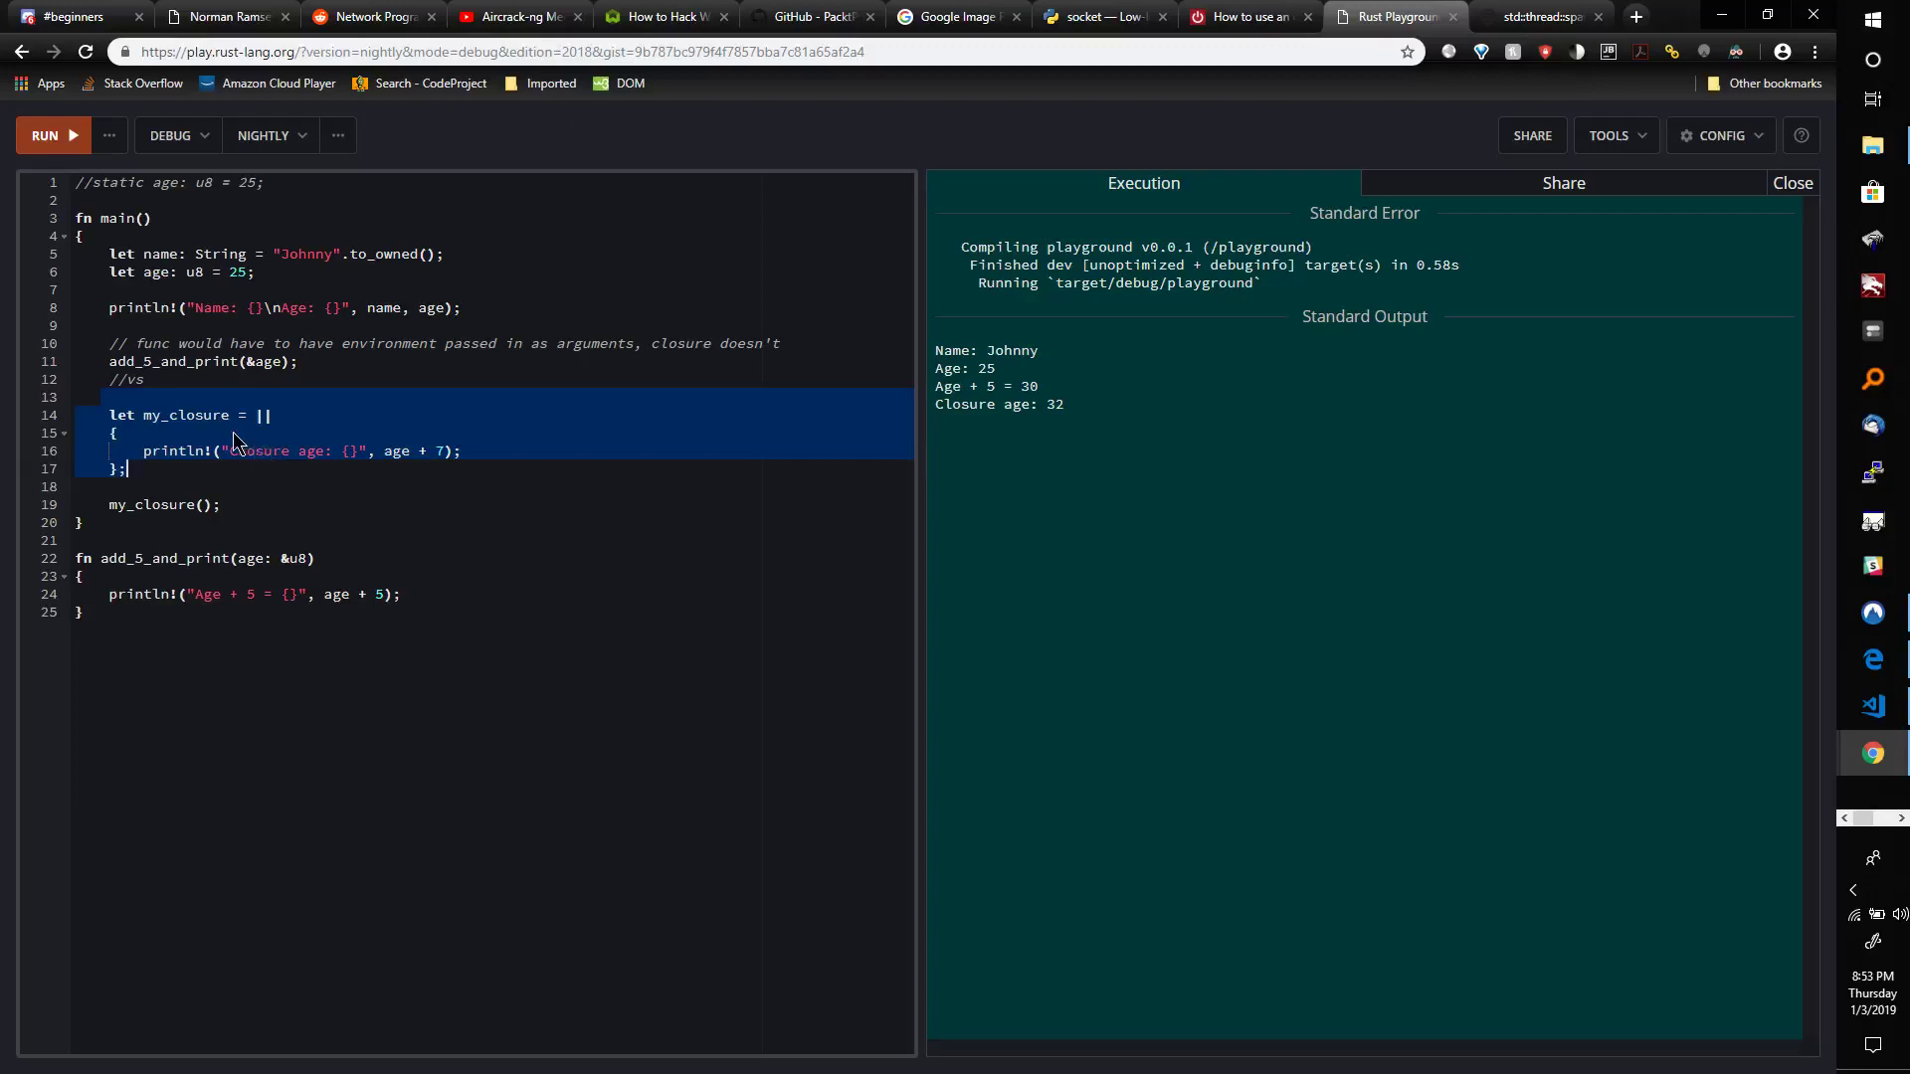
mouse_move(251, 440)
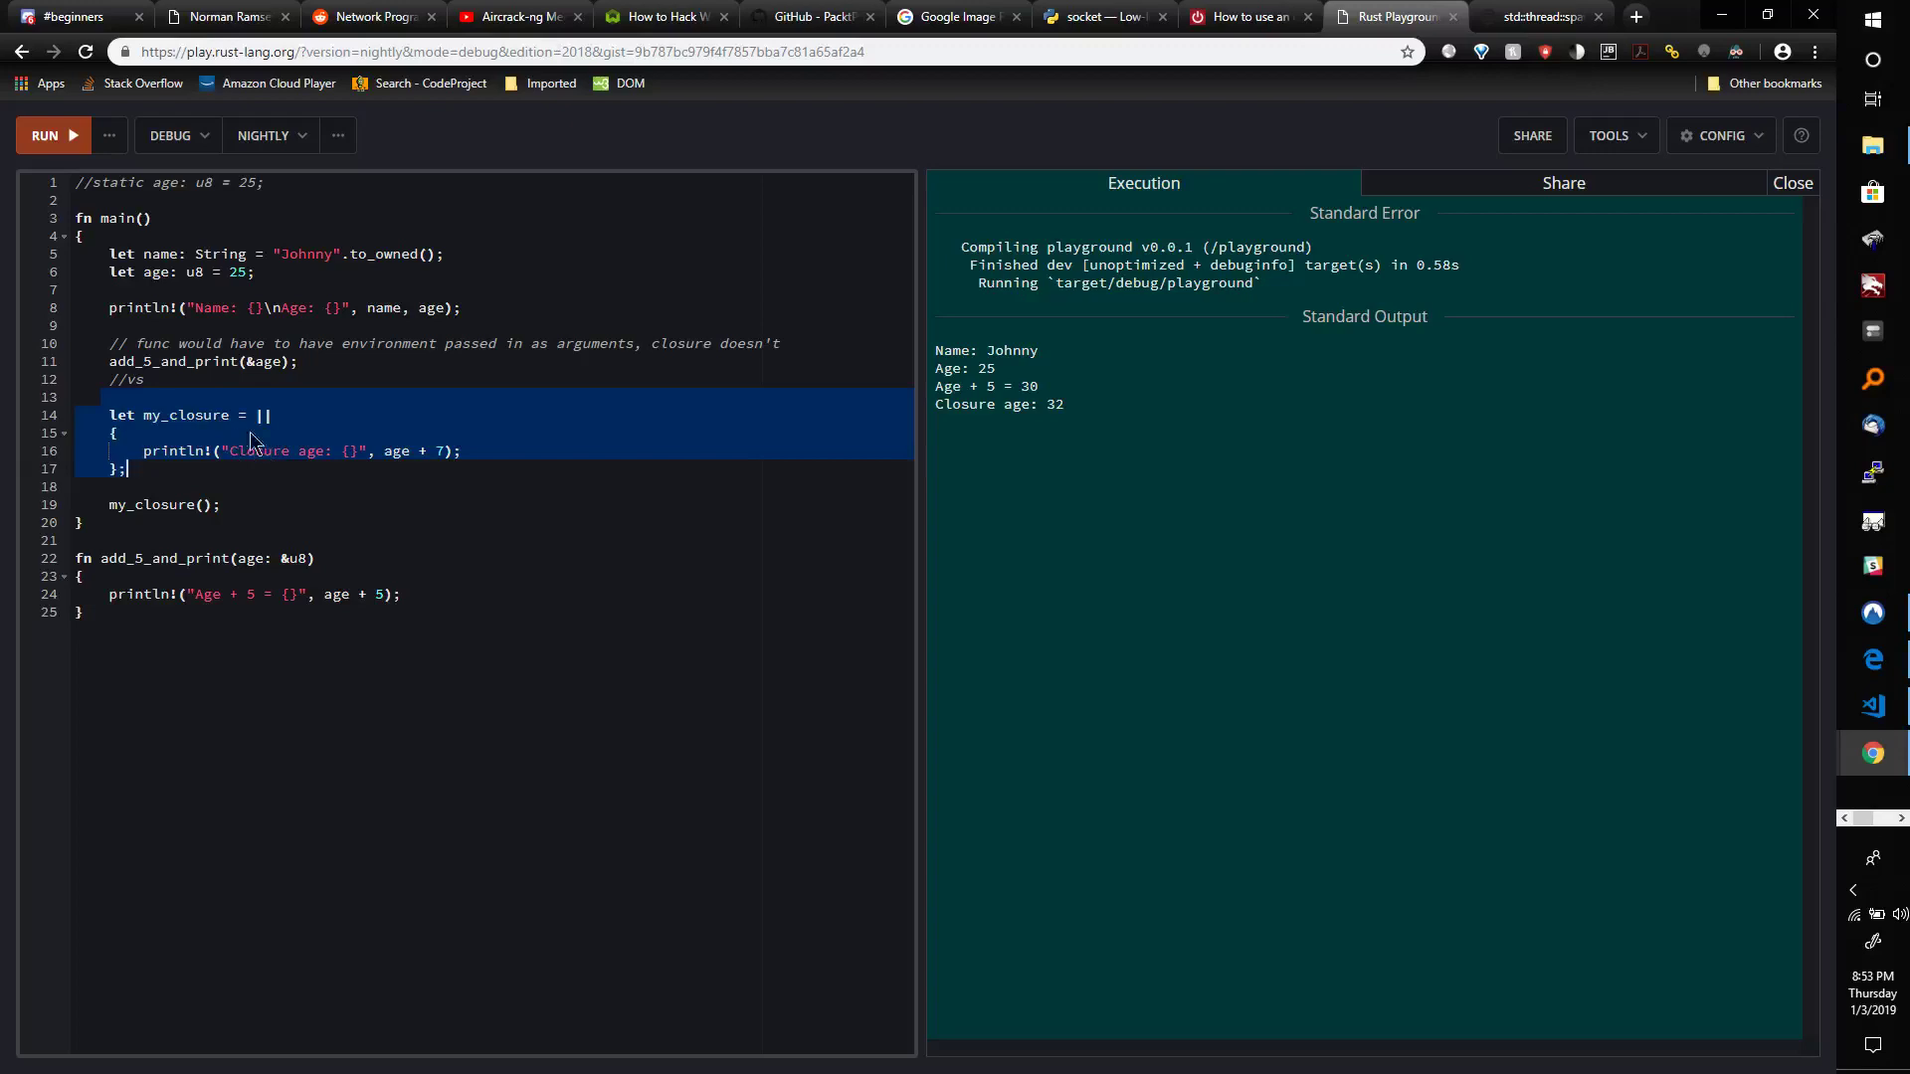
left_click(378, 450)
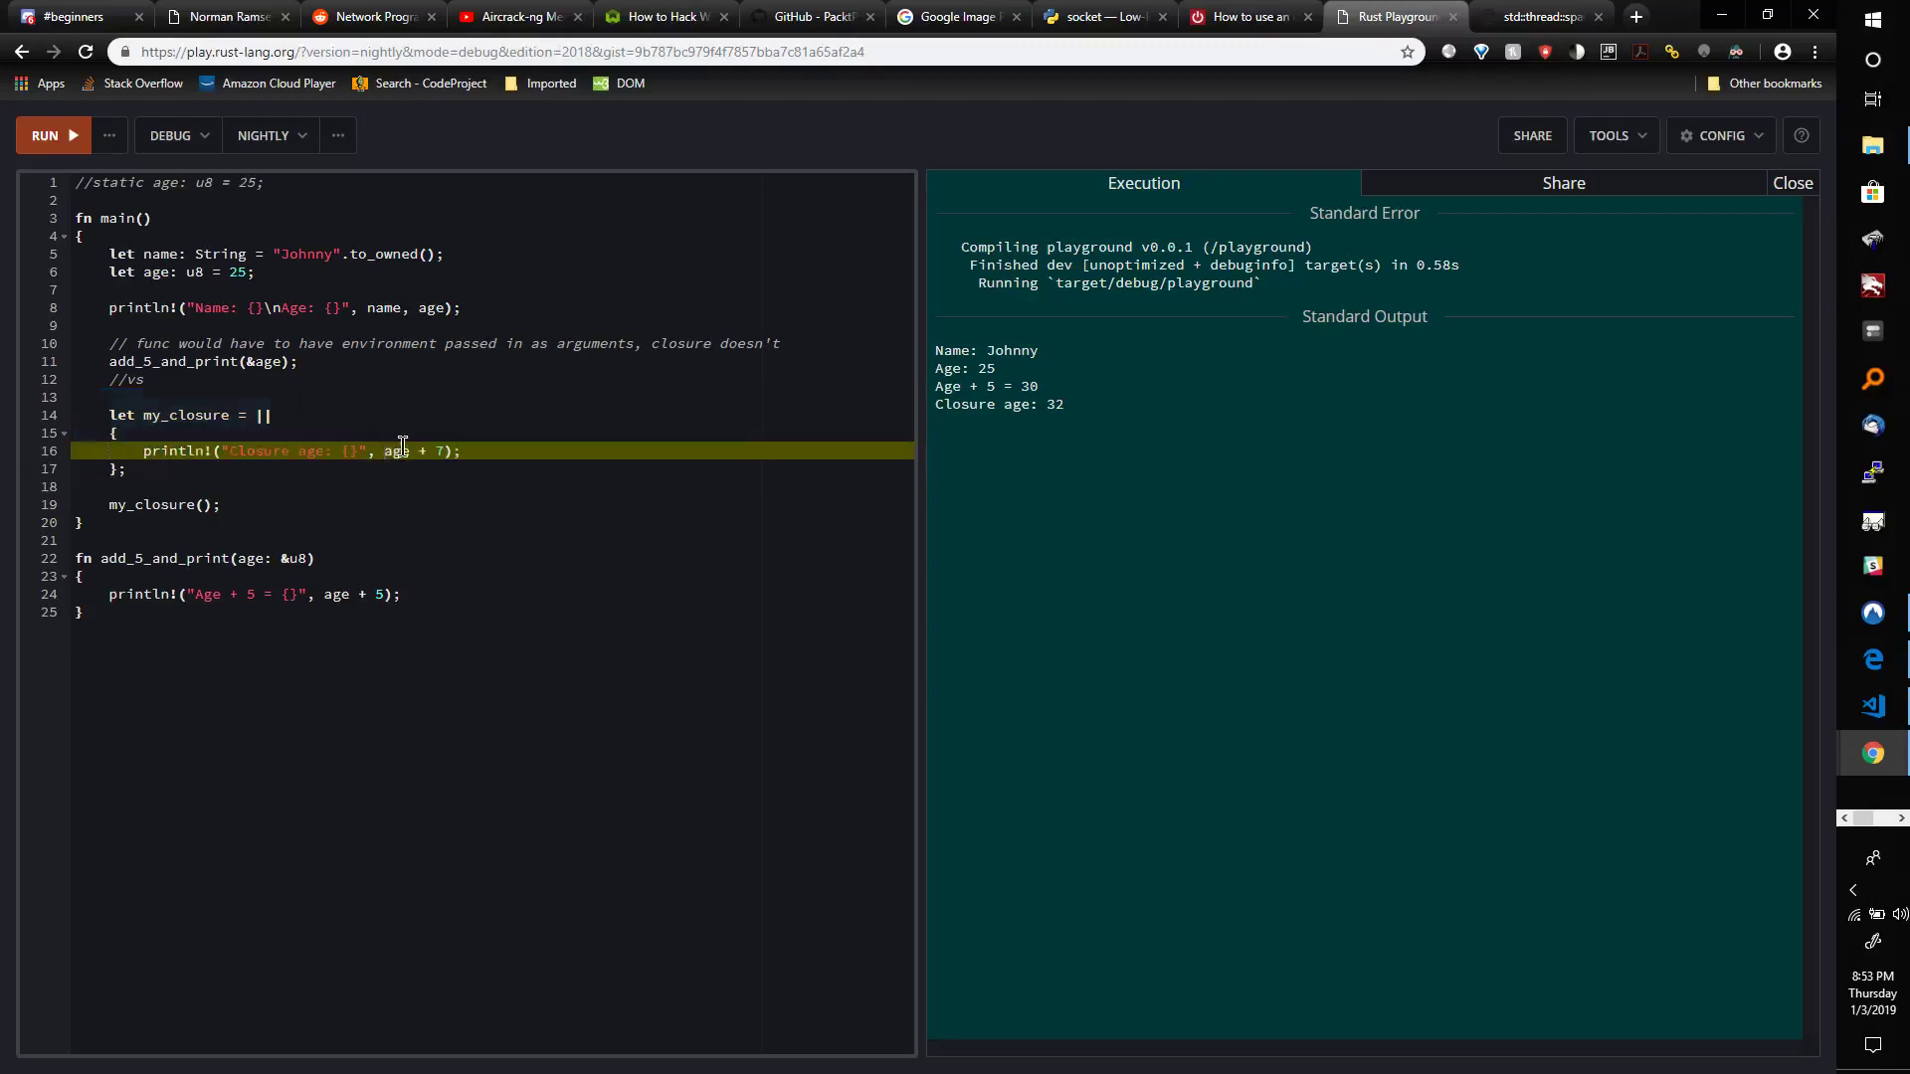
mouse_move(400, 449)
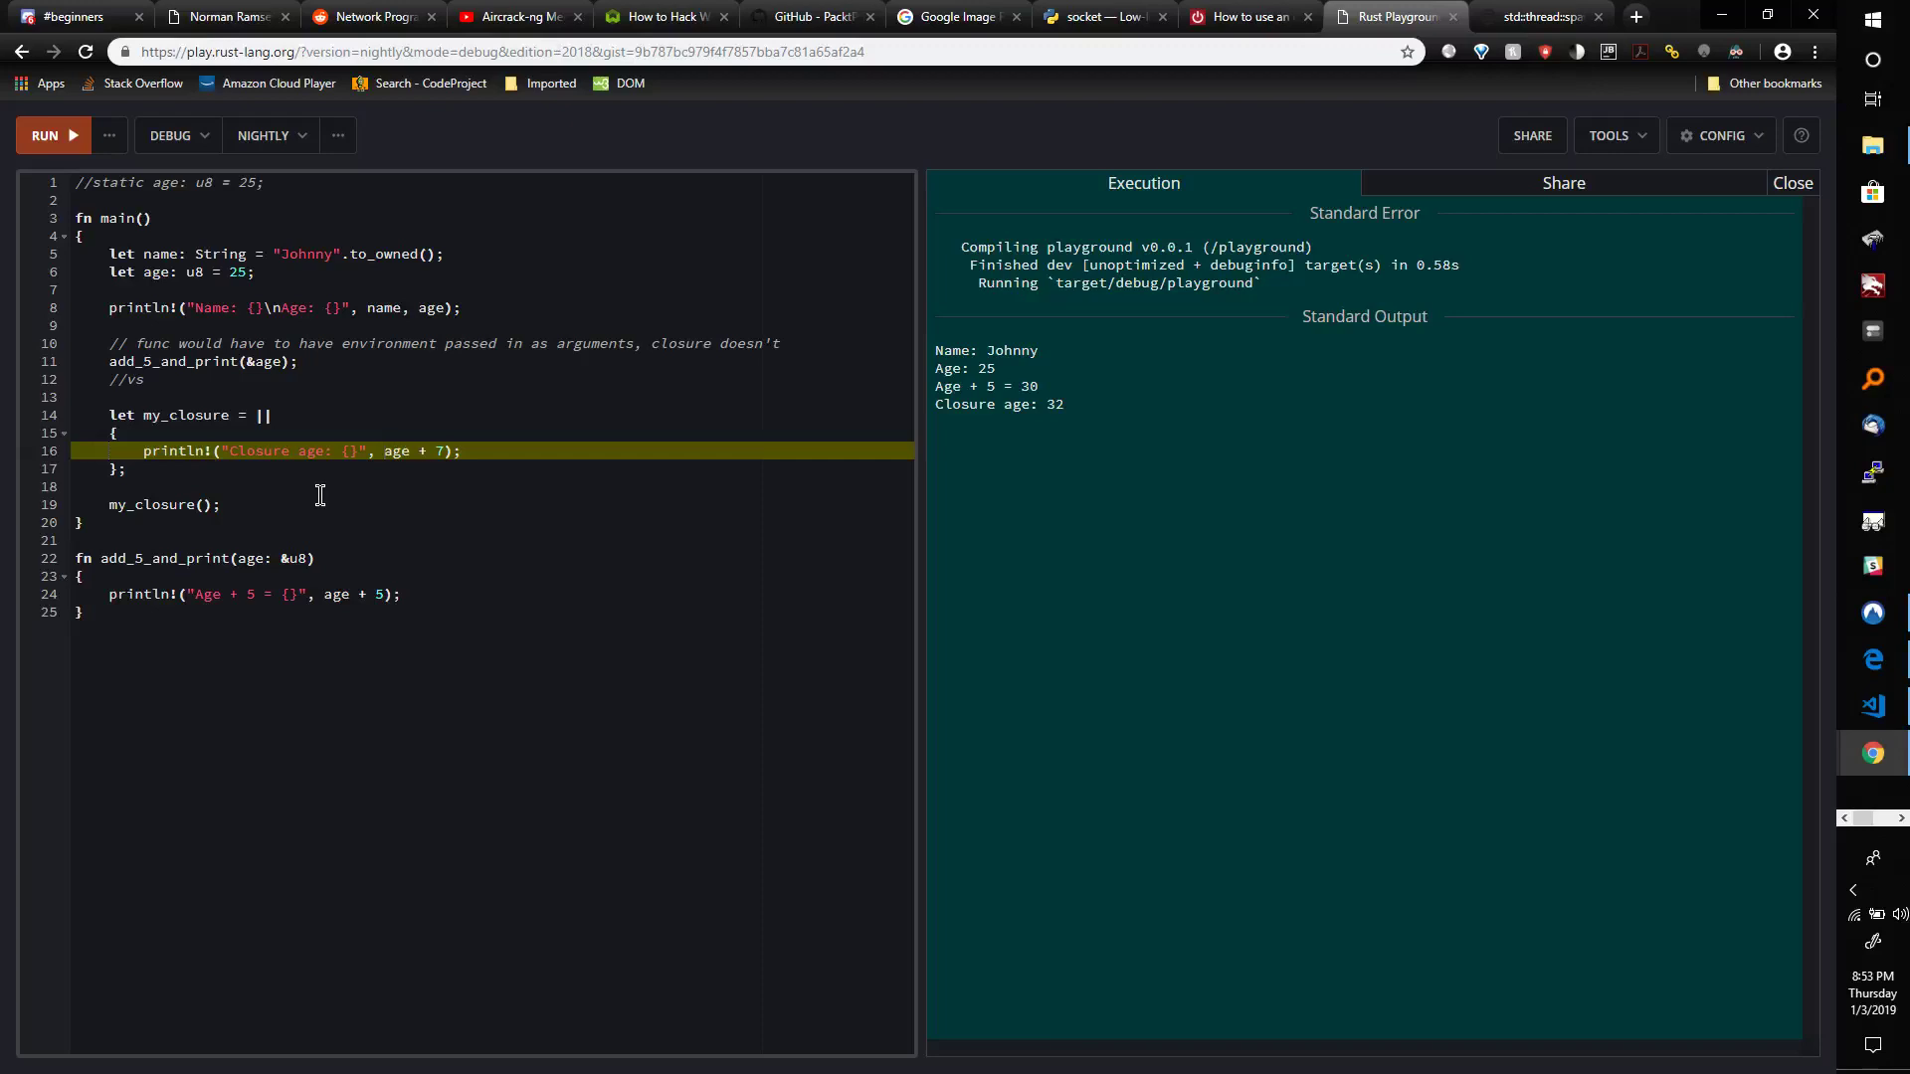
mouse_move(380, 451)
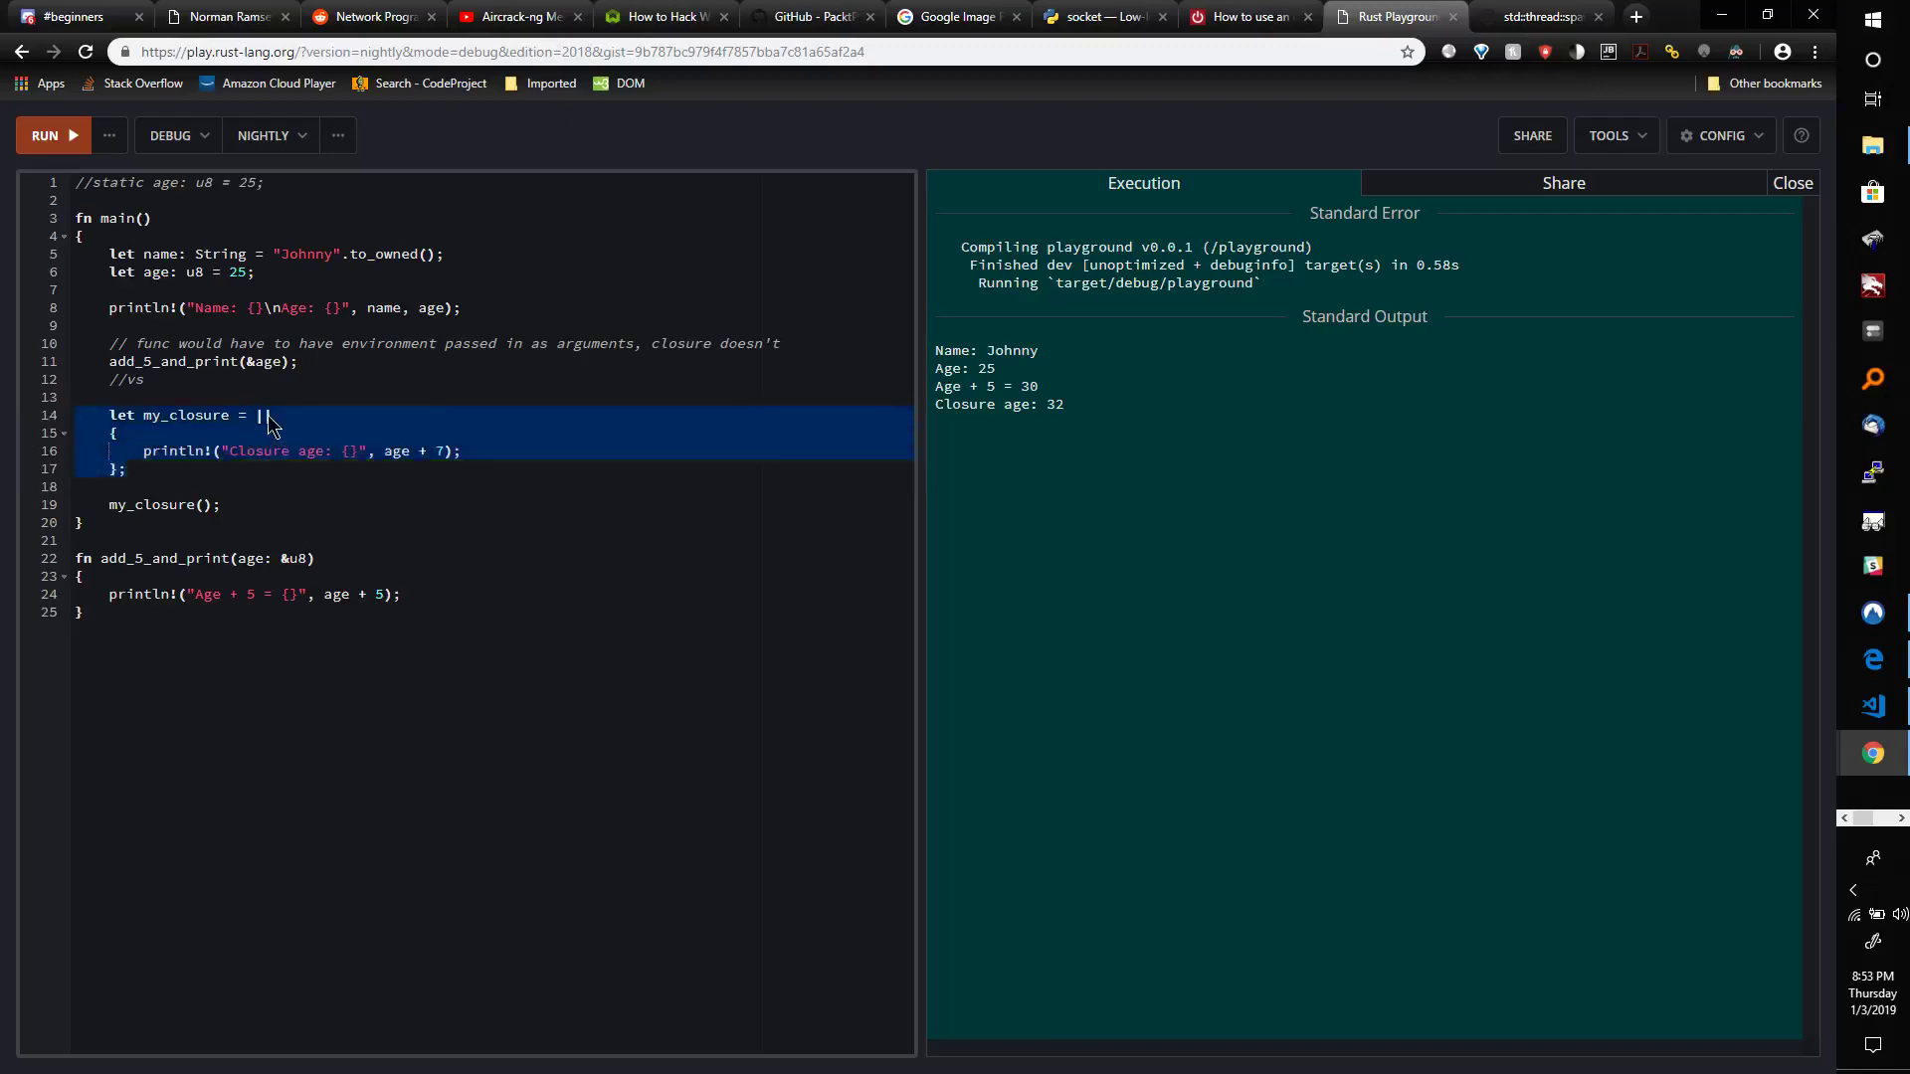
mouse_move(298, 430)
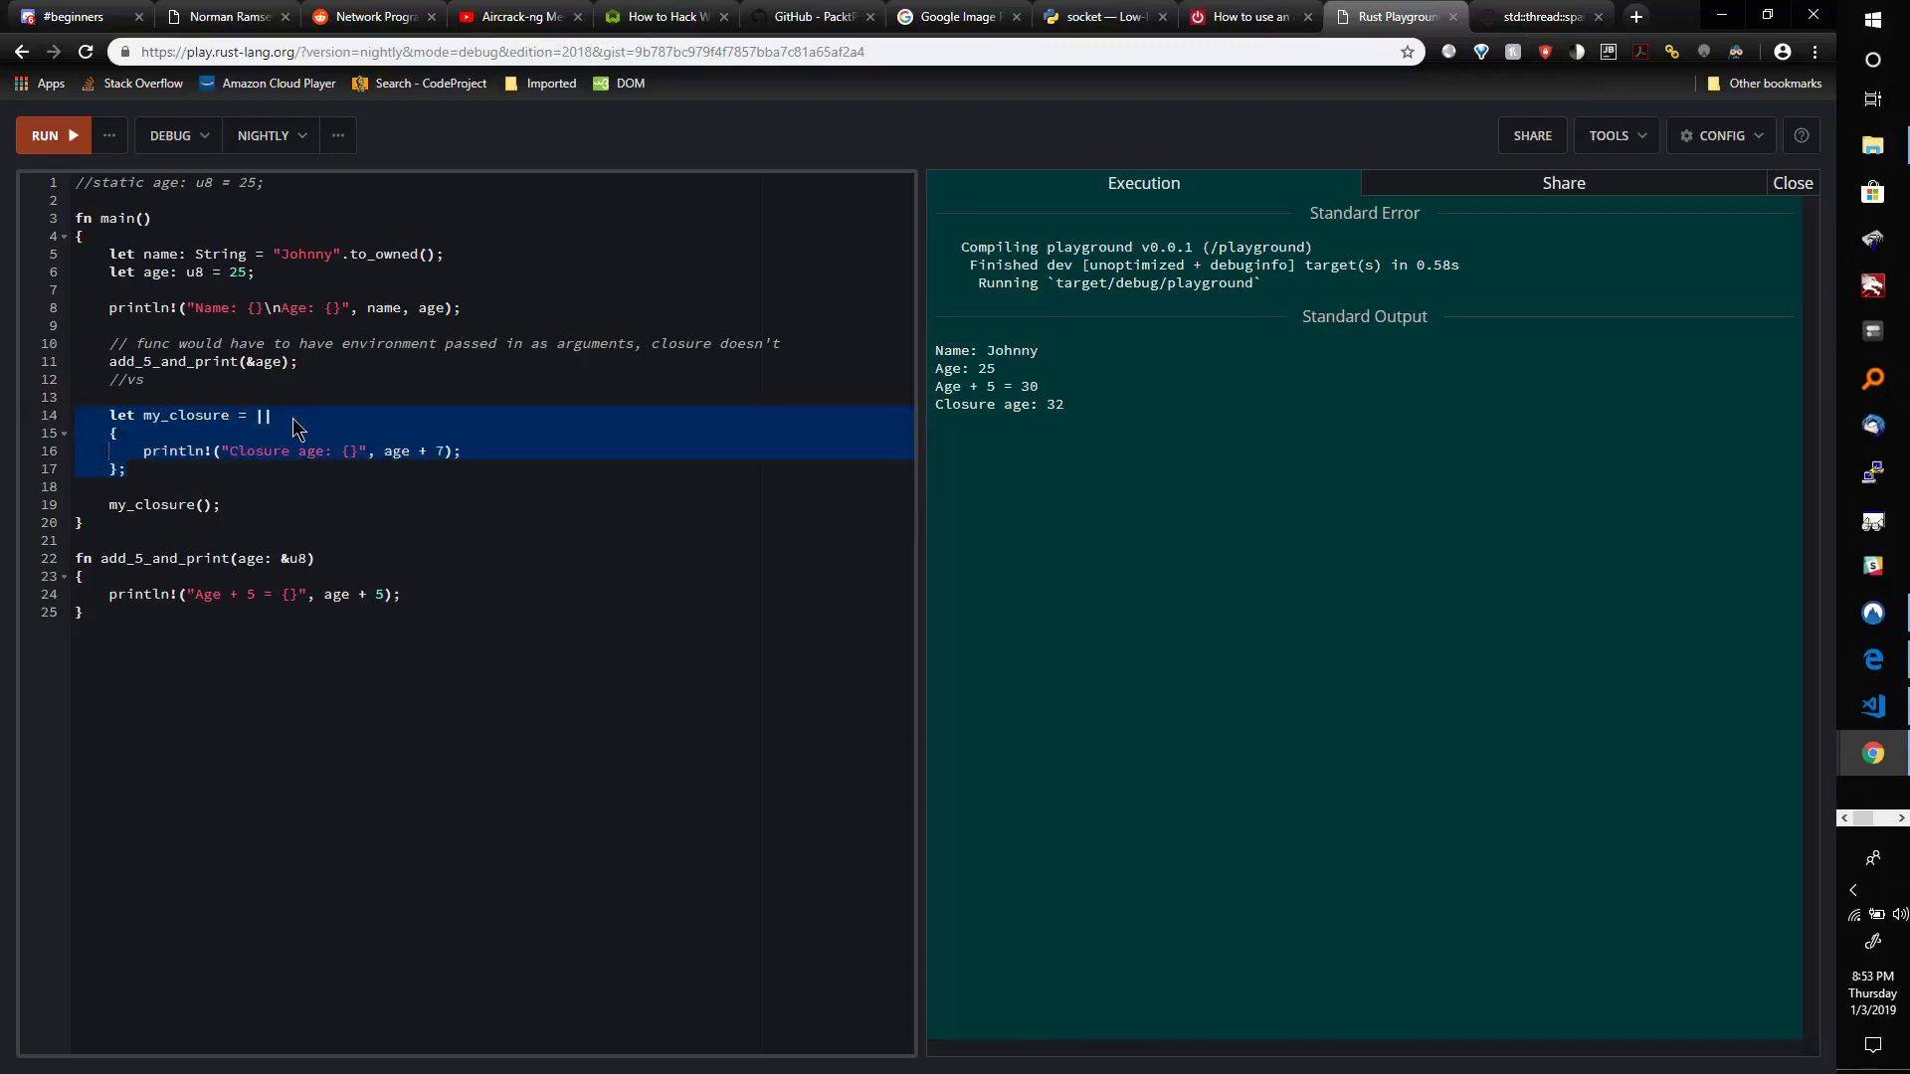
left_click(179, 558)
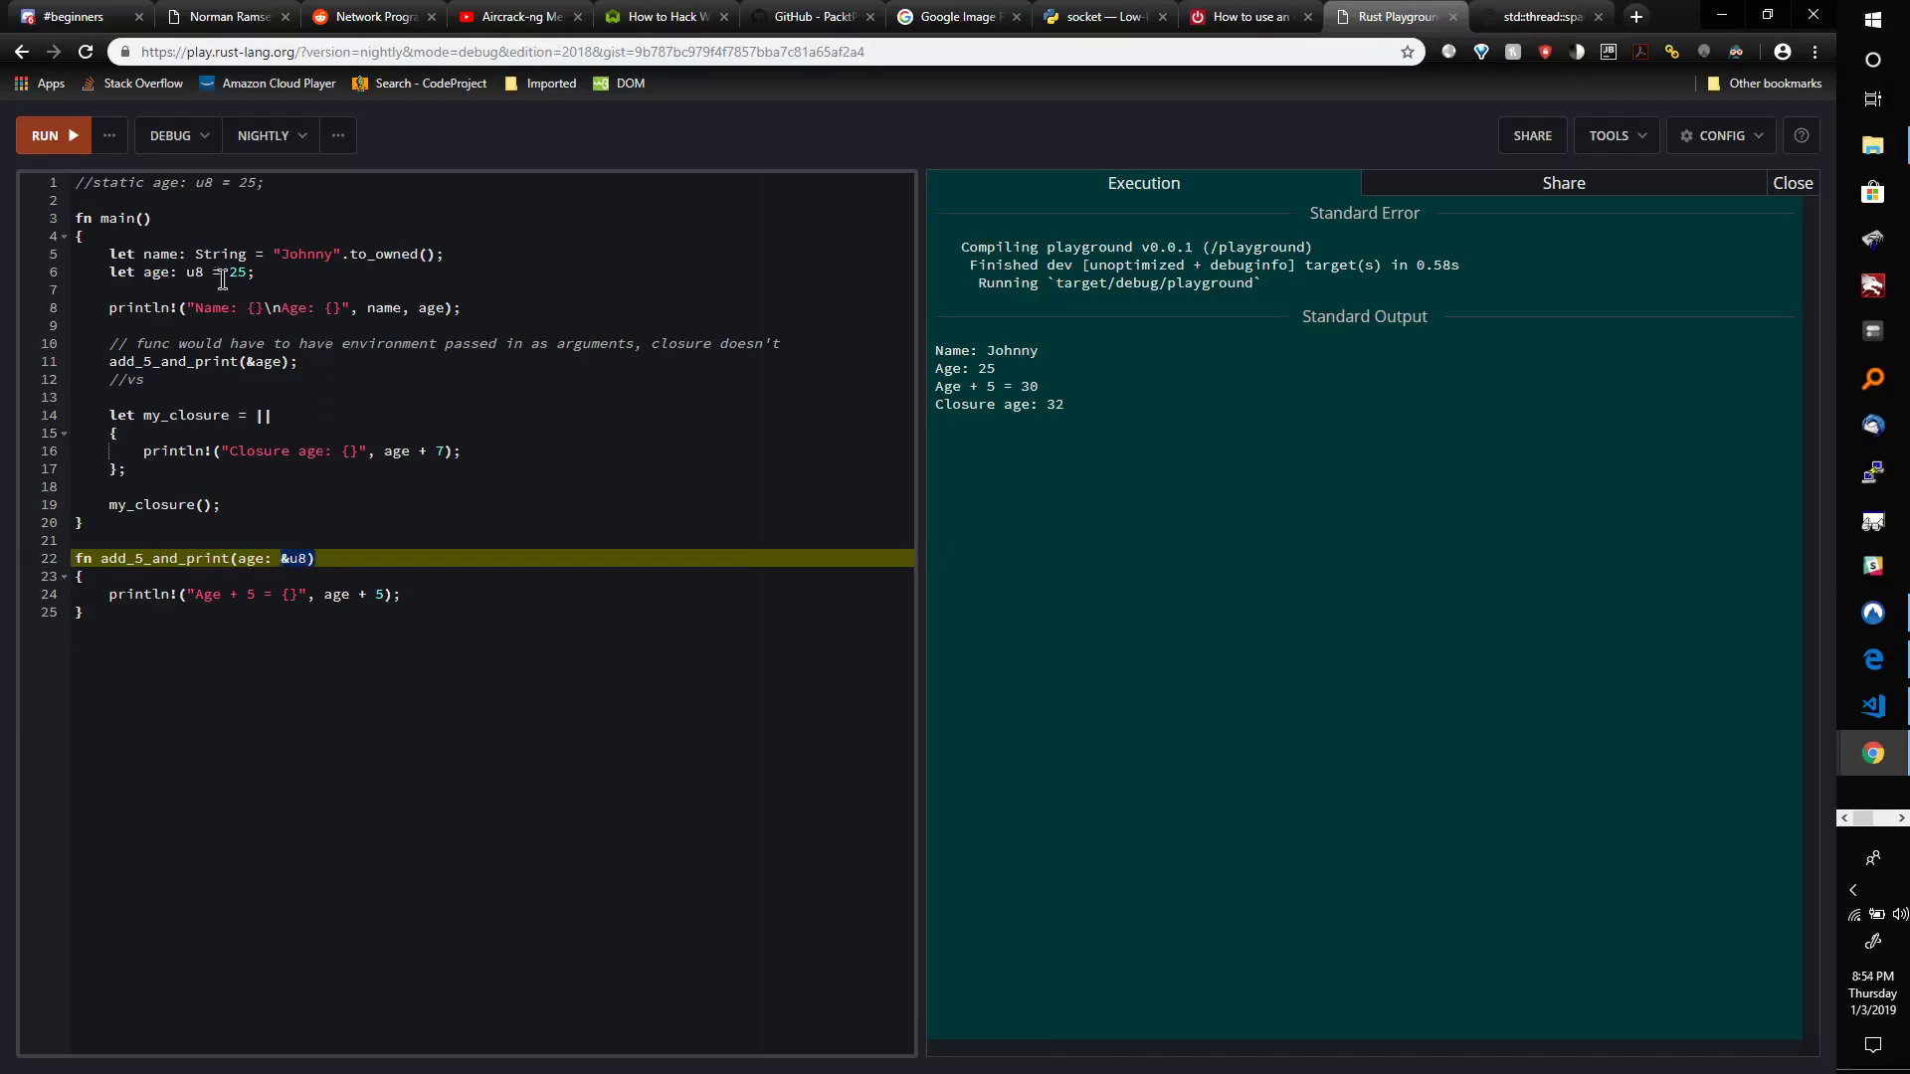
Rename the static variable on line 1 from age to global_age.
left_click(110, 181)
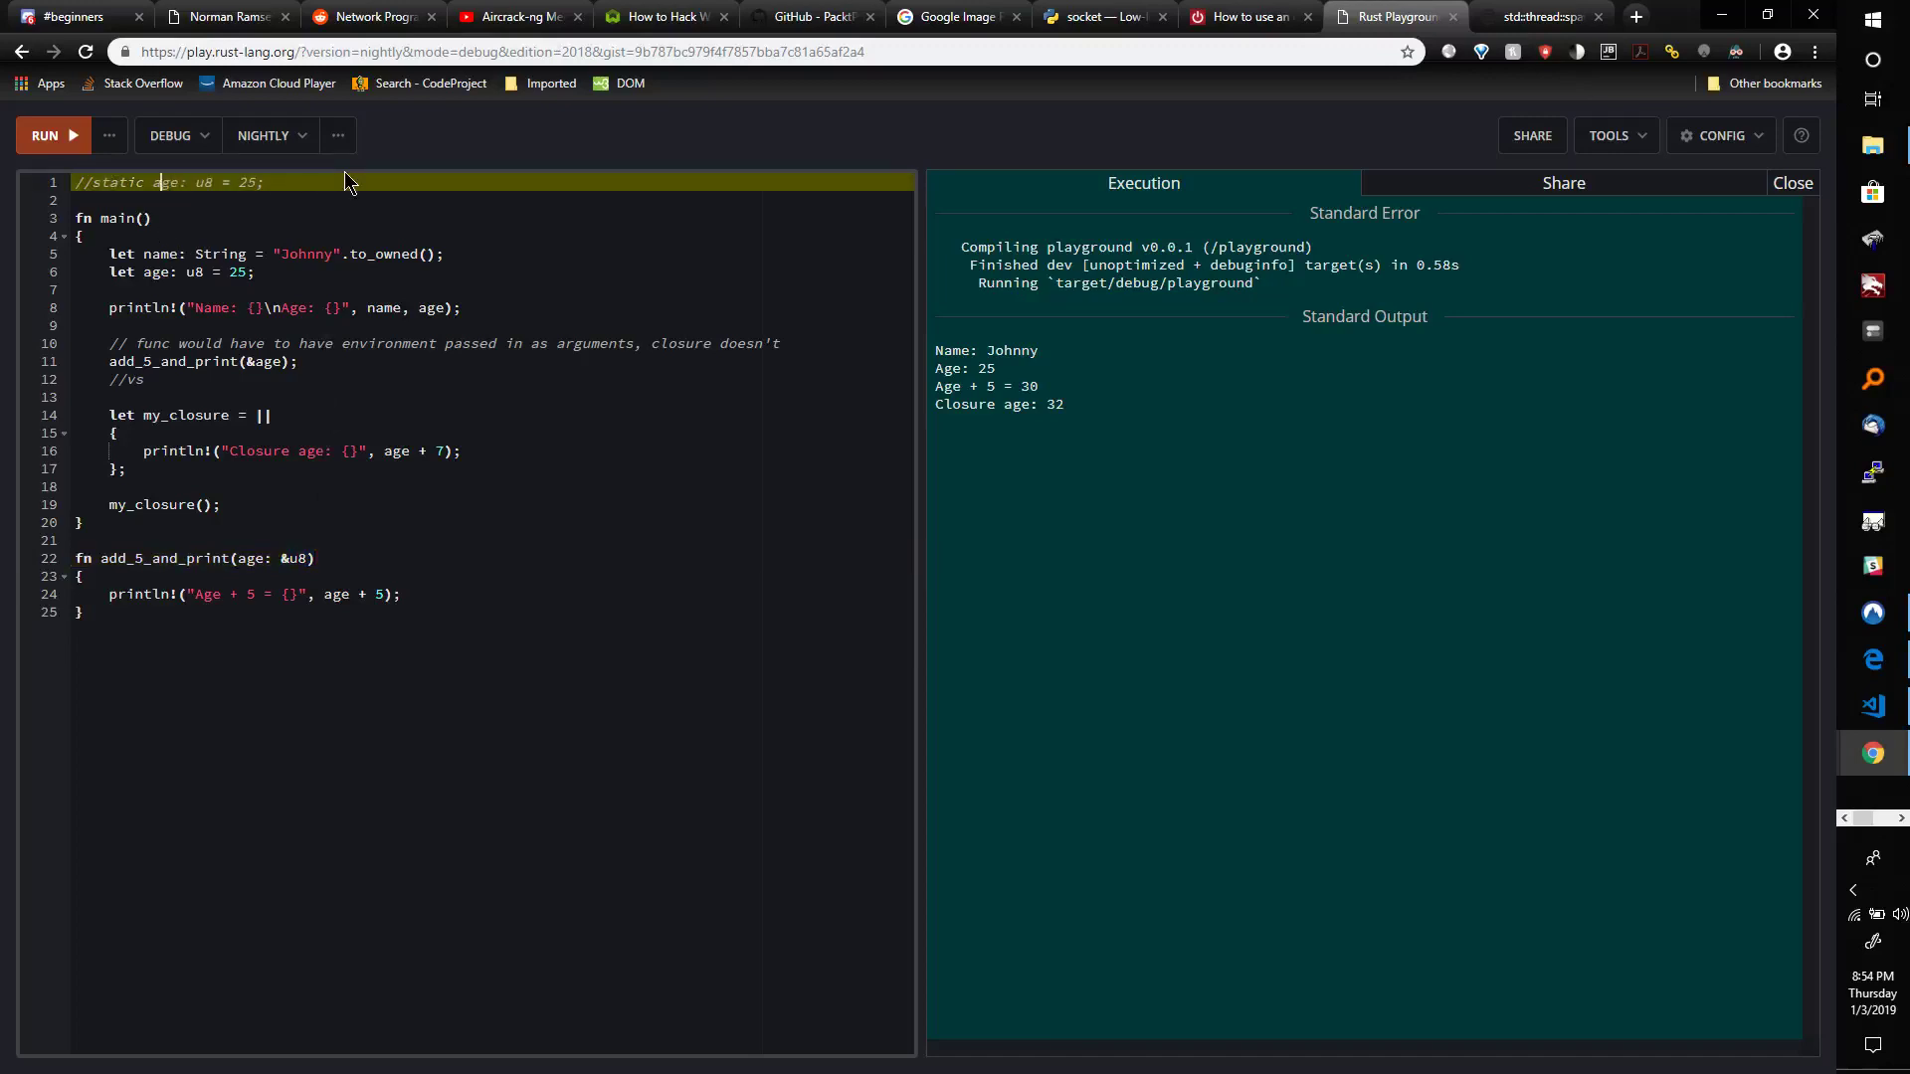
type("global")
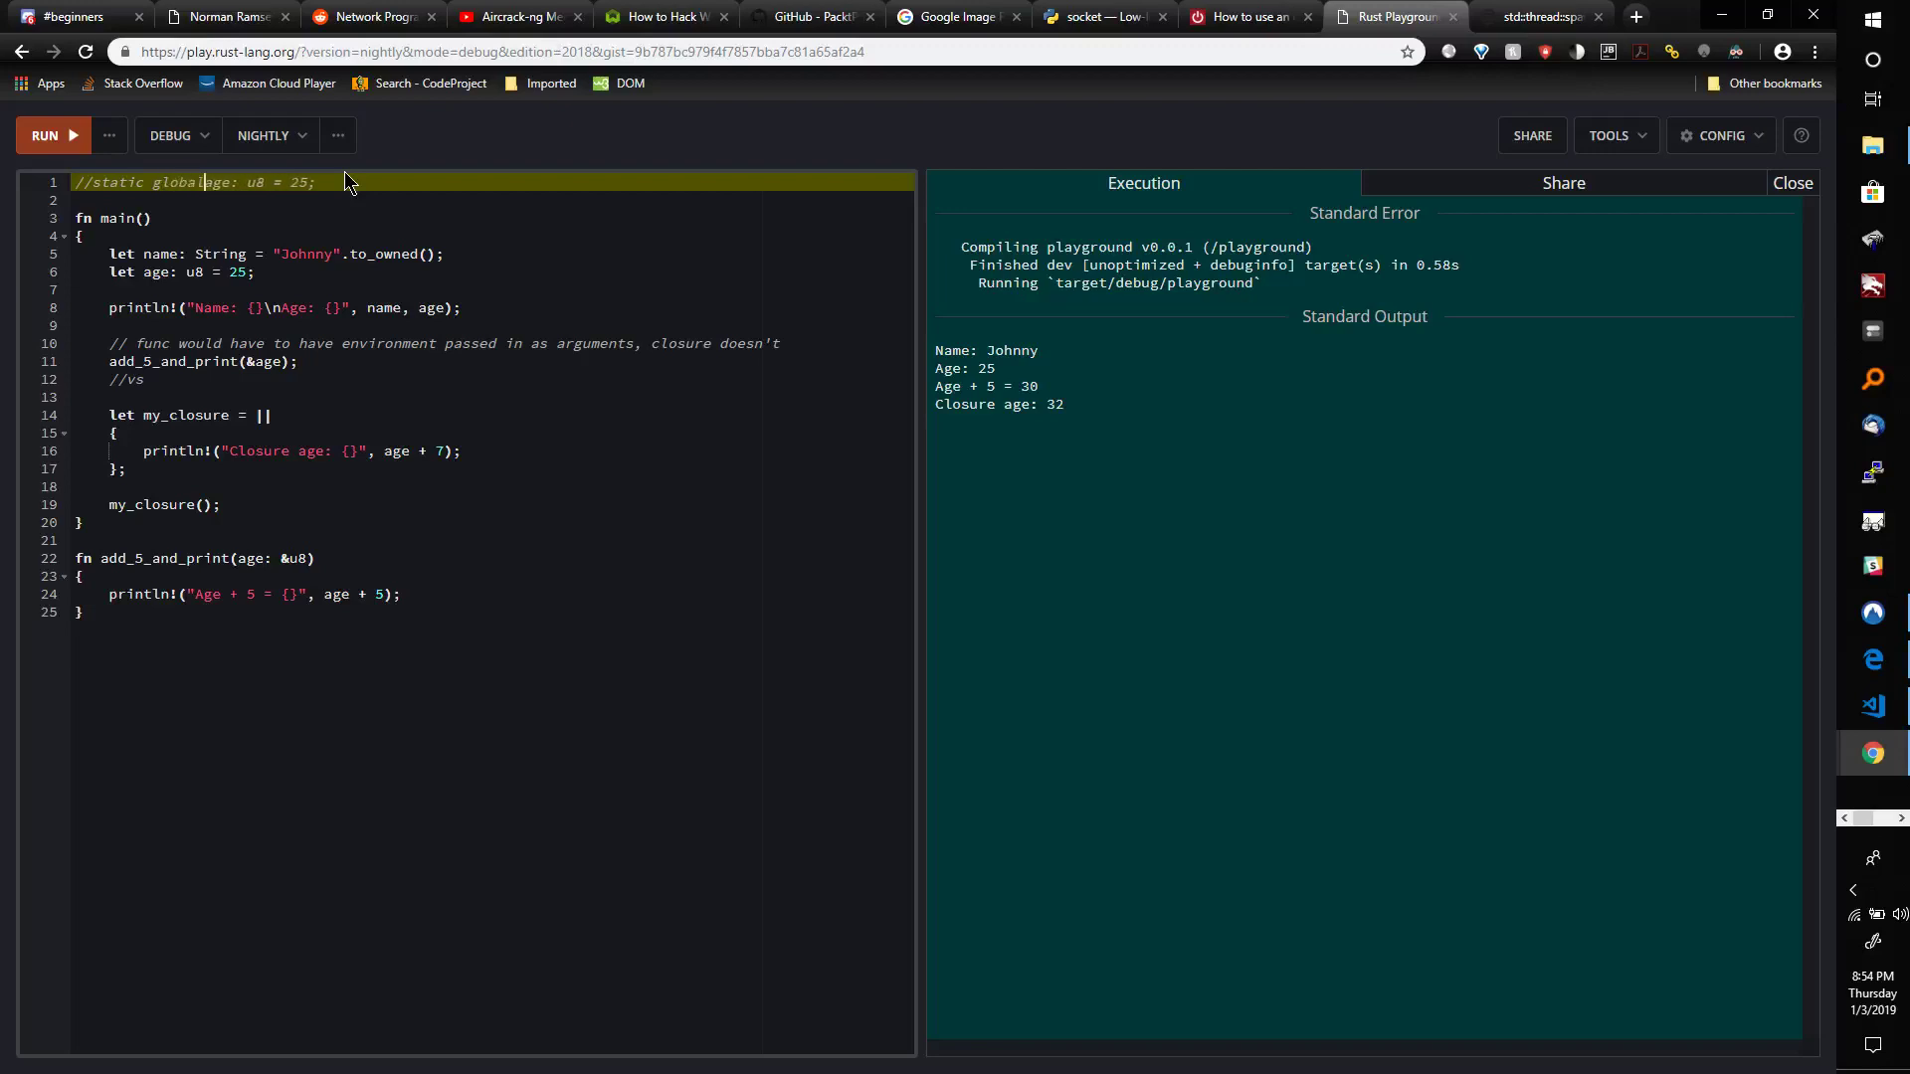
type("_")
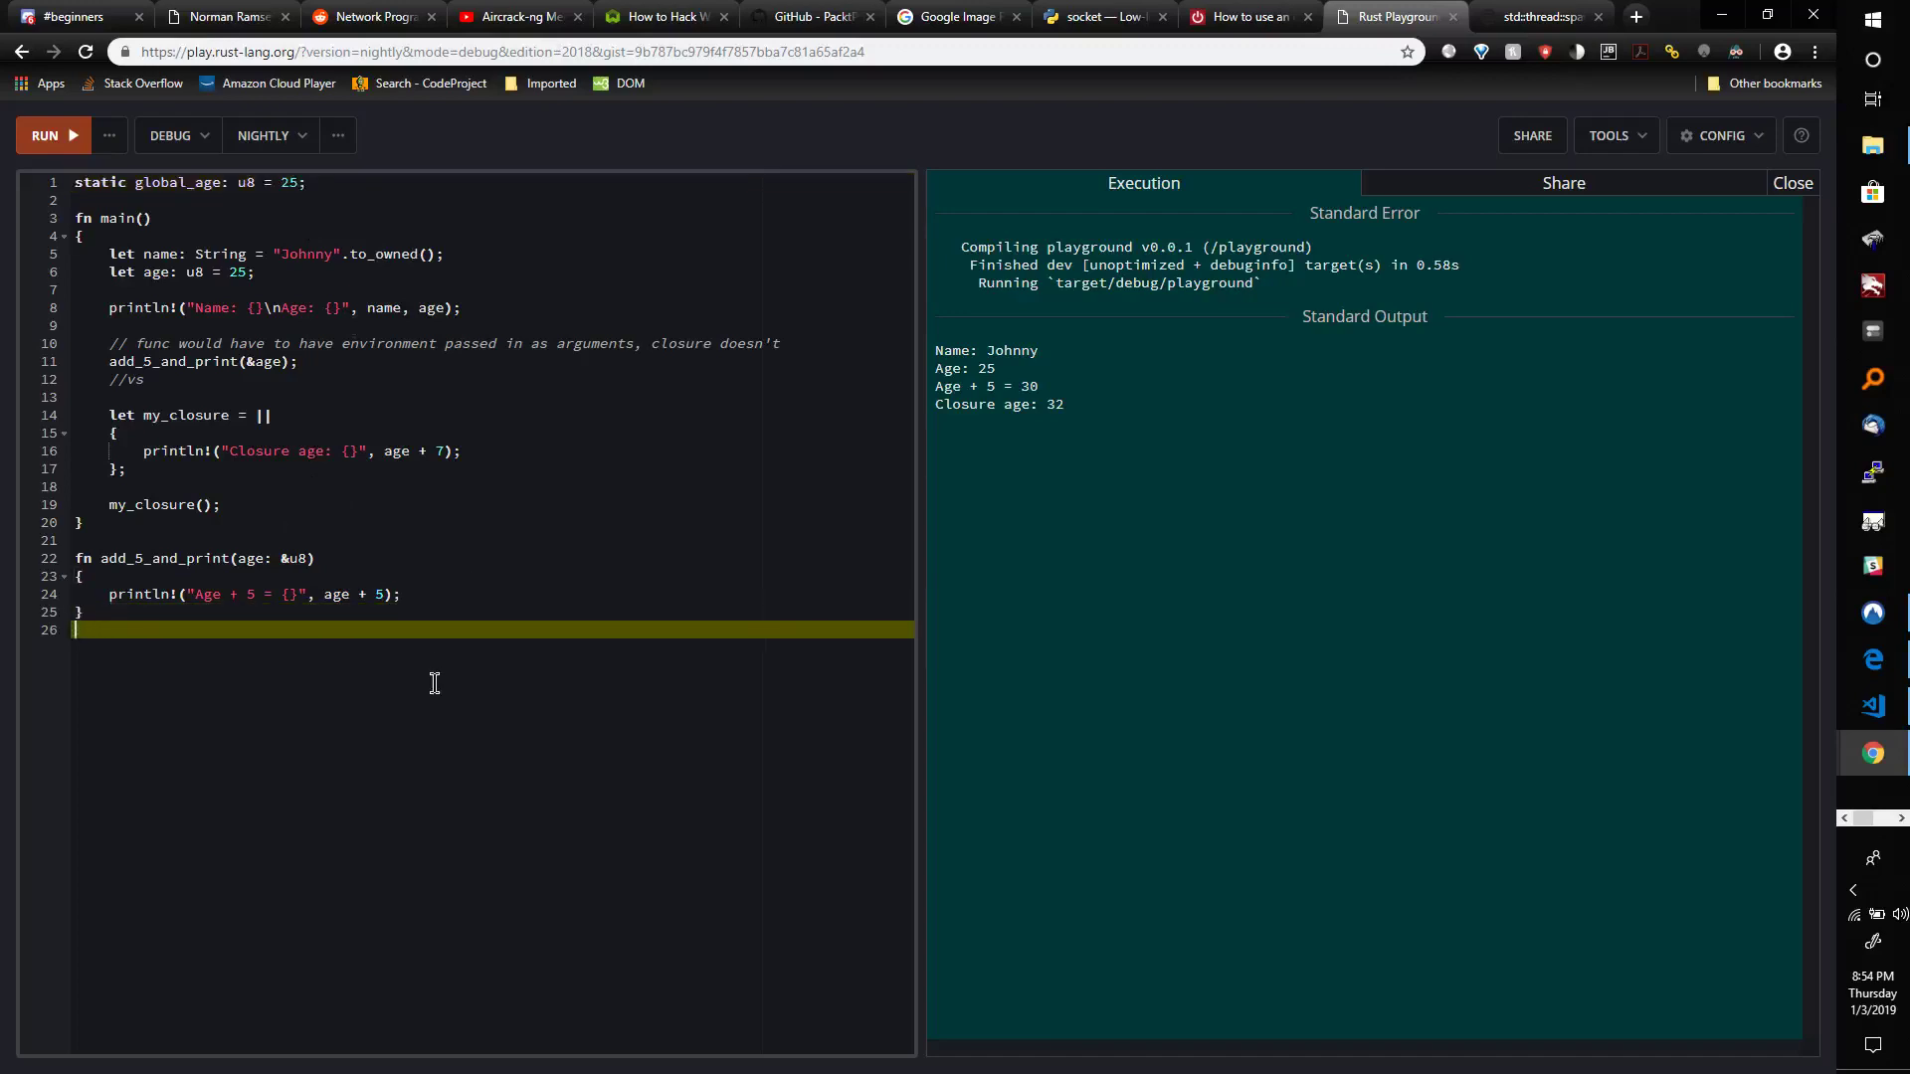
Declare a new function fn add_5_to_global_age() at the bottom of the code.
type("fn")
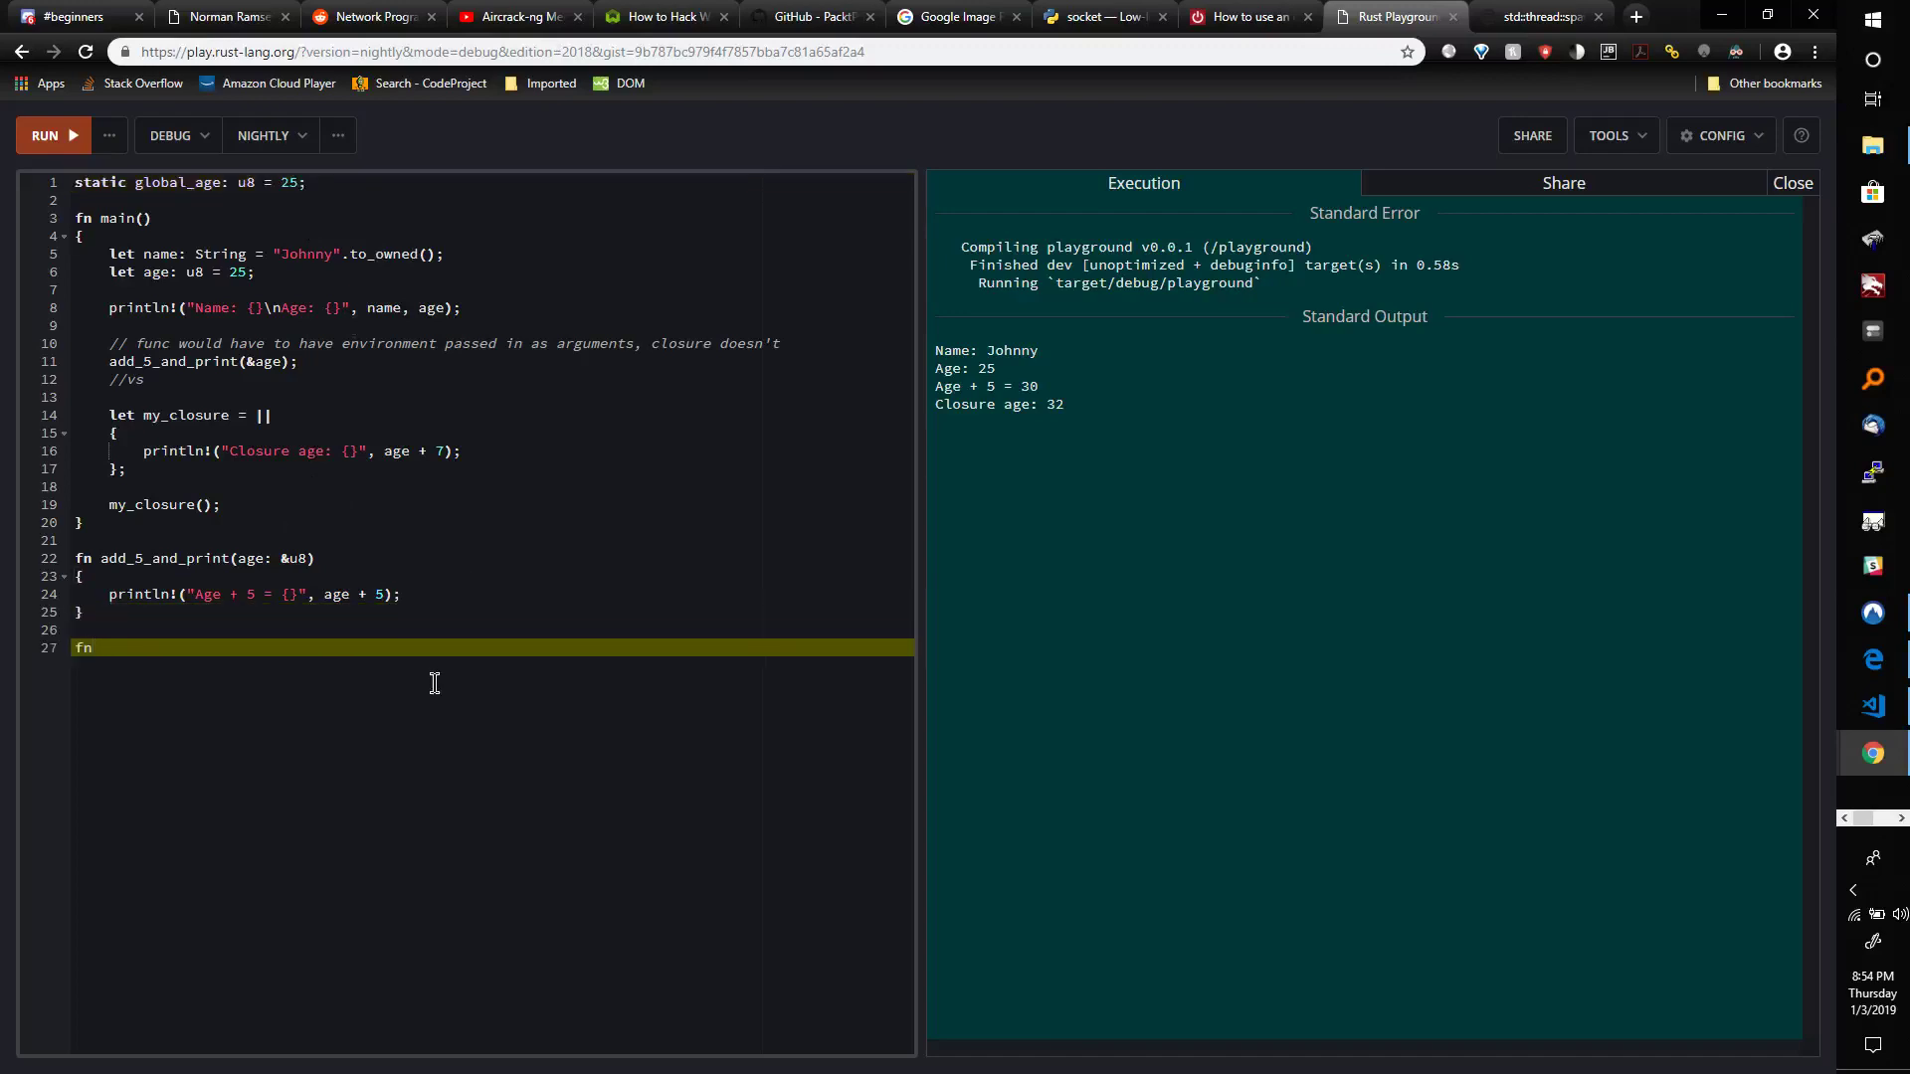
type("add_5_to_")
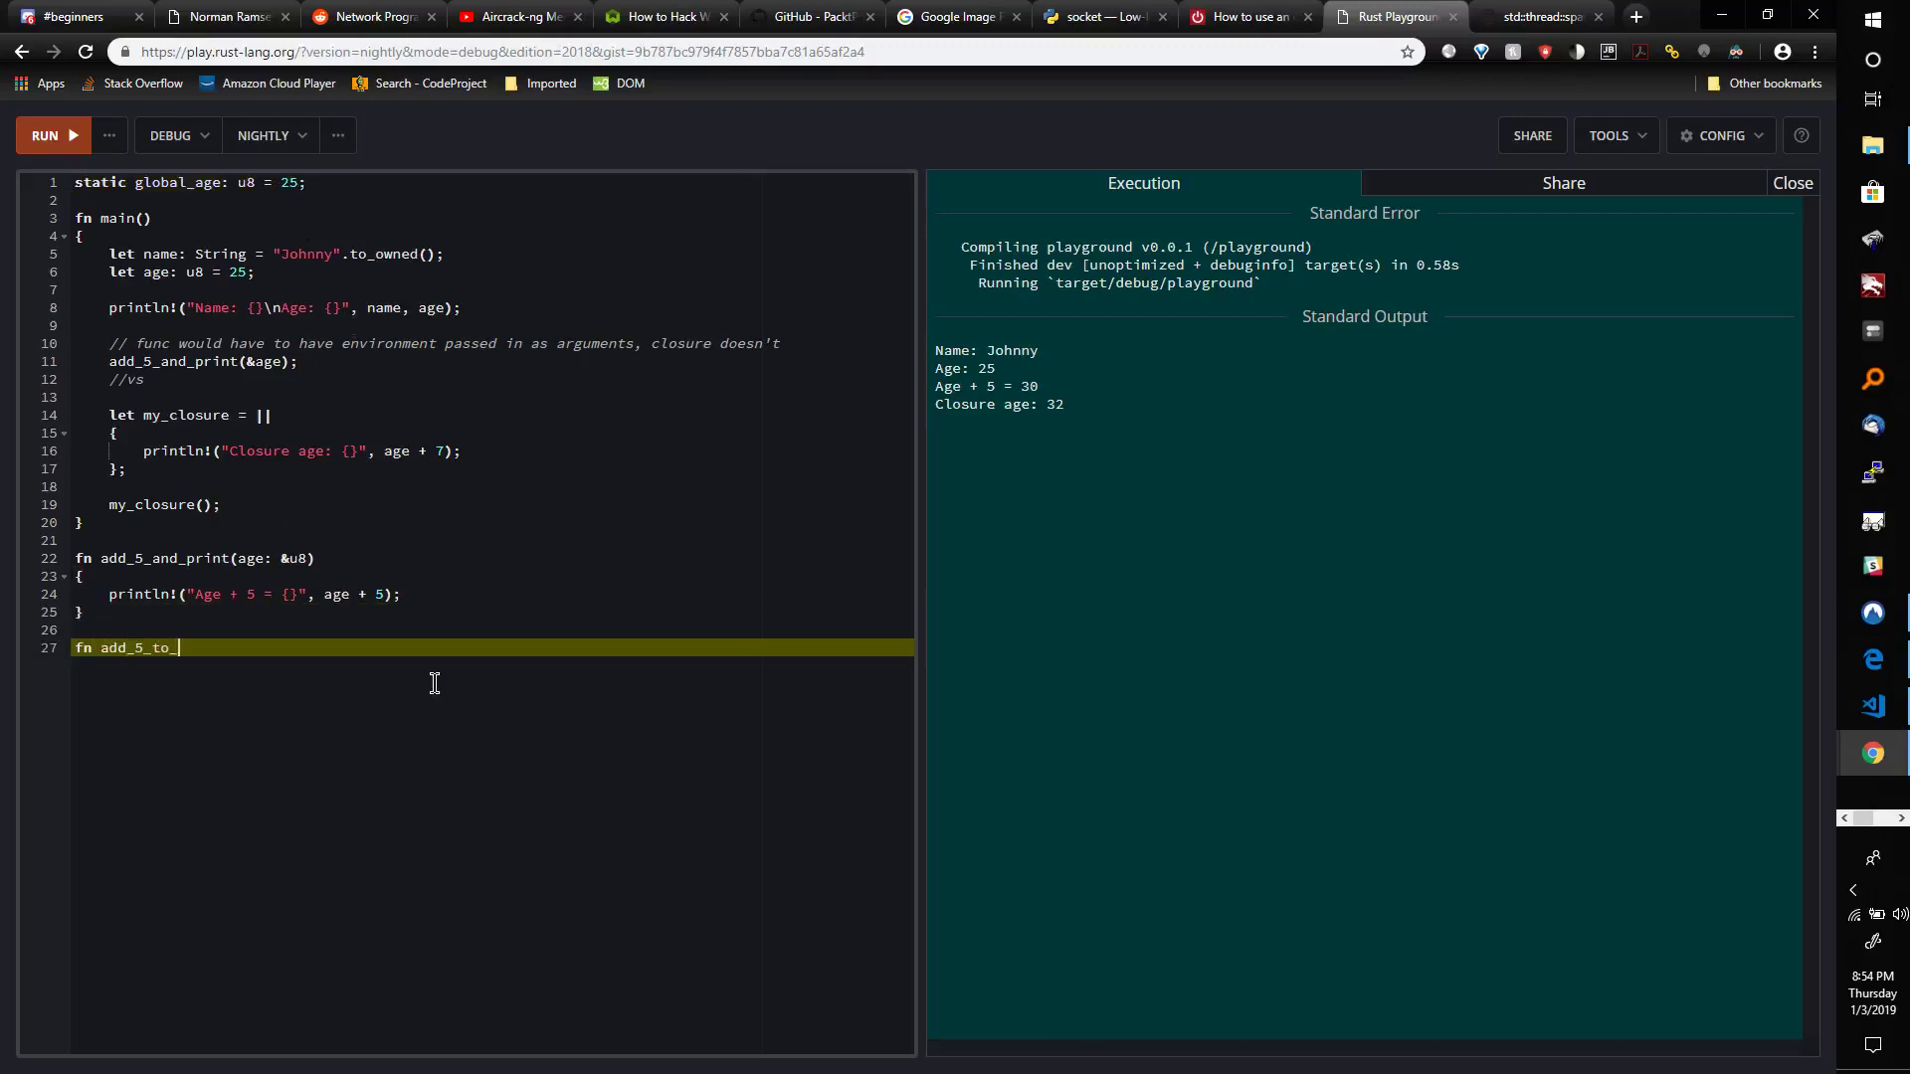
type("global_age")
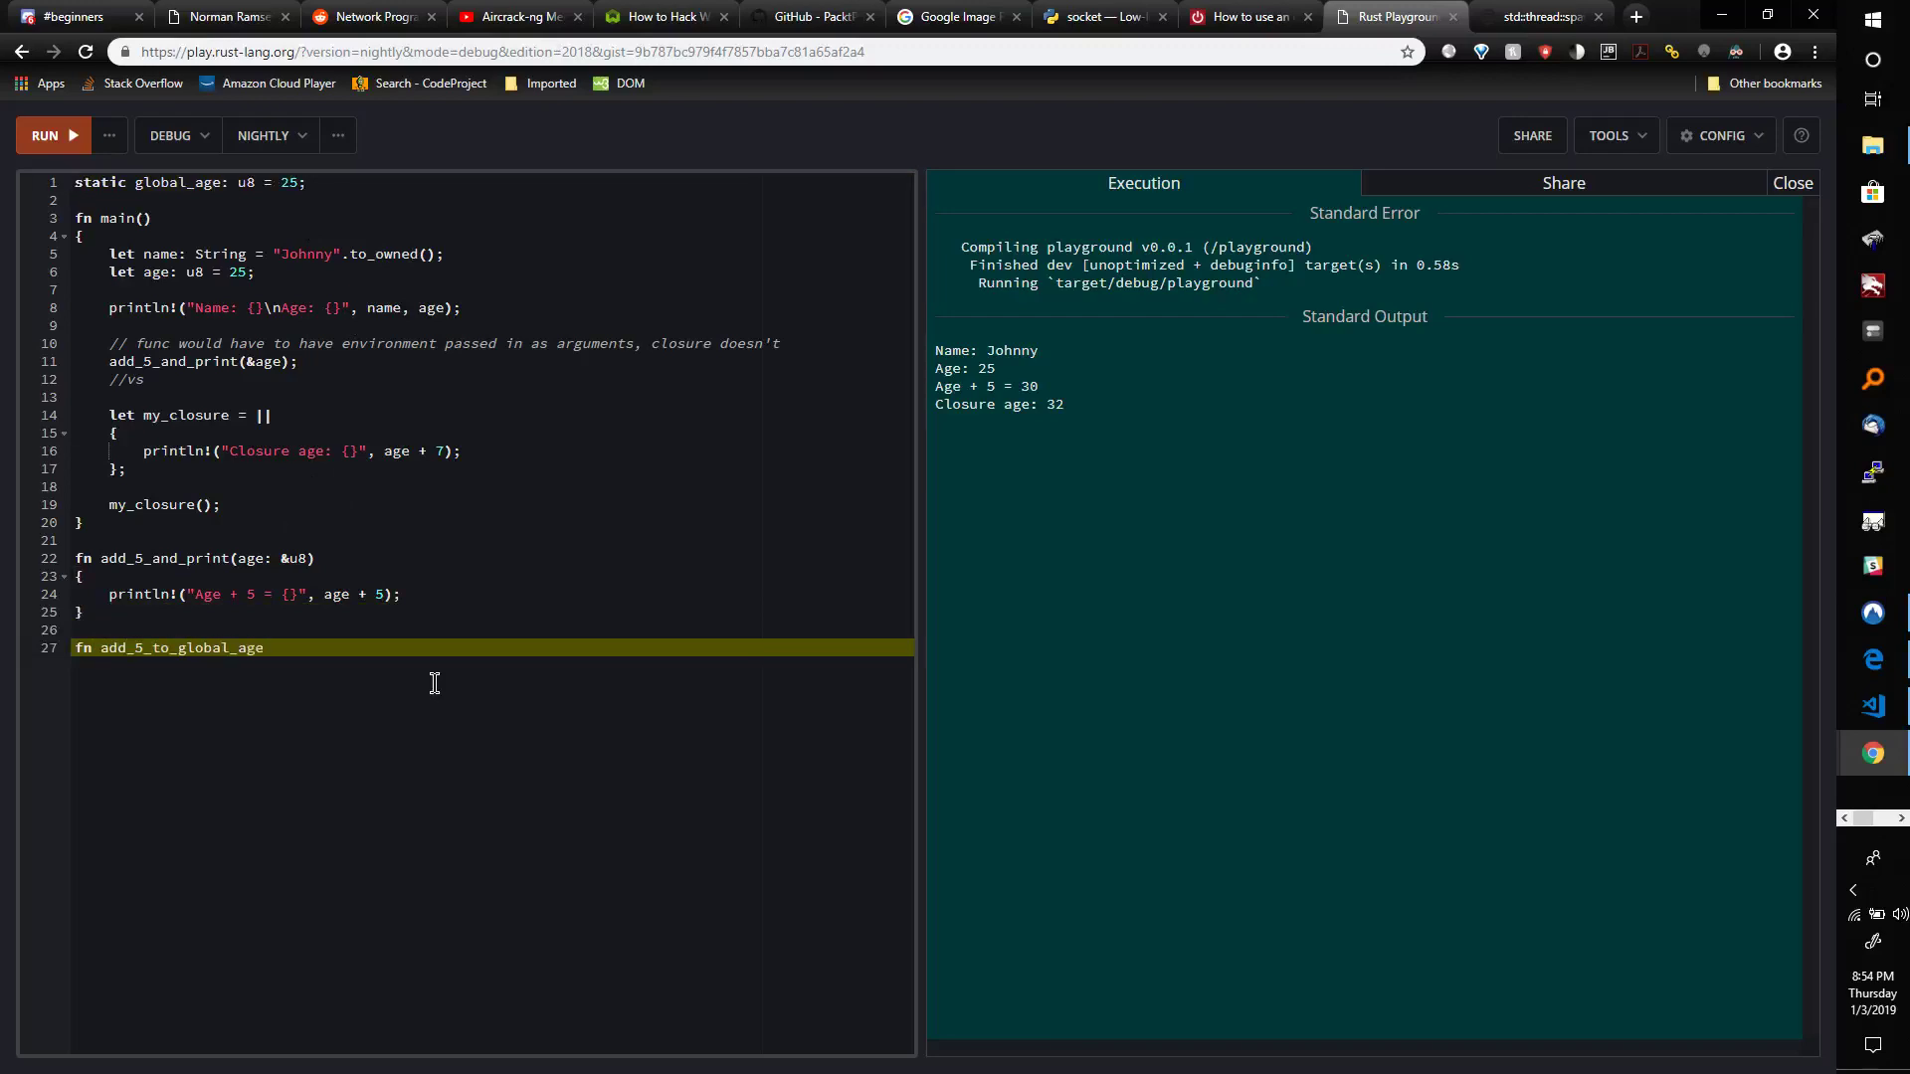
type("()")
type("print")
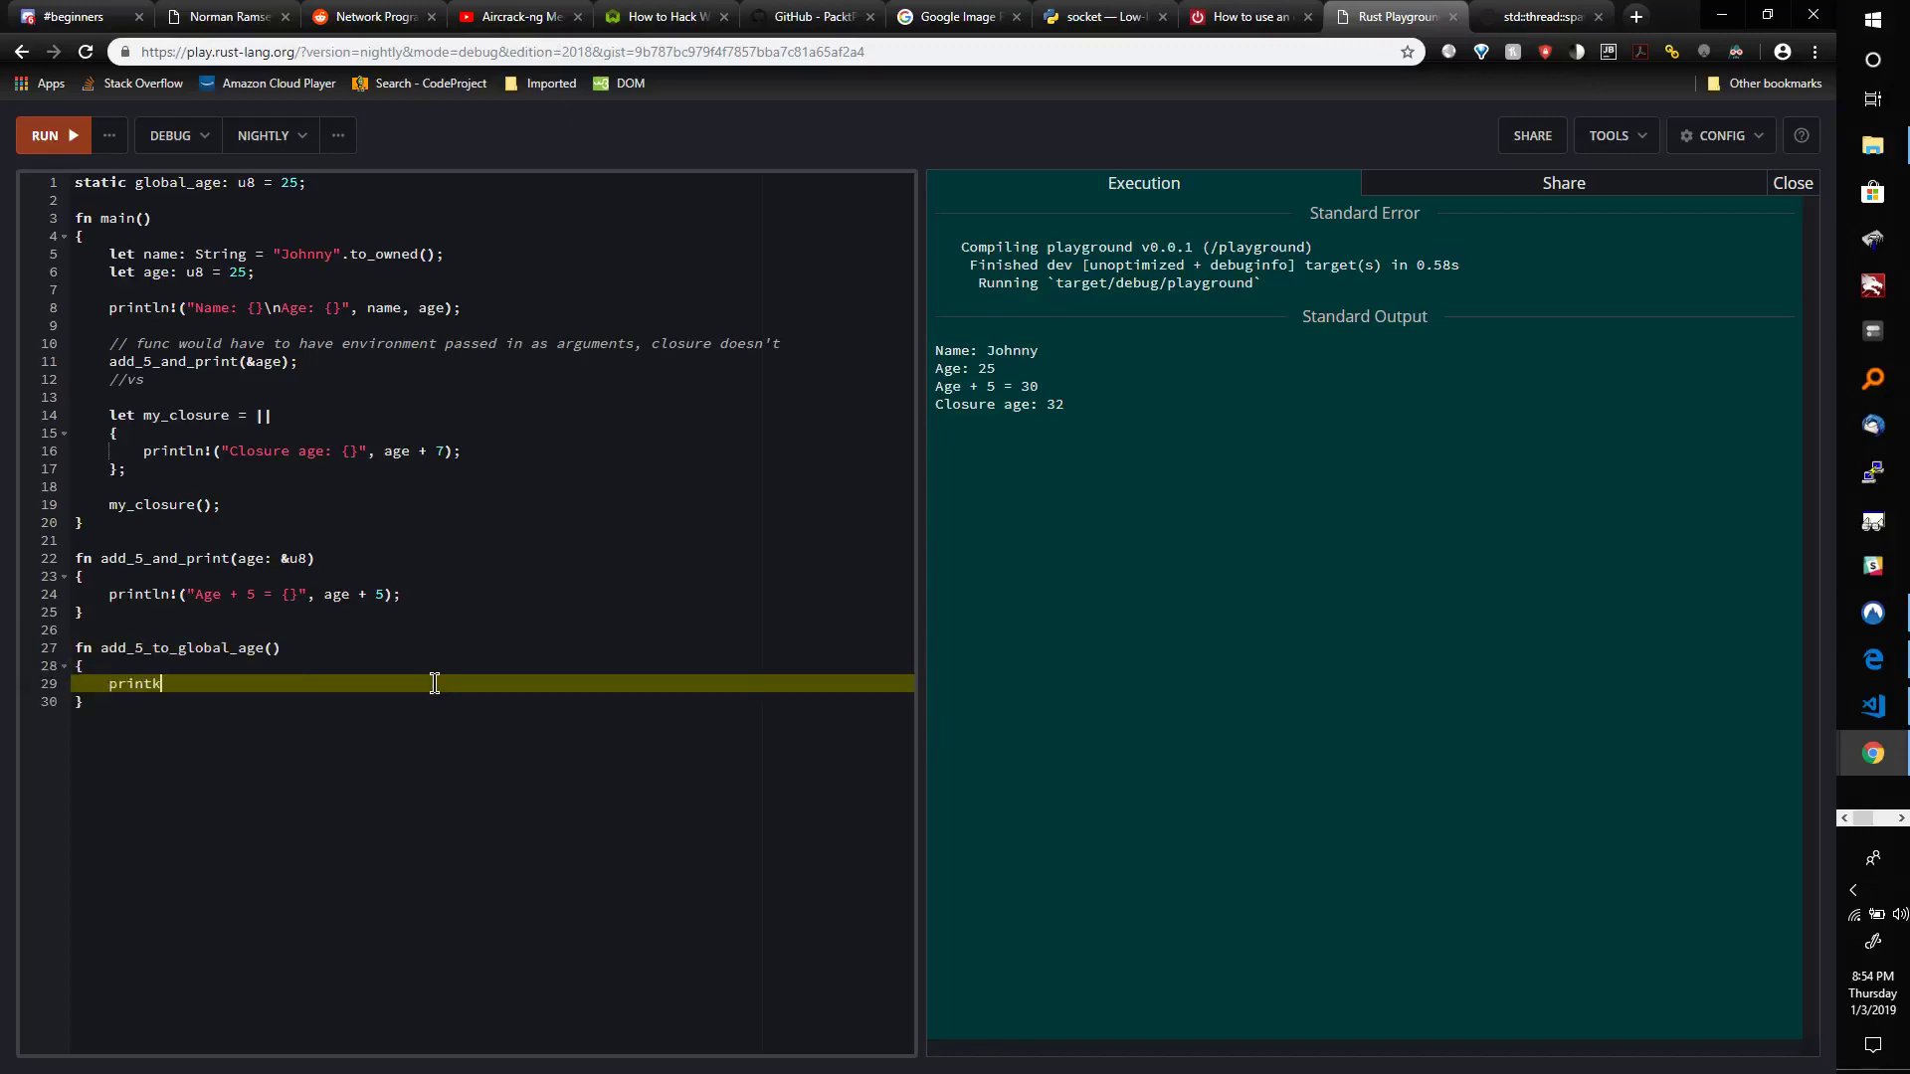
Fill its body with println!("Global age = {}", global_age + 5);.
type("ln!(")
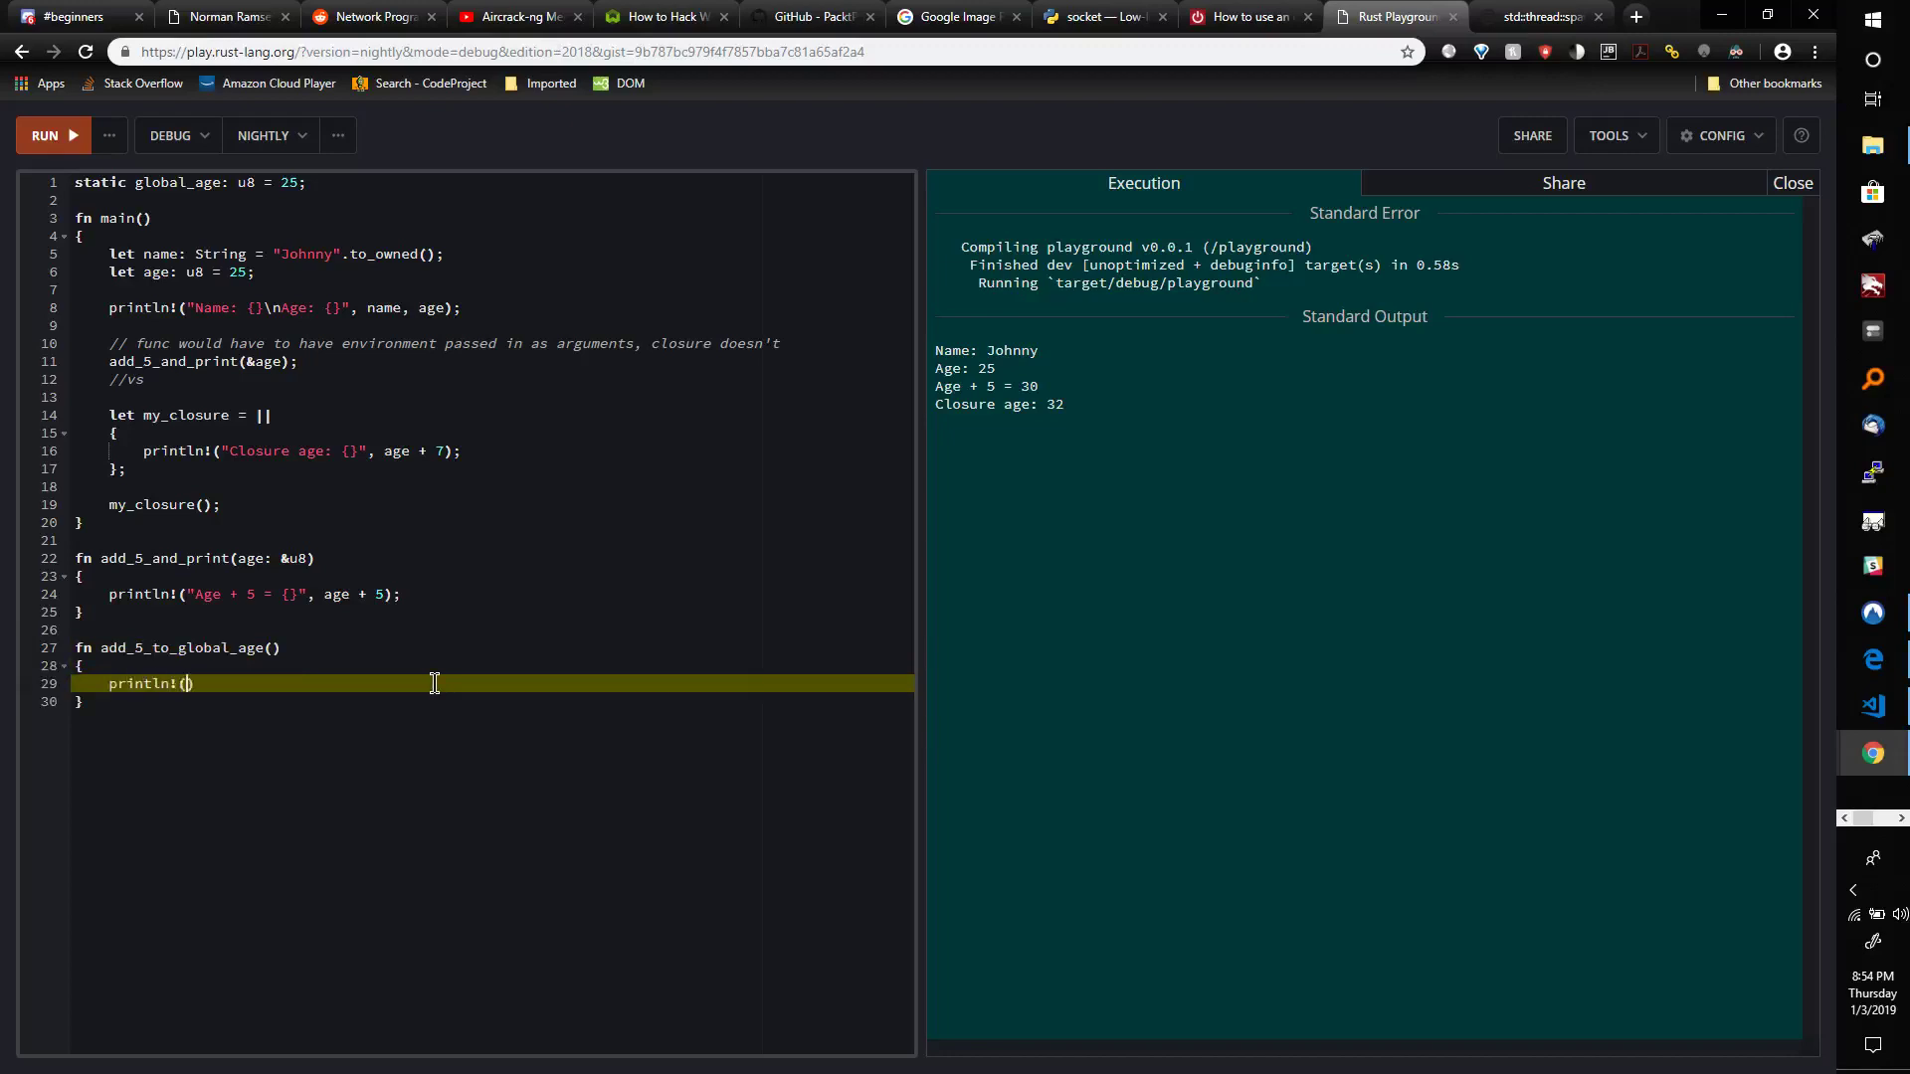
type("\"")
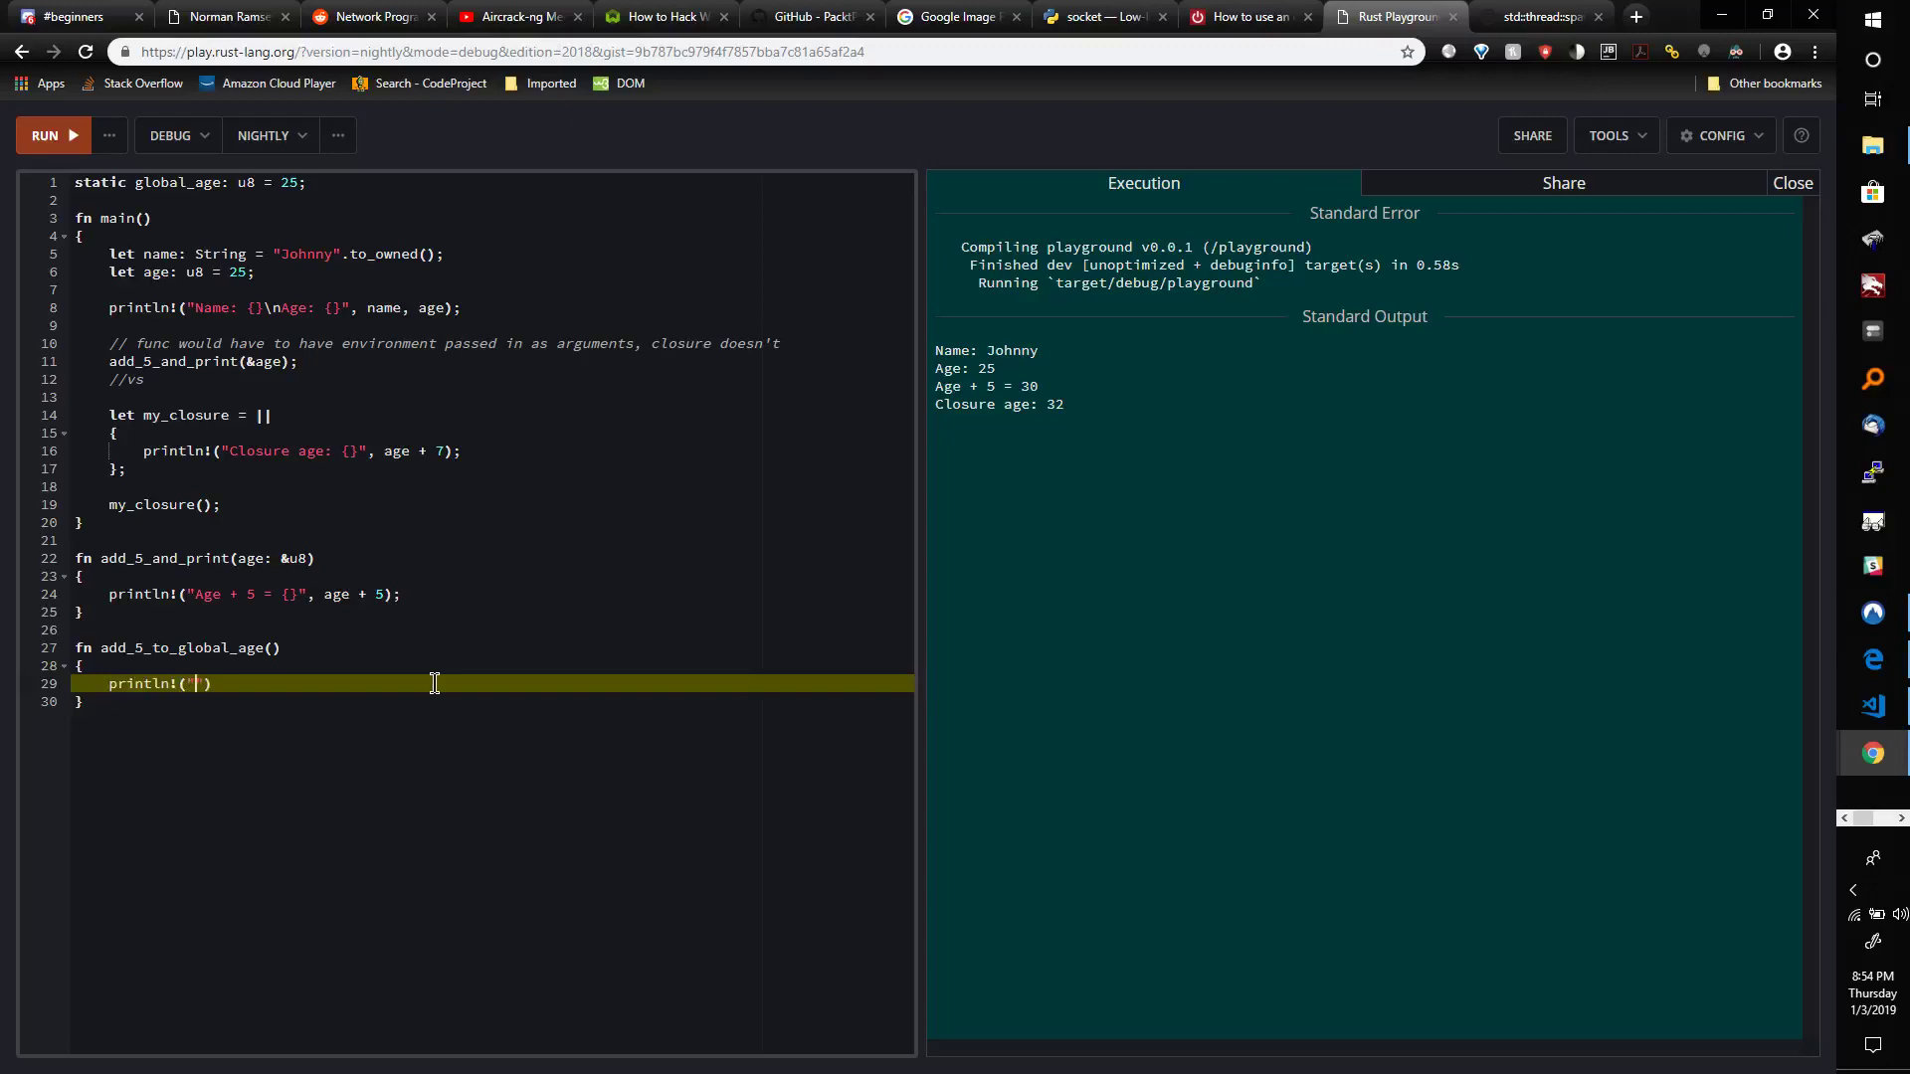
type("G")
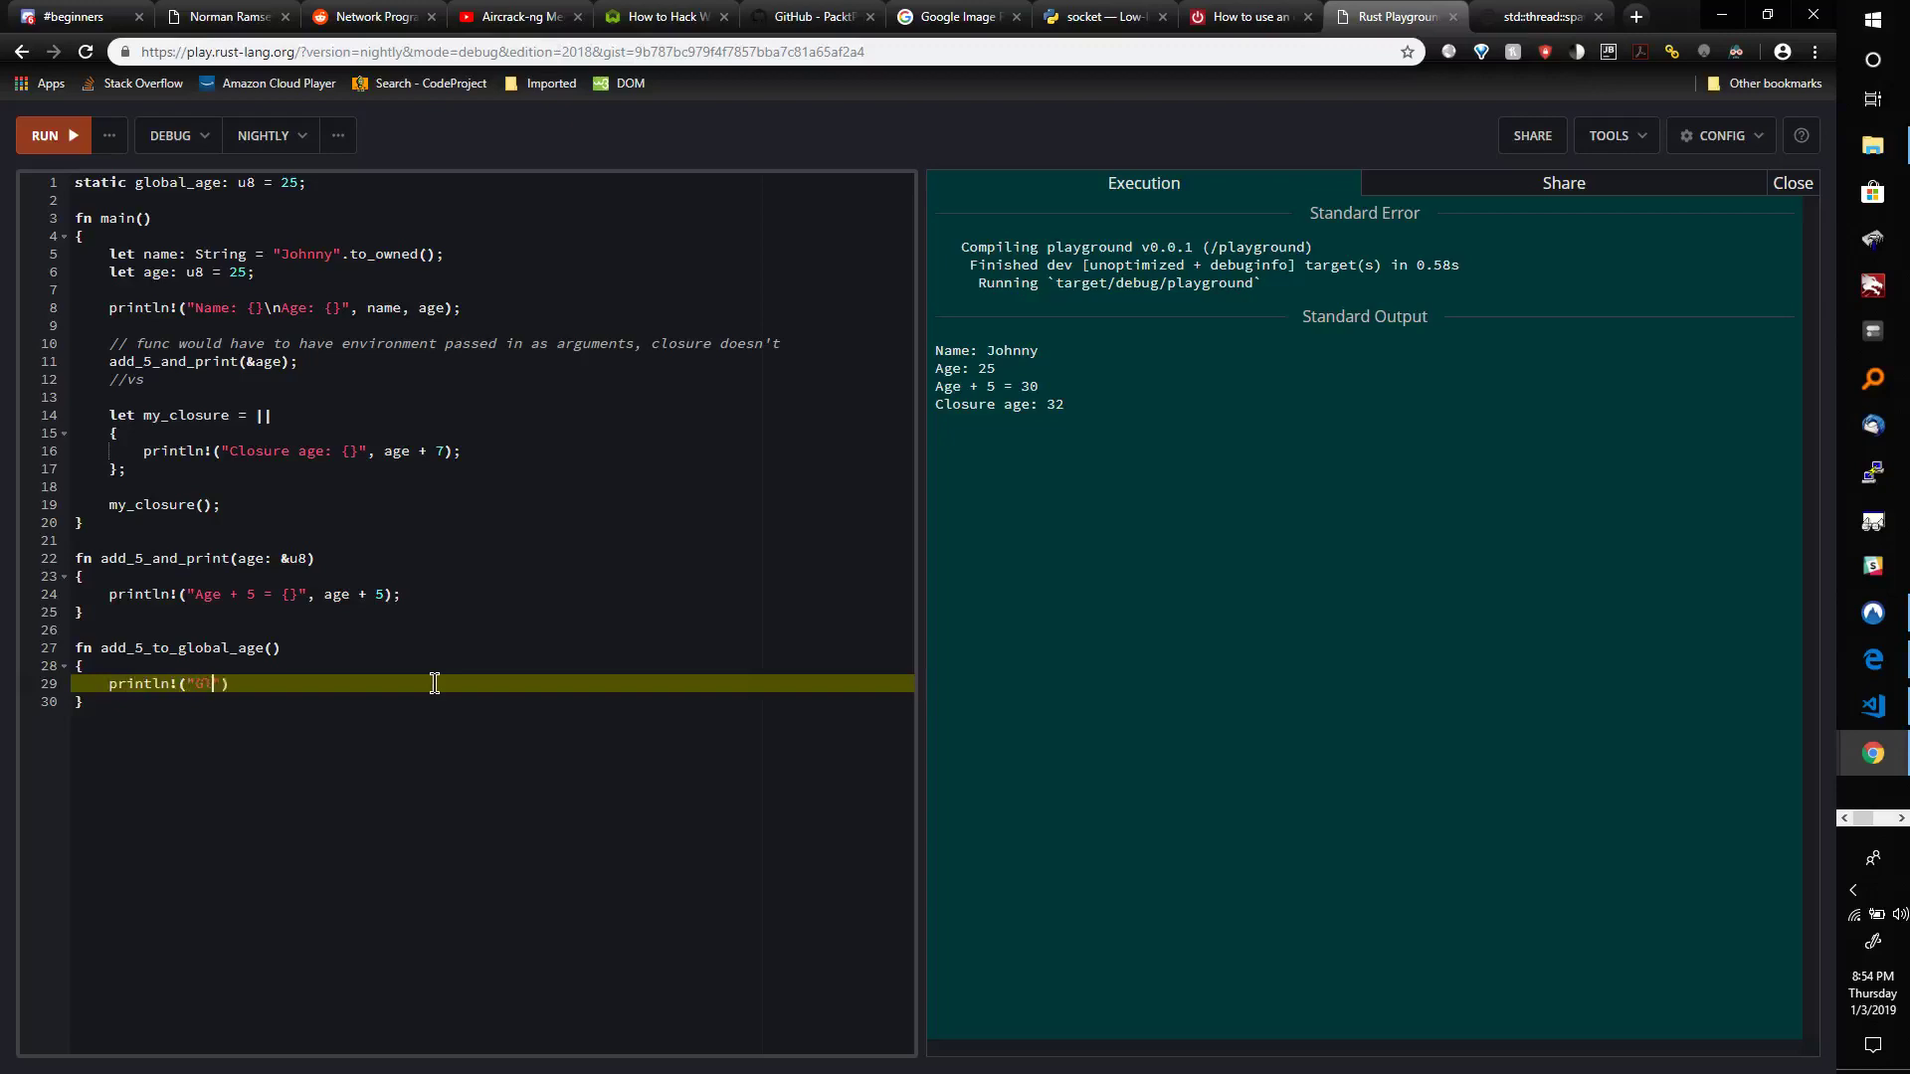
type("lobal age:")
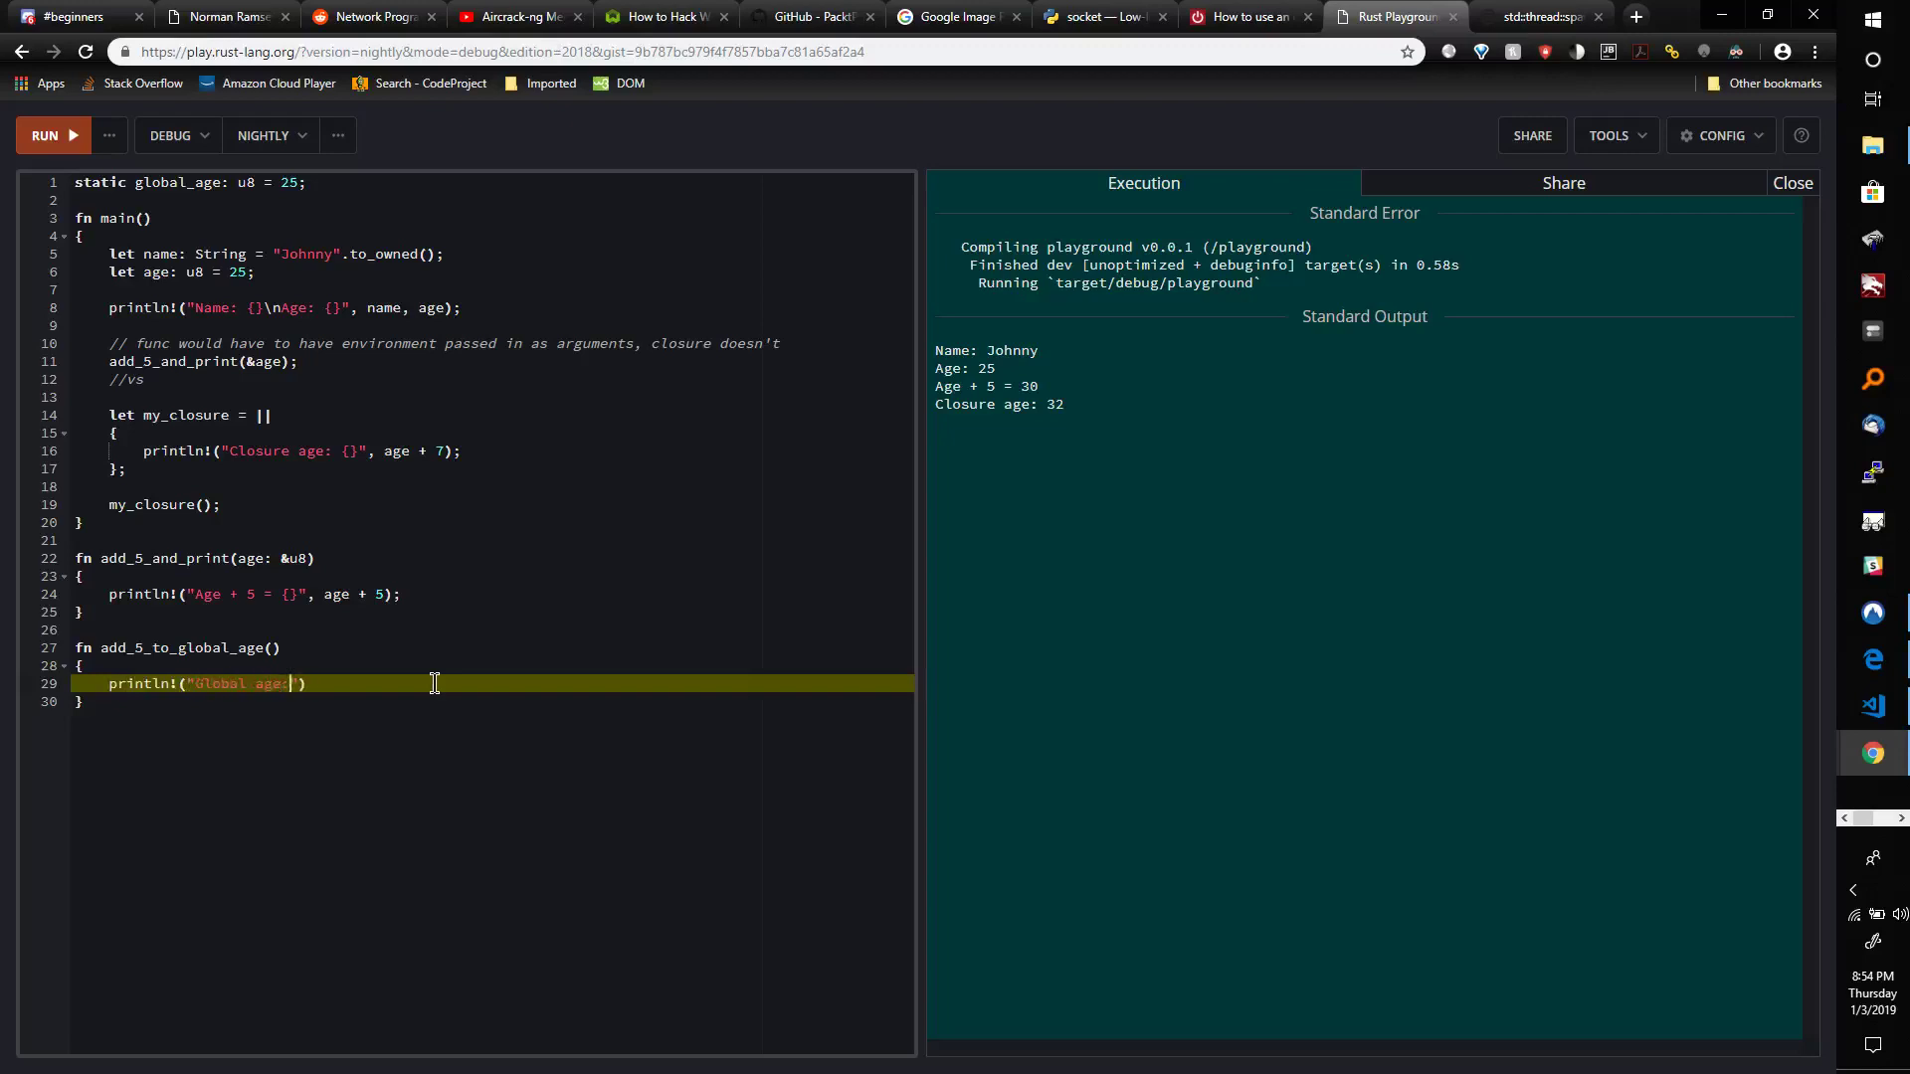
type("= {")
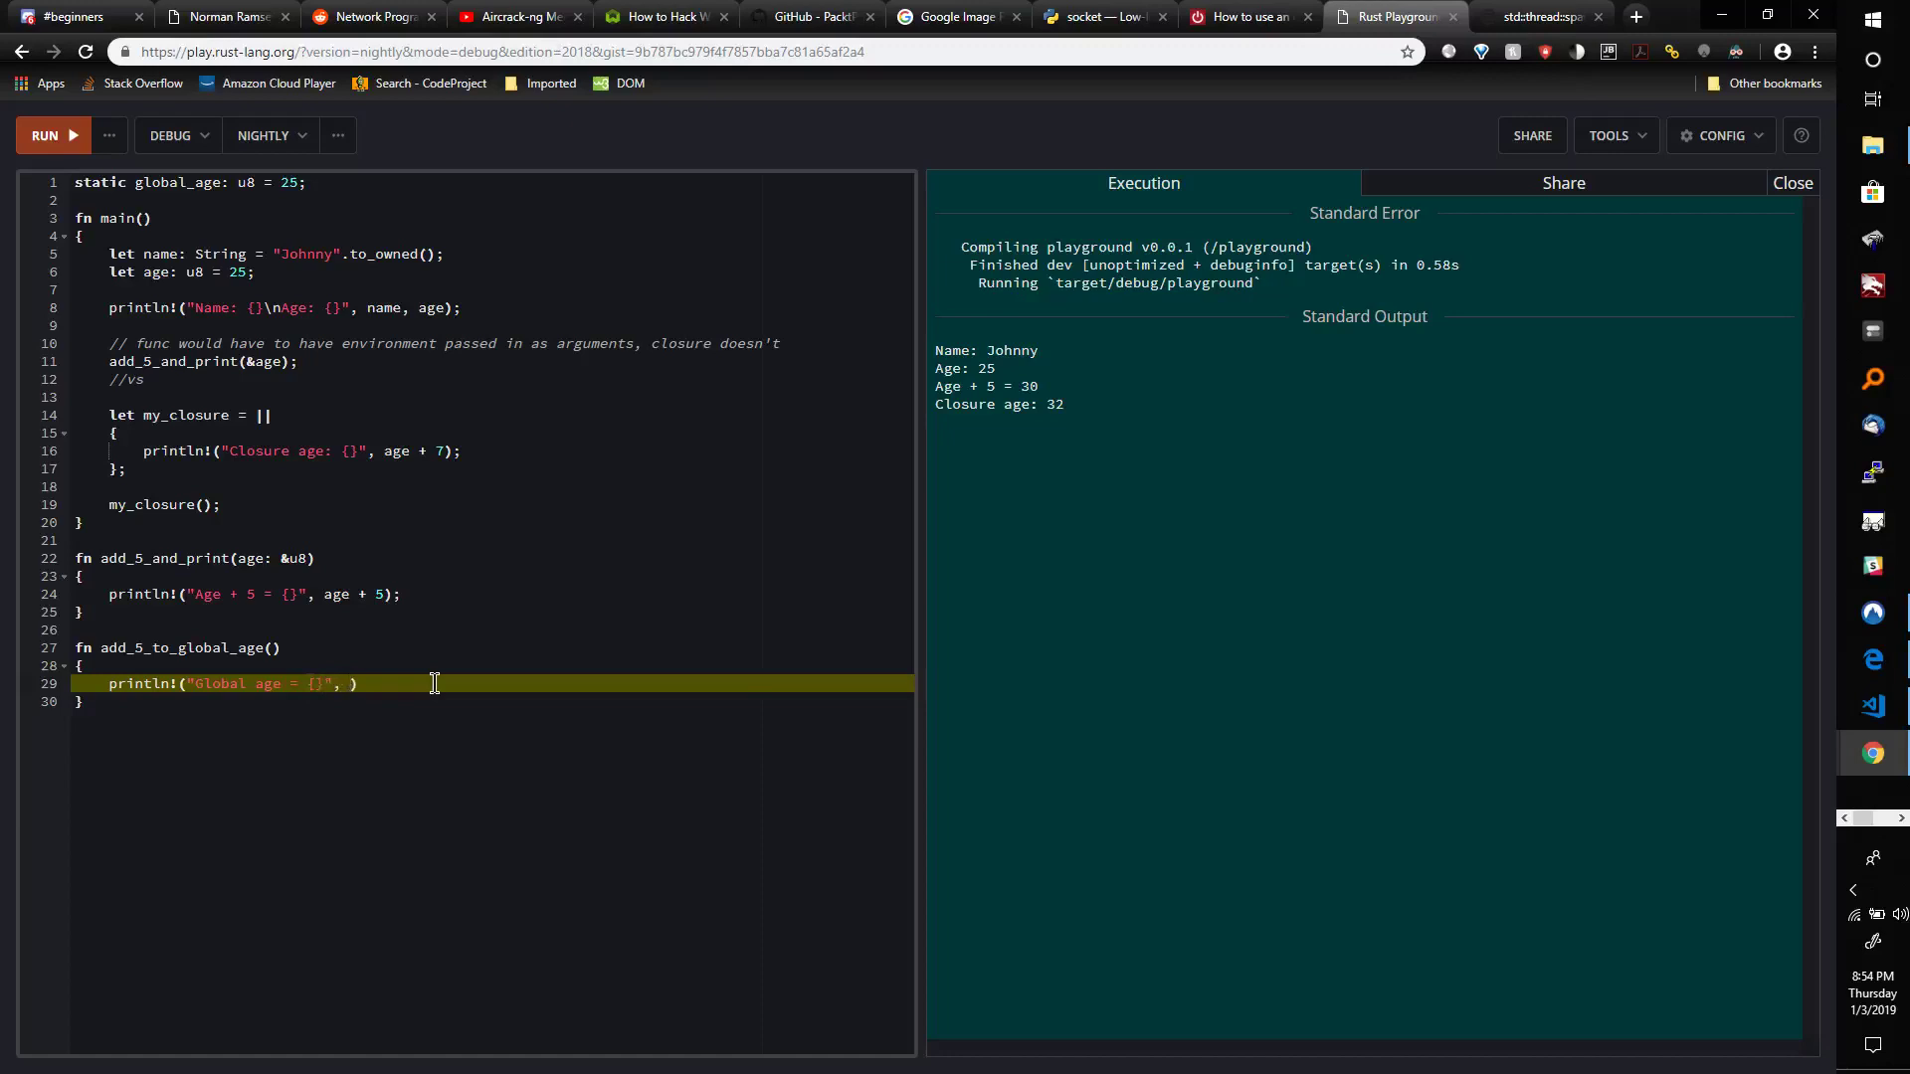
type("global_age")
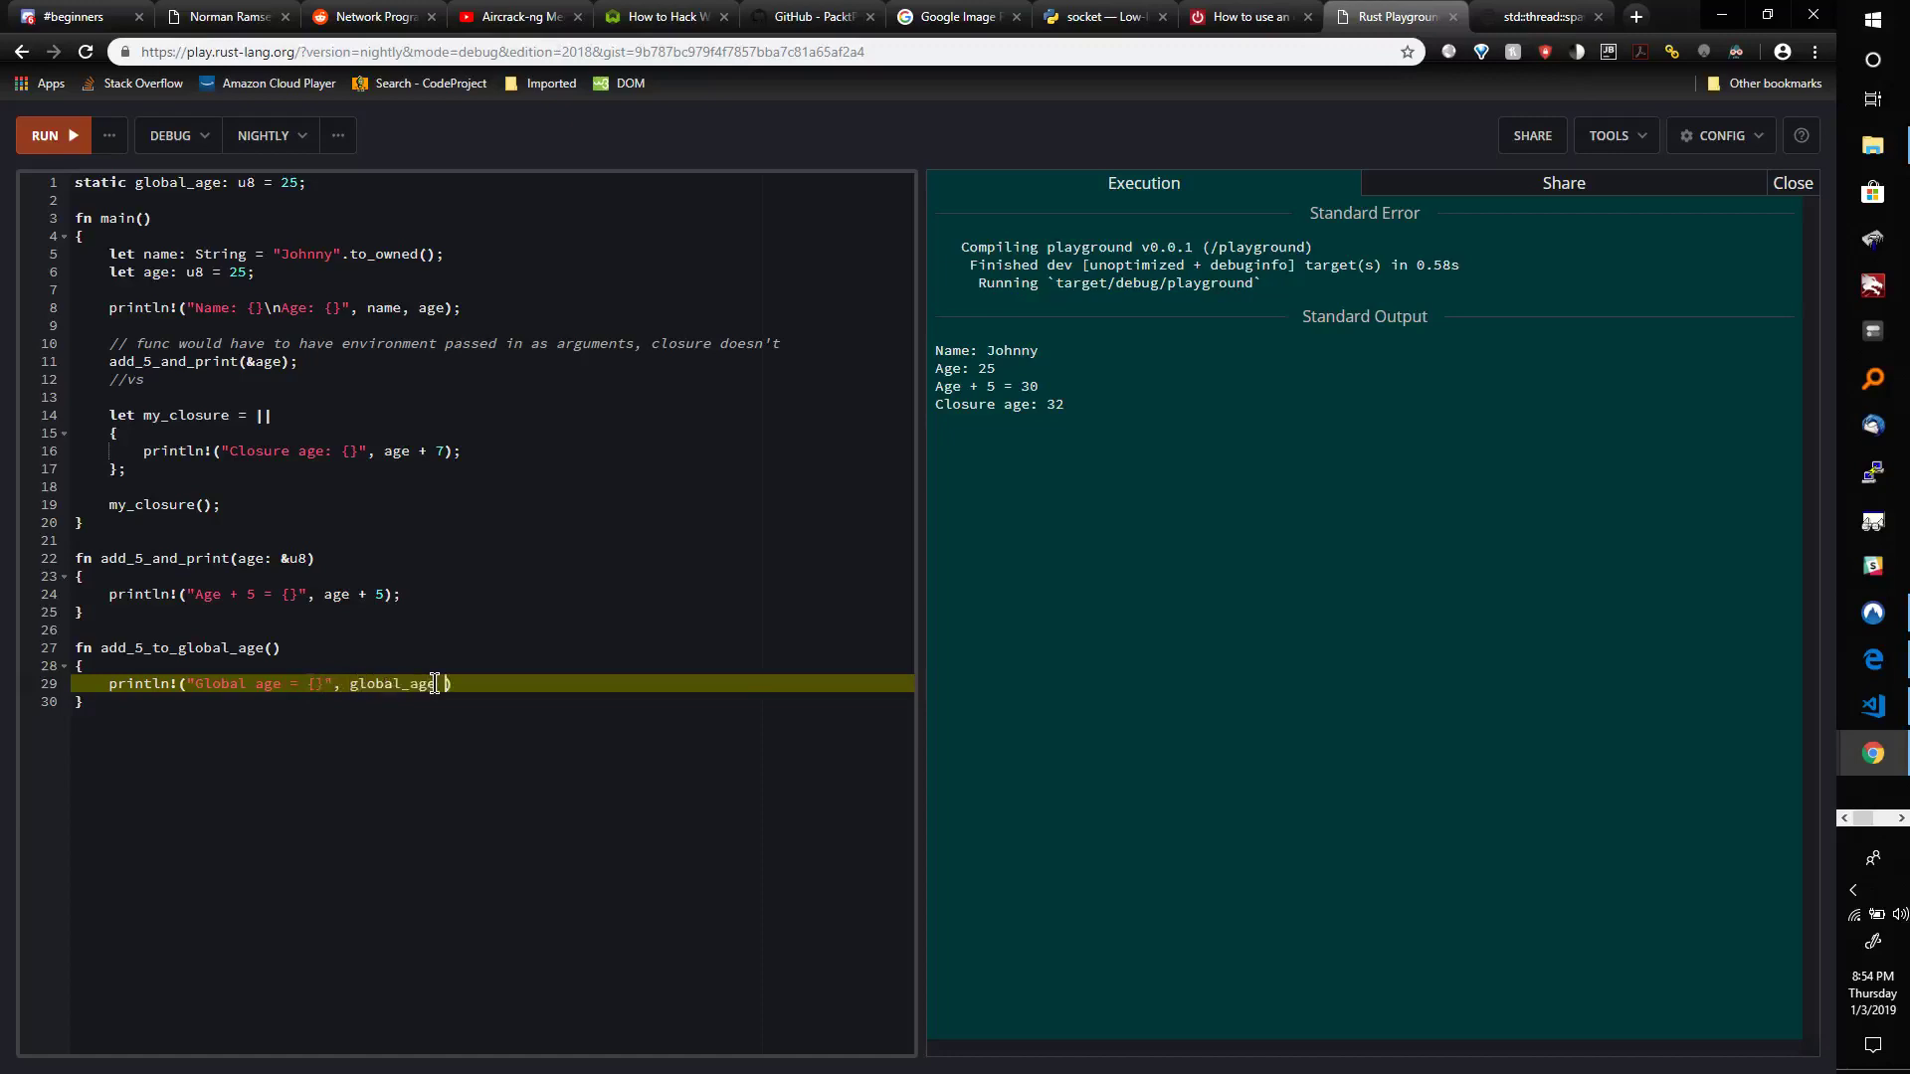
type("+ 5)")
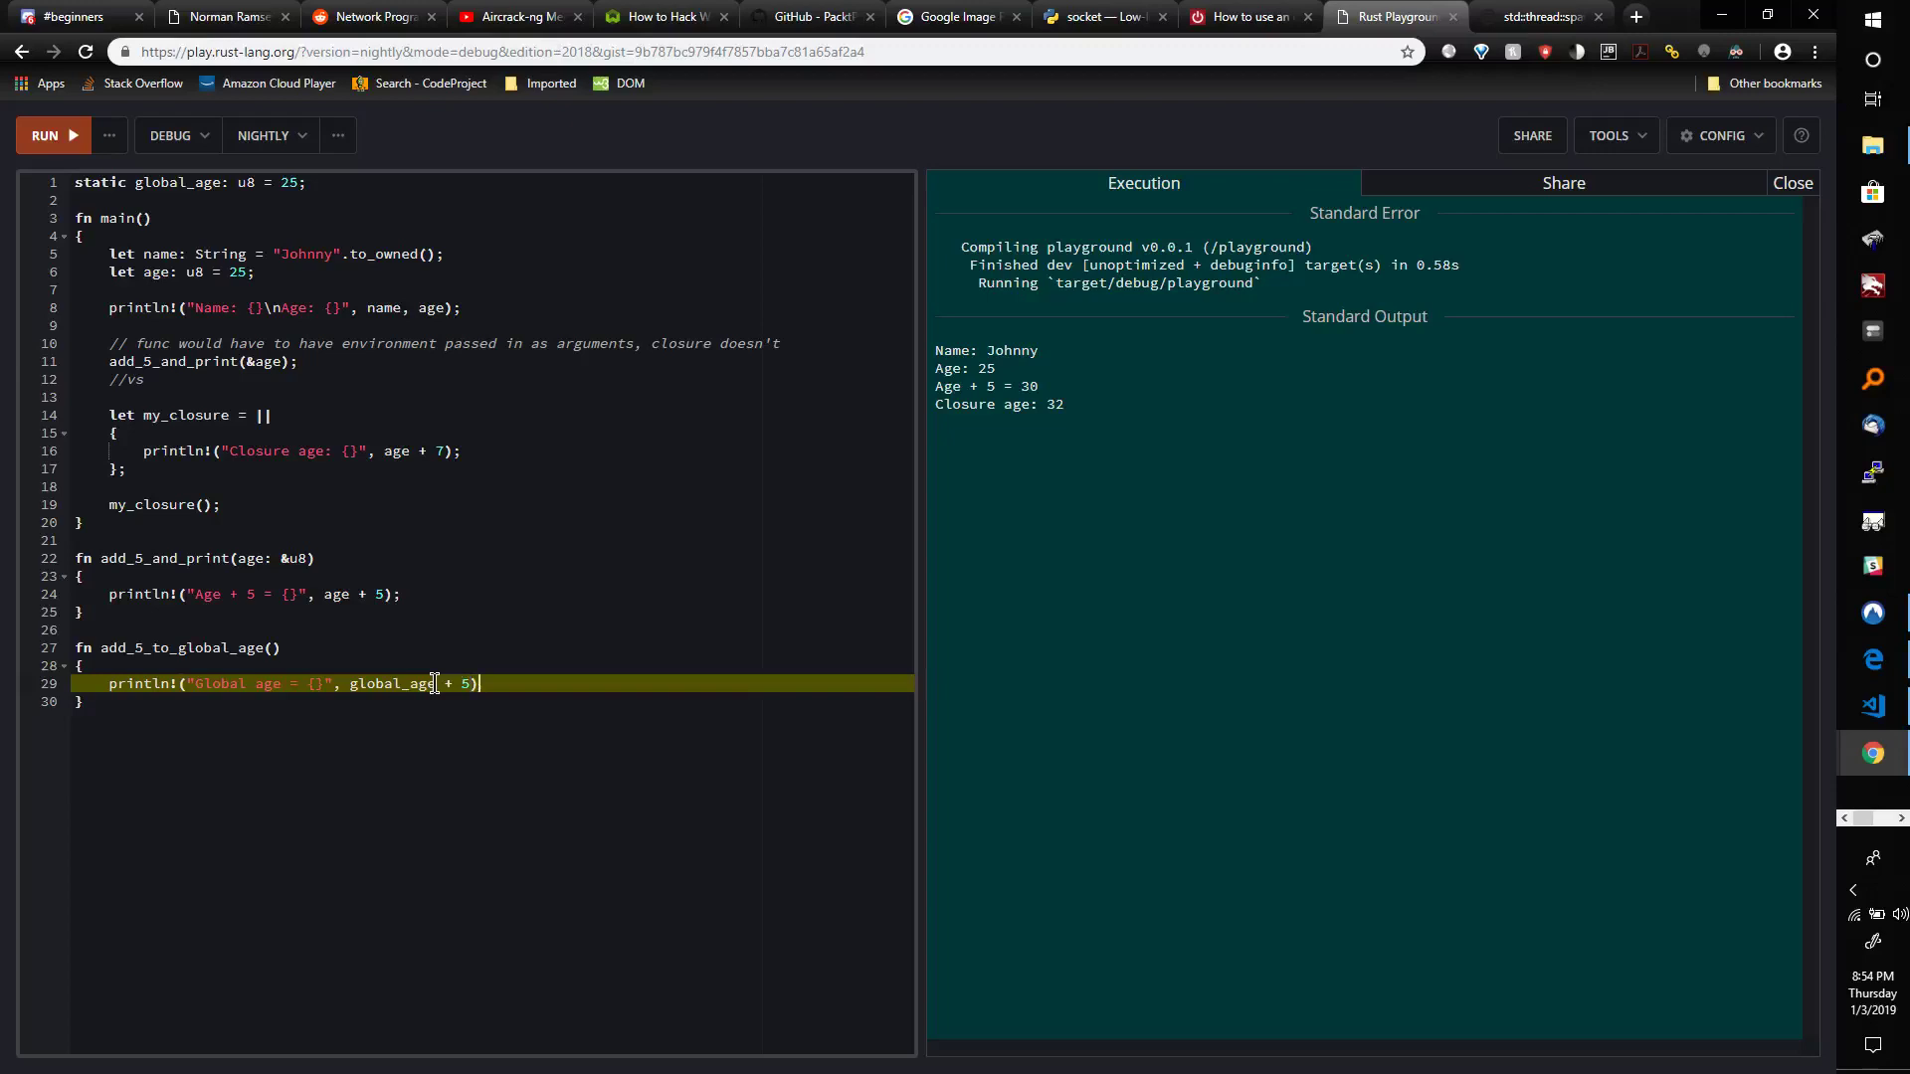
type(";")
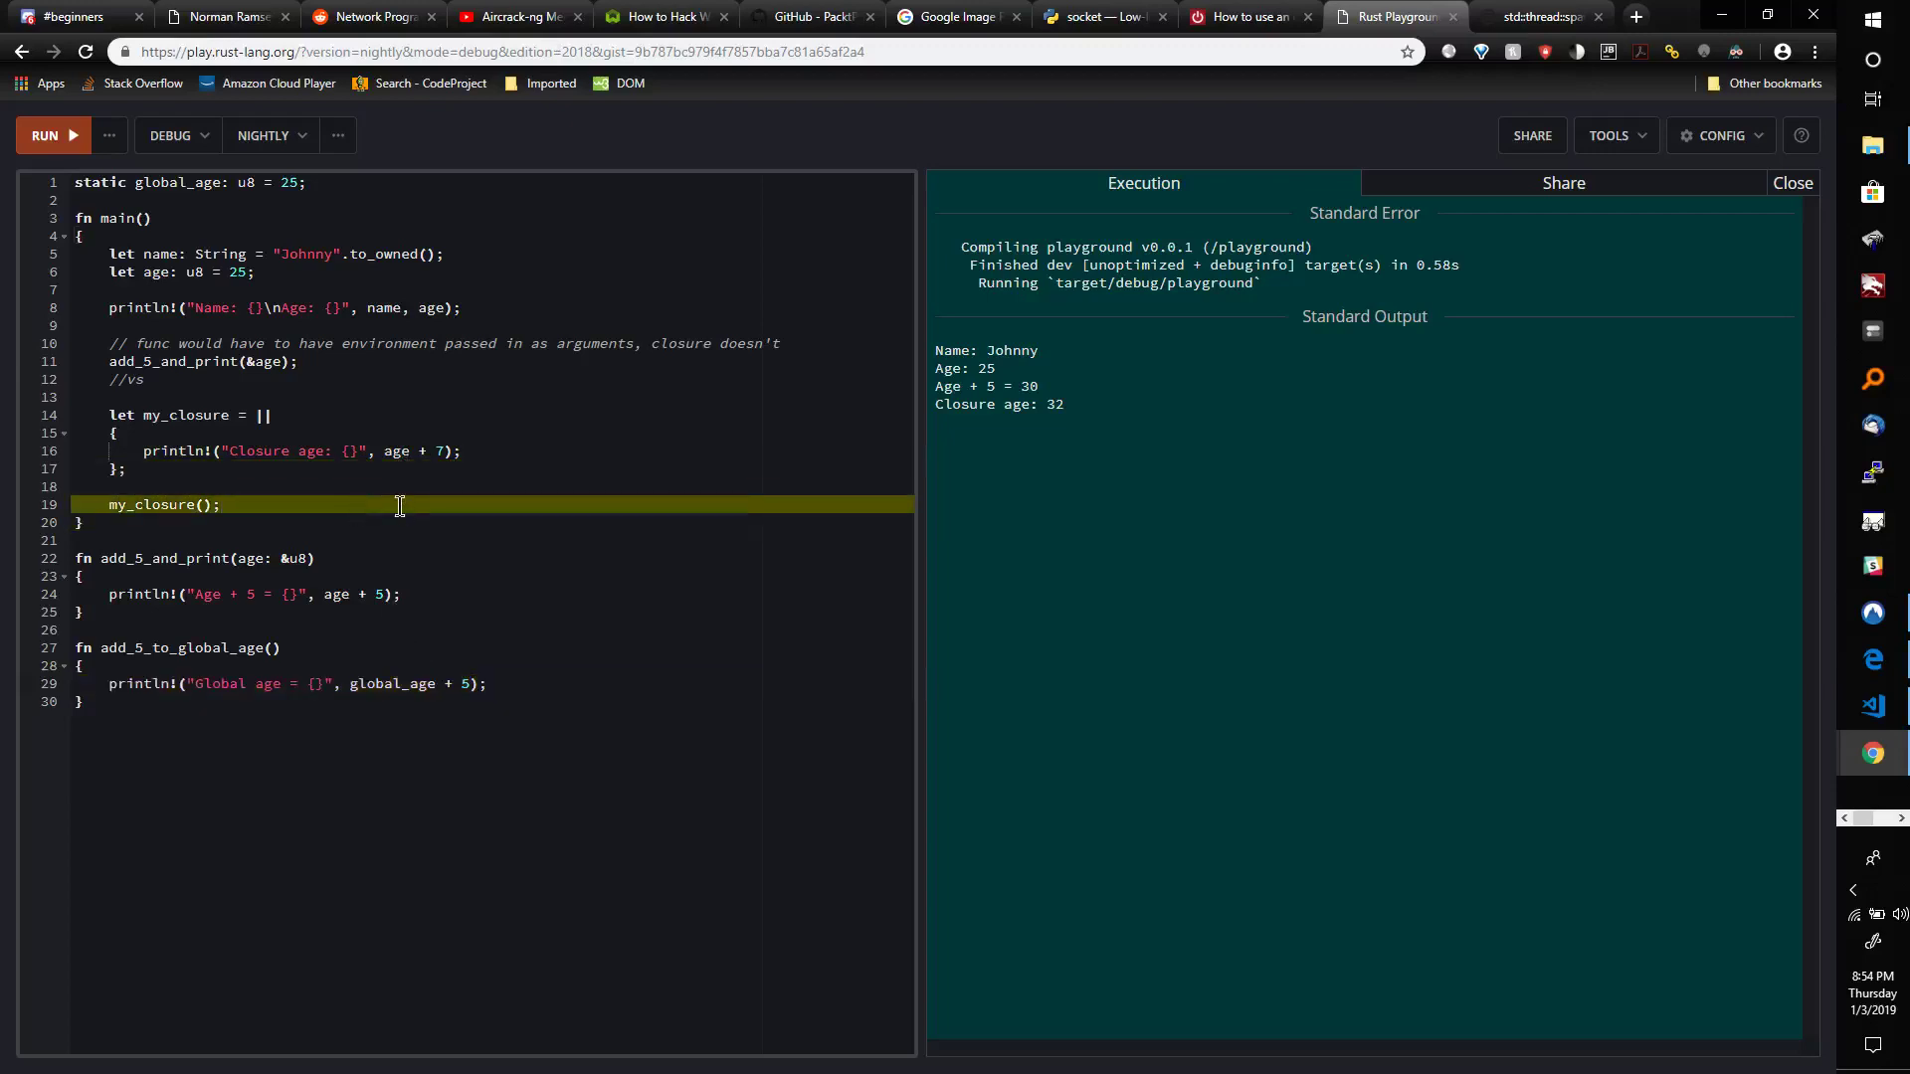
Call add_5_to_global_age() in main after my_closure() and set global_age to 55.
type("add")
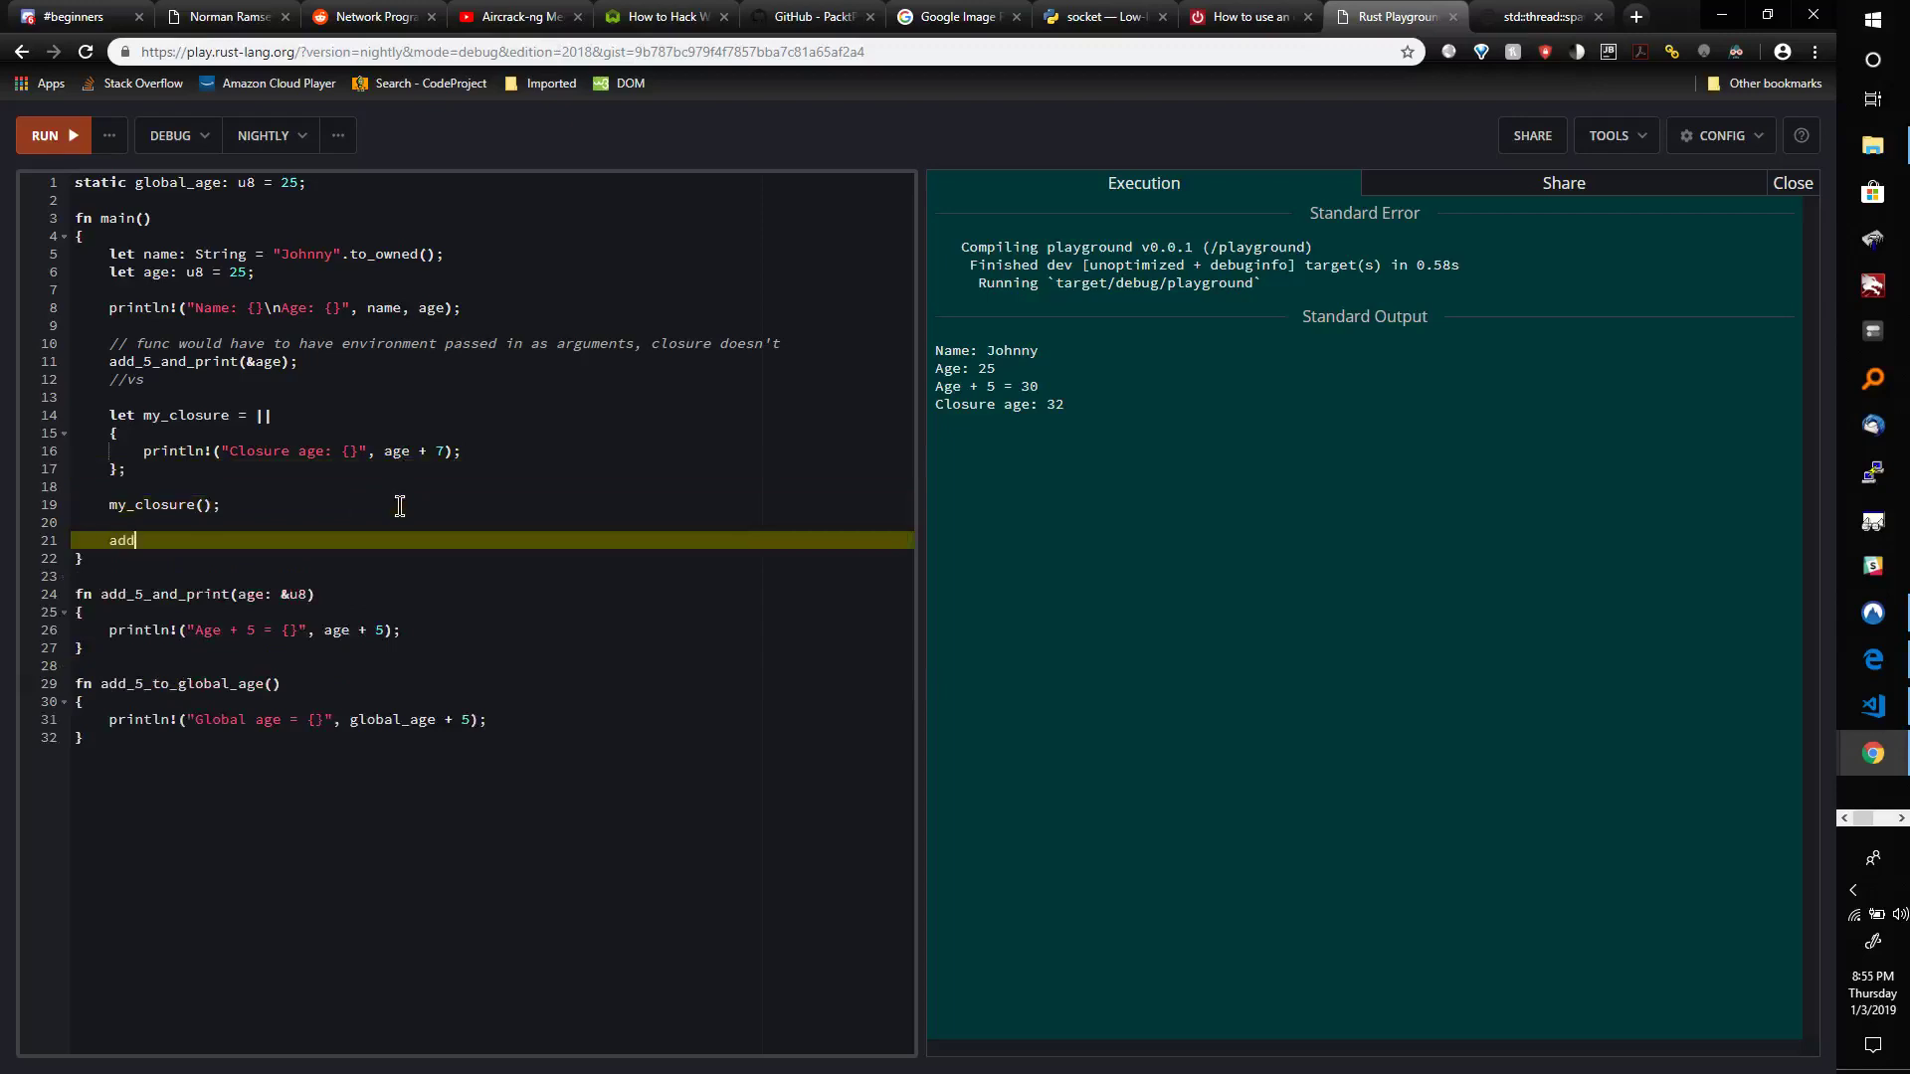
type("_5_to_gl")
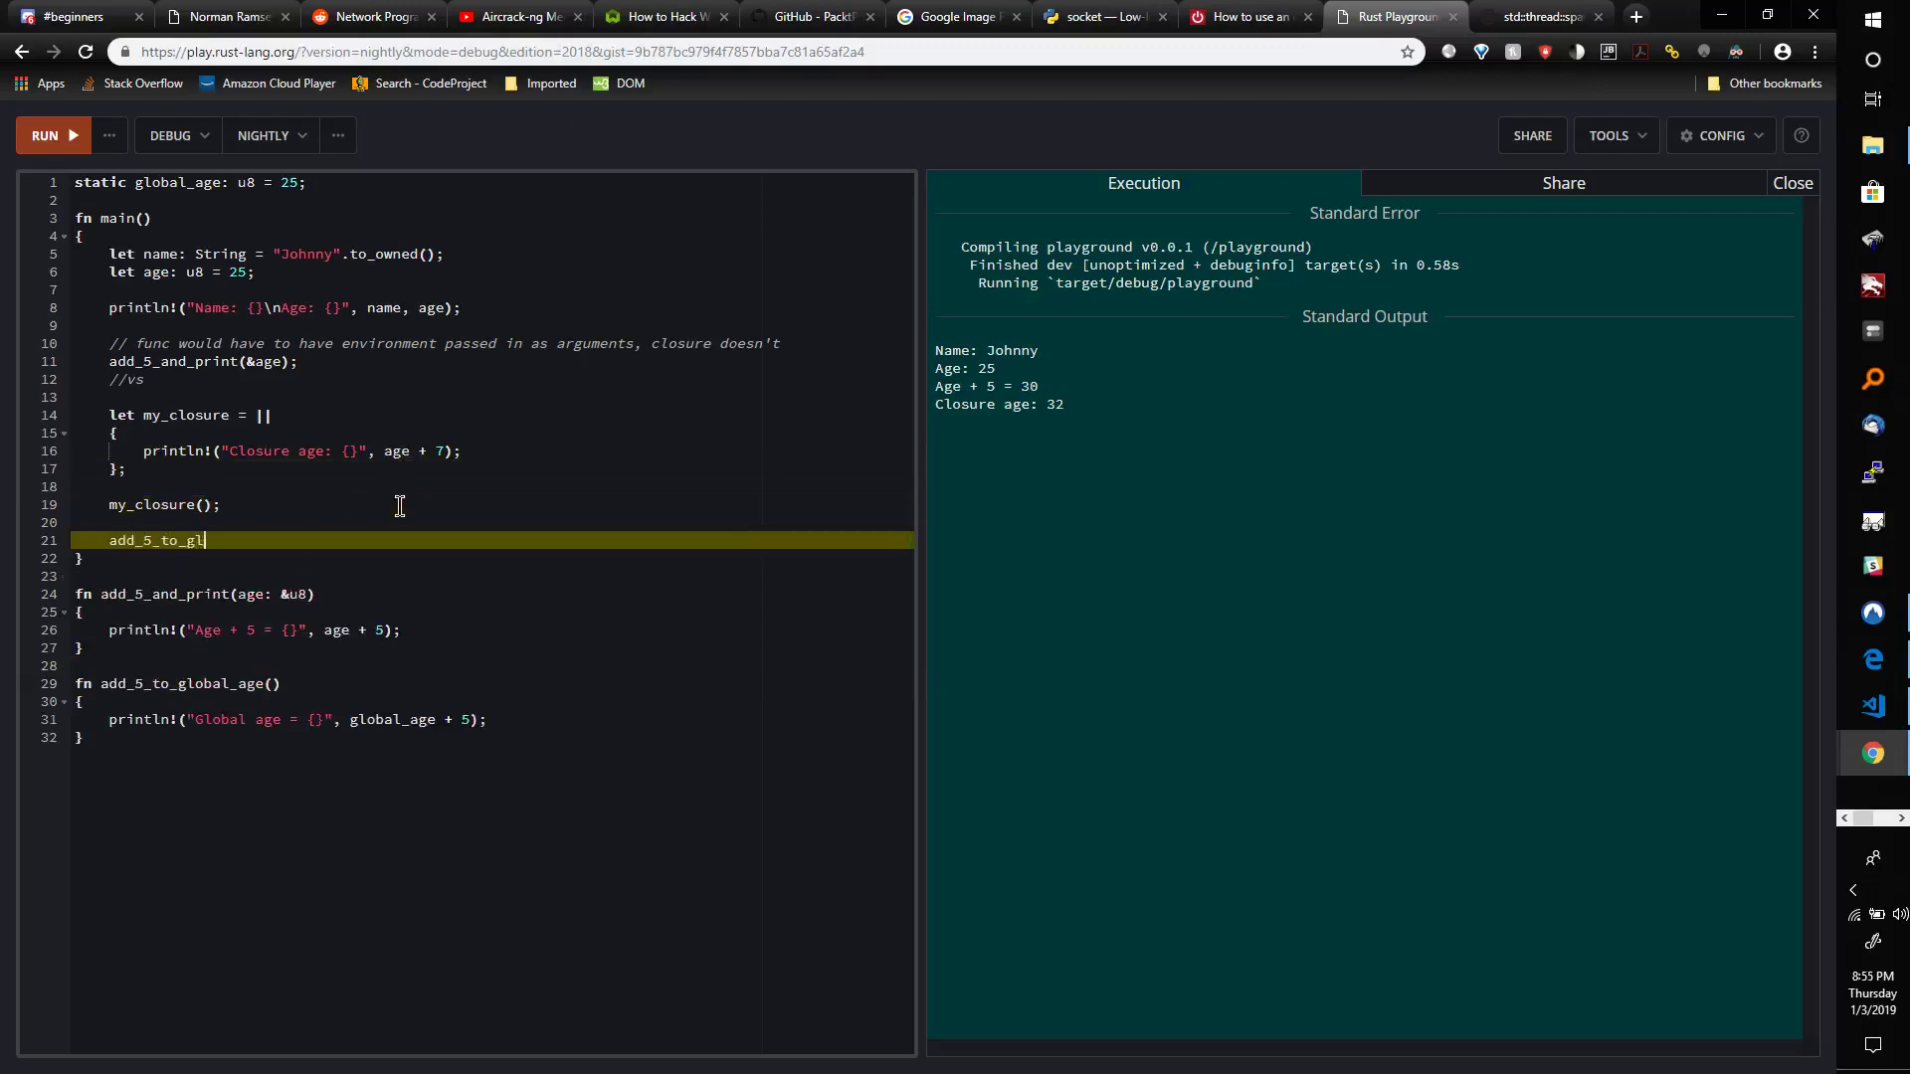
type("obal_age")
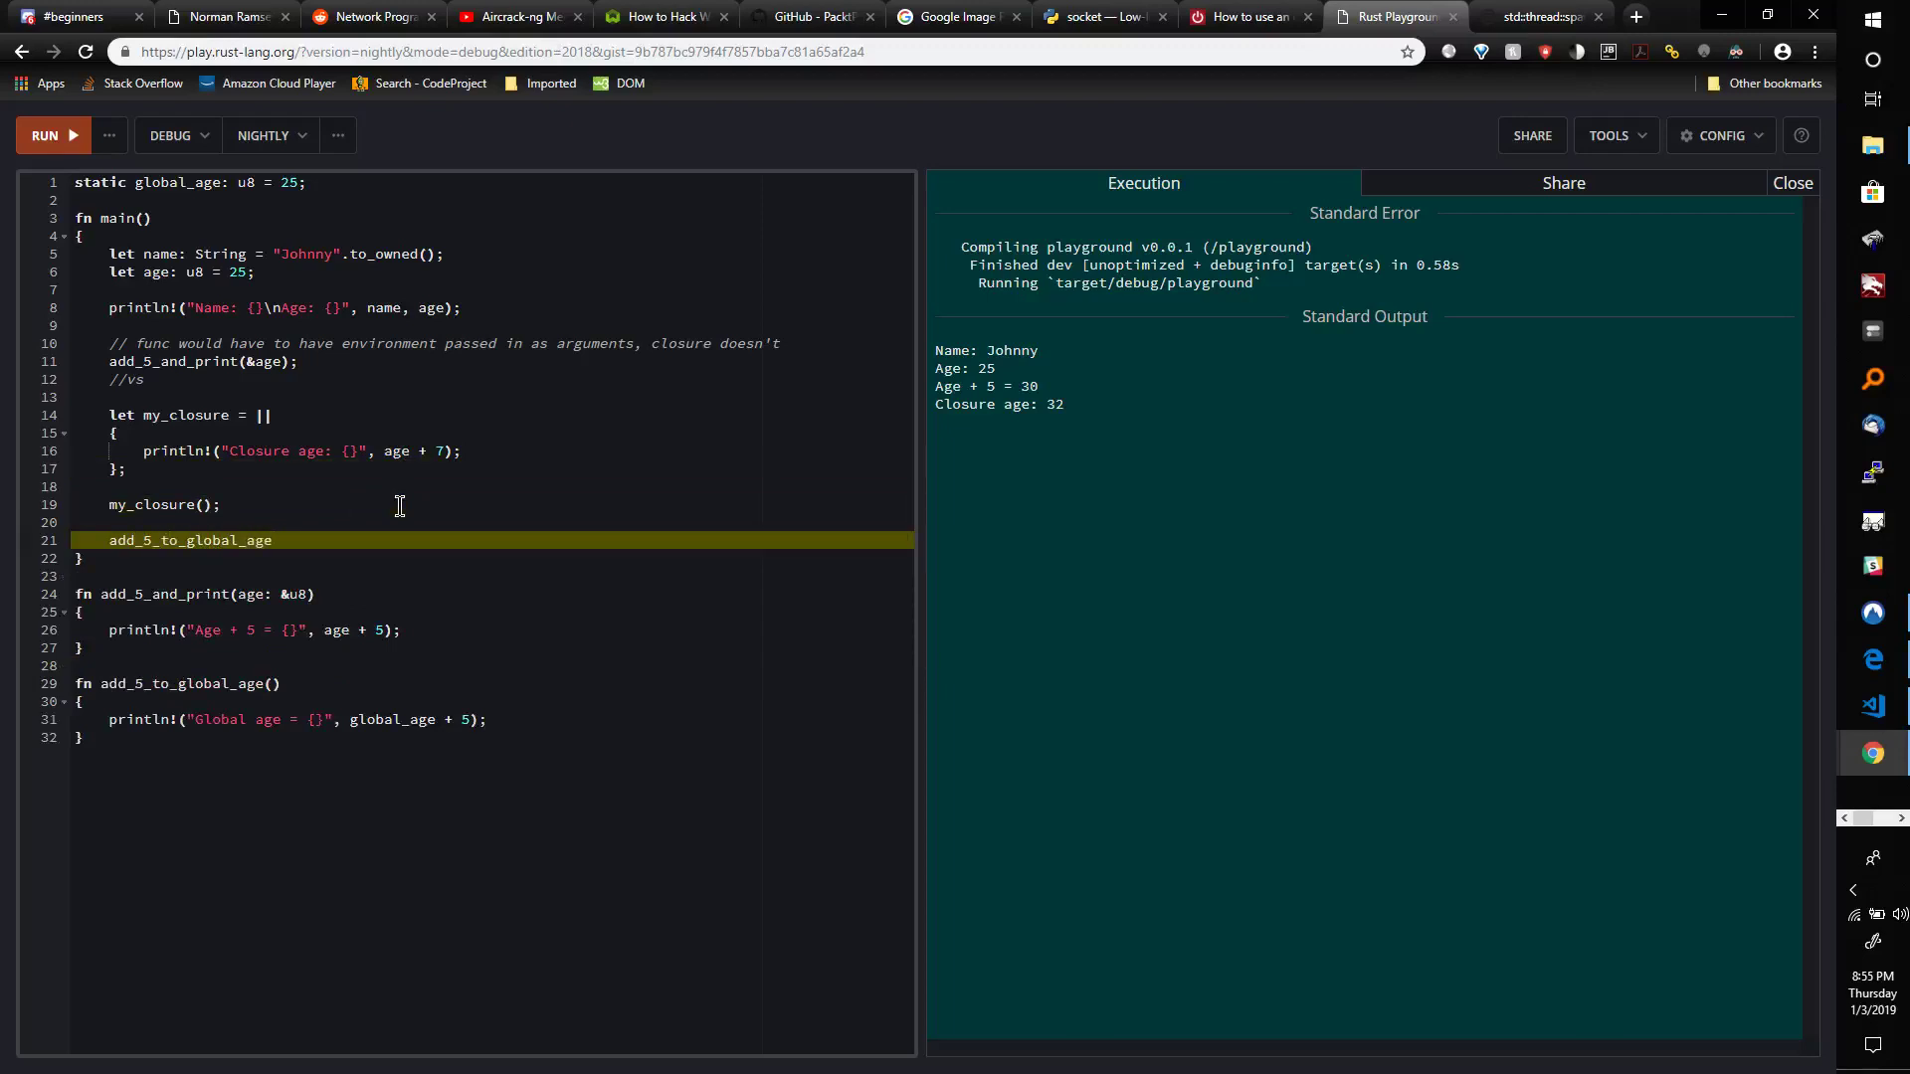
type("();")
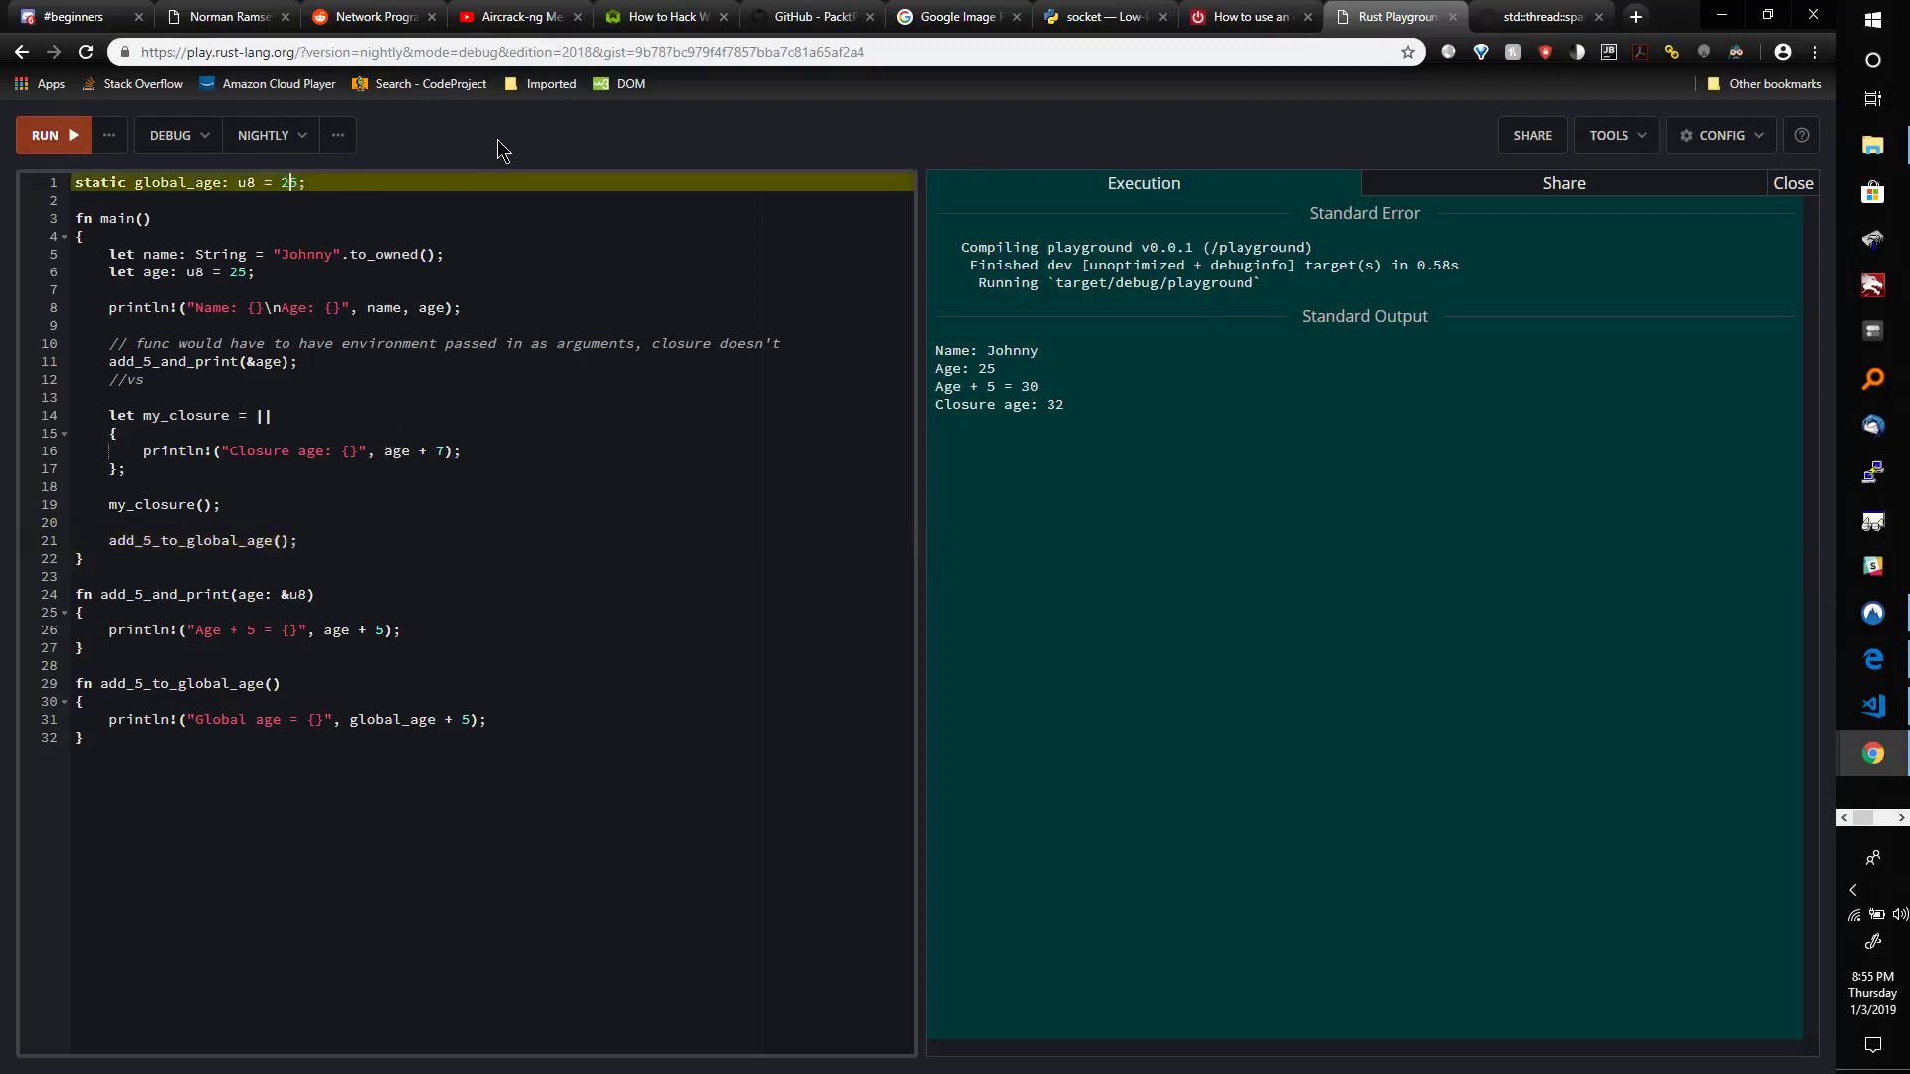
type("55")
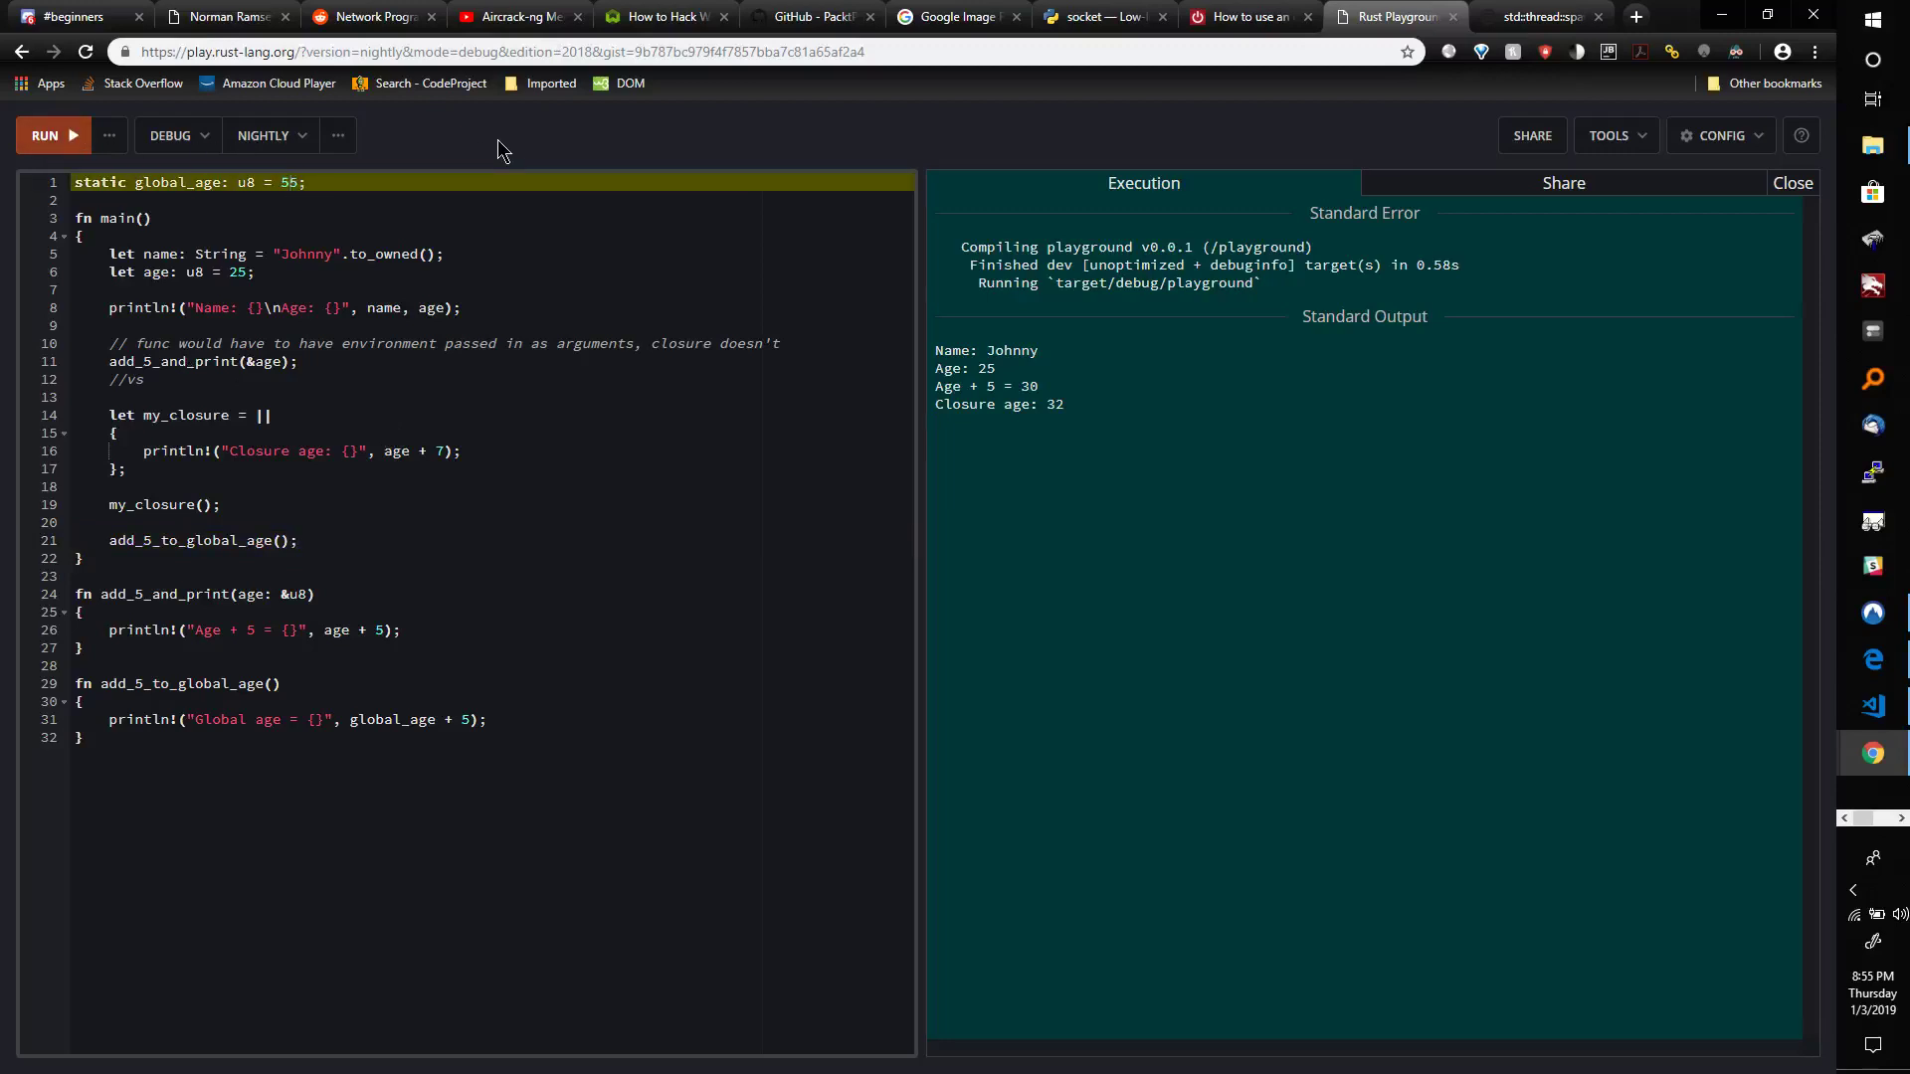
Run the code to print Global age = 60 with an upper-case naming warning.
left_click(45, 136)
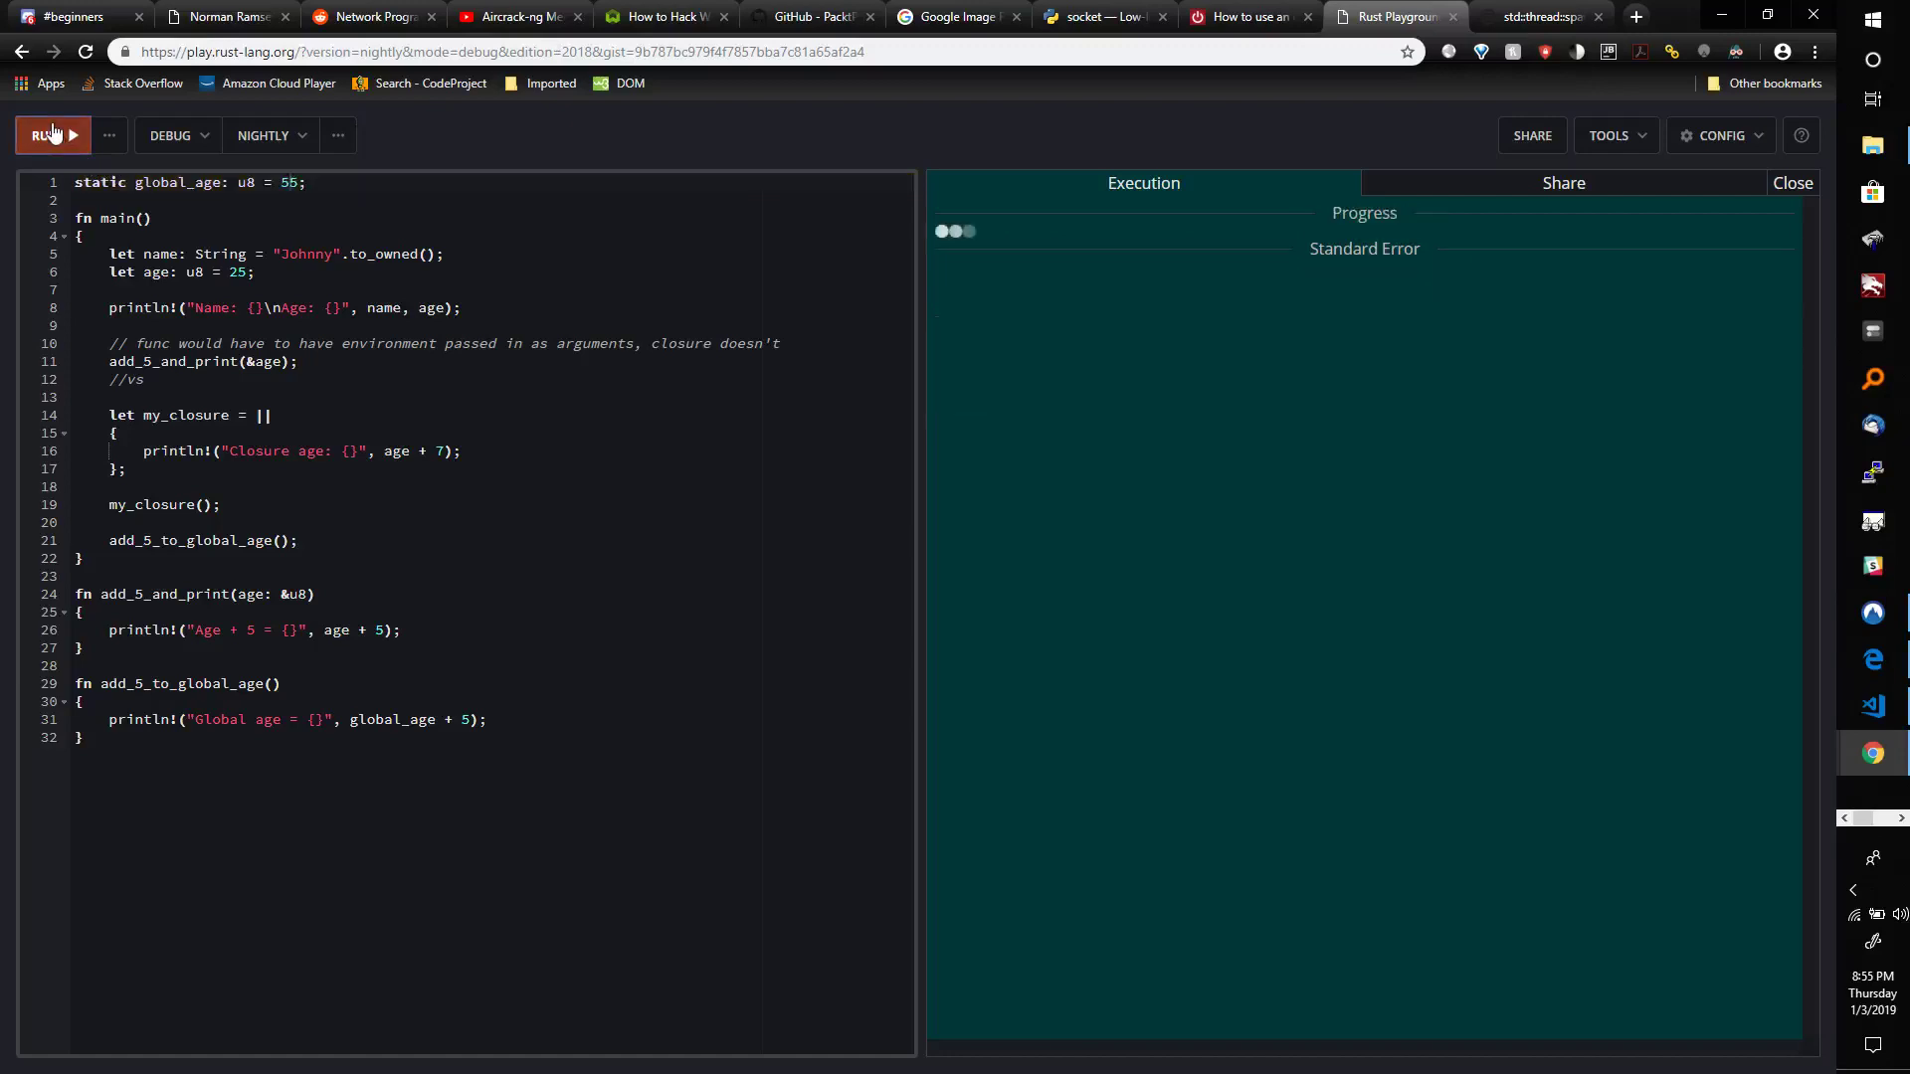
left_click(45, 136)
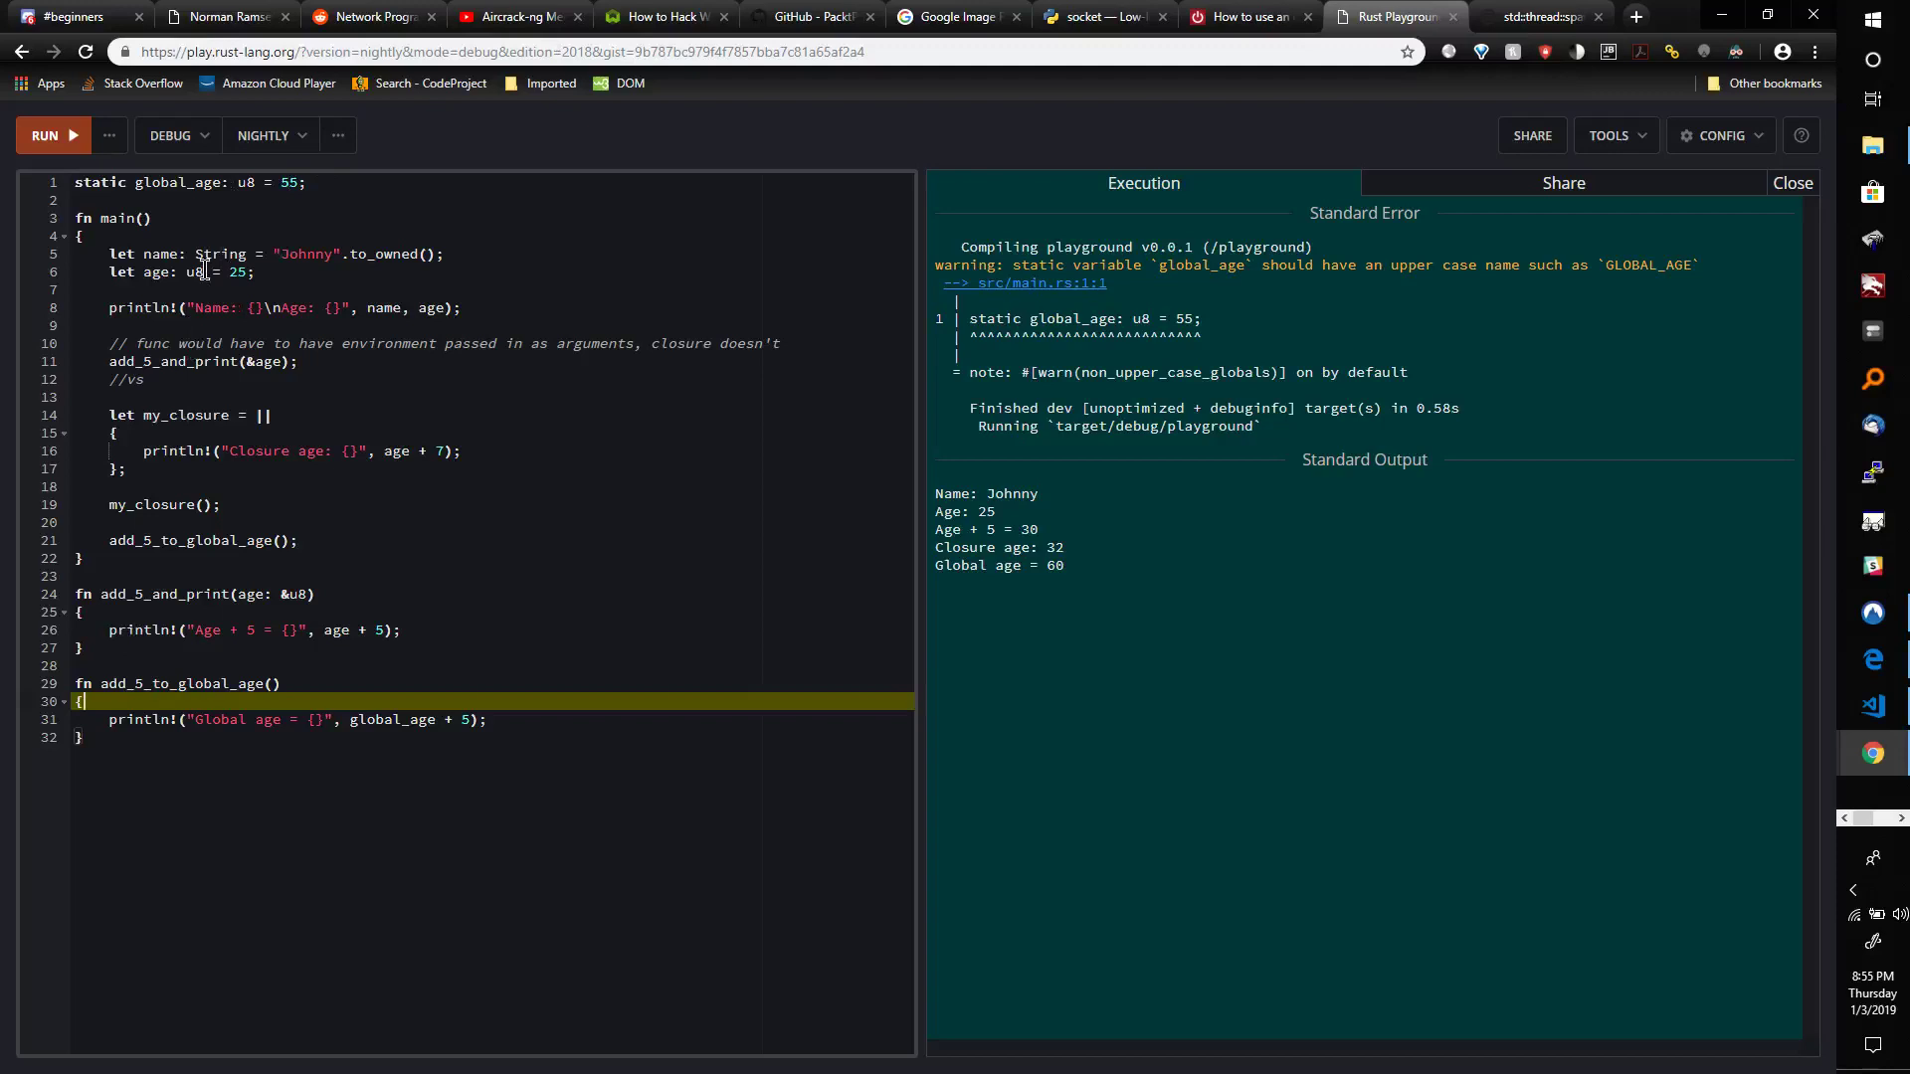
left_click(303, 253)
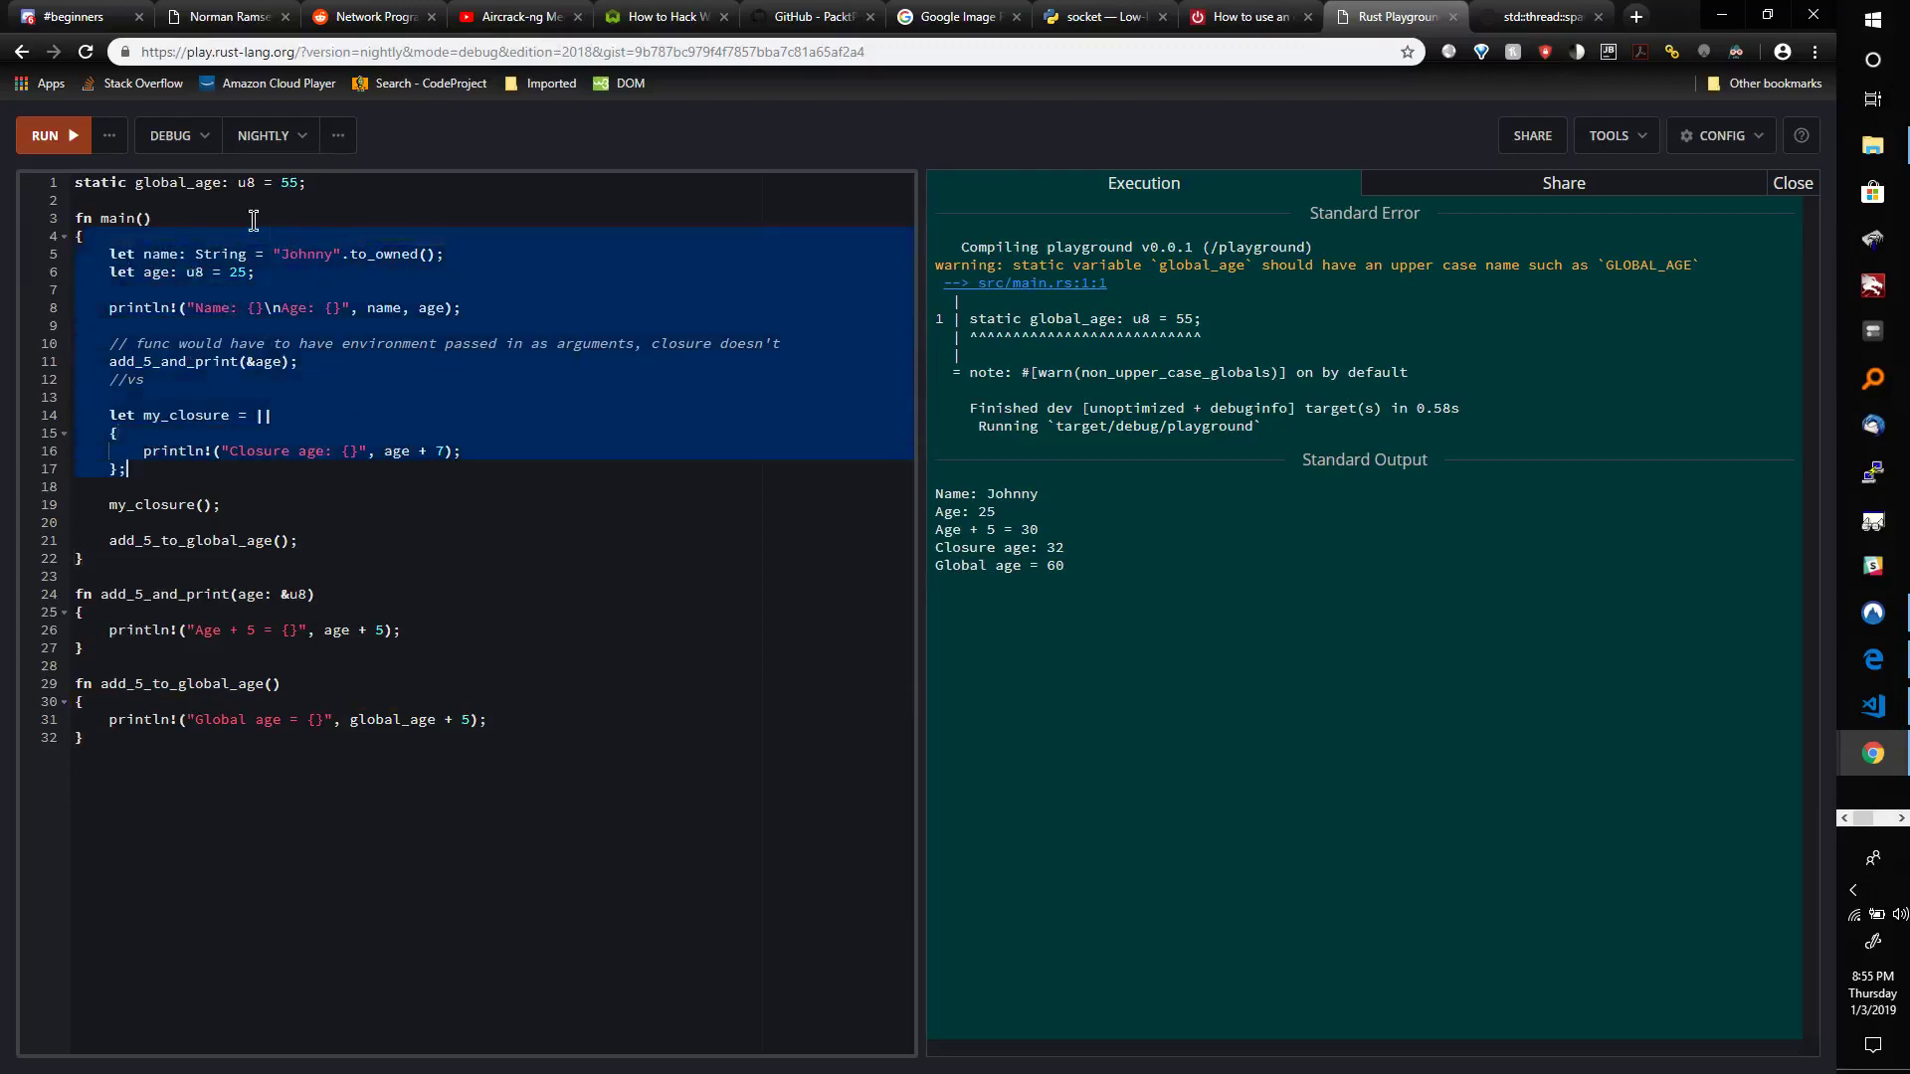
left_click(207, 199)
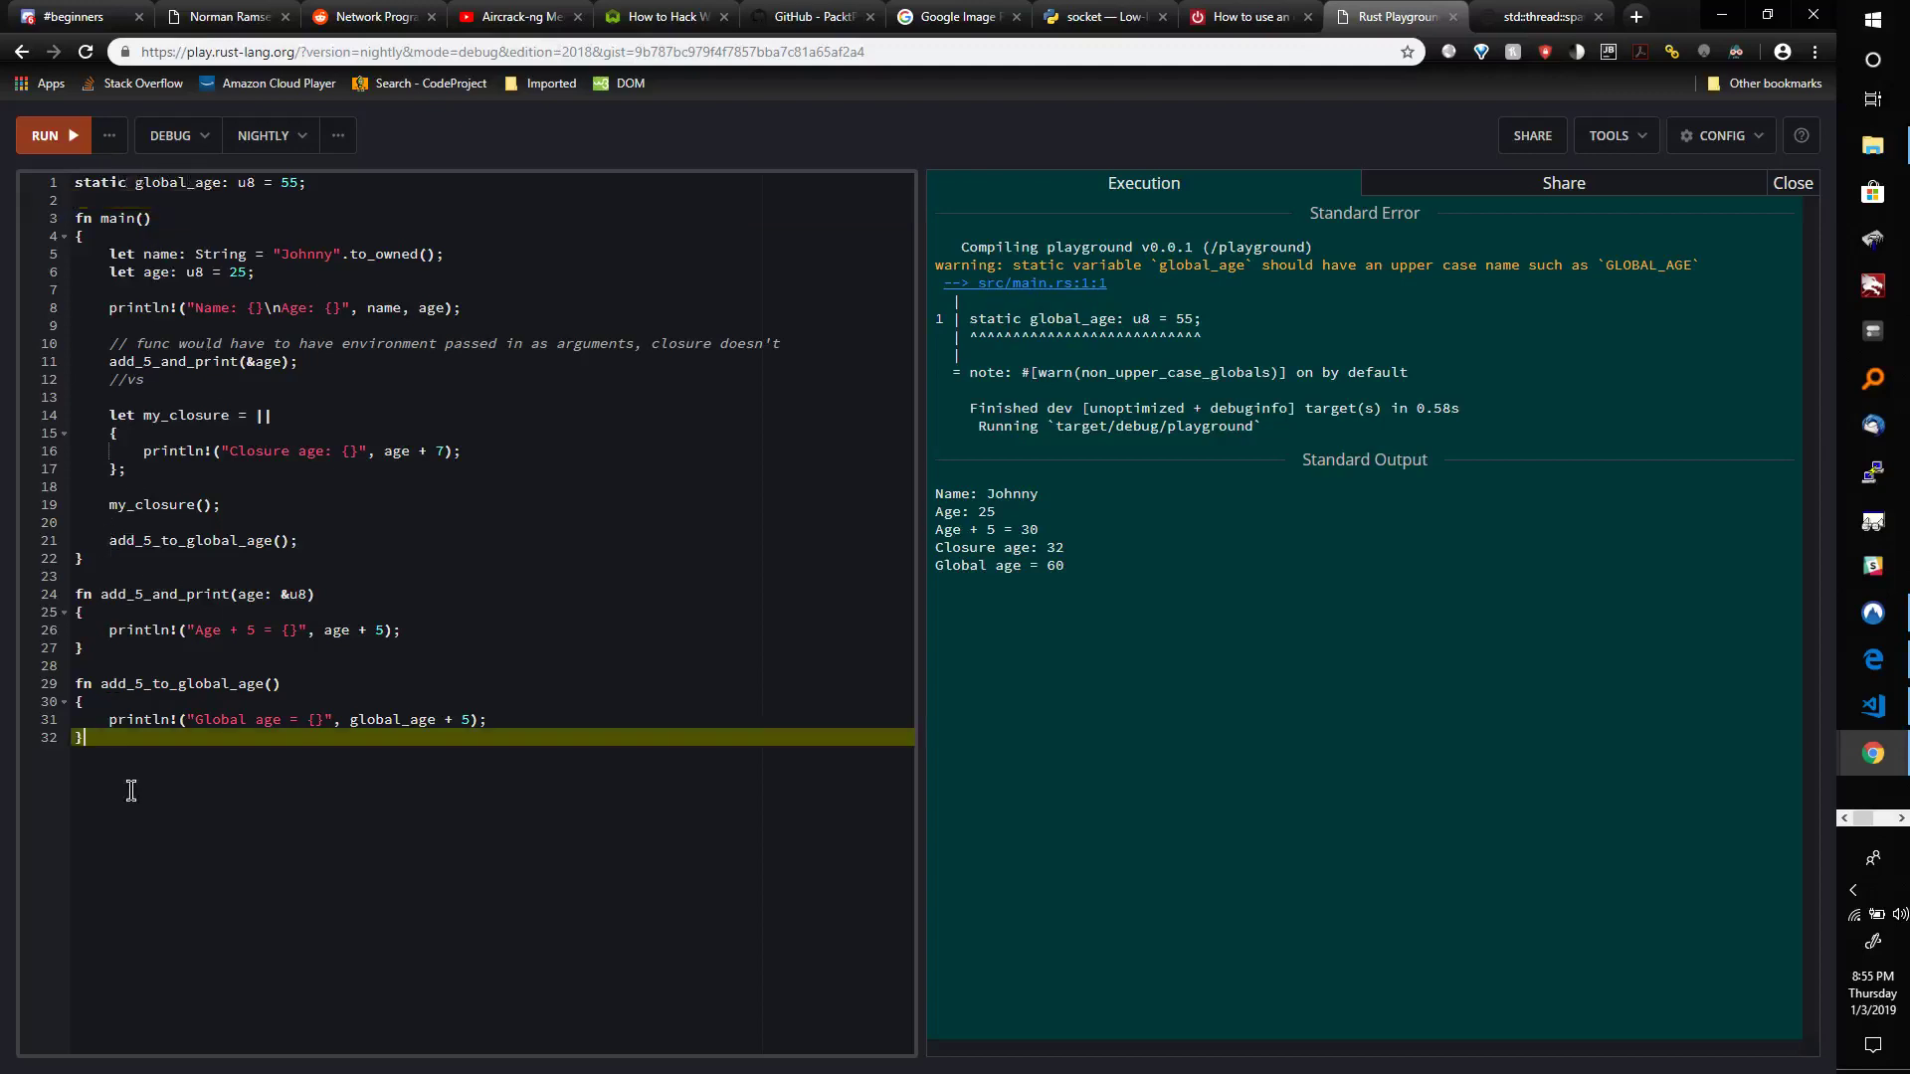
mouse_move(207, 700)
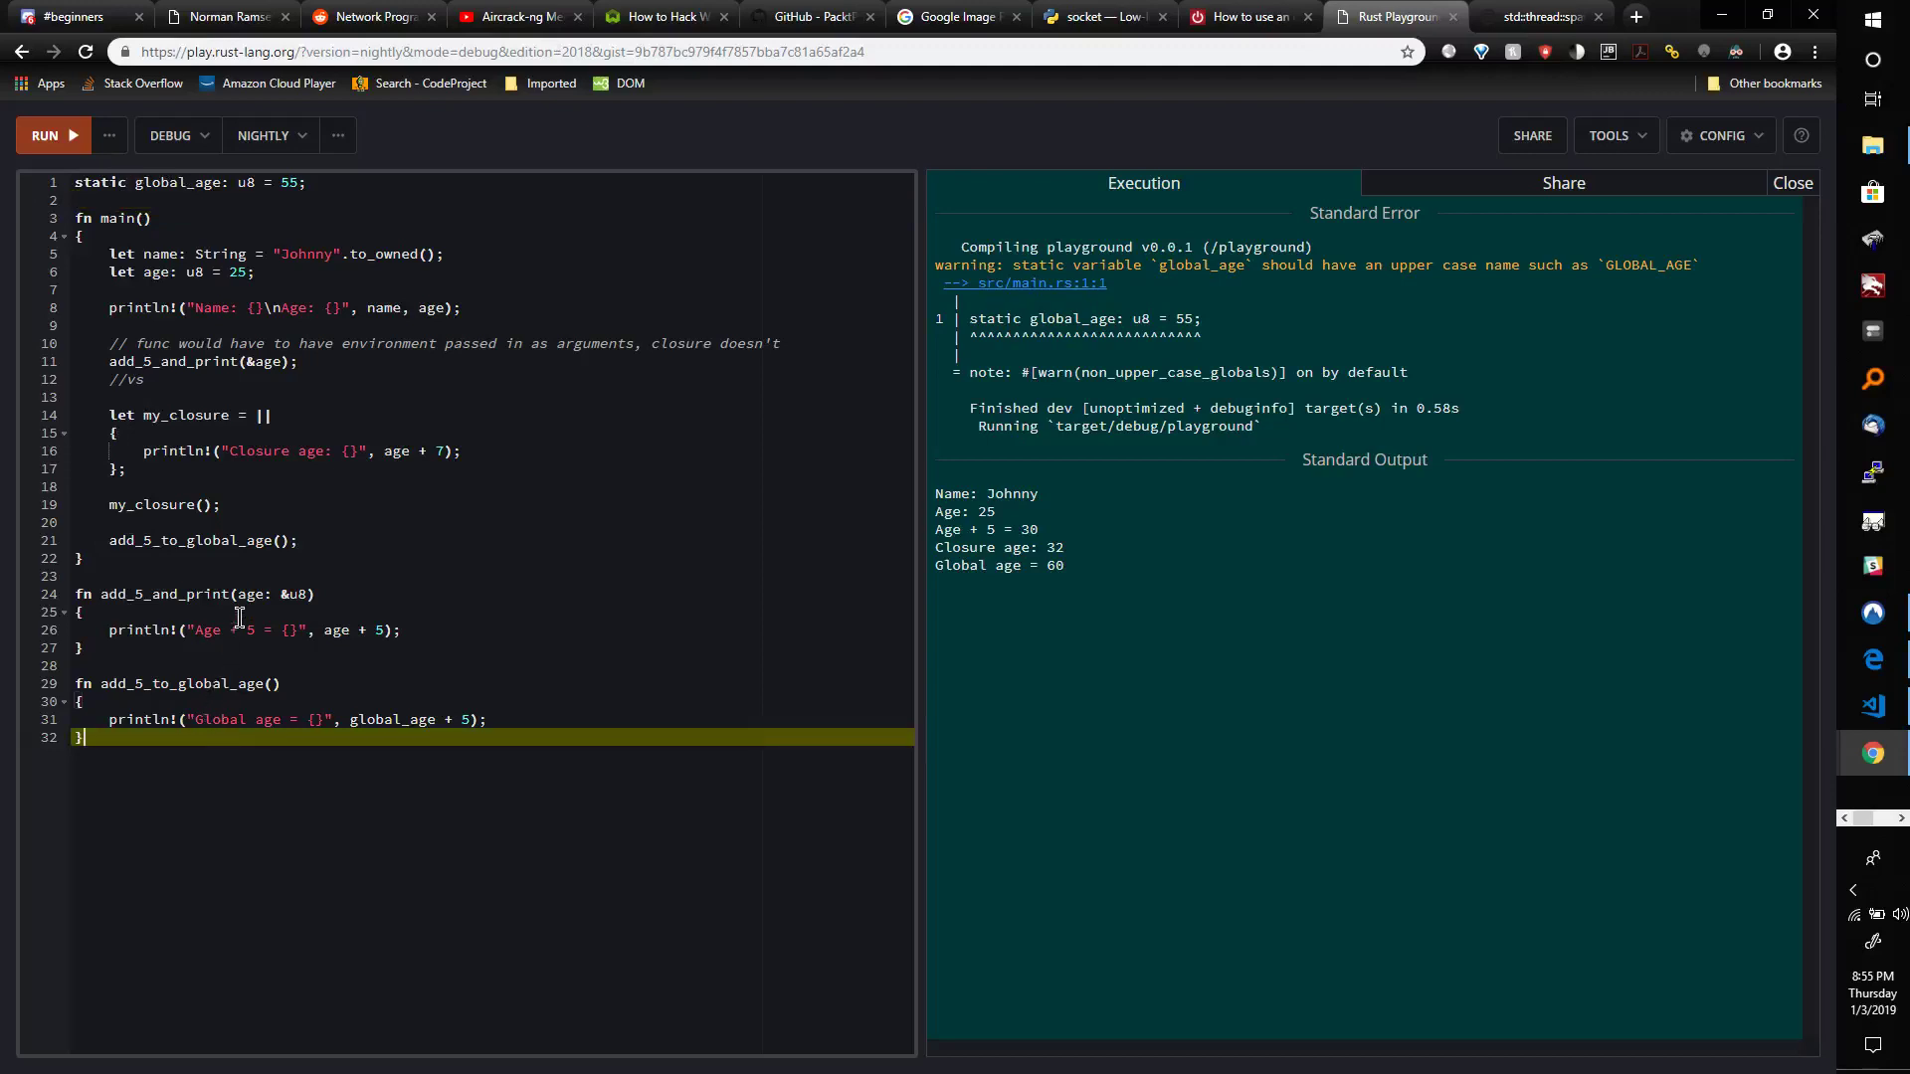
mouse_move(239, 614)
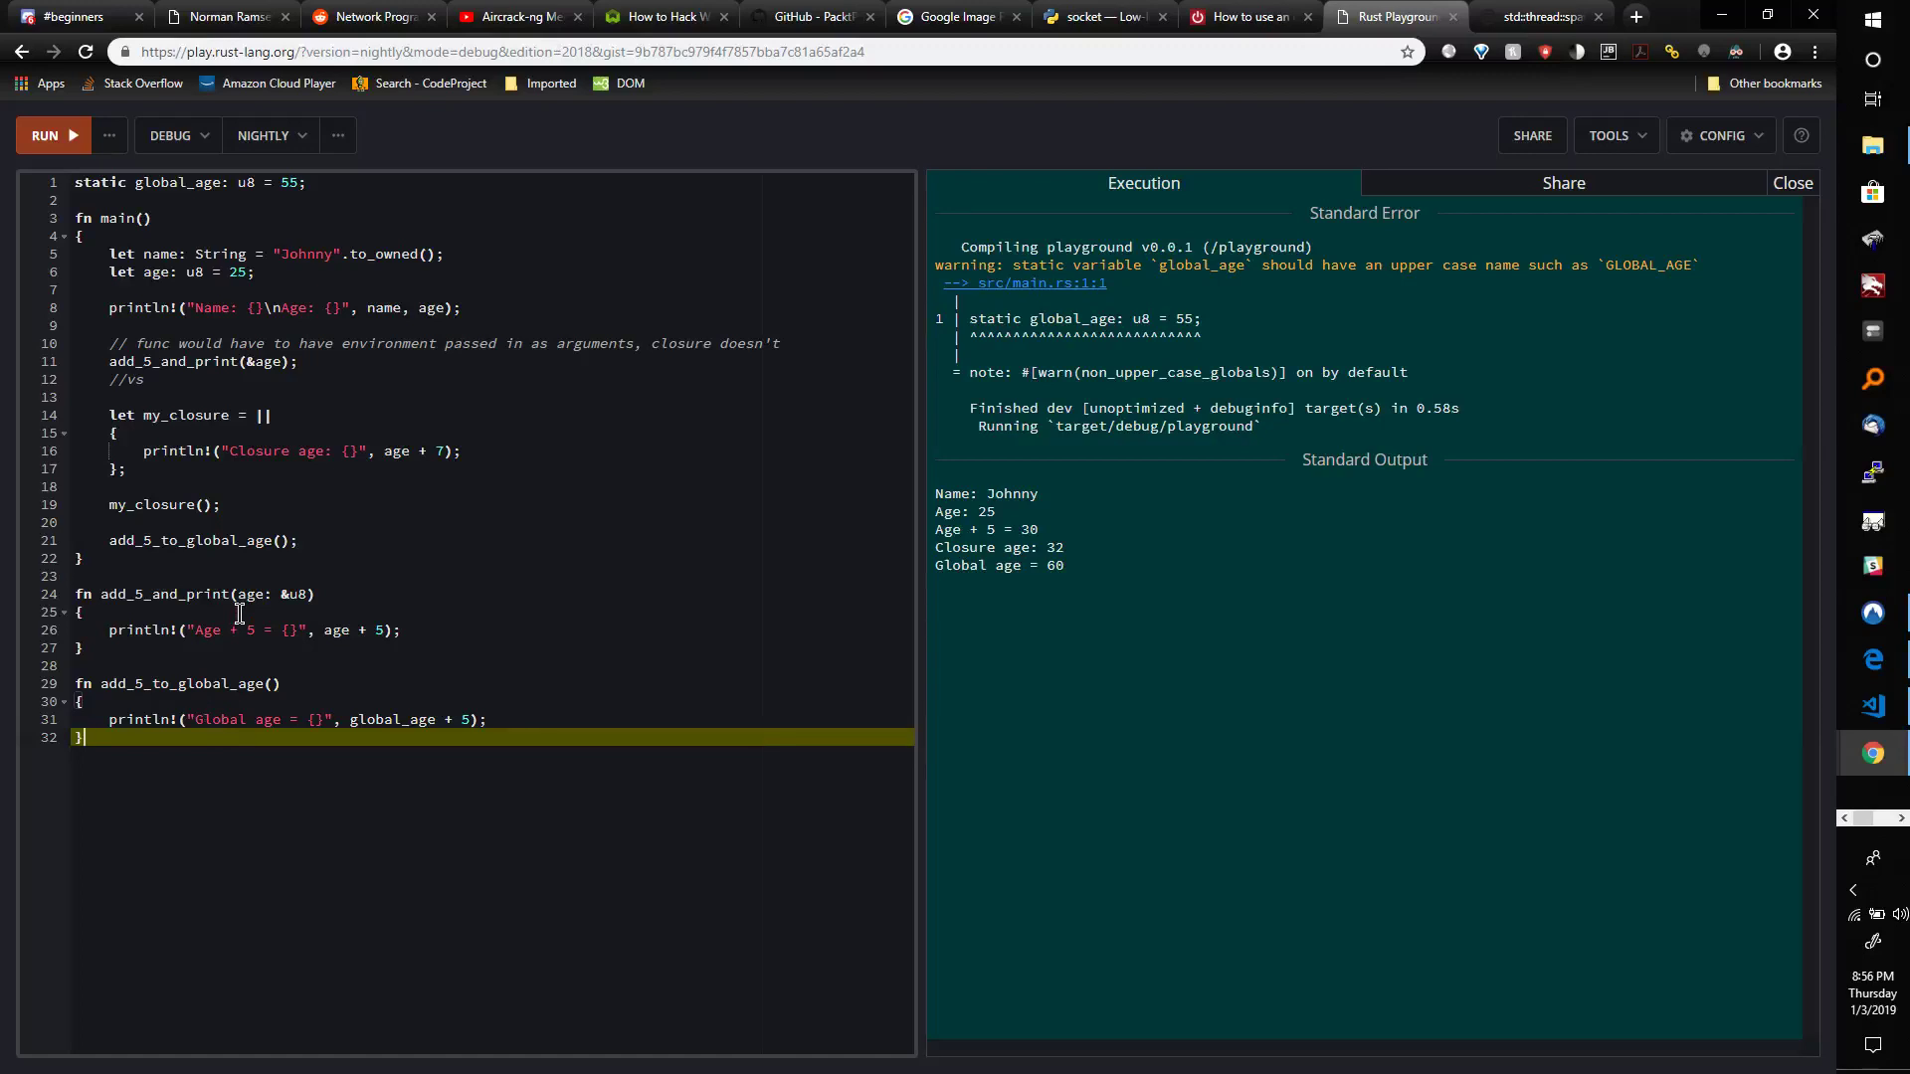
mouse_move(111, 207)
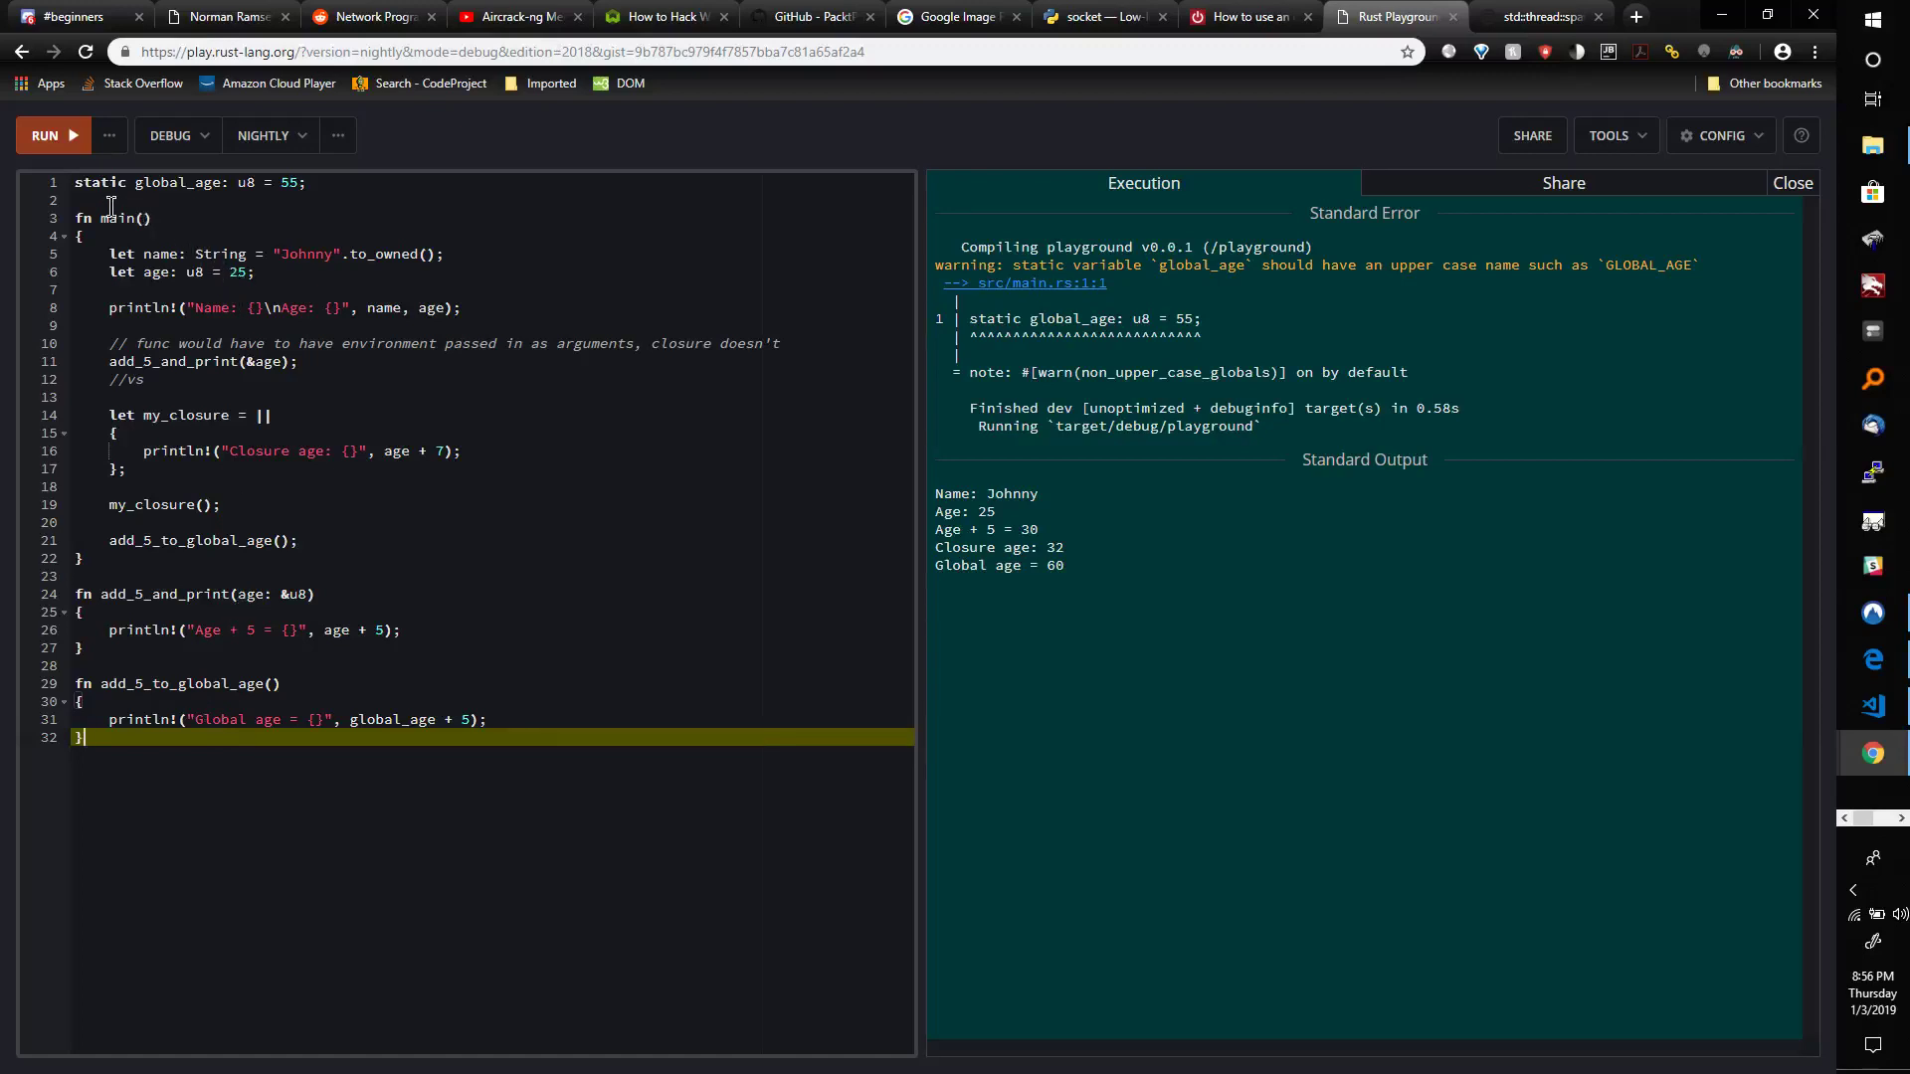
mouse_move(282, 167)
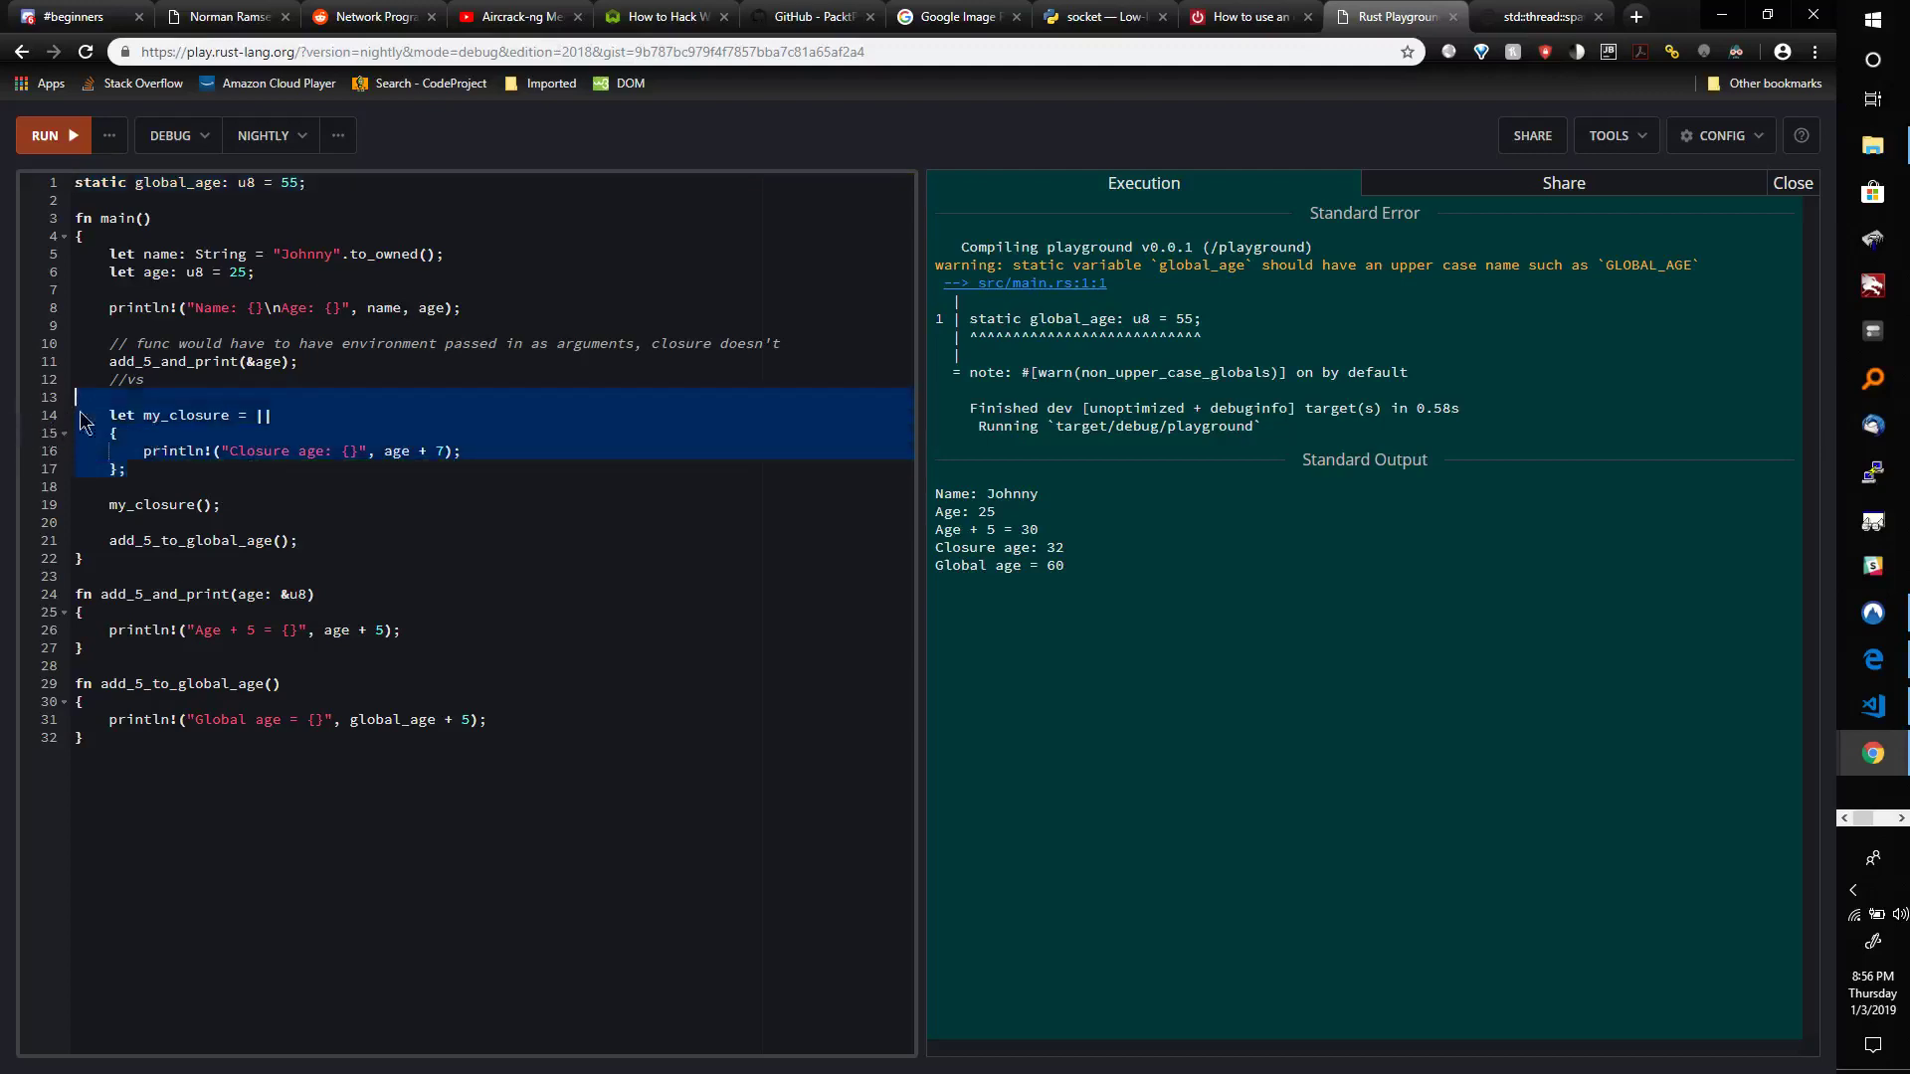
mouse_move(164, 424)
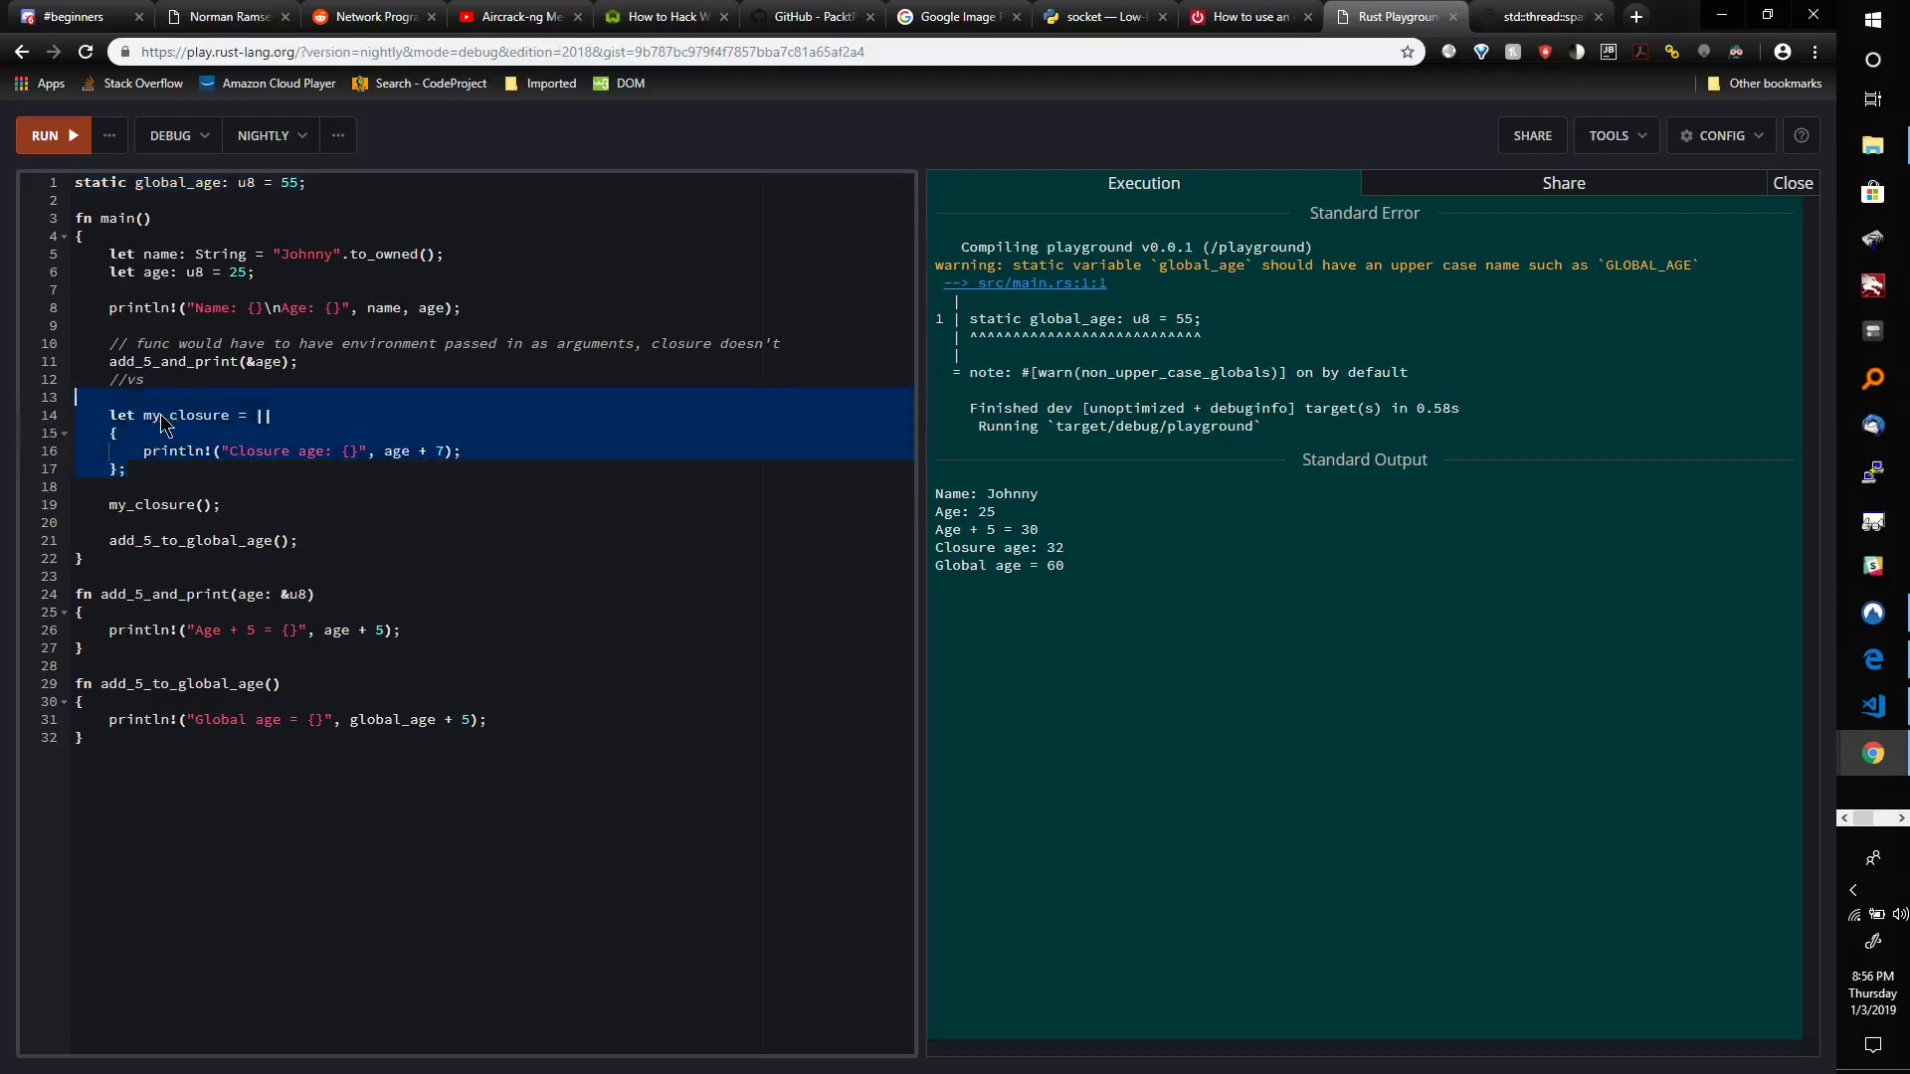
mouse_move(207, 421)
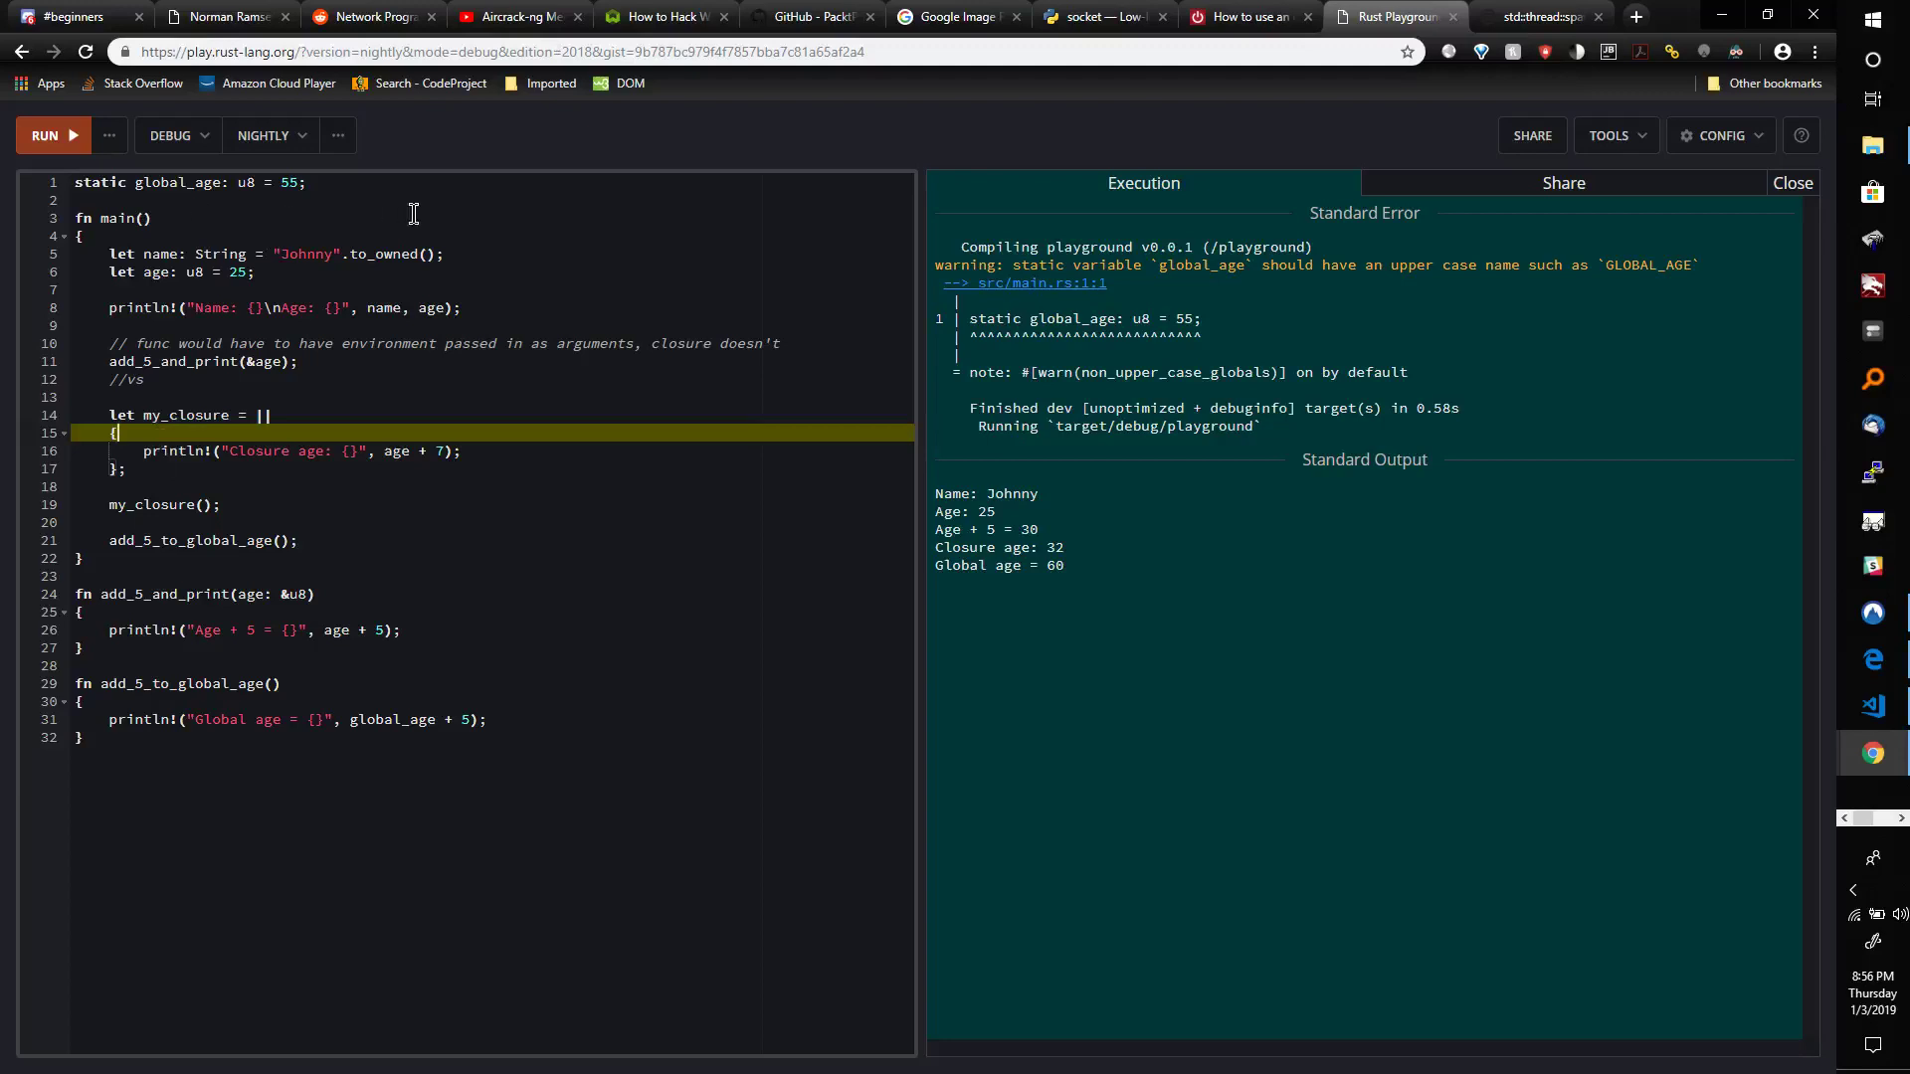
mouse_move(857, 254)
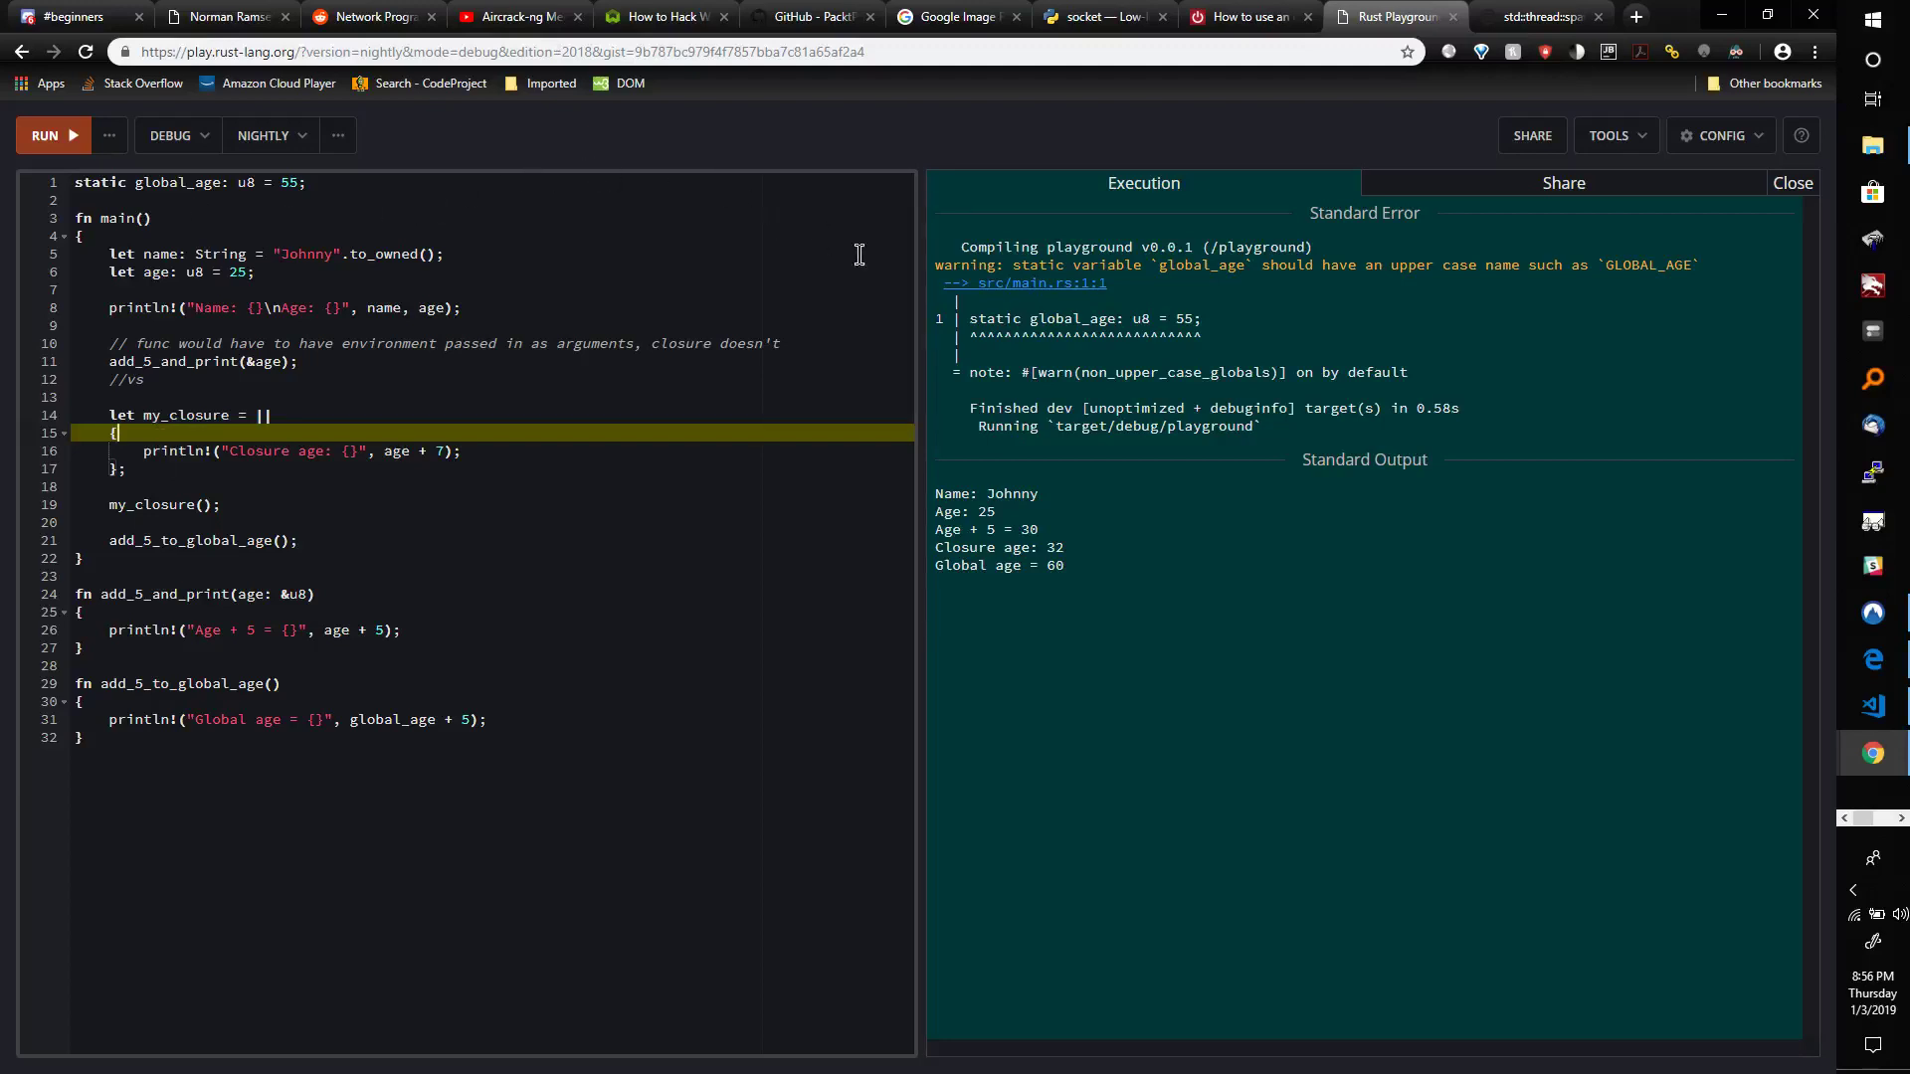
mouse_move(1328, 439)
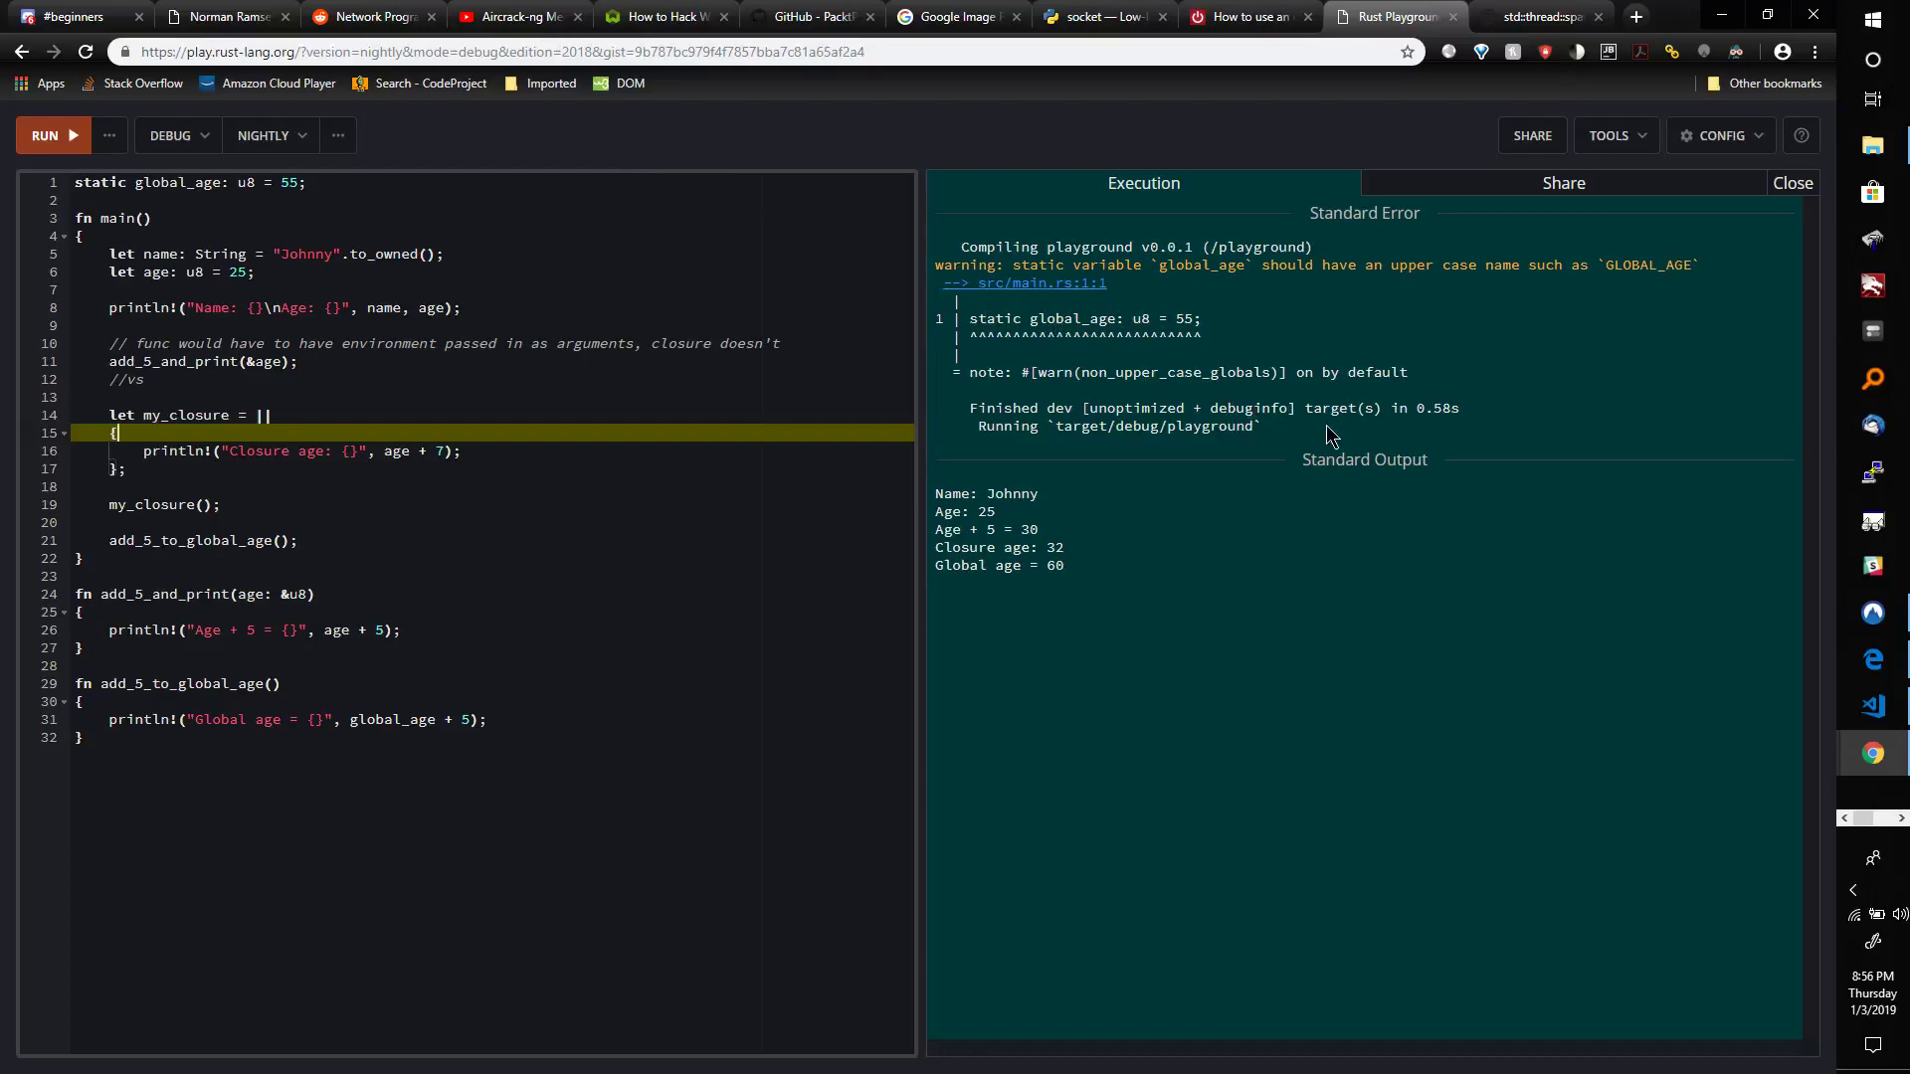